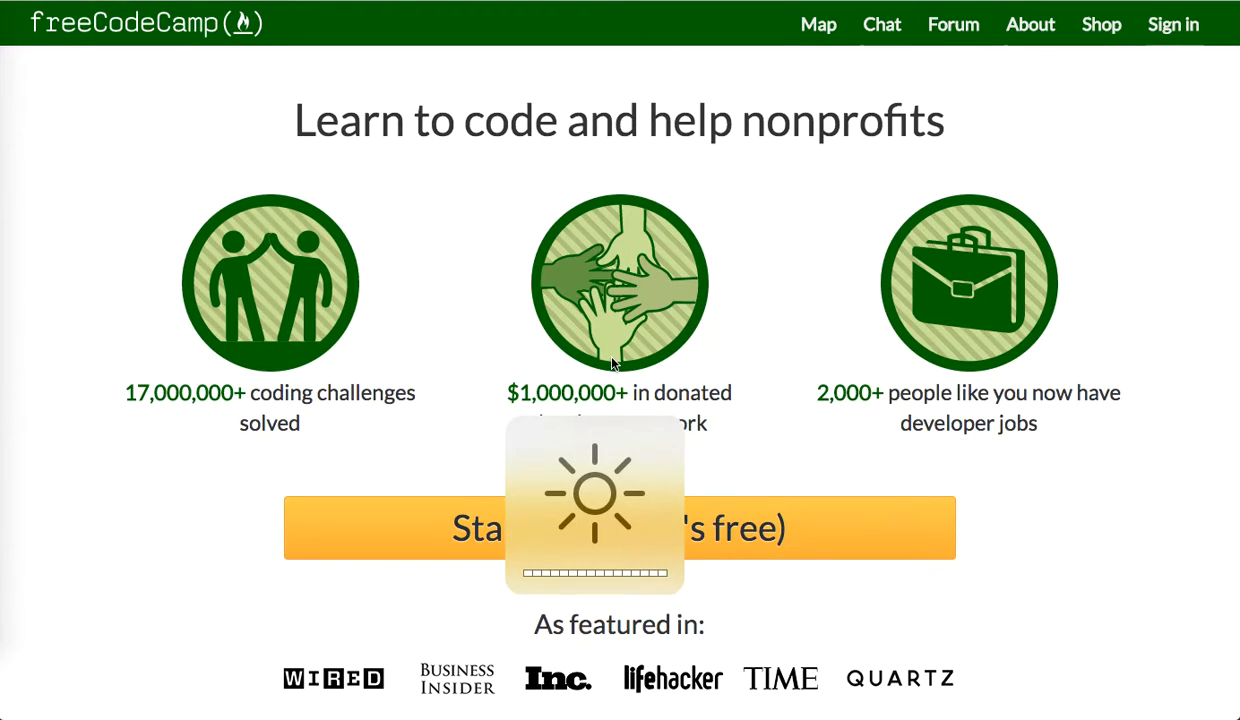
pyautogui.moveTo(984, 420)
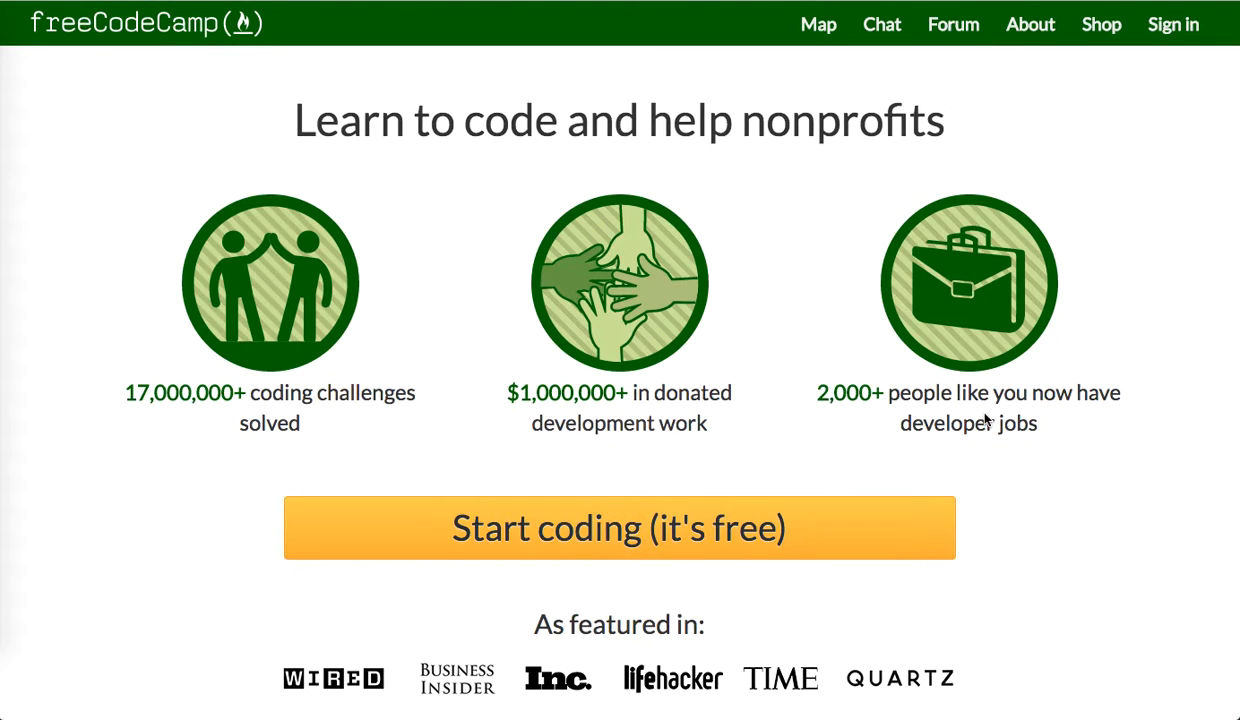
pyautogui.moveTo(1172, 24)
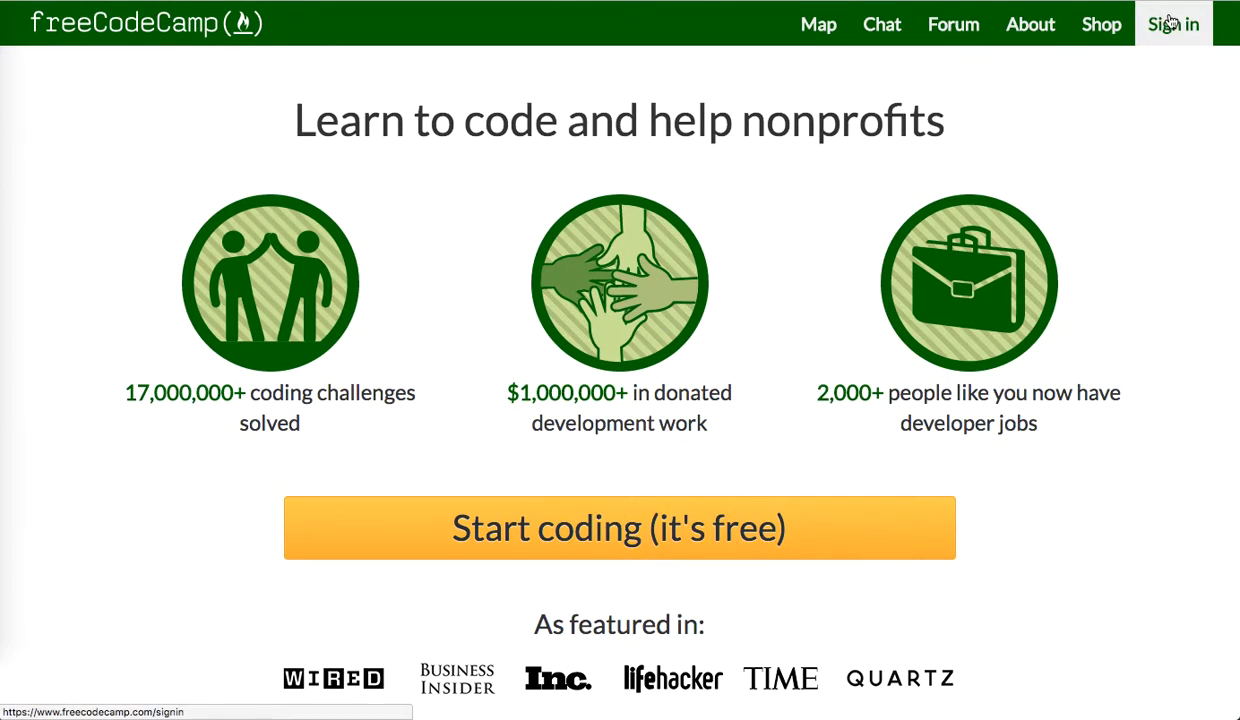
# Sign in with the email account to reach the challenge map
pyautogui.click(1172, 24)
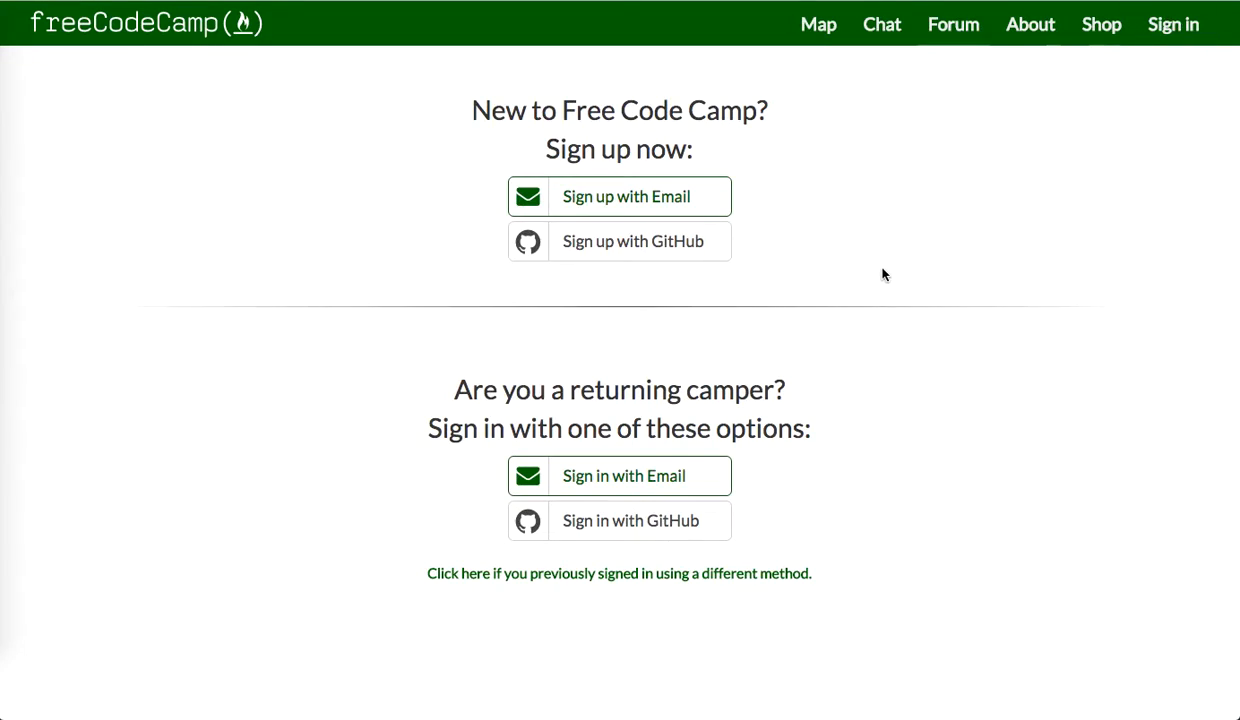
pyautogui.click(620, 476)
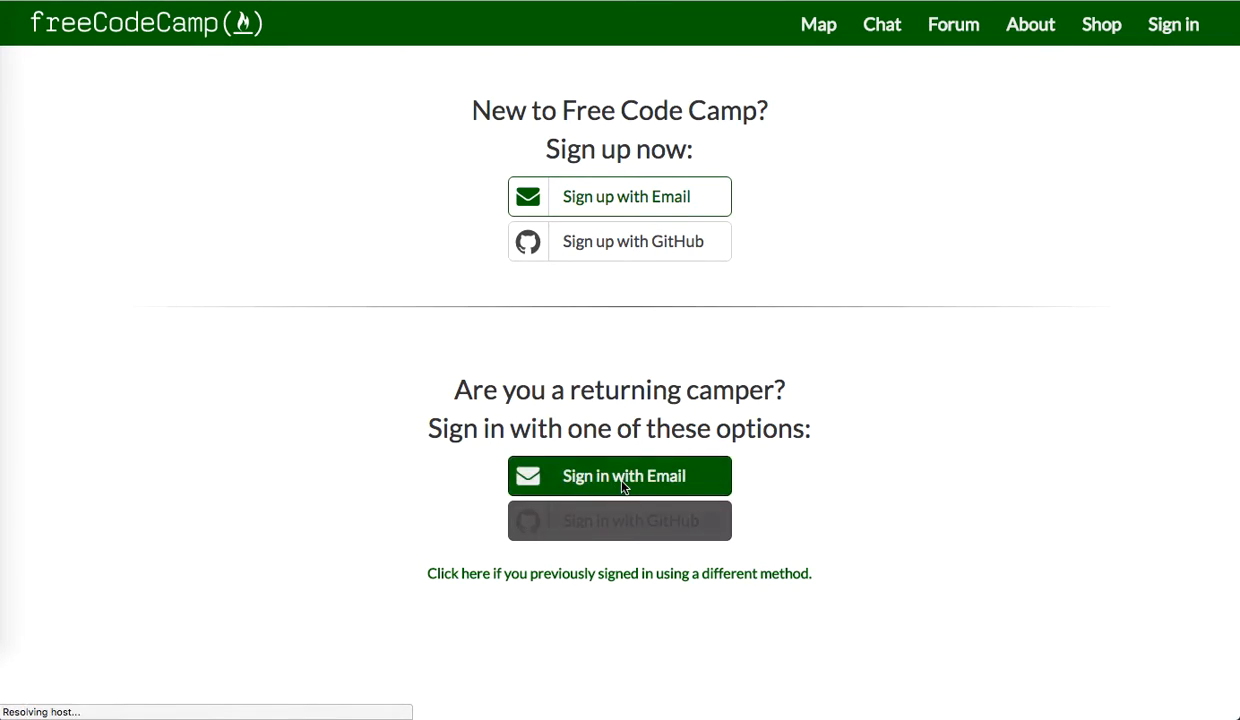
pyautogui.click(620, 476)
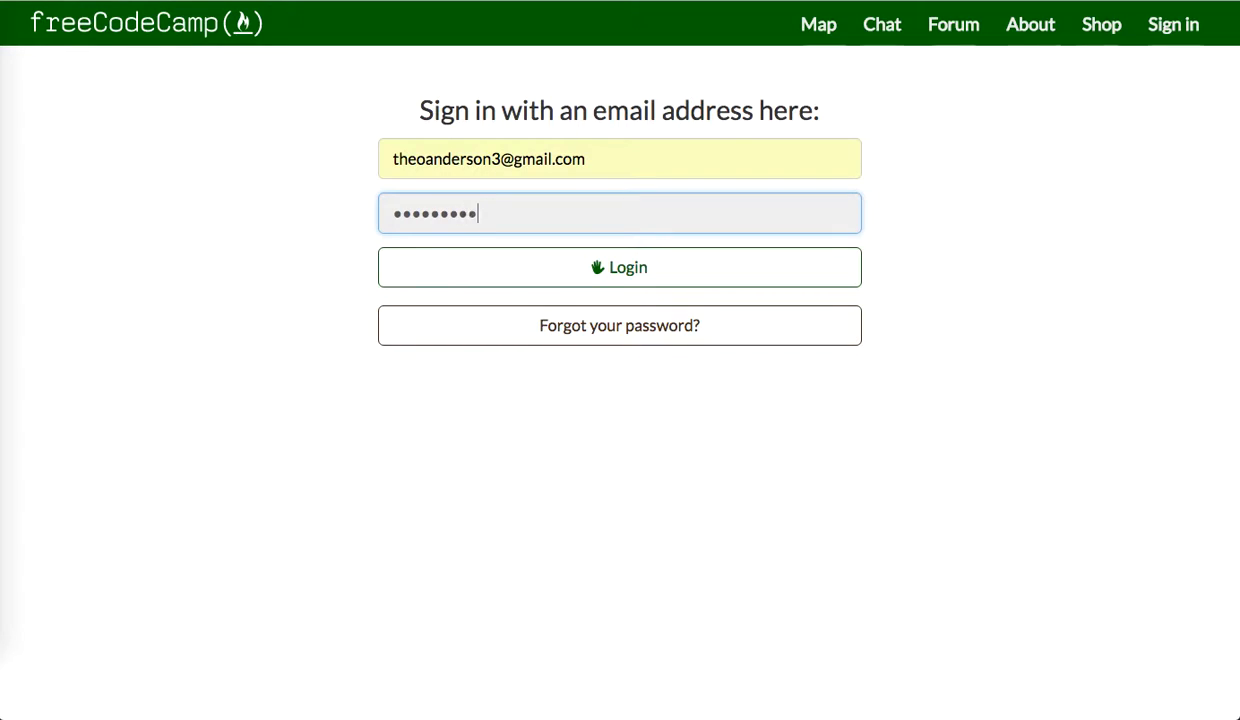
pyautogui.click(620, 268)
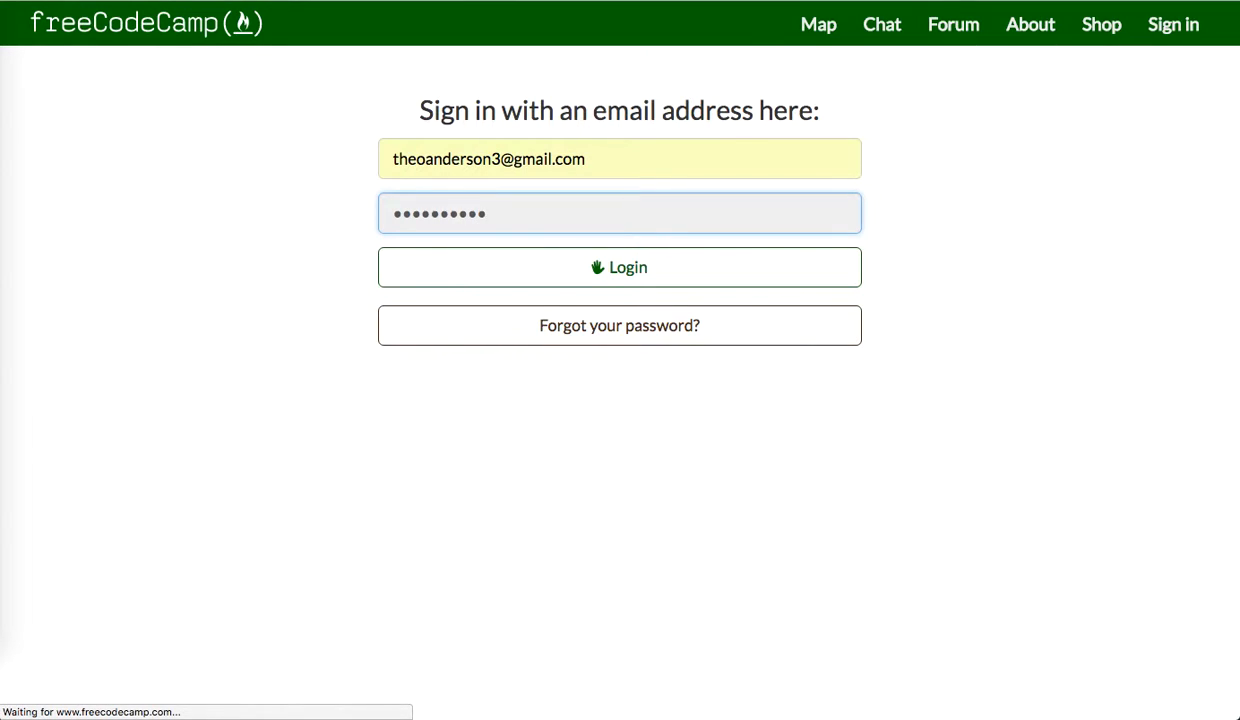
pyautogui.click(620, 268)
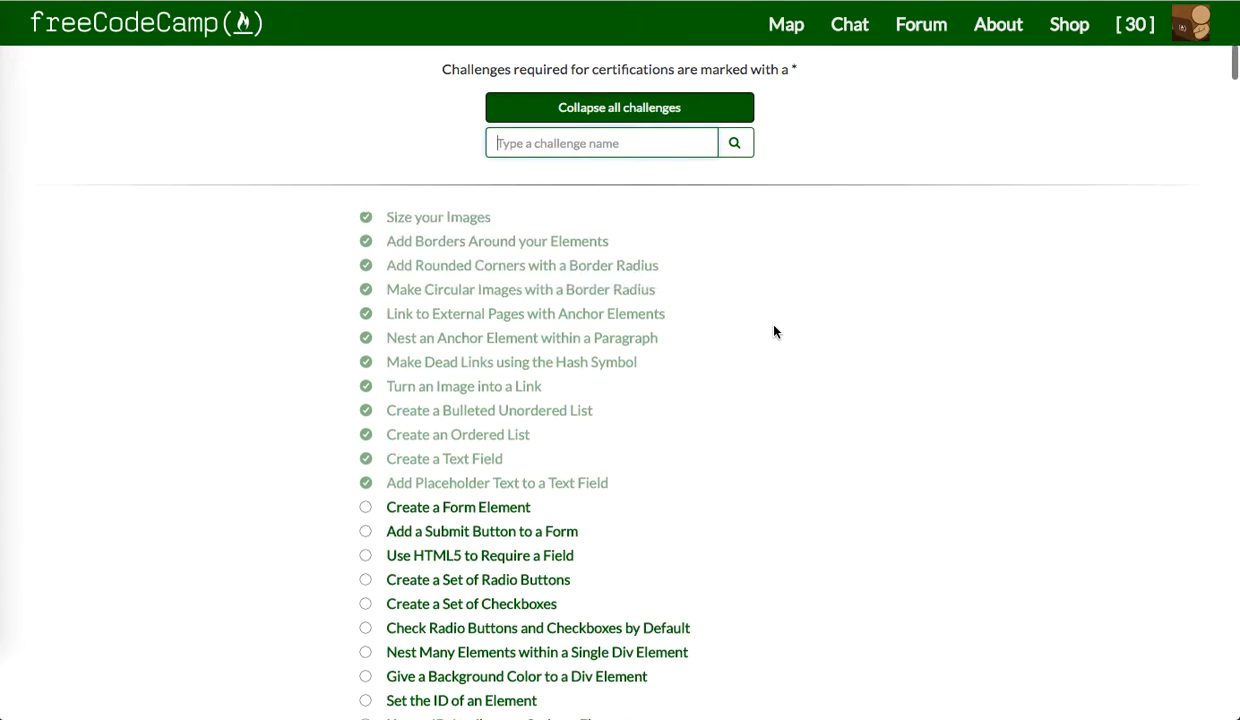
# Pass Create a Form Element and move on to Add a Submit Button to a Form
pyautogui.click(456, 506)
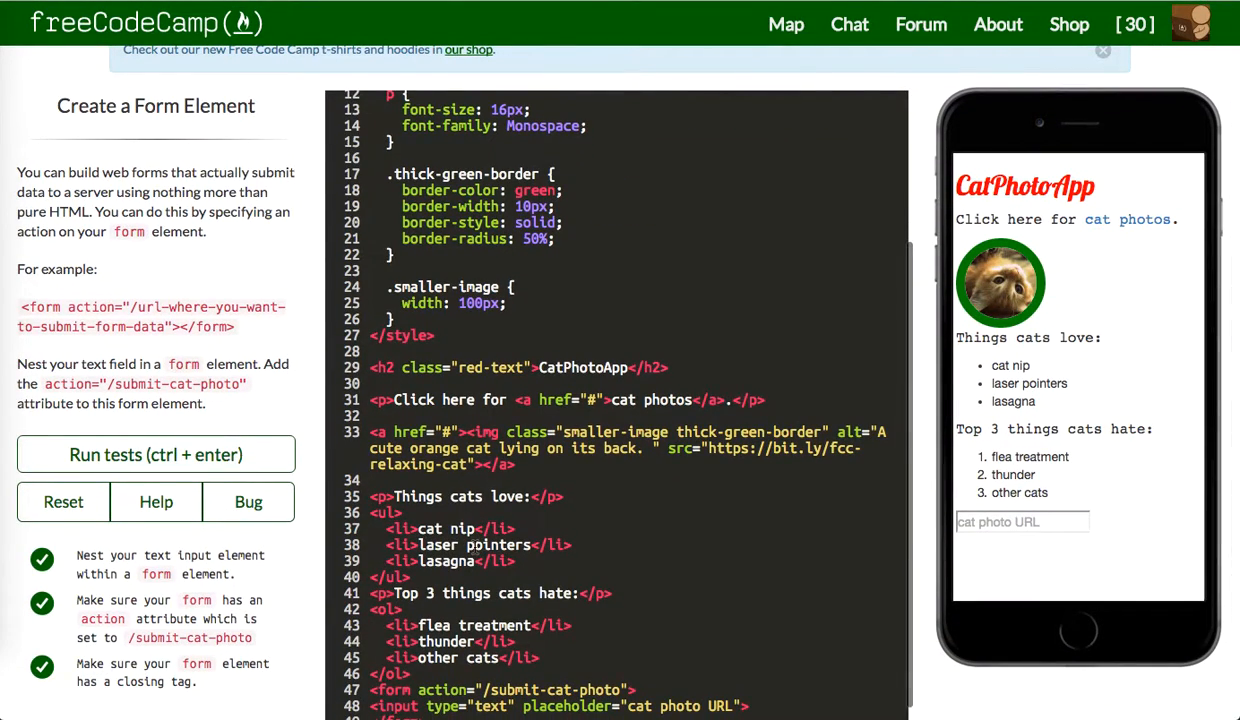
pyautogui.scroll(-3)
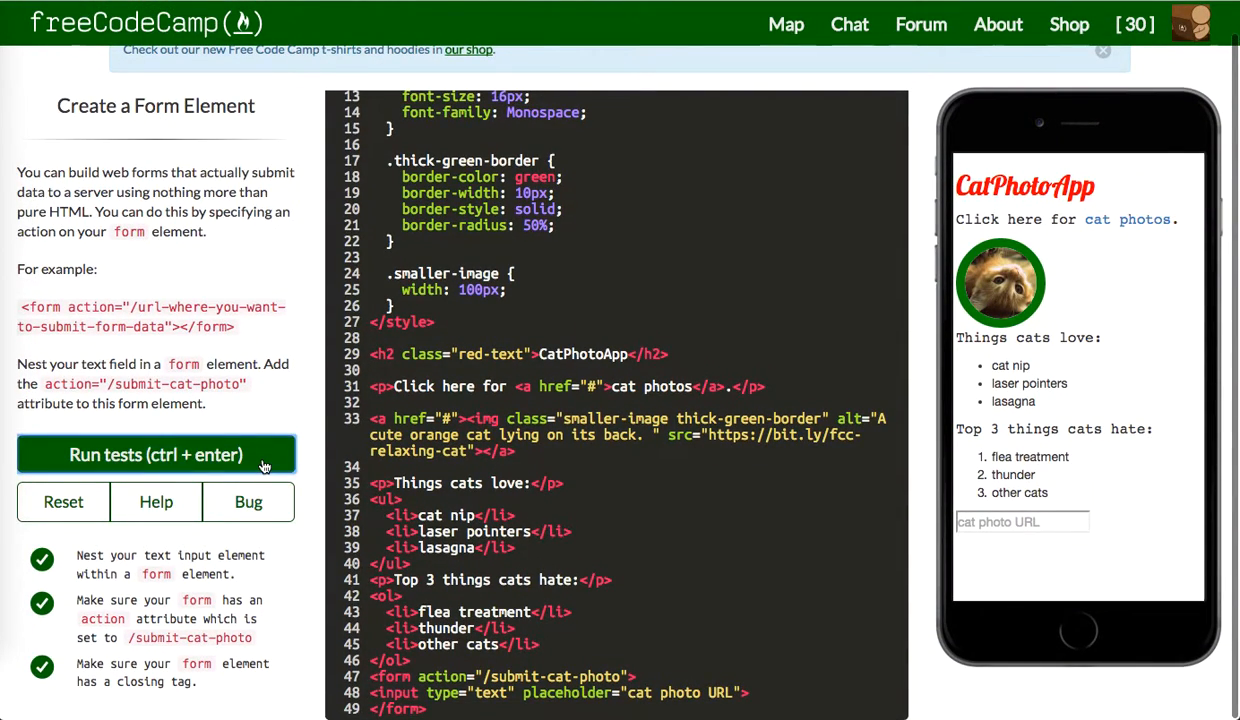
pyautogui.click(156, 454)
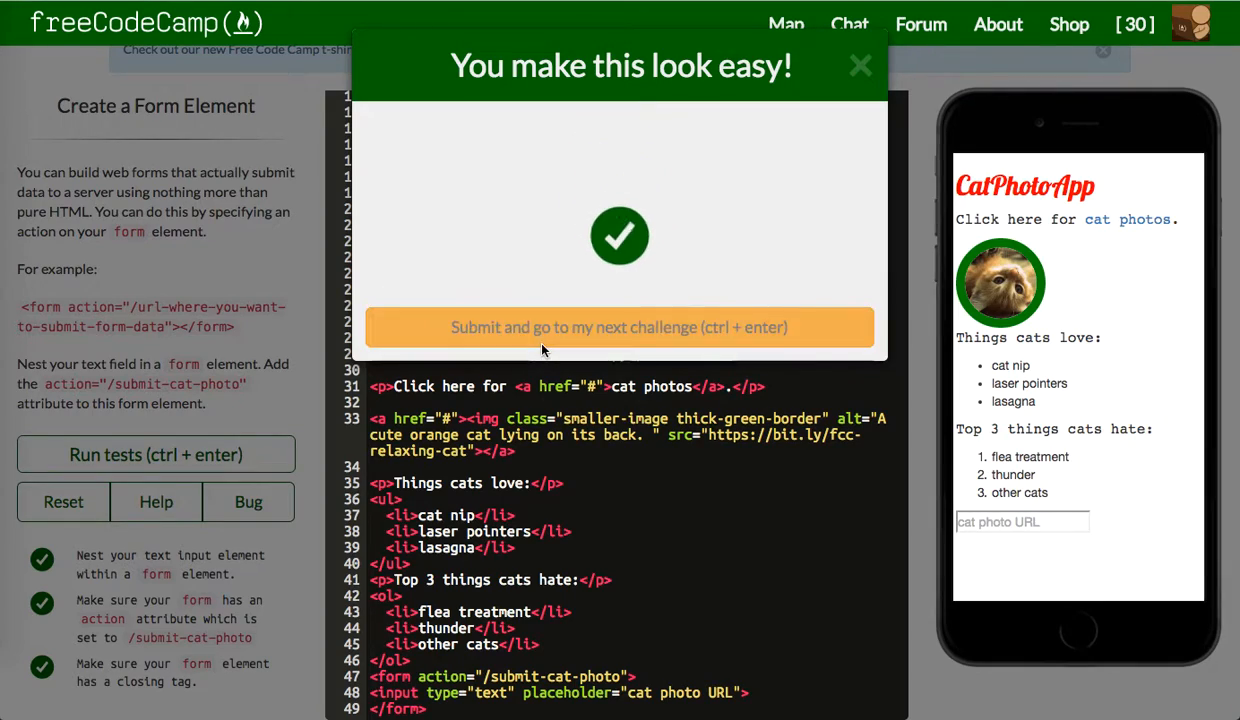
pyautogui.click(620, 328)
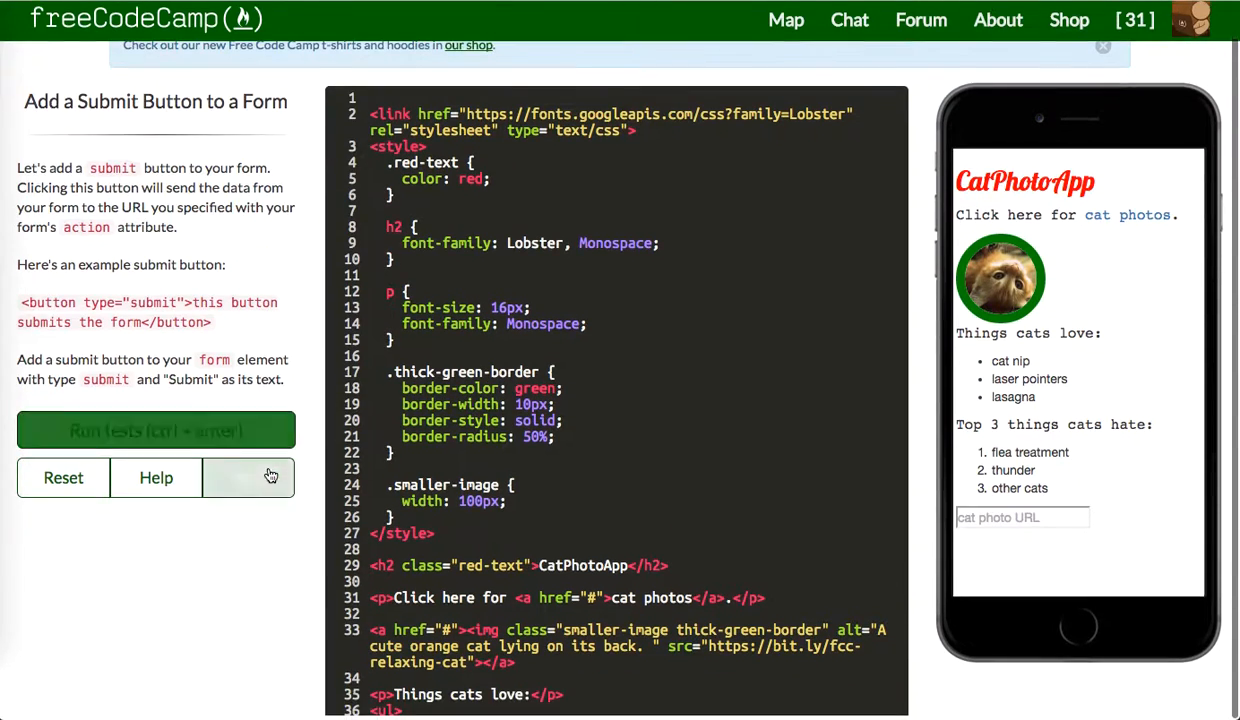
# Add <button type="submit">Submit</button> inside the form, pass the tests and advance
pyautogui.click(156, 430)
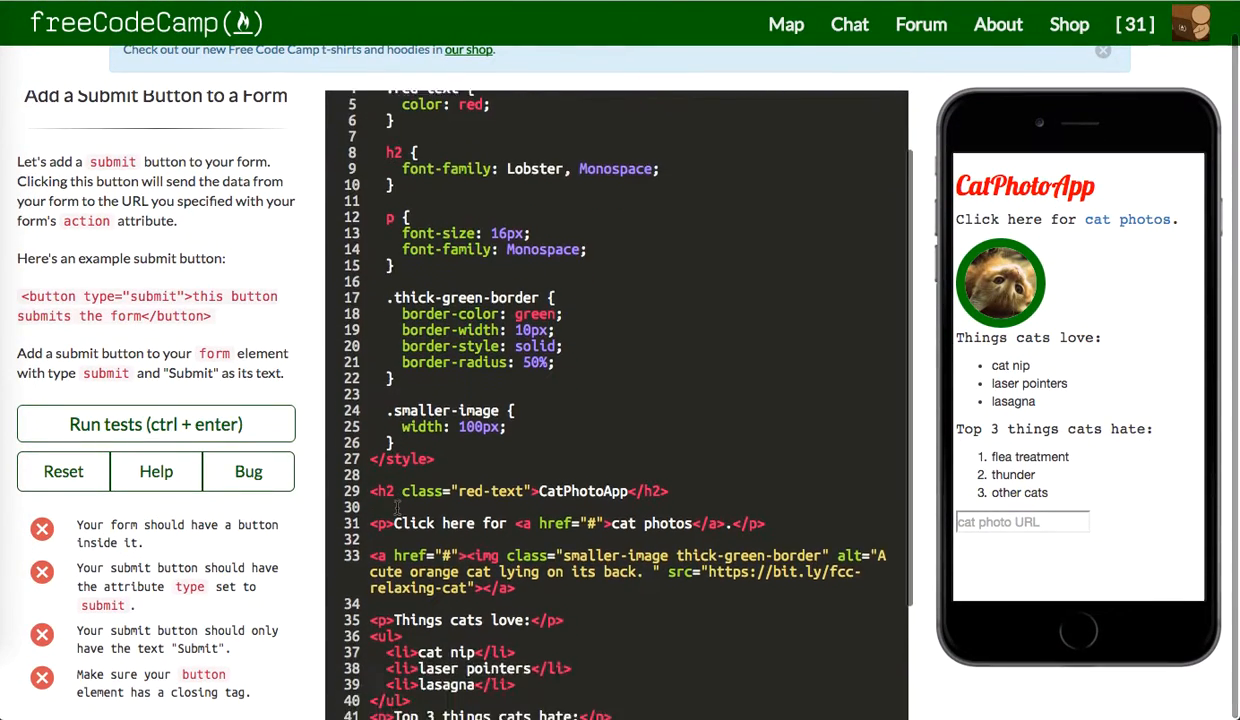
pyautogui.scroll(-3)
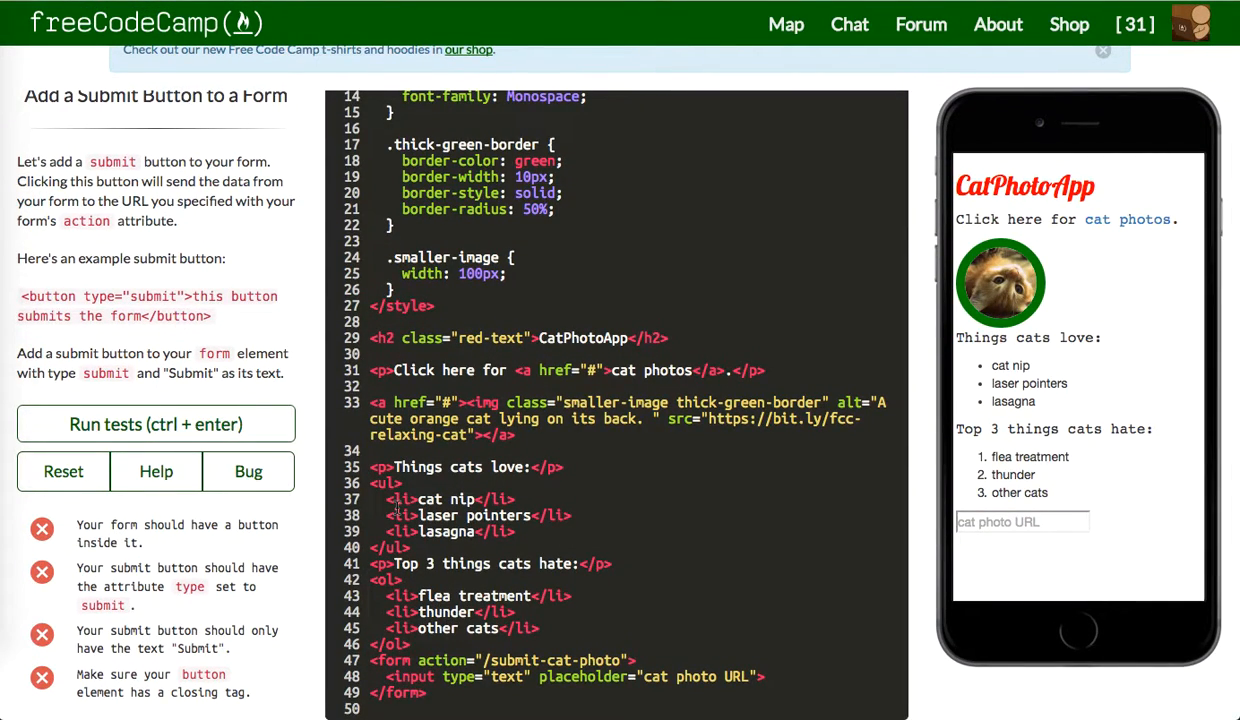
pyautogui.moveTo(676, 692)
pyautogui.write('<input type="submit">')
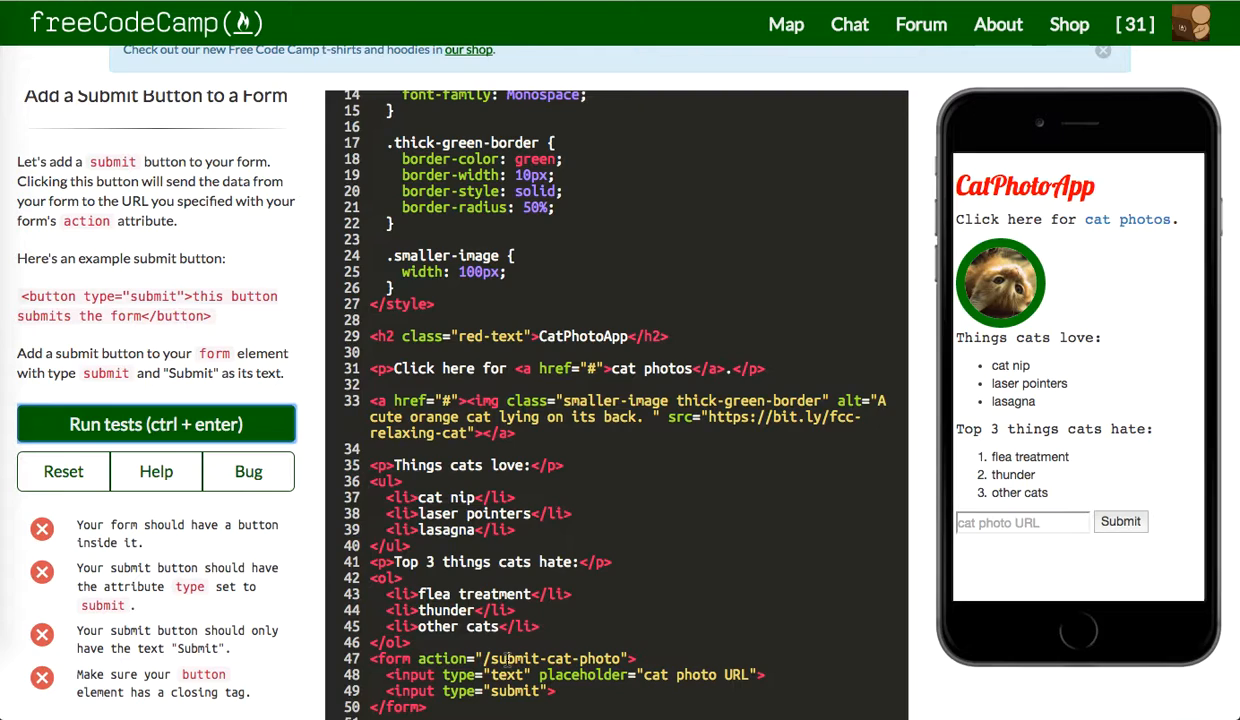
pyautogui.scroll(3)
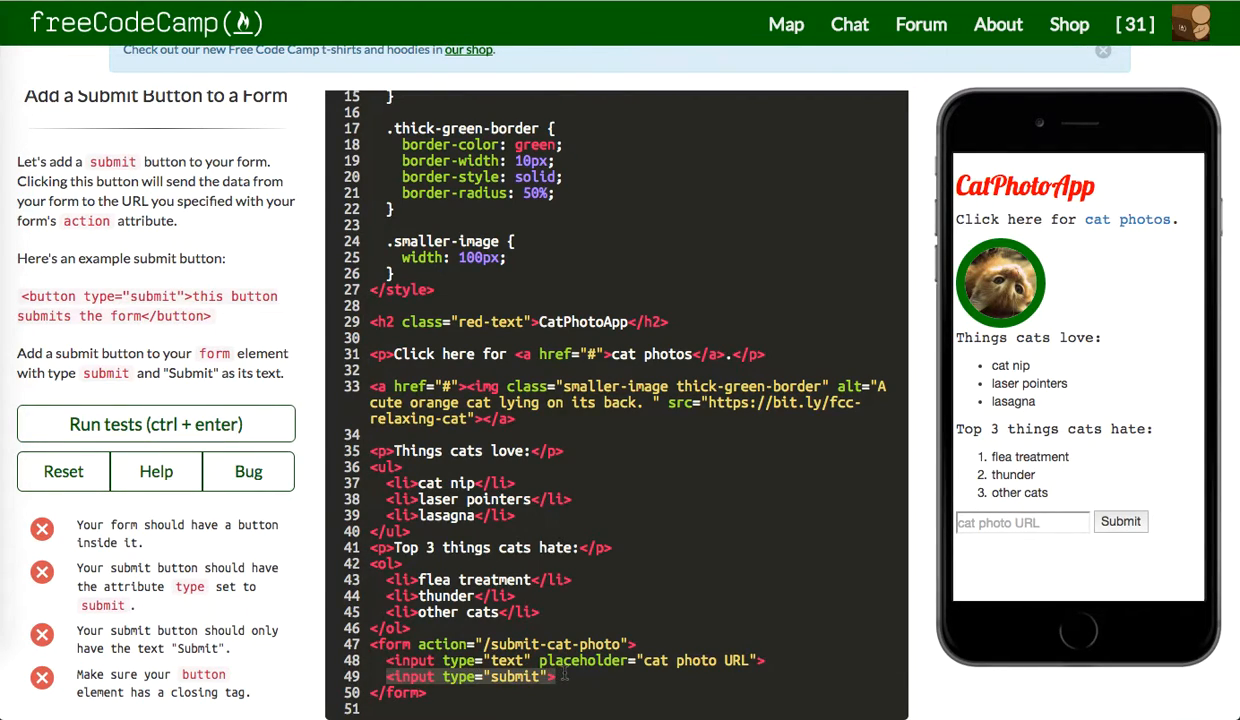
pyautogui.write('<button')
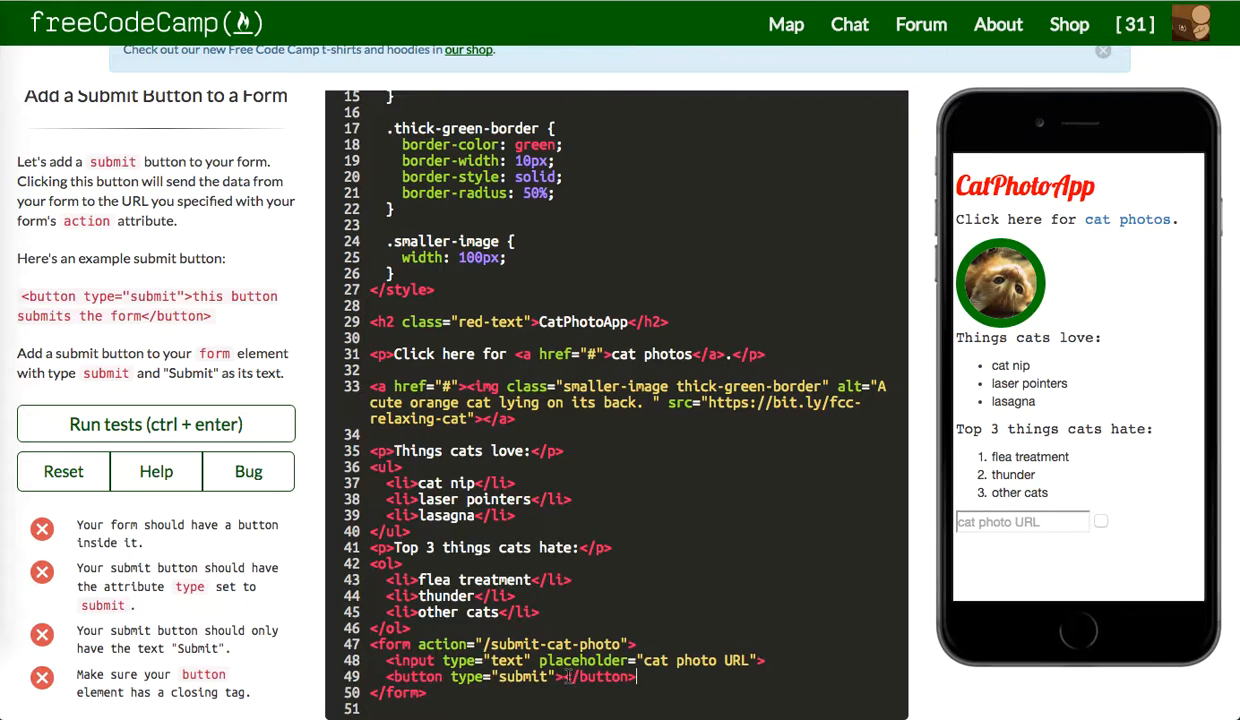
pyautogui.write('Submit')
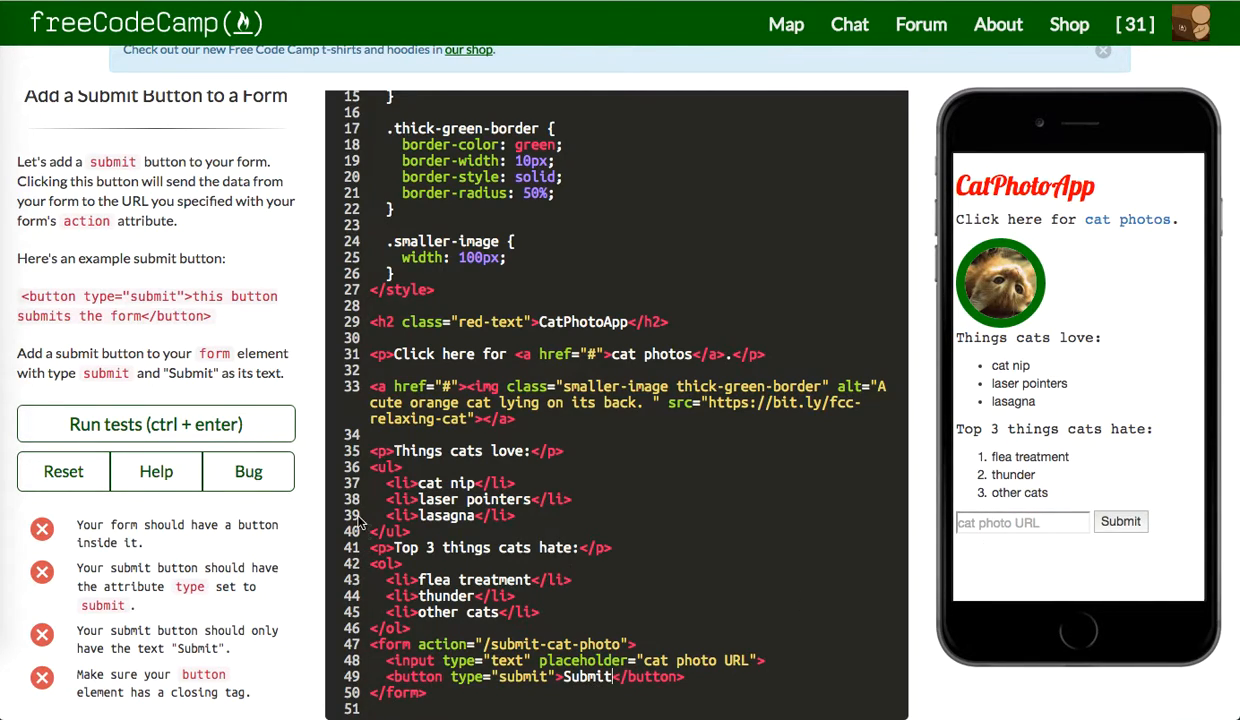
pyautogui.click(156, 424)
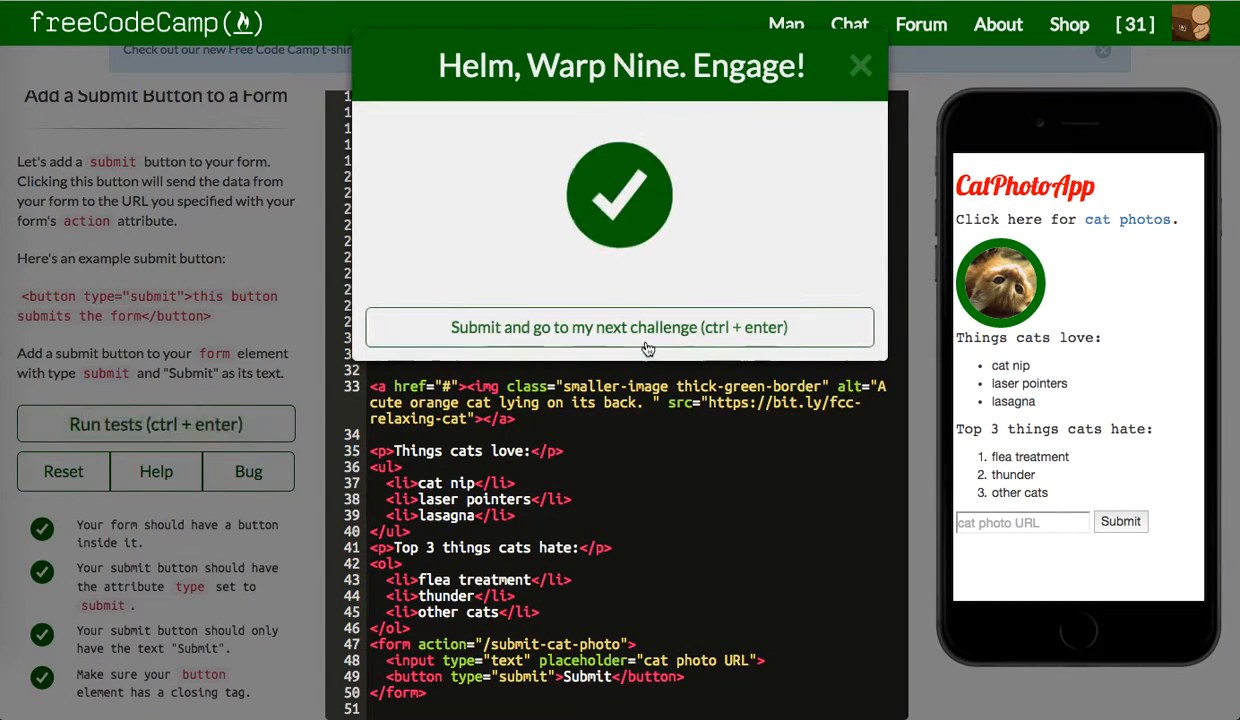
pyautogui.click(620, 328)
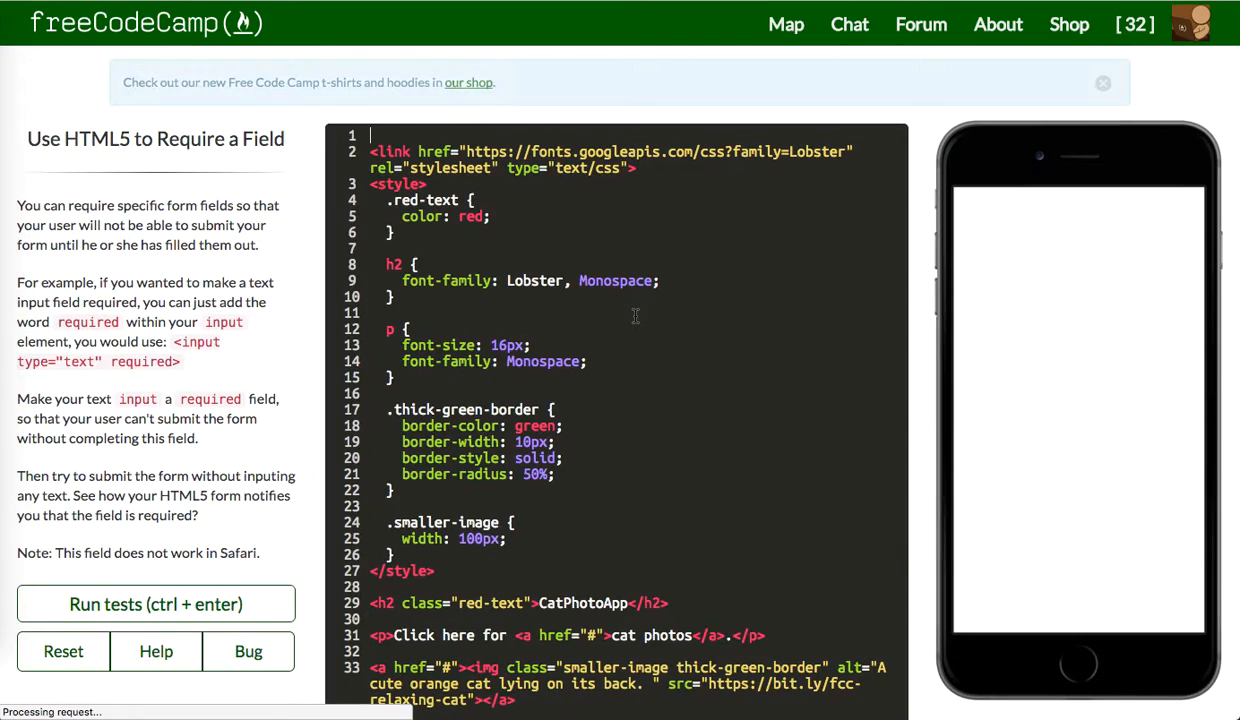
# Add the required attribute to the text input, verify it in the preview, pass and advance
pyautogui.click(156, 604)
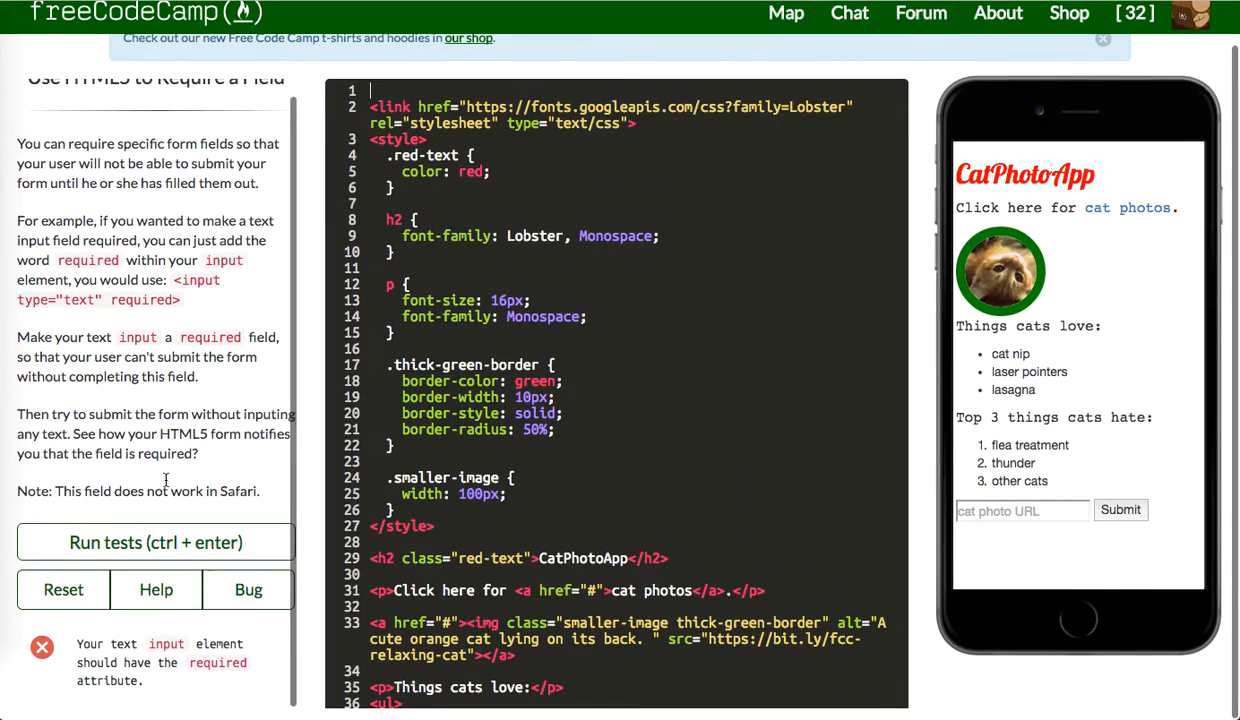
pyautogui.scroll(3)
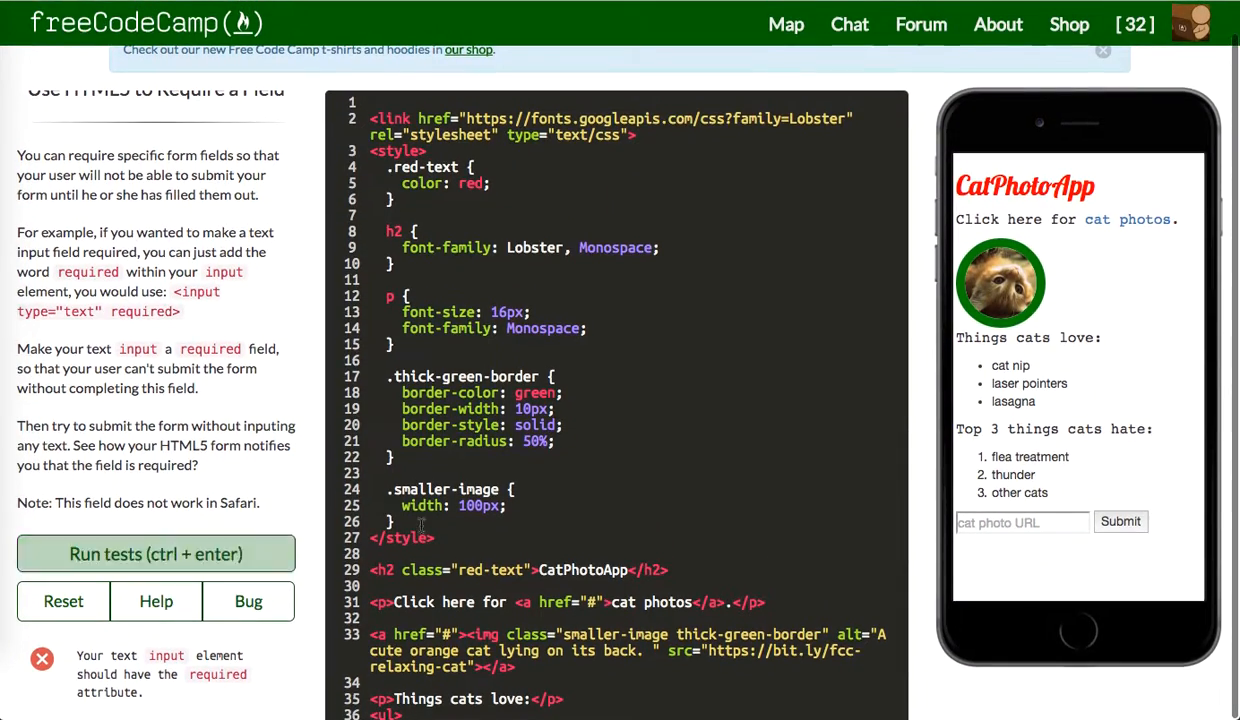
pyautogui.scroll(-3)
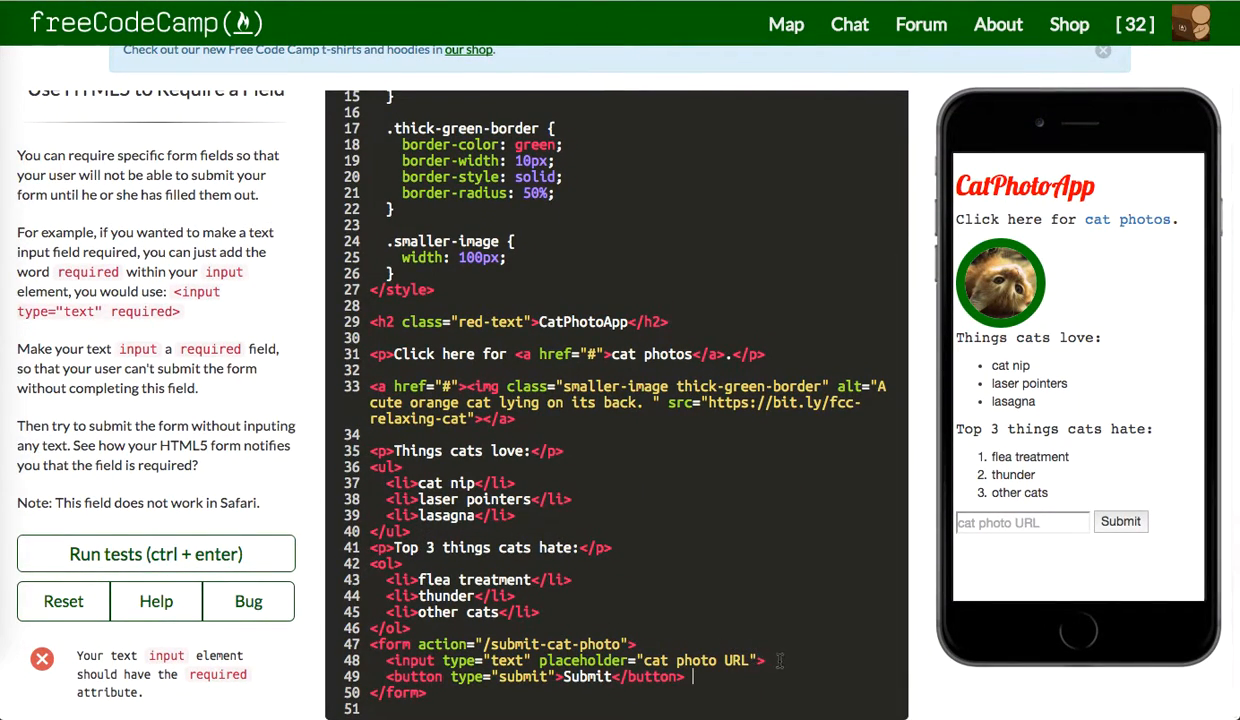
pyautogui.write('required')
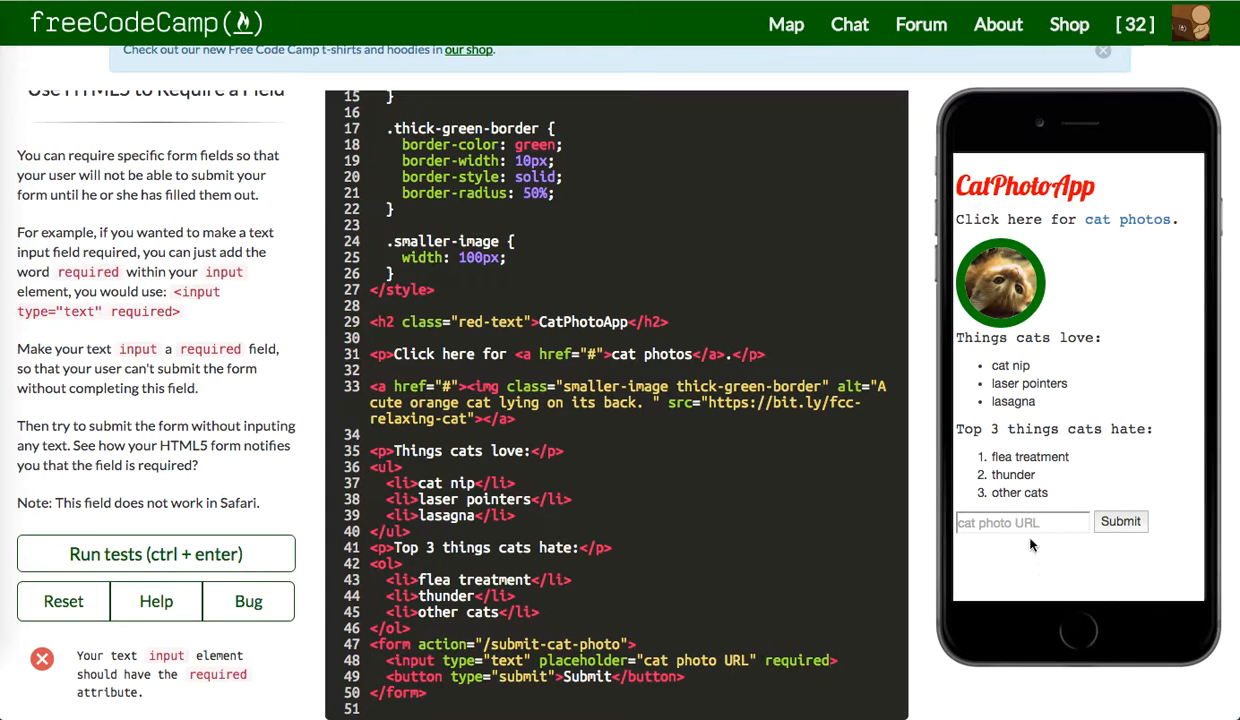
pyautogui.moveTo(1064, 540)
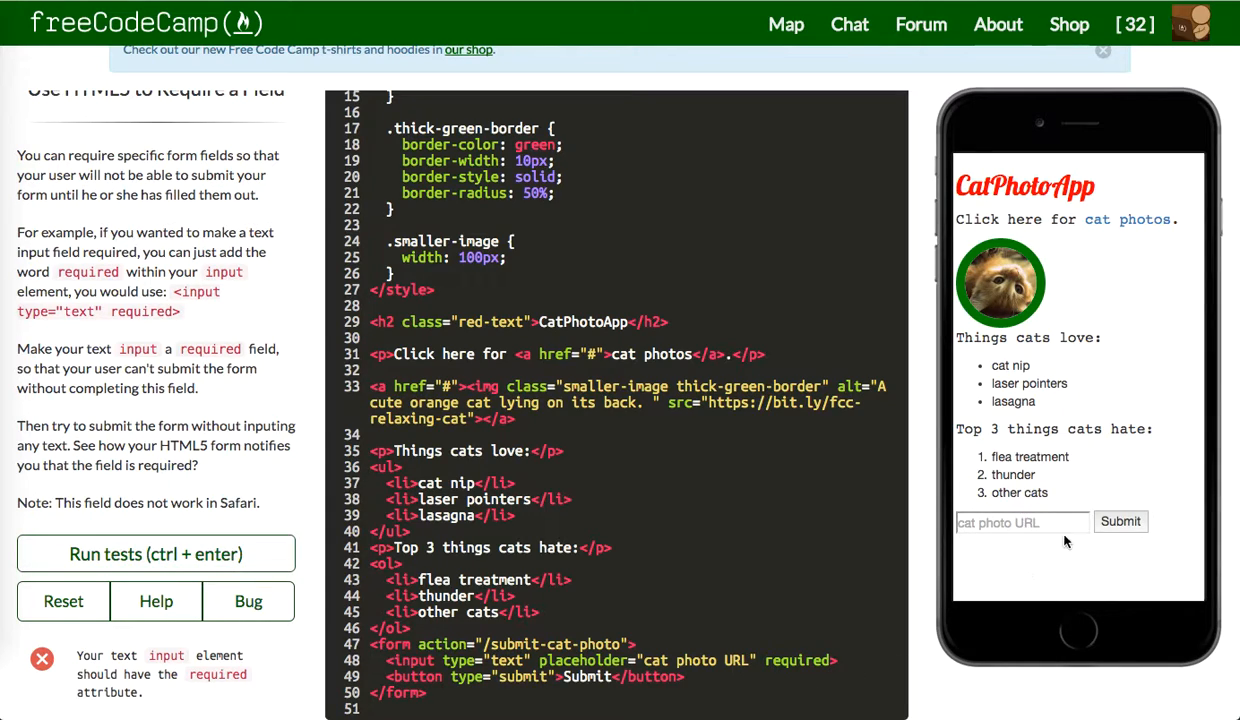
pyautogui.click(1120, 520)
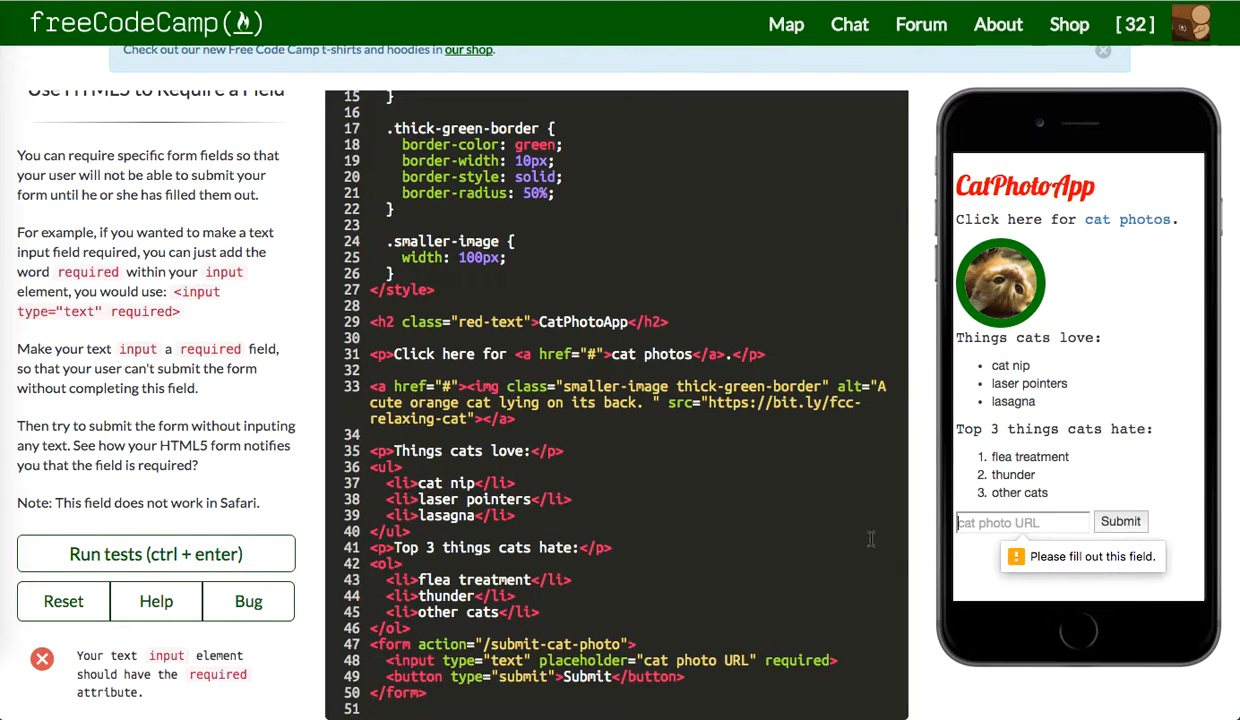
pyautogui.click(156, 554)
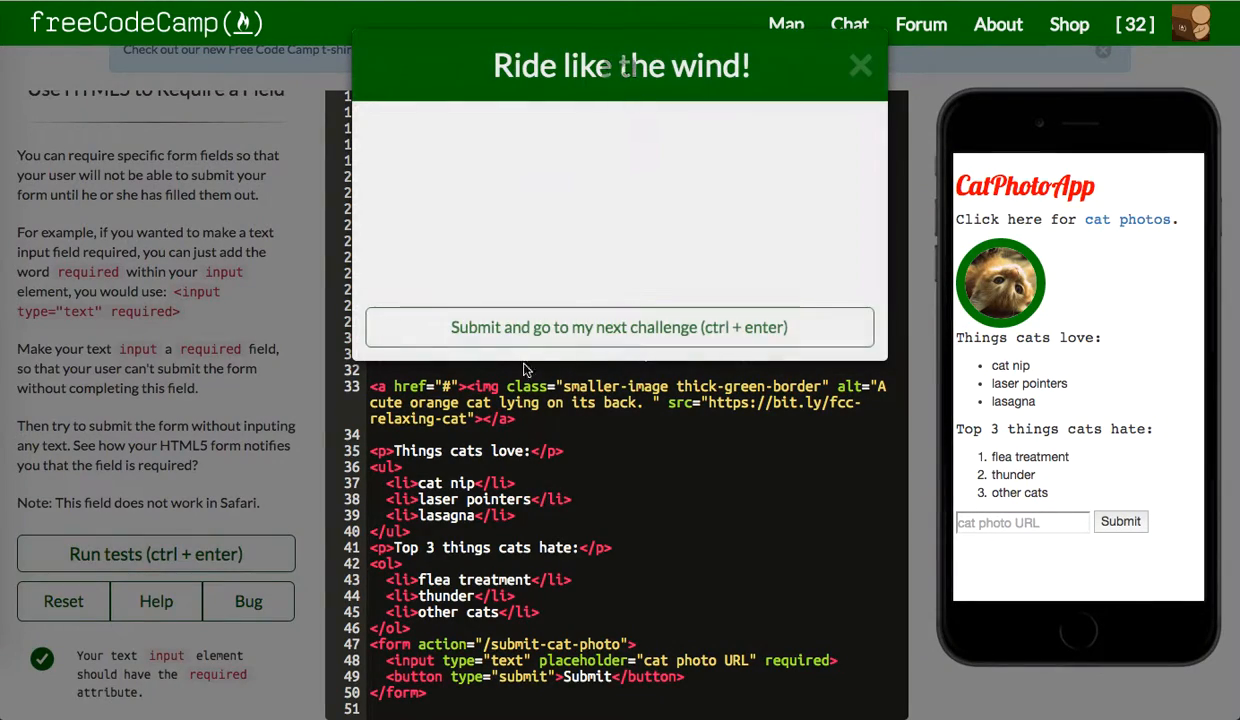
pyautogui.click(618, 328)
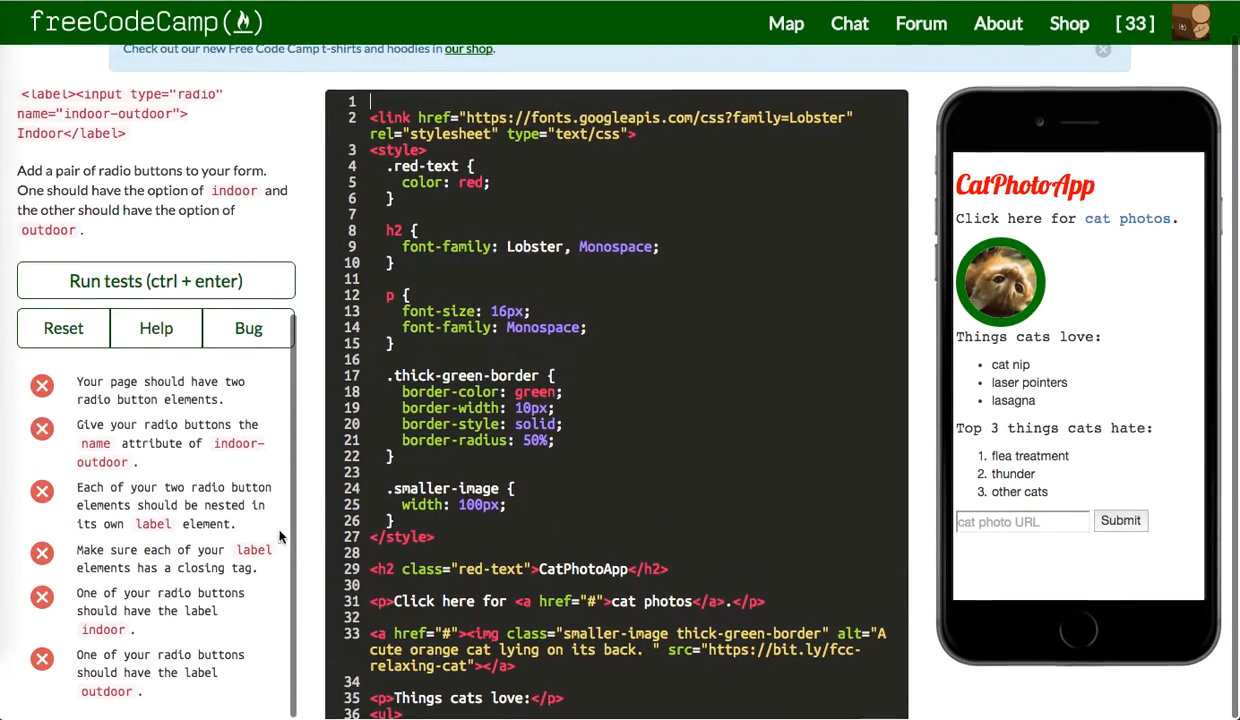
# Add two label-wrapped radio inputs for indoor and outdoor with name attributes
pyautogui.scroll(-3)
pyautogui.write('<label for=""></label>')
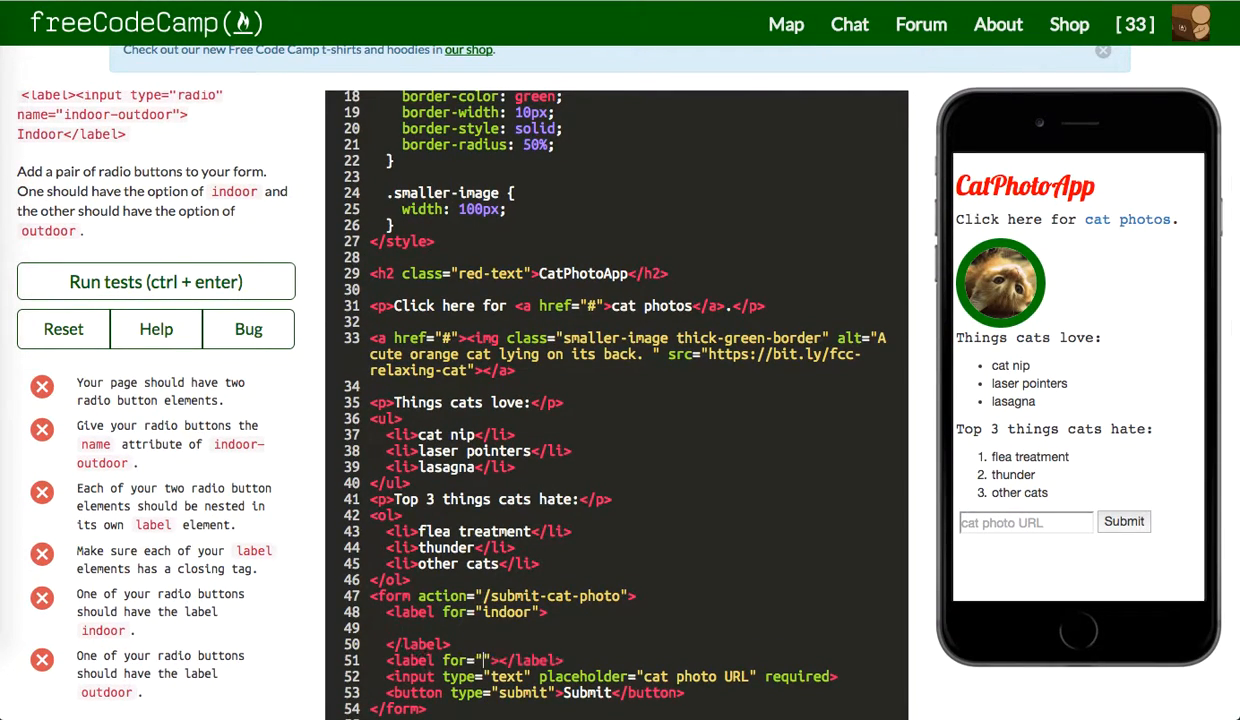
pyautogui.write('outdoor')
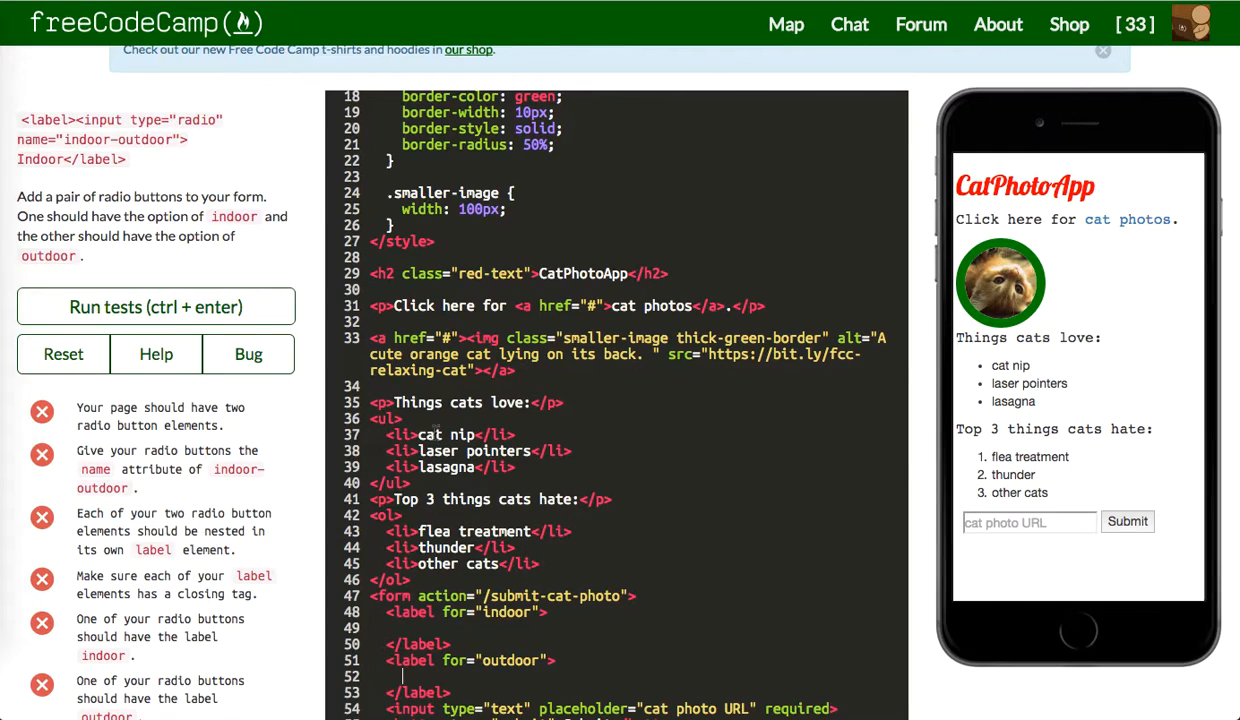
pyautogui.write('input type="radio">')
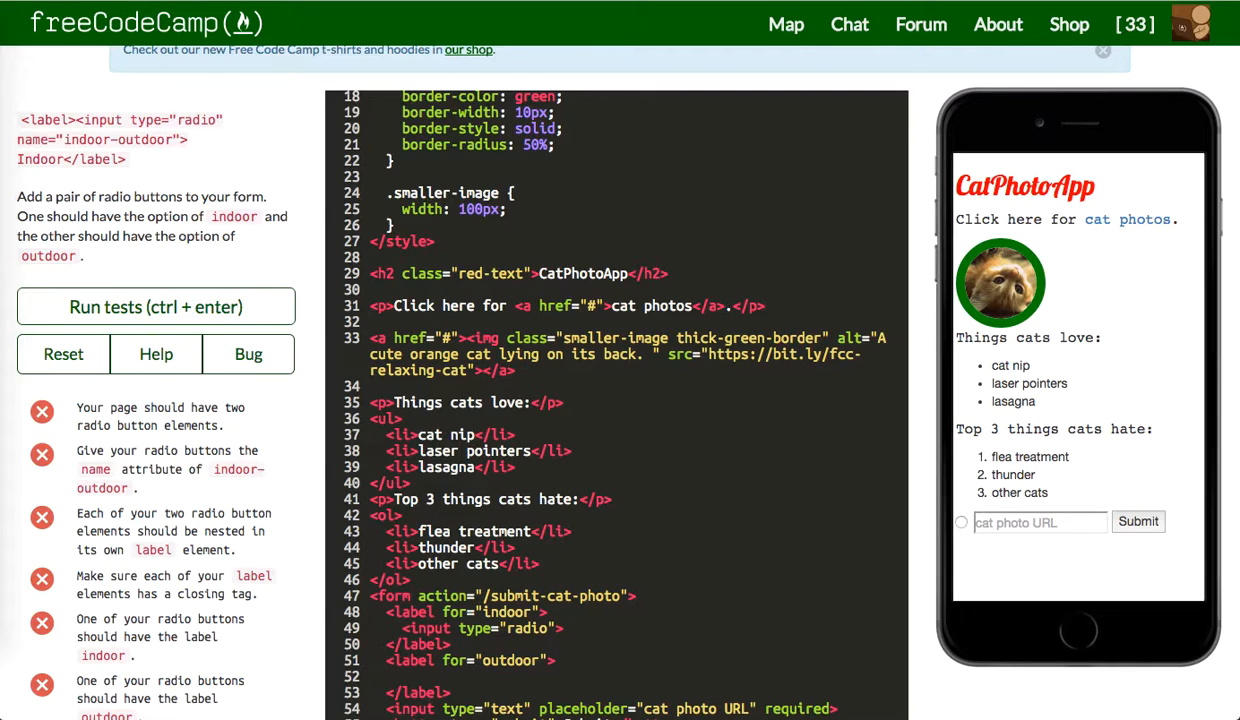
pyautogui.write('input type="radio">')
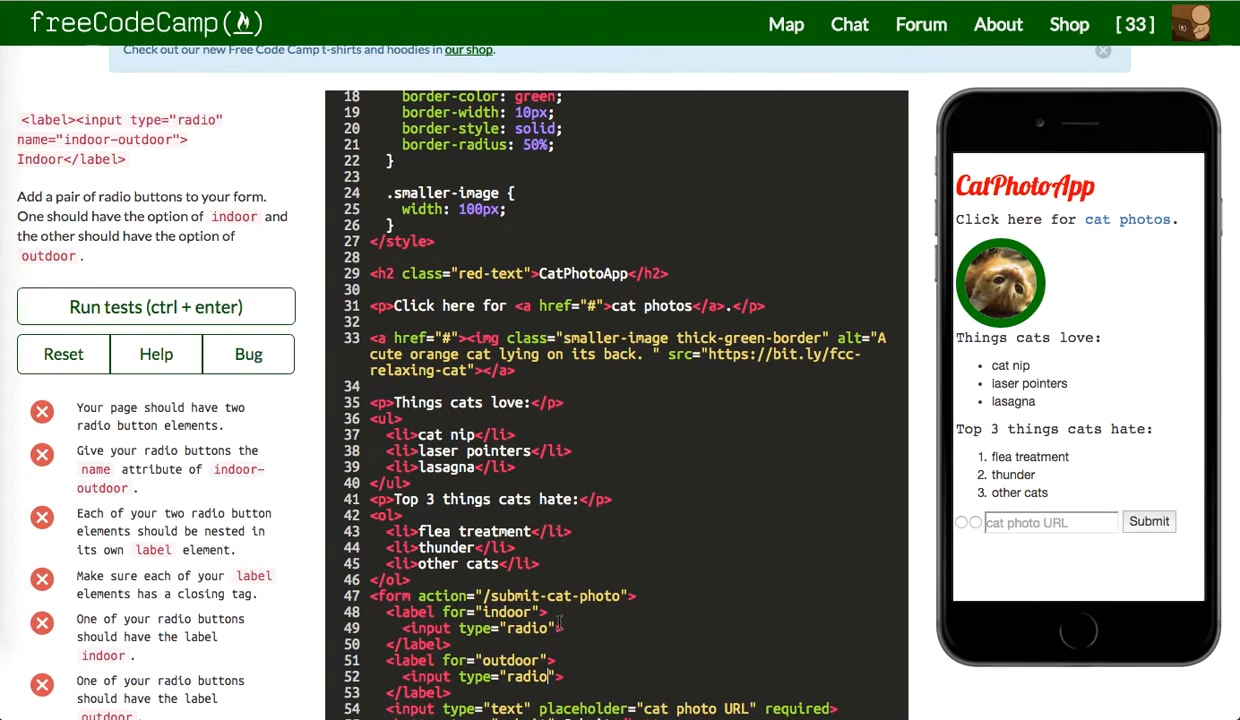
pyautogui.write('name="ind"')
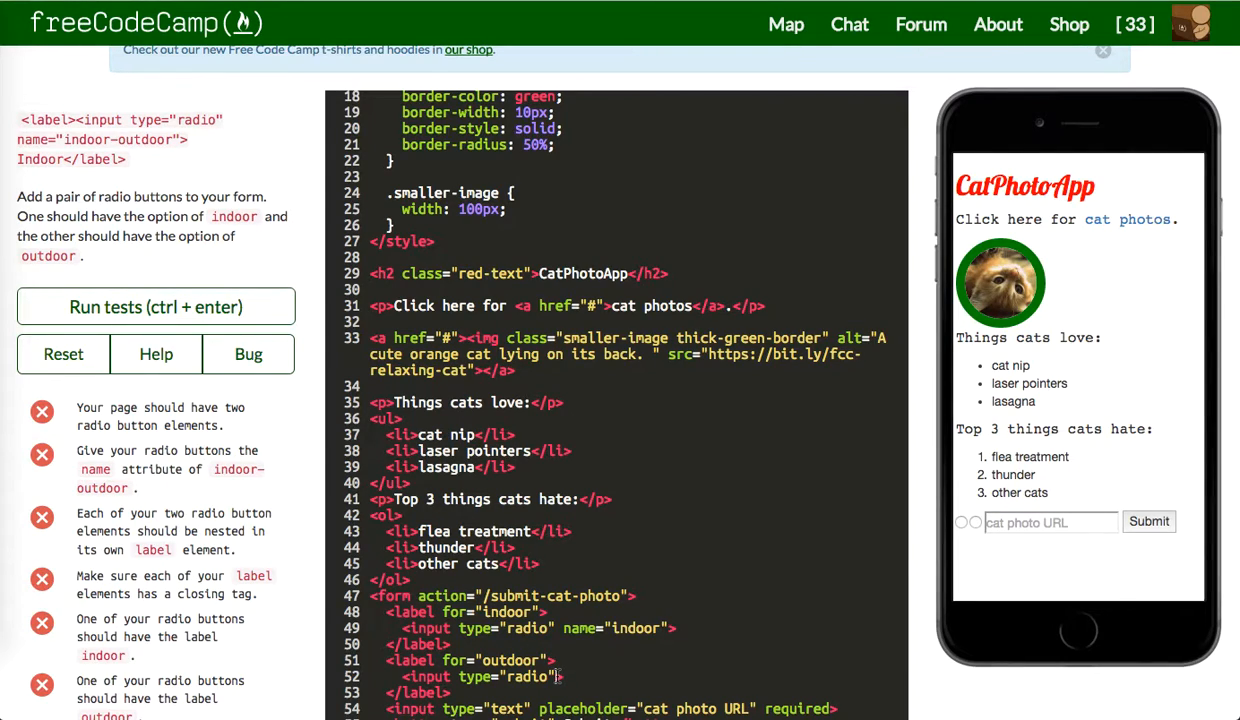
pyautogui.write('name="outdoor"')
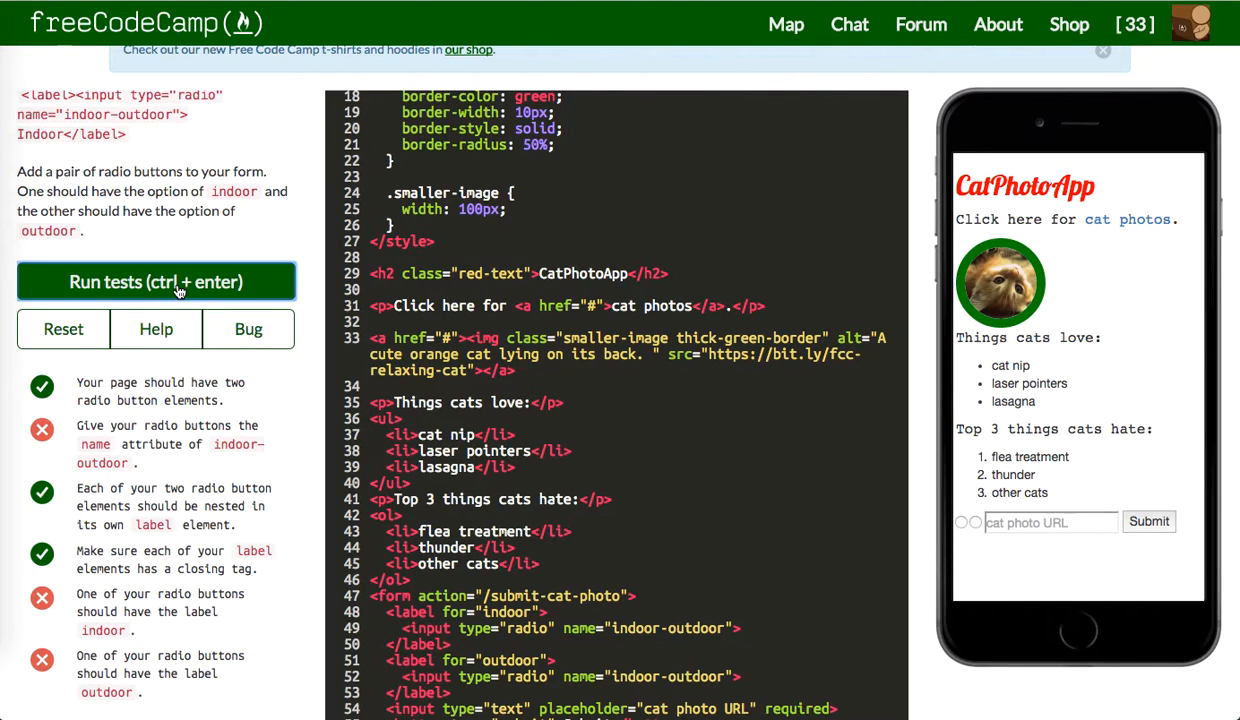
# Run the tests and rework the radio buttons' id and name attributes toward indoor-outdoor
pyautogui.click(156, 280)
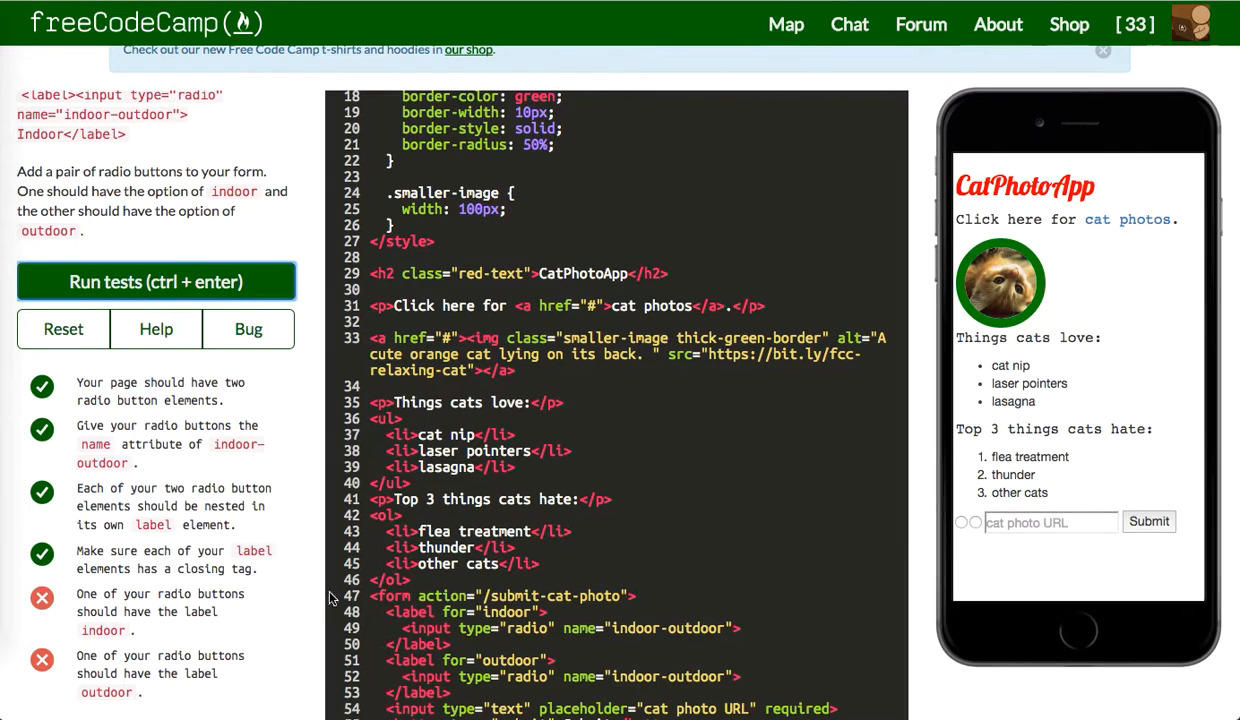
pyautogui.scroll(3)
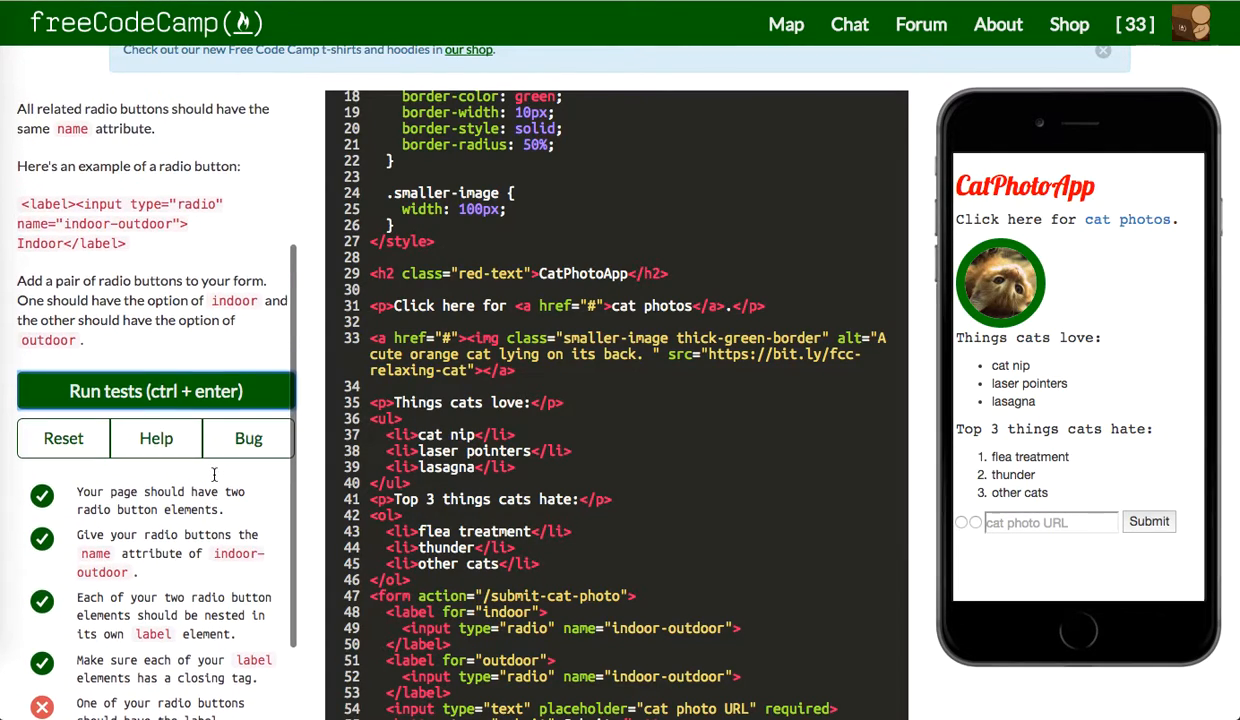
pyautogui.scroll(3)
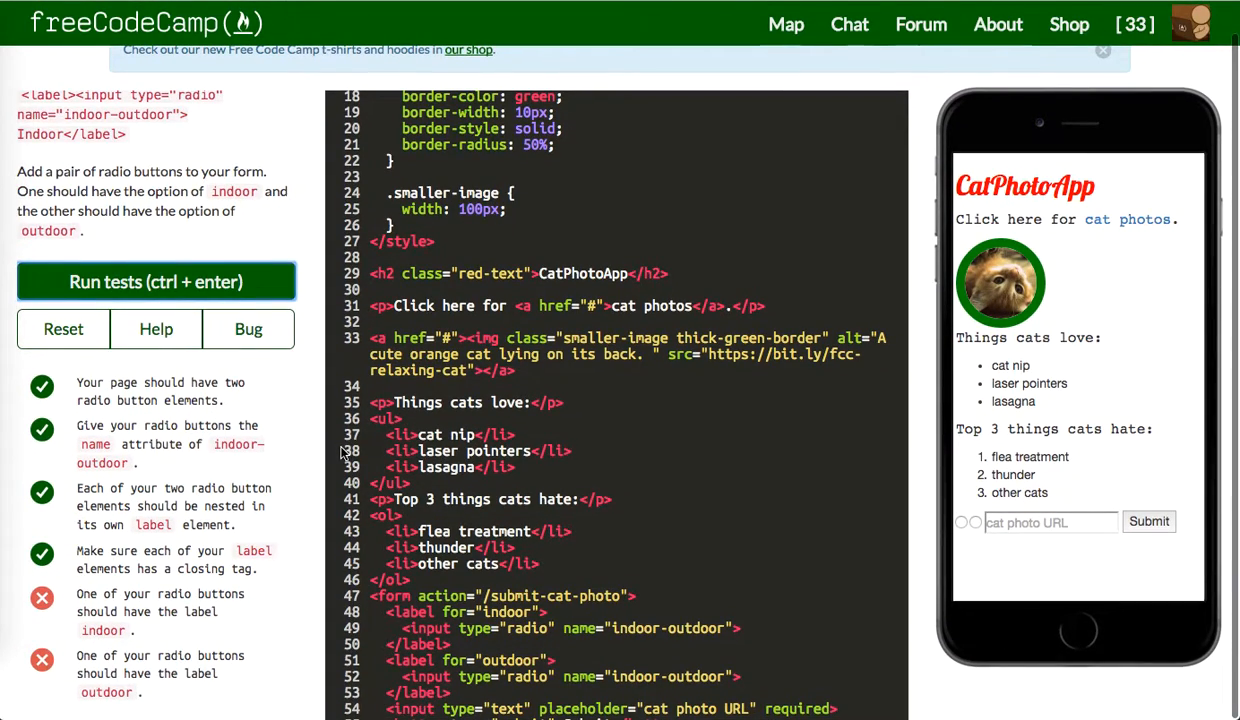
pyautogui.scroll(-3)
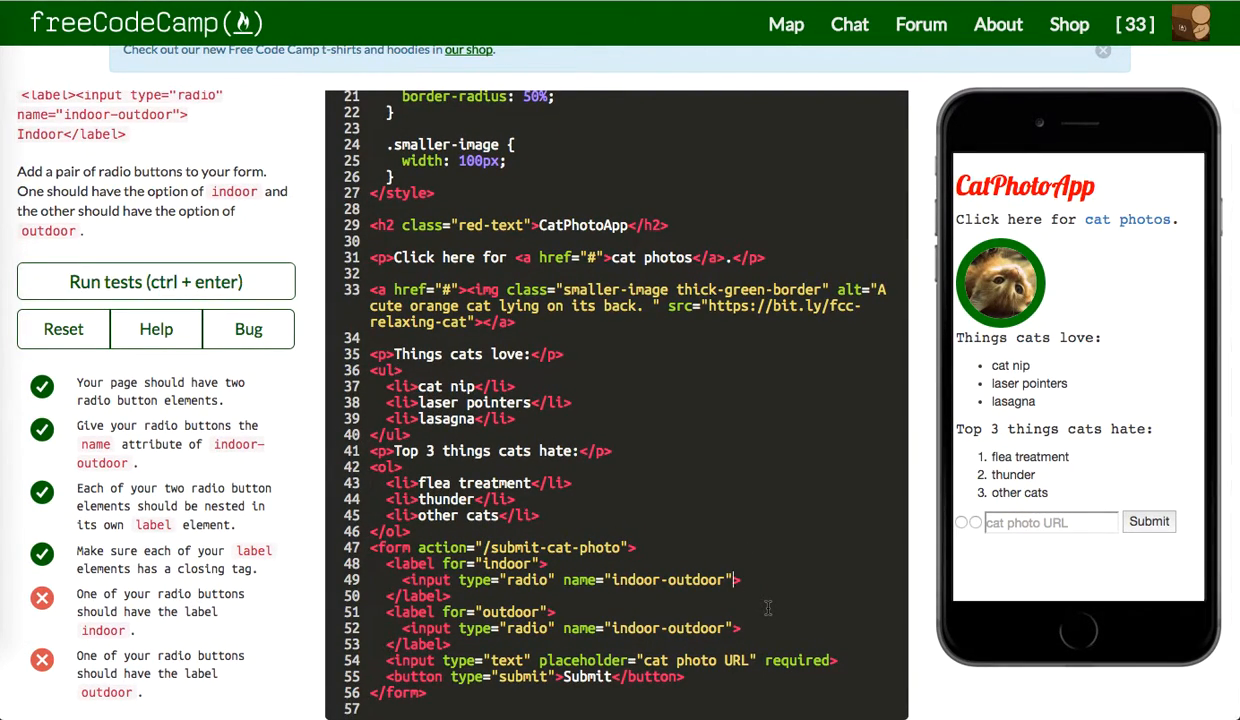
pyautogui.write('id="indoor')
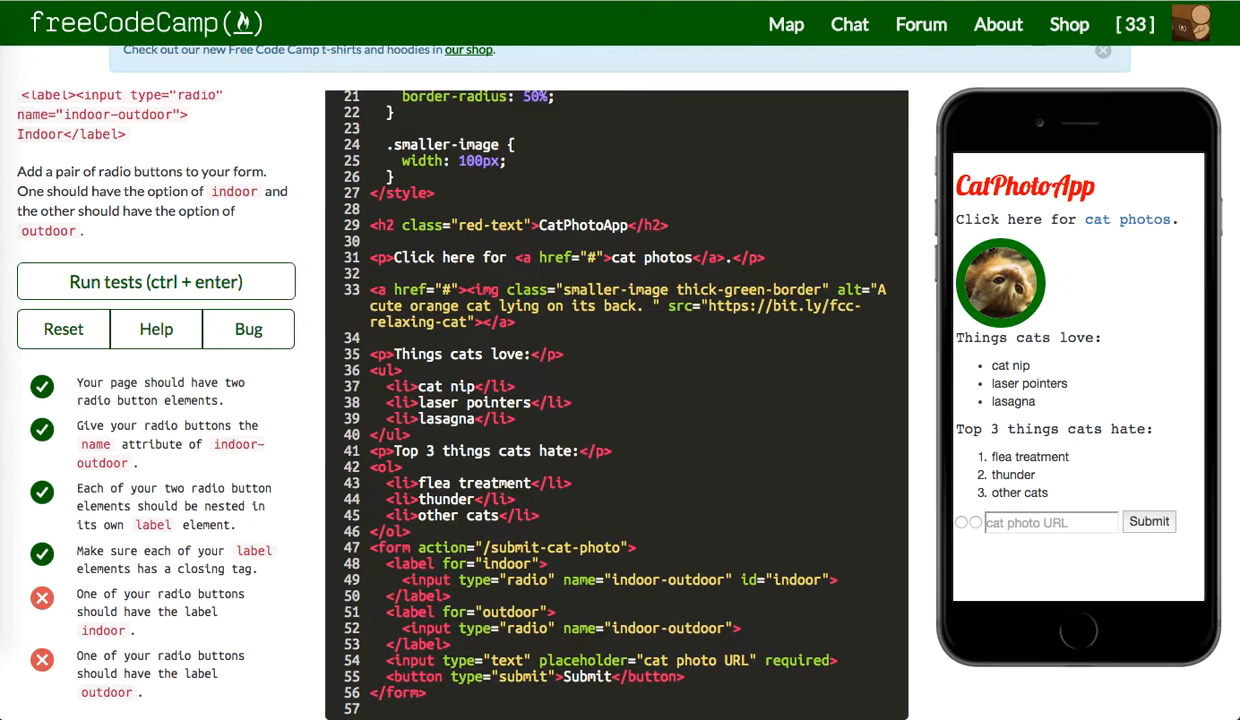
pyautogui.write('id')
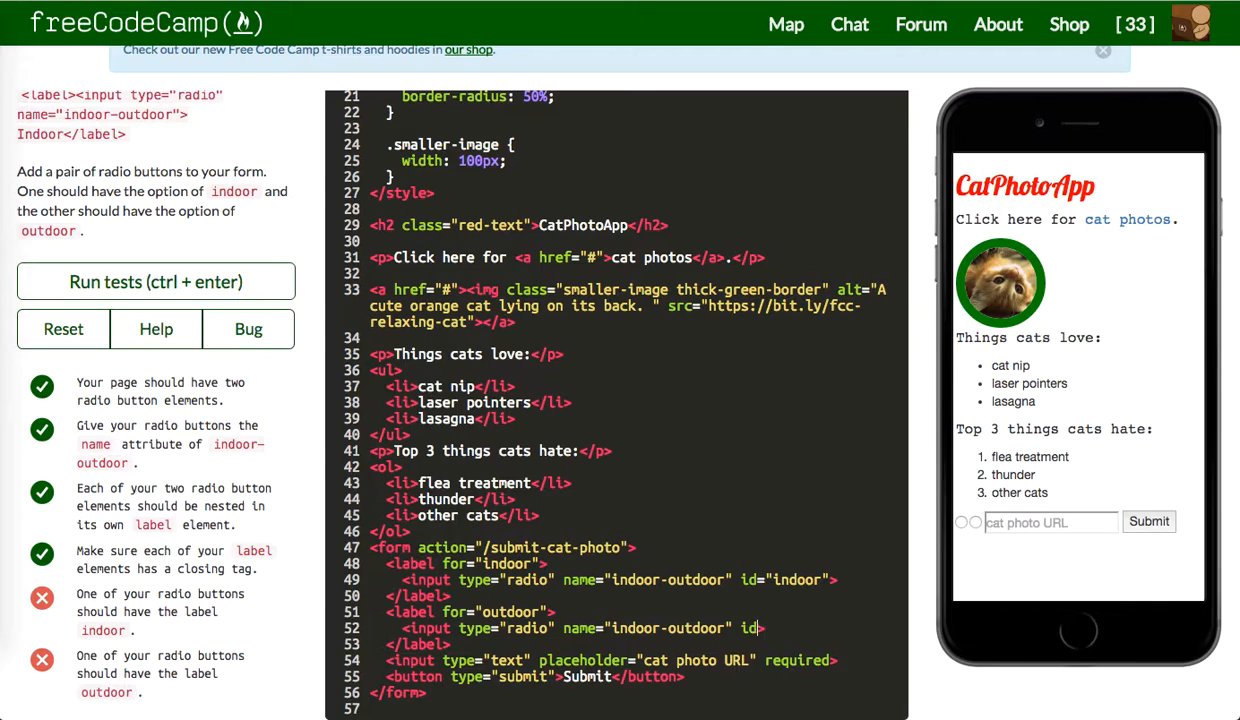
pyautogui.write('"outdoor"')
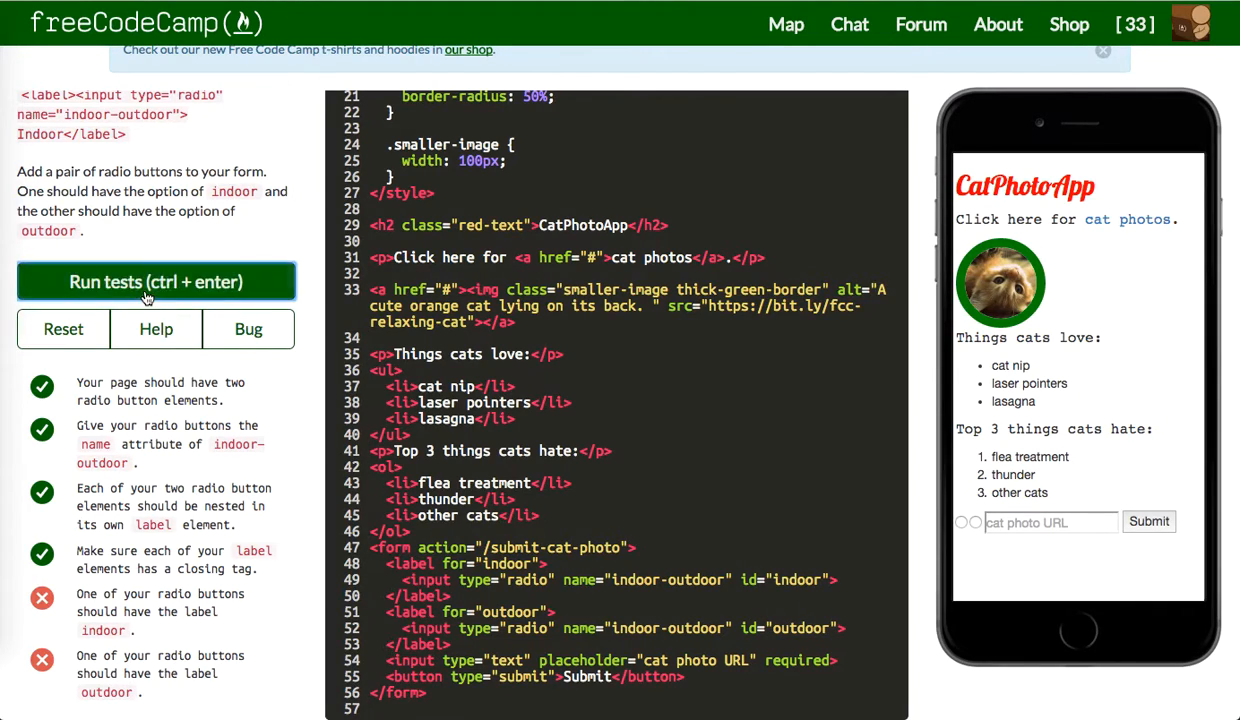
pyautogui.moveTo(156, 328)
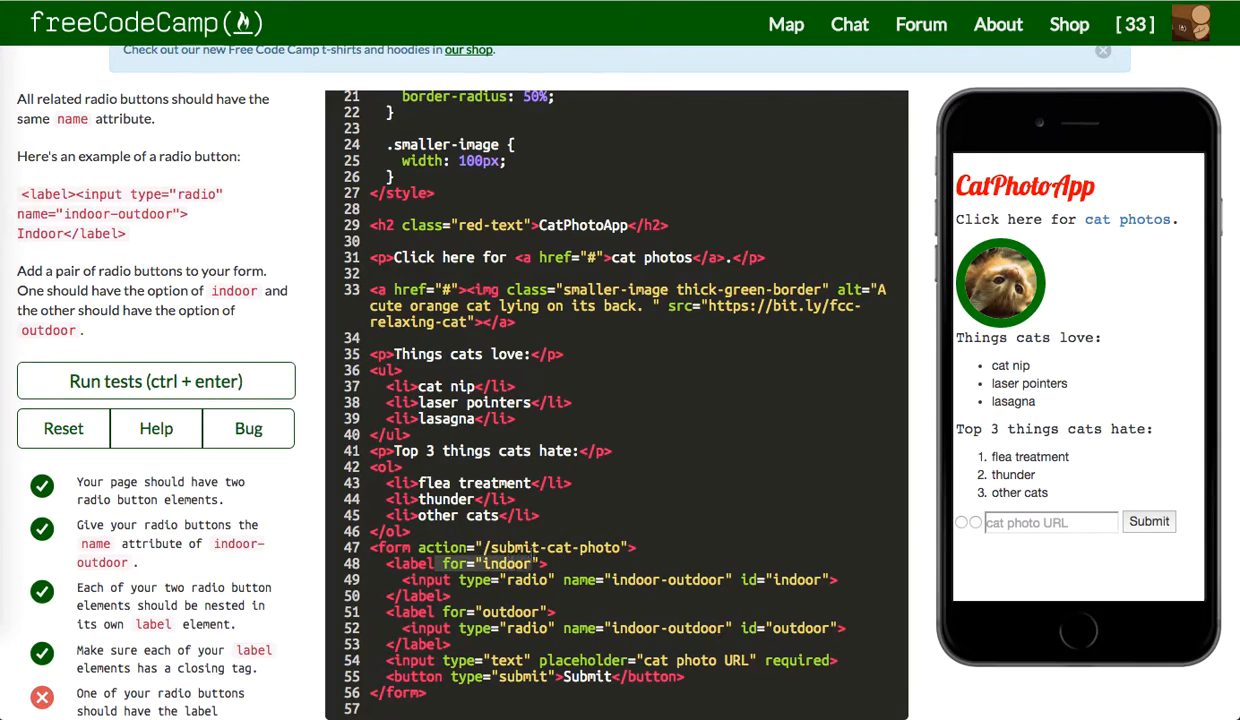
# Remove the for and id attributes, add Indoor/Outdoor label text, and pass the tests
pyautogui.click(490, 564)
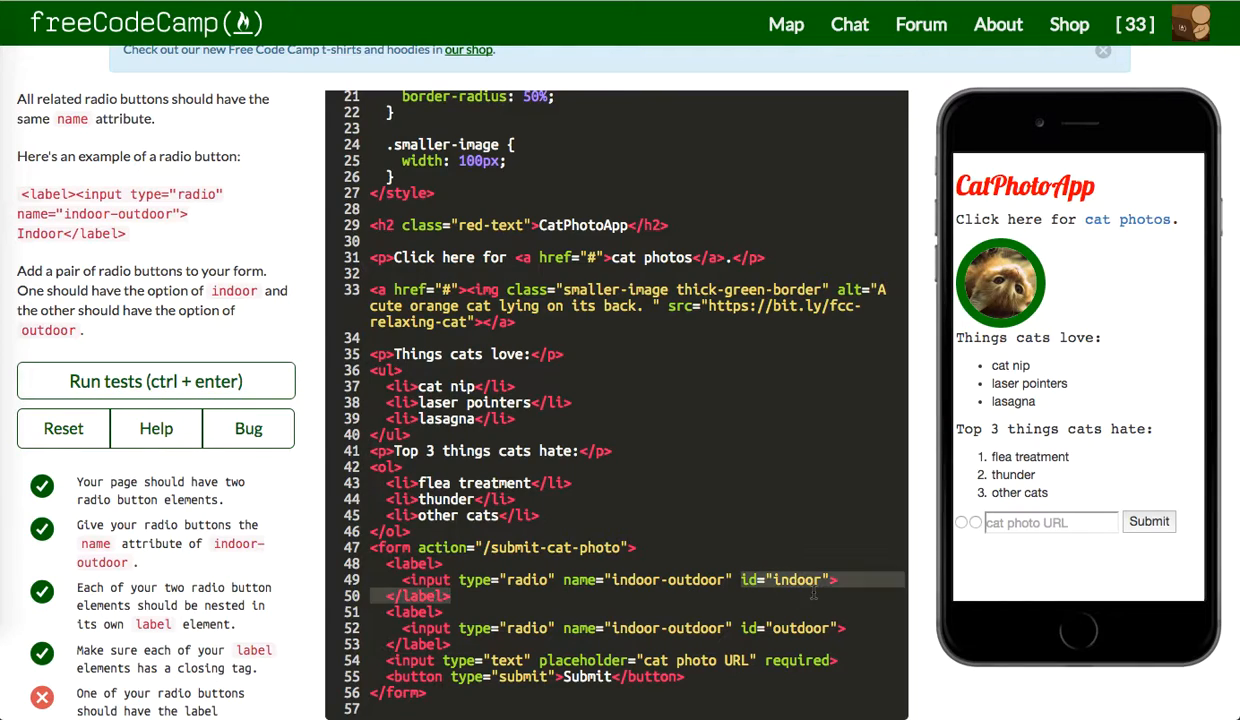
pyautogui.click(790, 580)
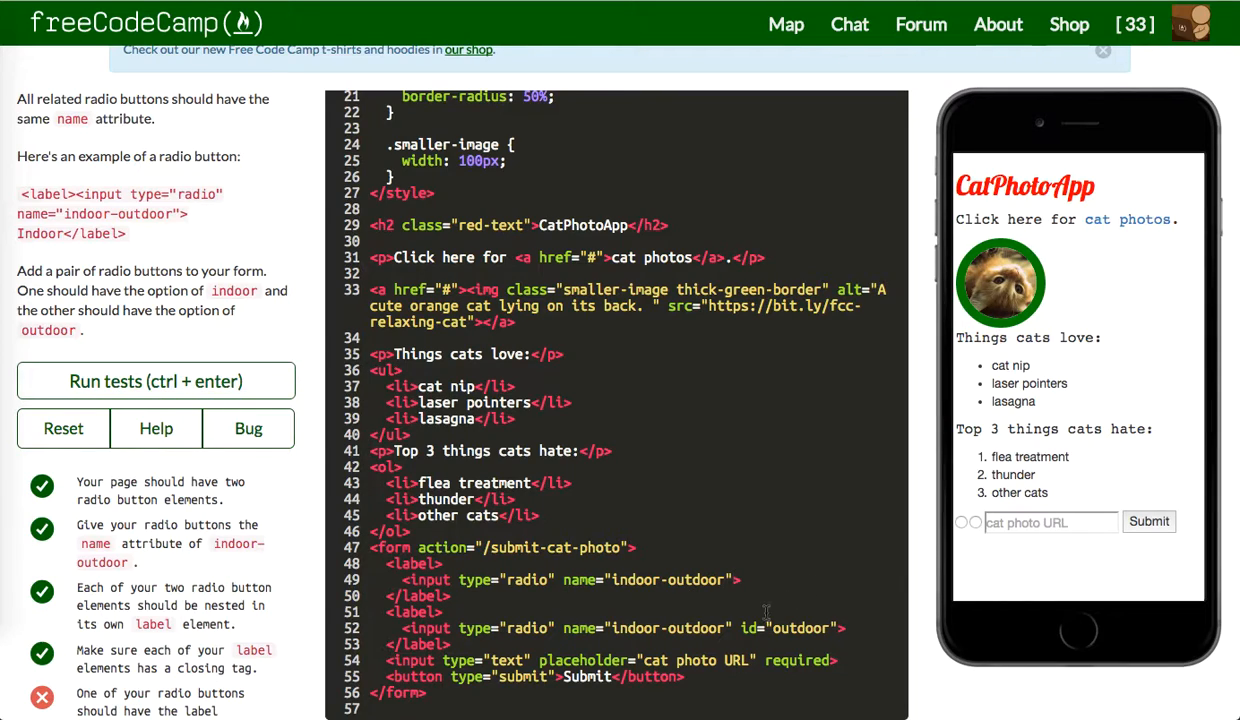
pyautogui.click(740, 628)
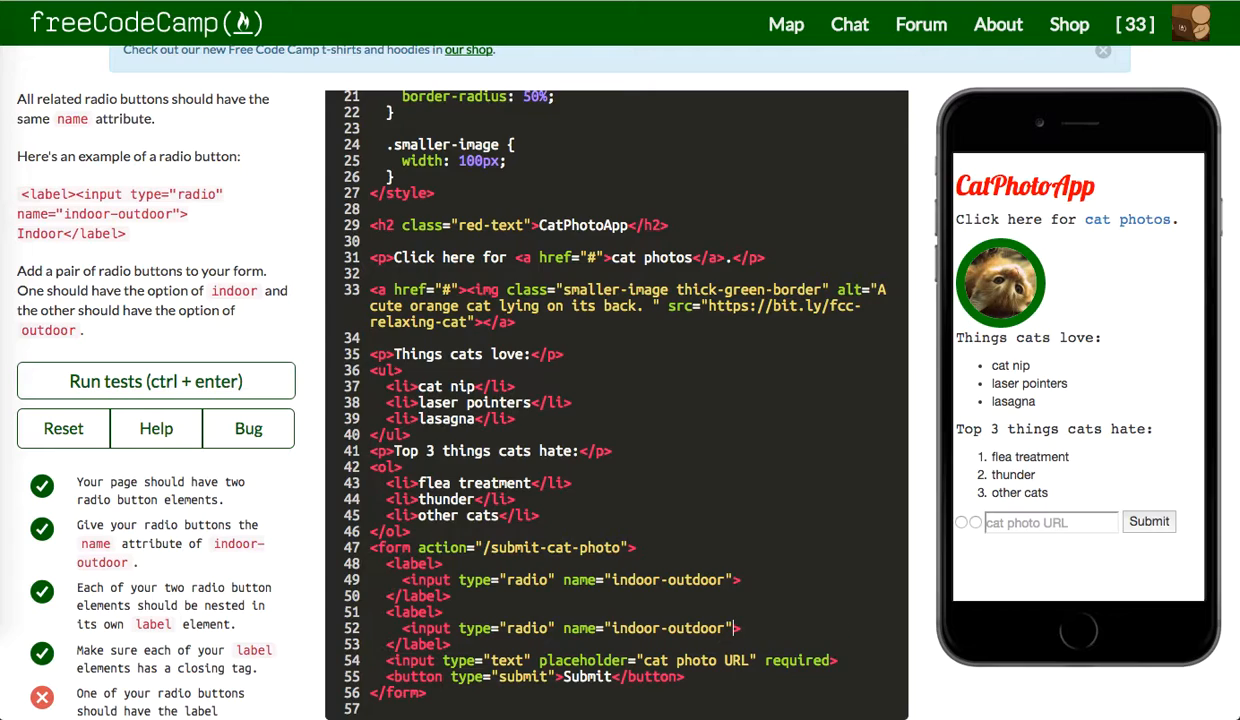
pyautogui.scroll(-3)
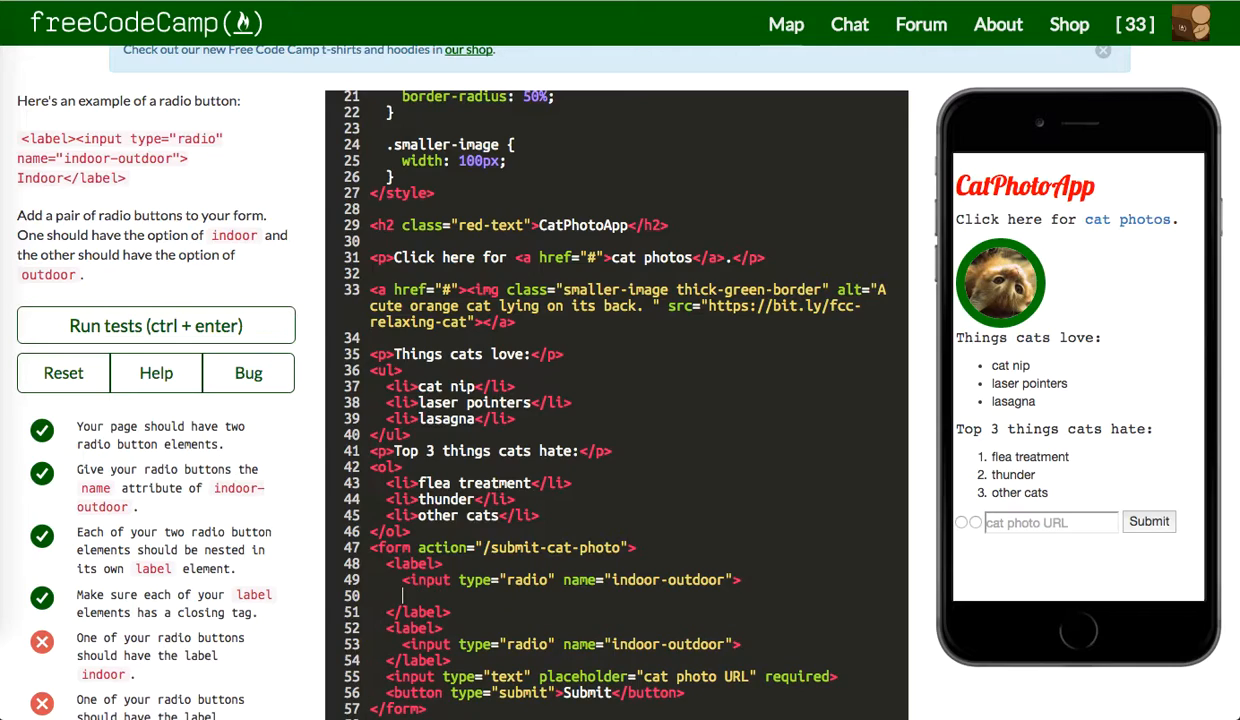
pyautogui.write('Indoor')
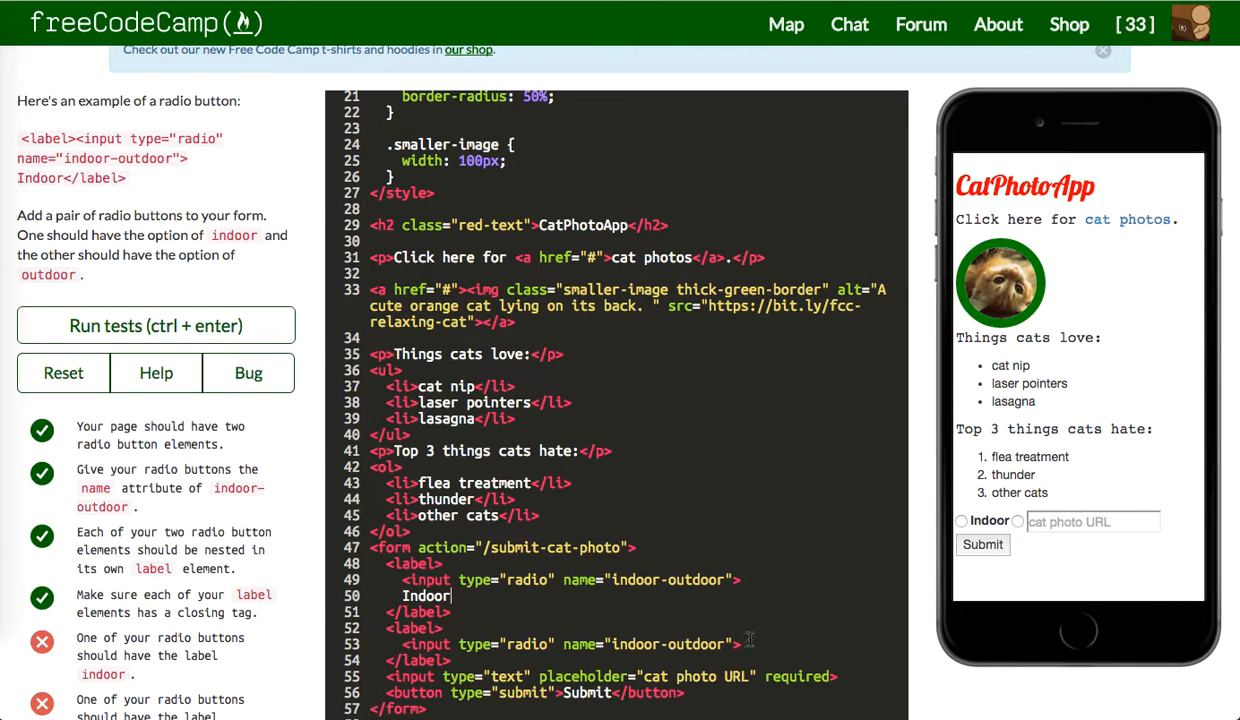
pyautogui.write('Outdoor')
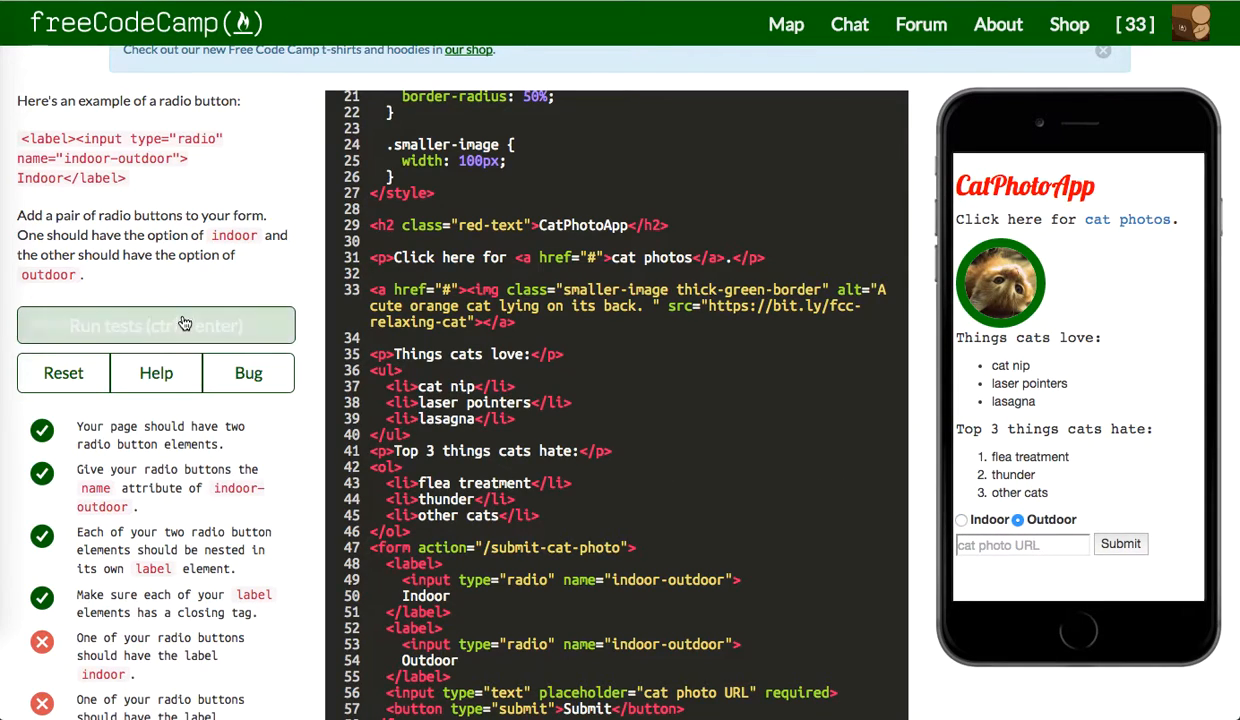
pyautogui.click(156, 324)
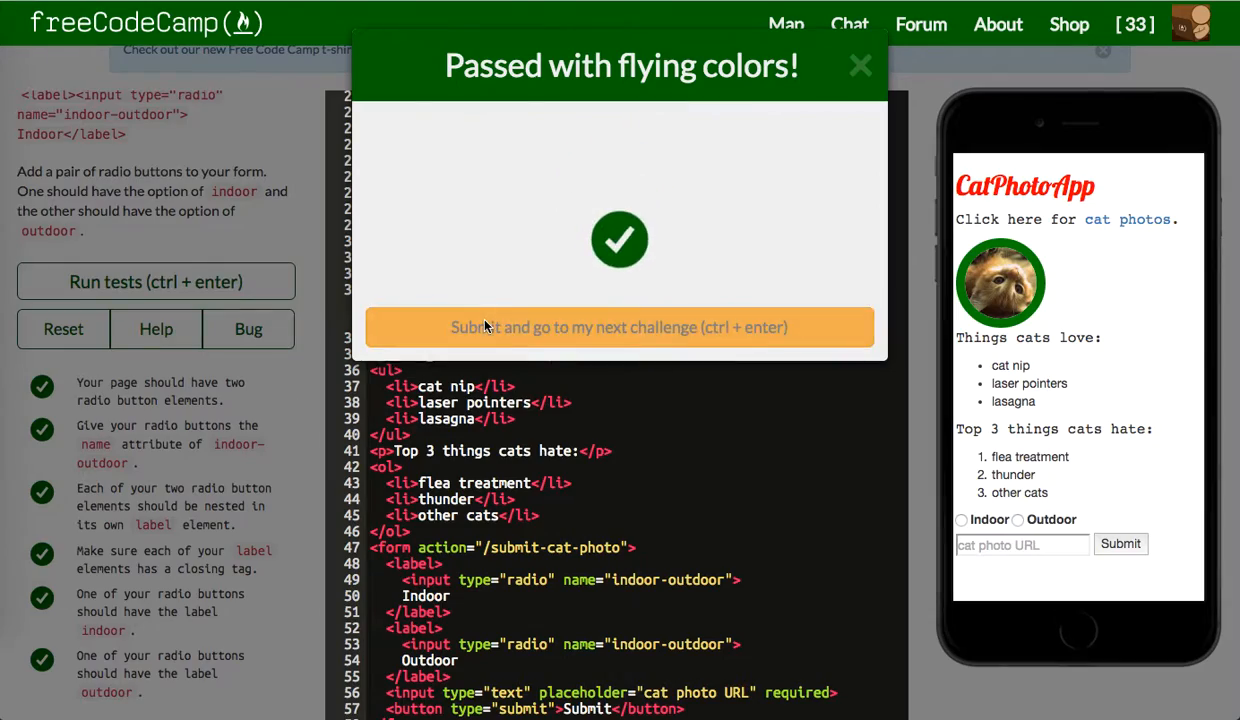
# Advance to the checkboxes challenge and give the checkbox inputs name="personality"
pyautogui.click(620, 328)
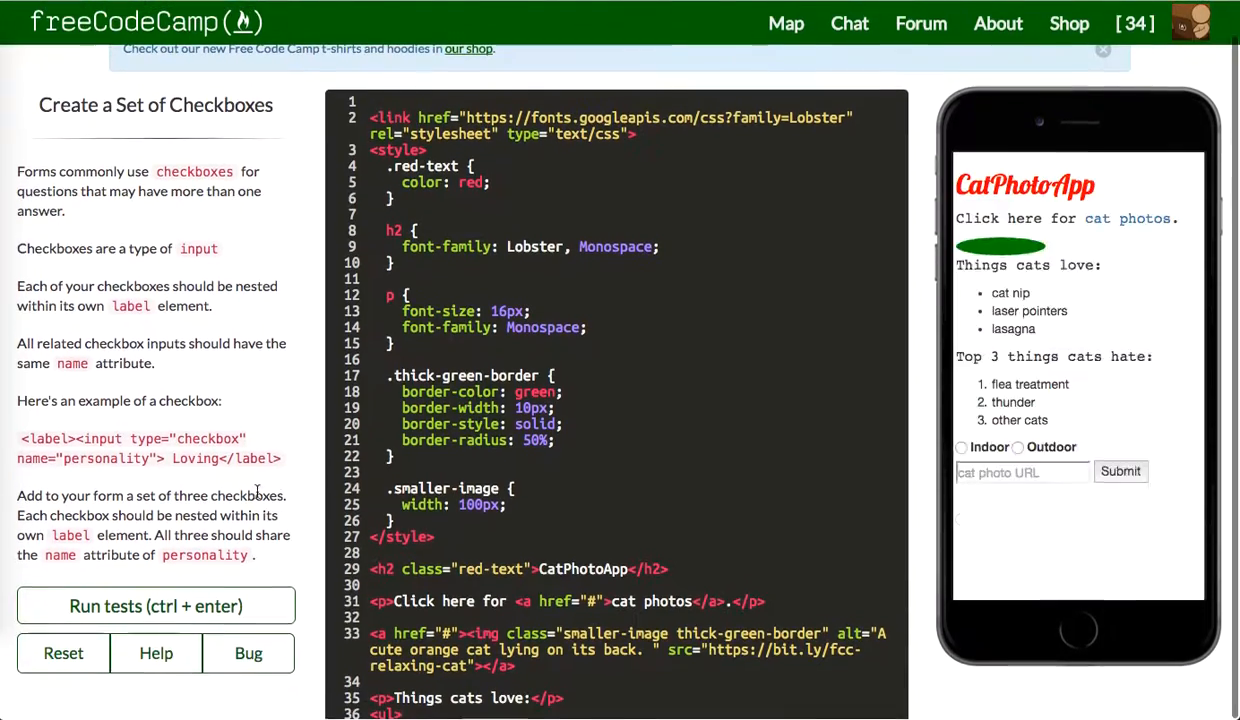
pyautogui.click(156, 604)
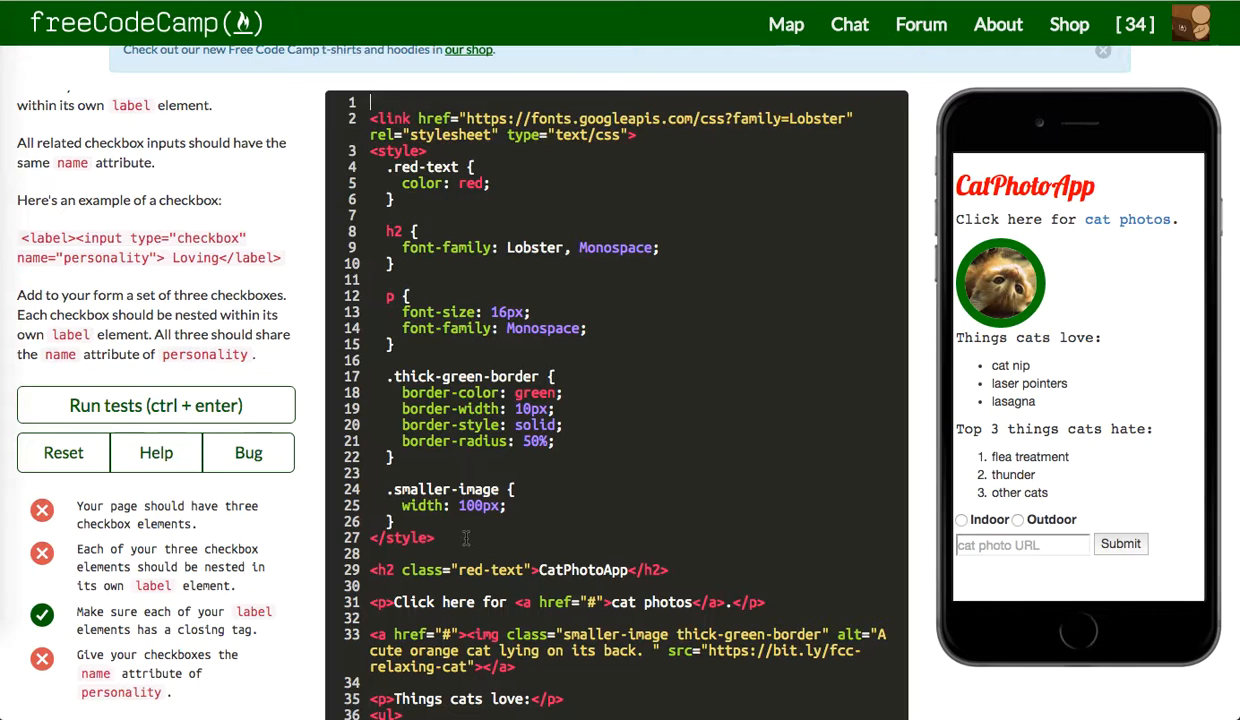
pyautogui.scroll(-3)
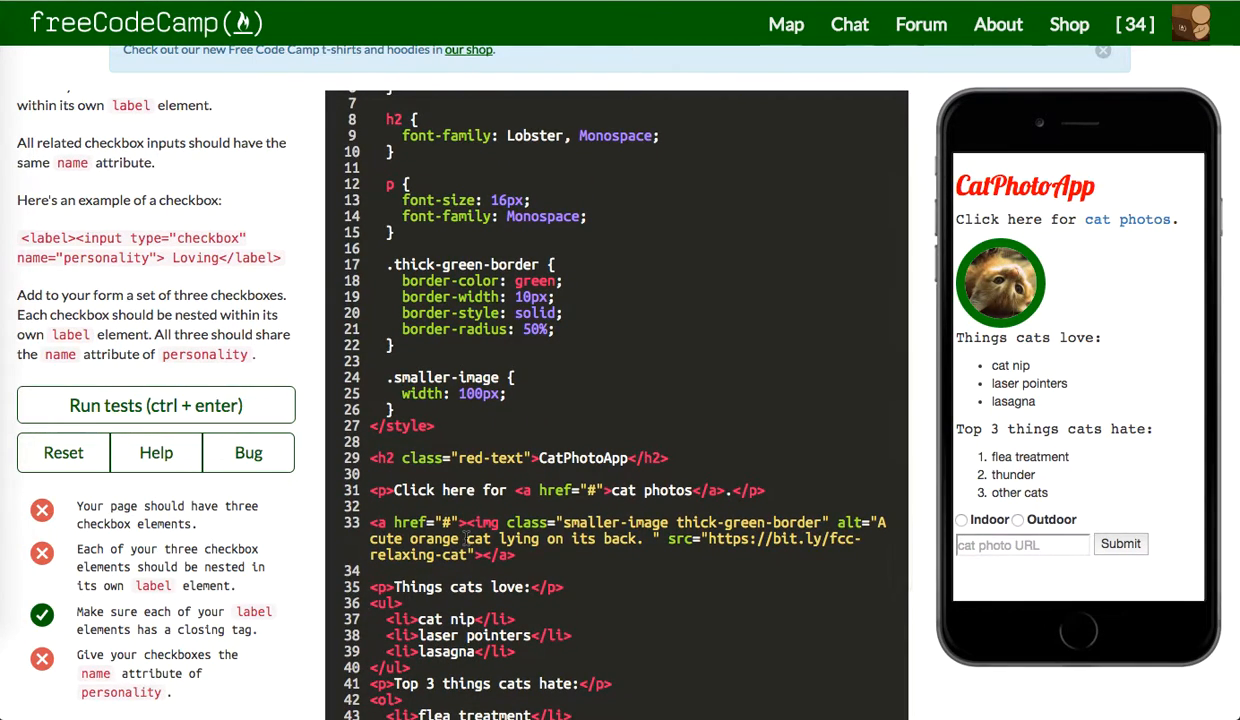
pyautogui.scroll(-3)
pyautogui.write('<input type="checkbox">')
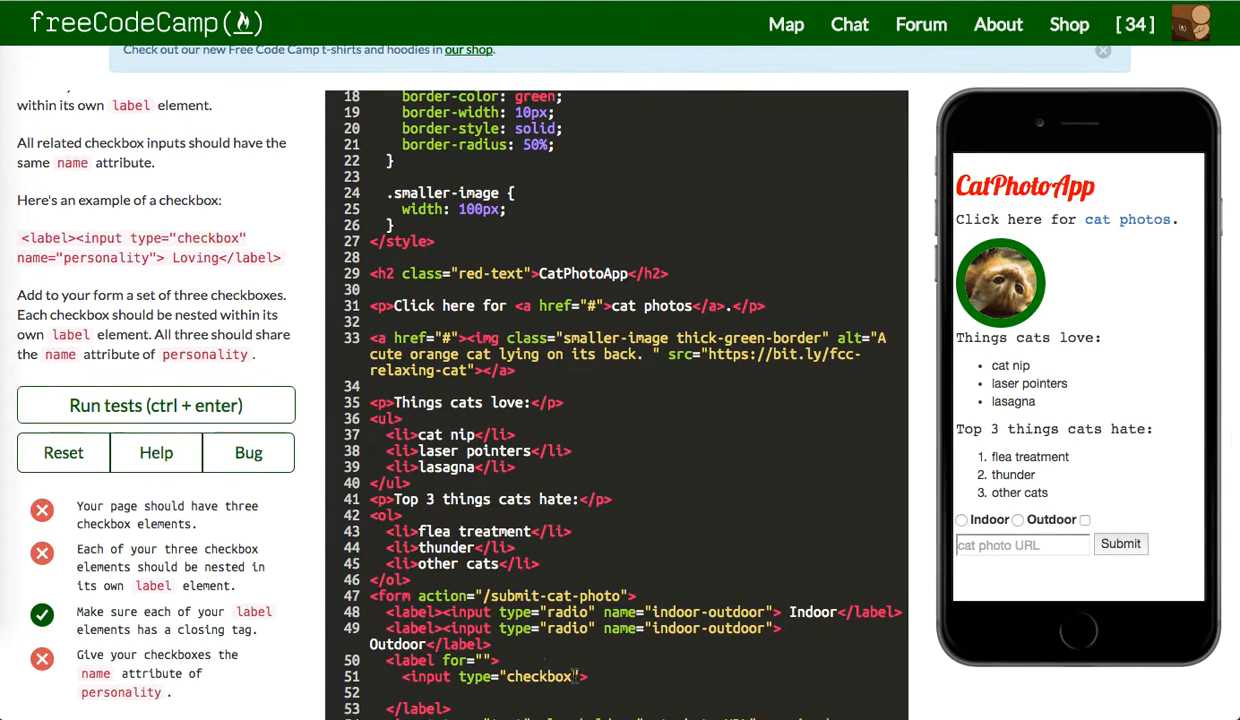
pyautogui.write('name=""')
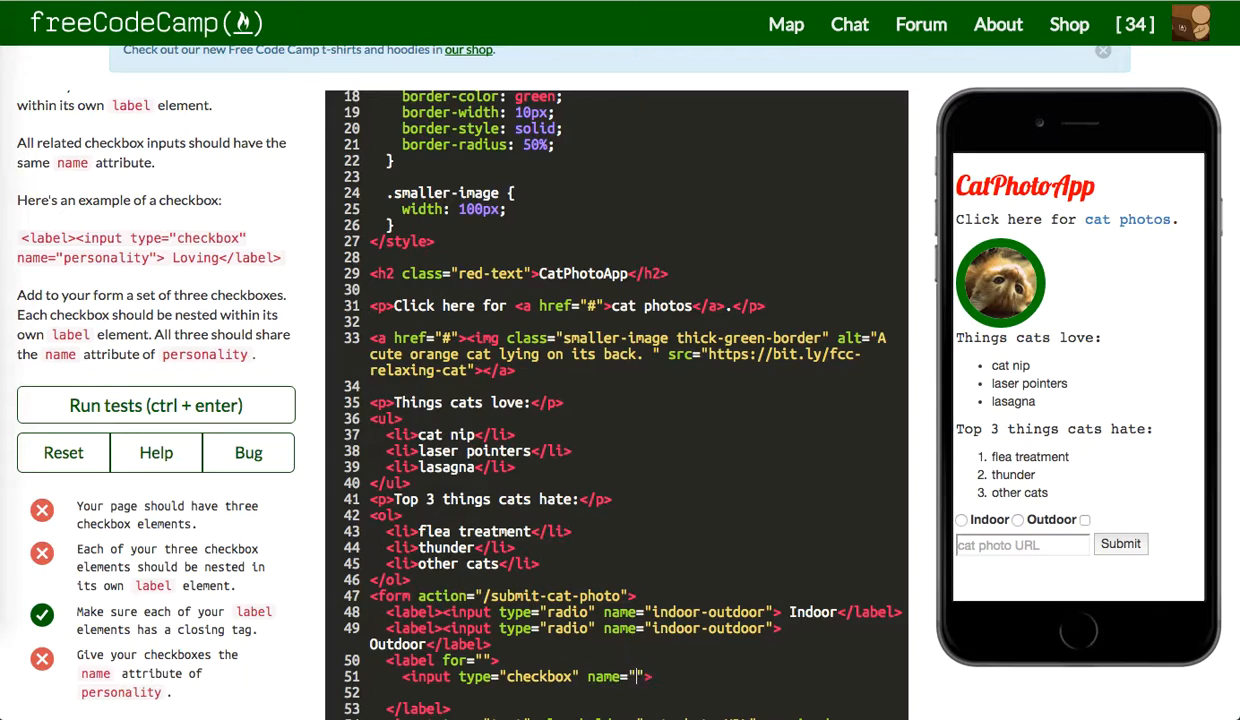
pyautogui.write('Pers')
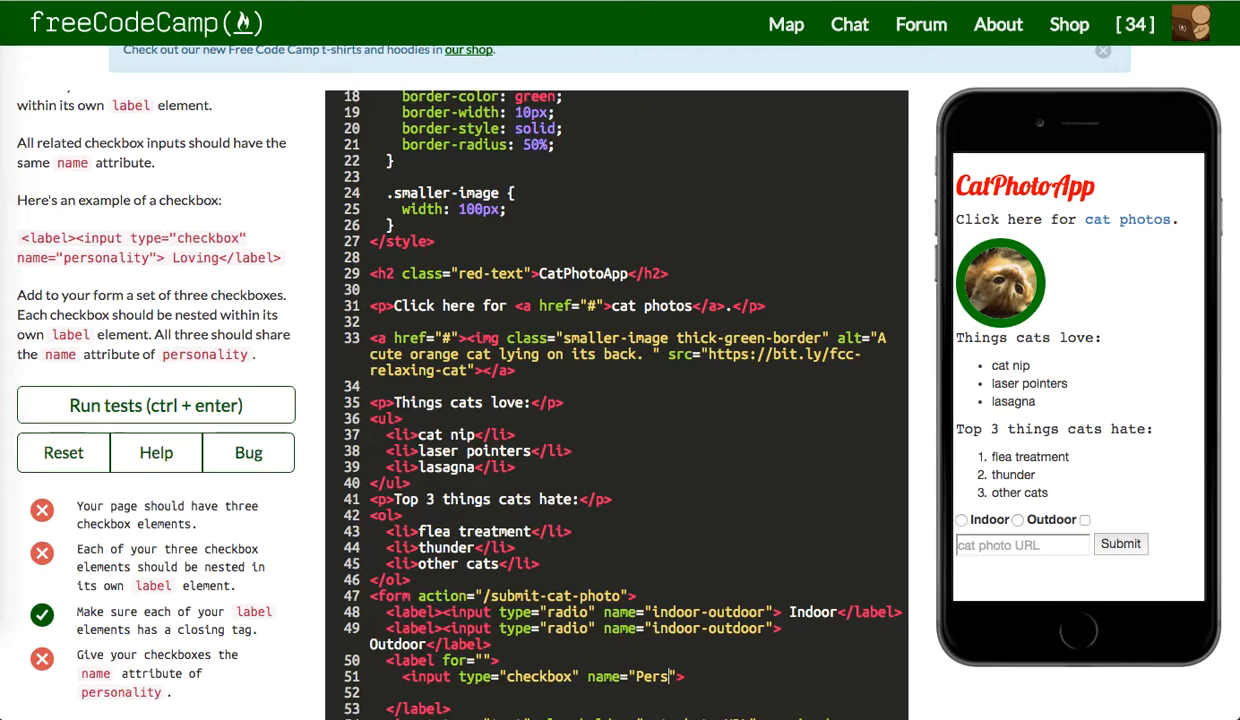
pyautogui.write('onal')
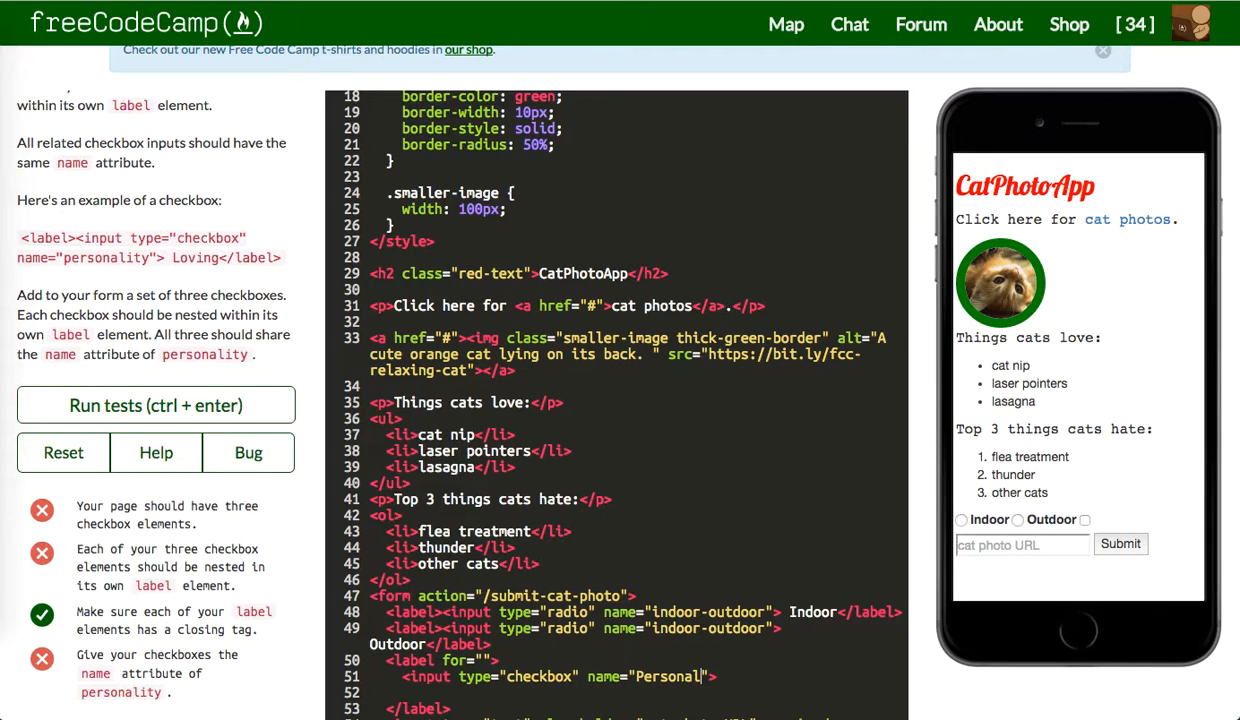
pyautogui.write('ity')
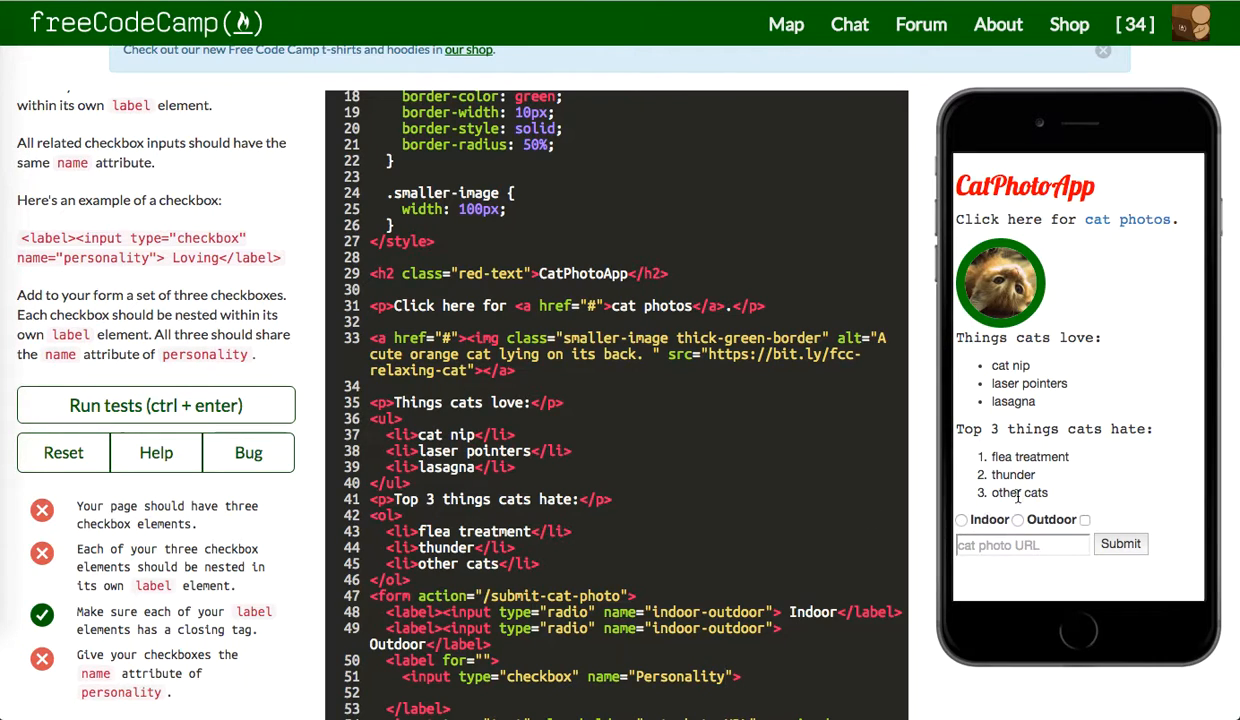
# Fix a checkbox name value, pass the three-checkbox tests and advance
pyautogui.scroll(-3)
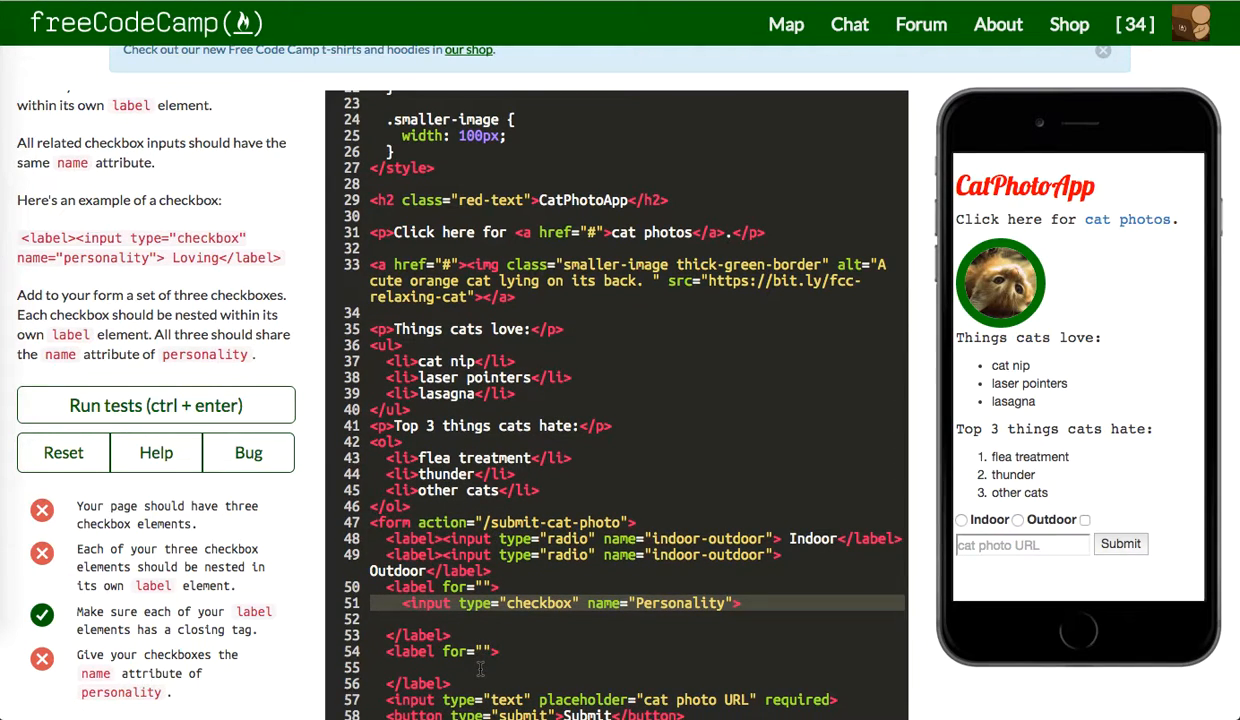
pyautogui.scroll(-3)
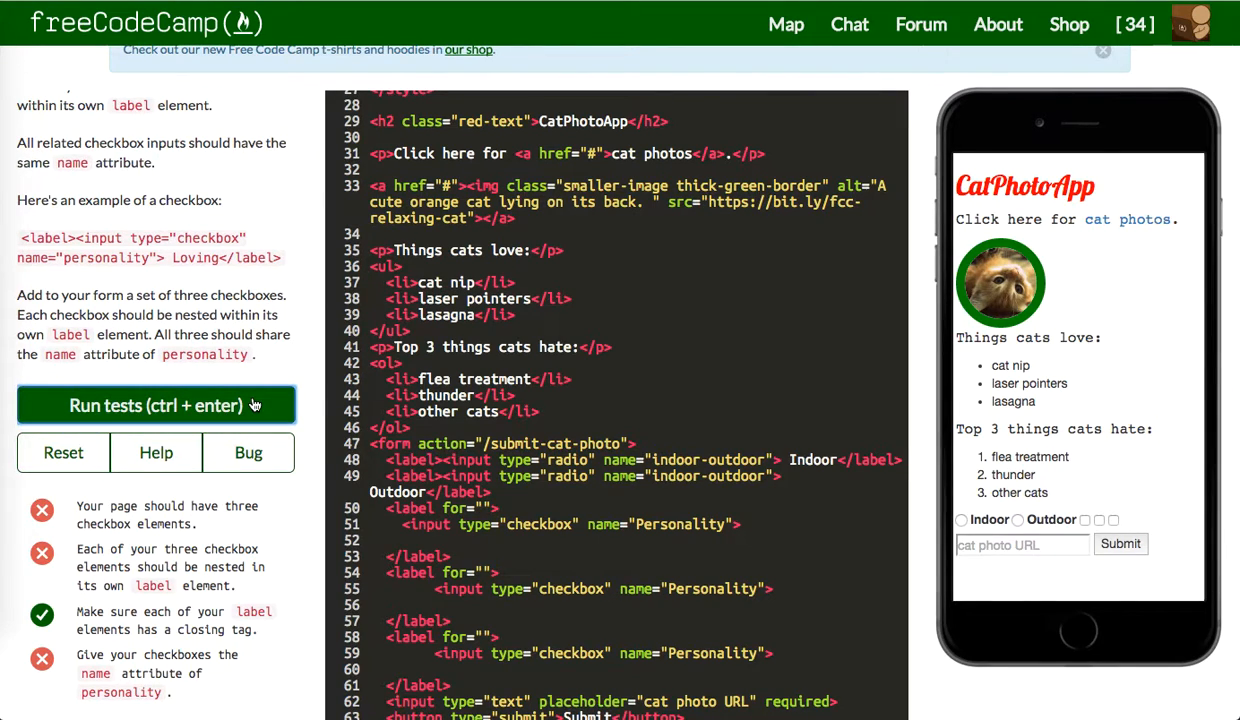
pyautogui.click(156, 404)
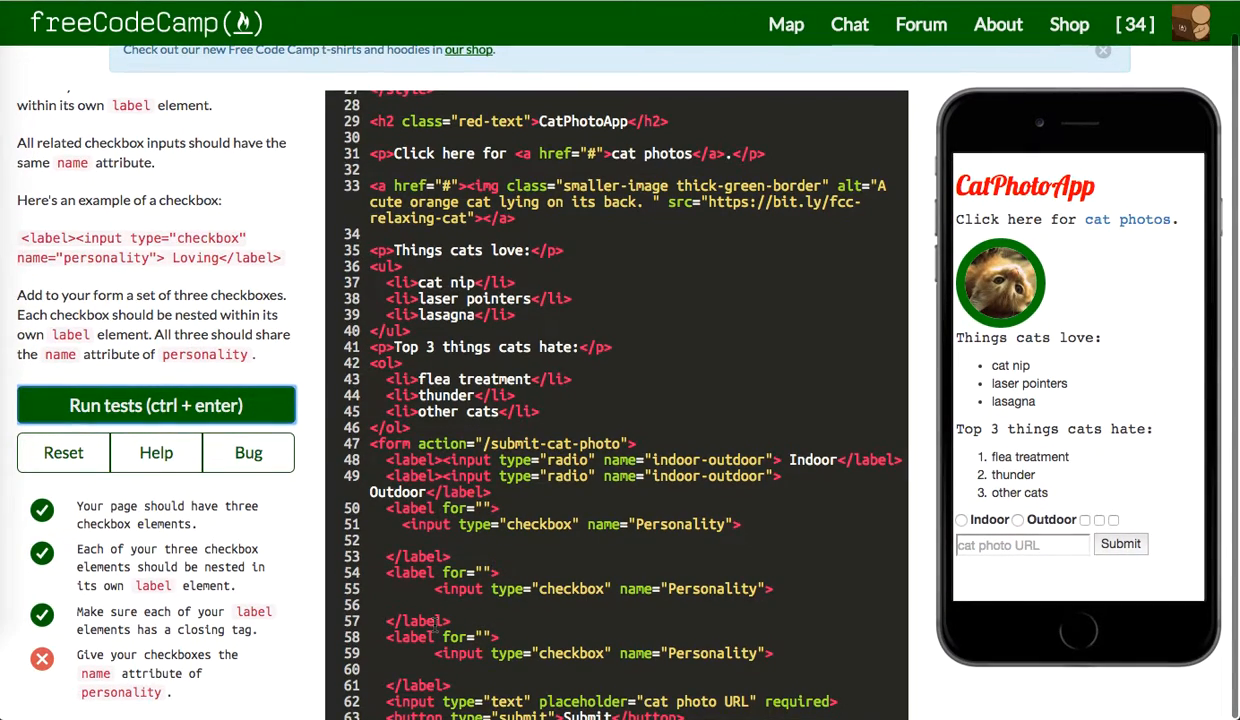
pyautogui.scroll(-3)
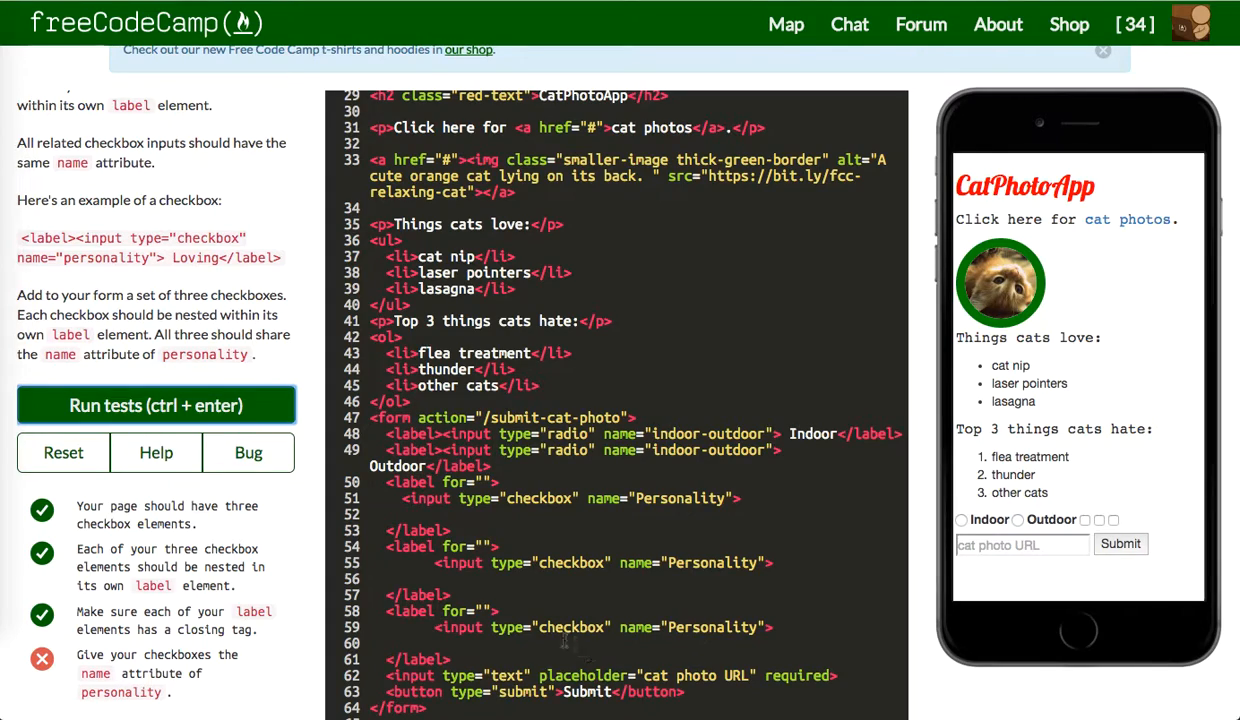
pyautogui.moveTo(680, 628)
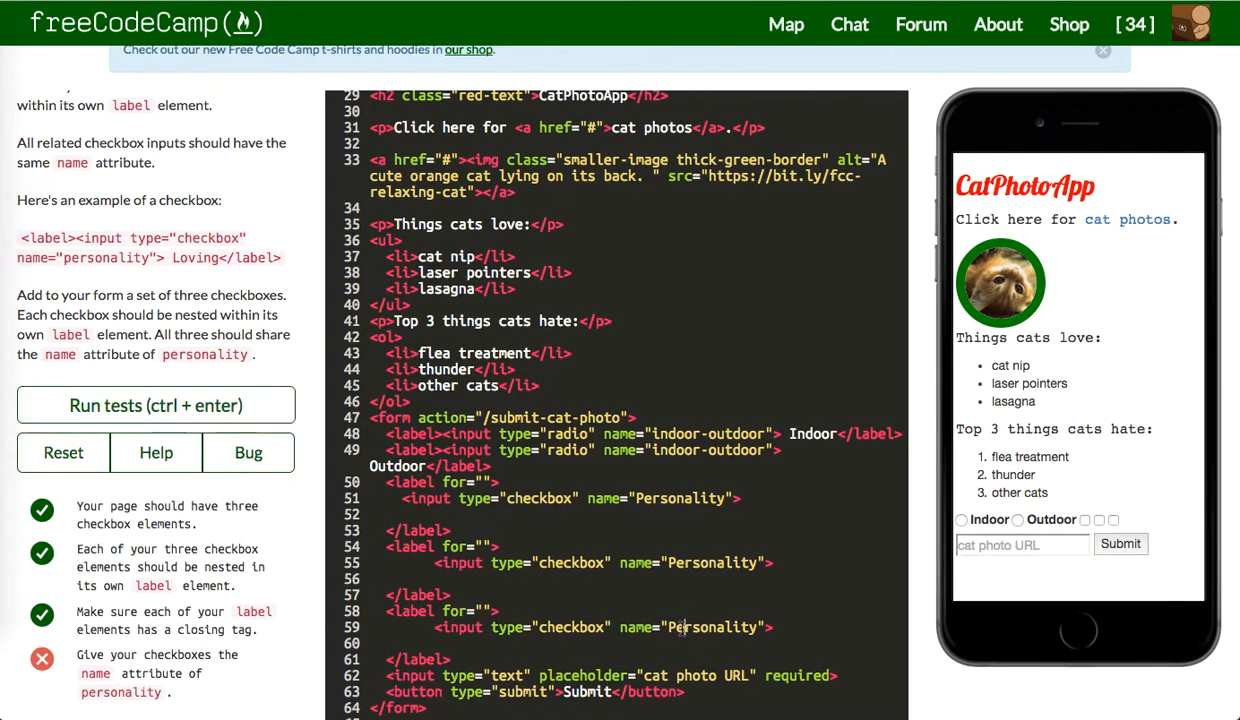
pyautogui.click(680, 628)
pyautogui.write('p')
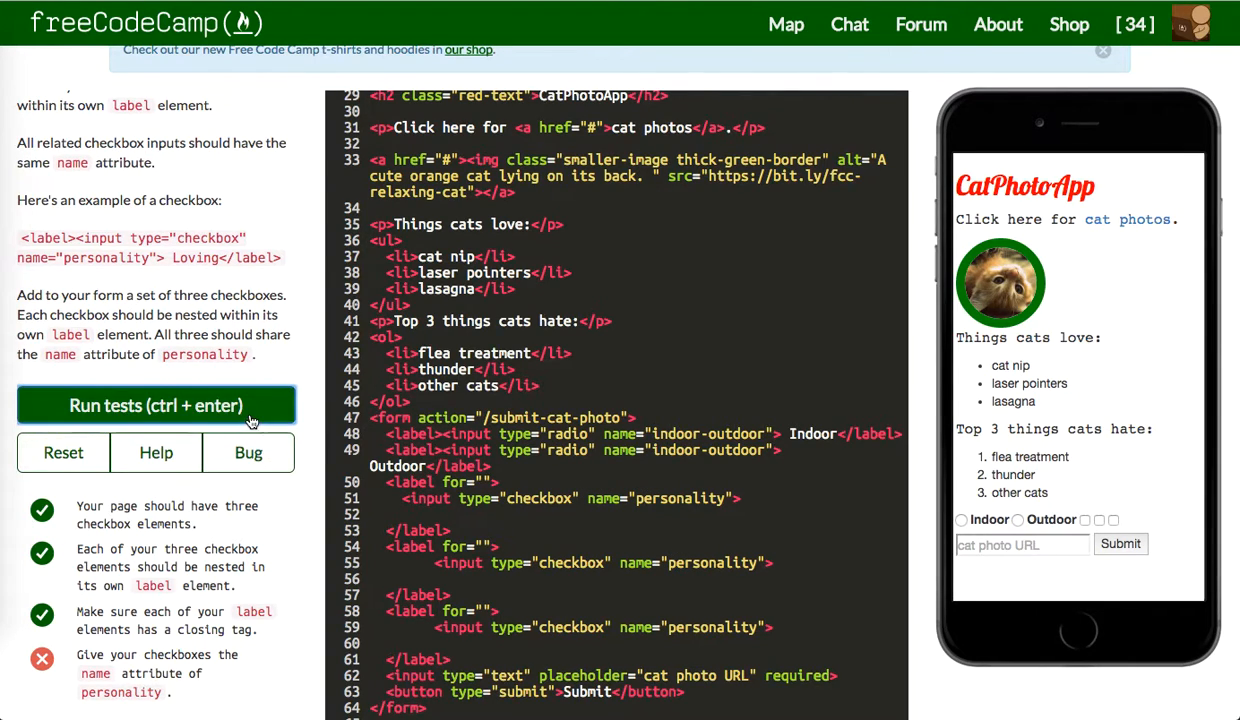
pyautogui.click(156, 404)
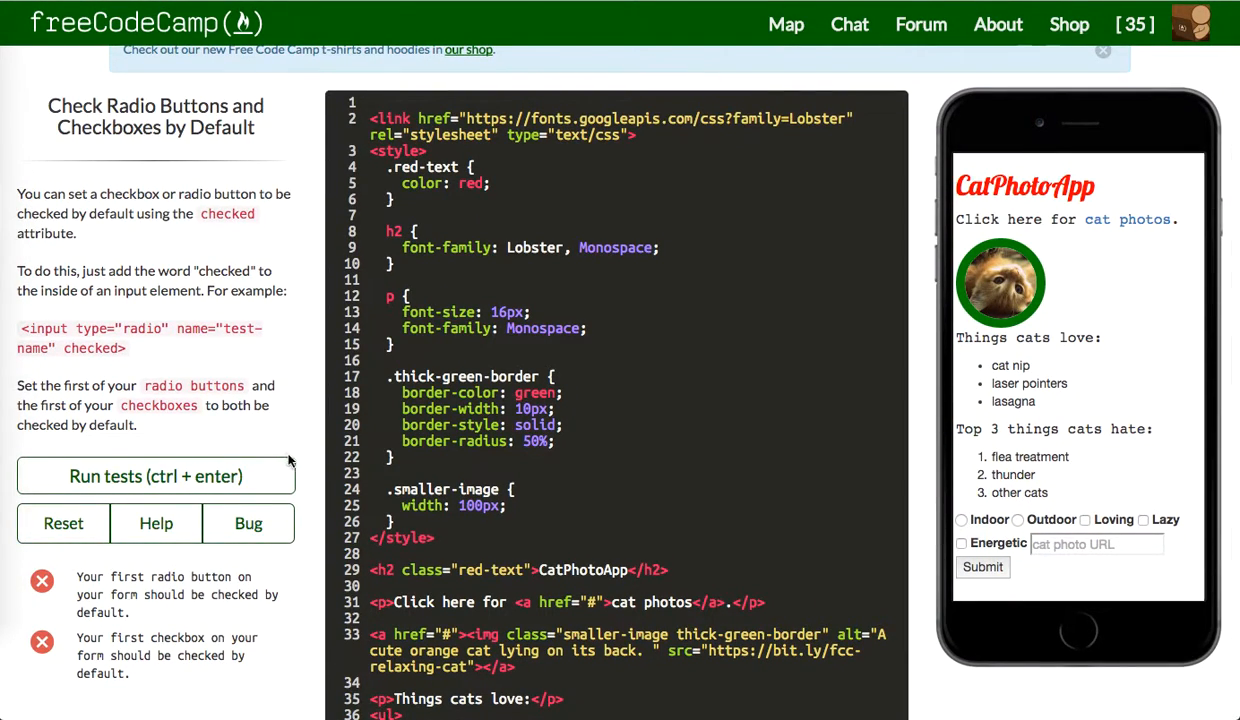
# Make the first radio and first checkbox checked by default, pass and advance
pyautogui.scroll(-3)
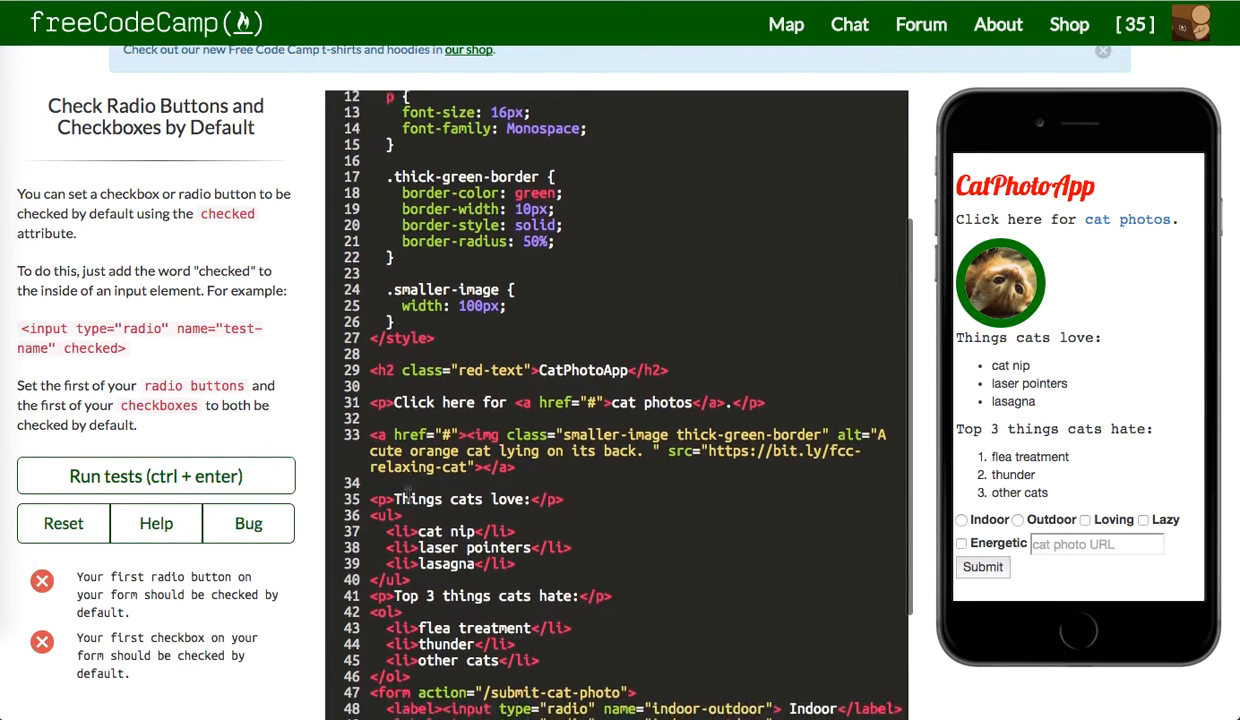
pyautogui.scroll(-3)
pyautogui.write(' checked')
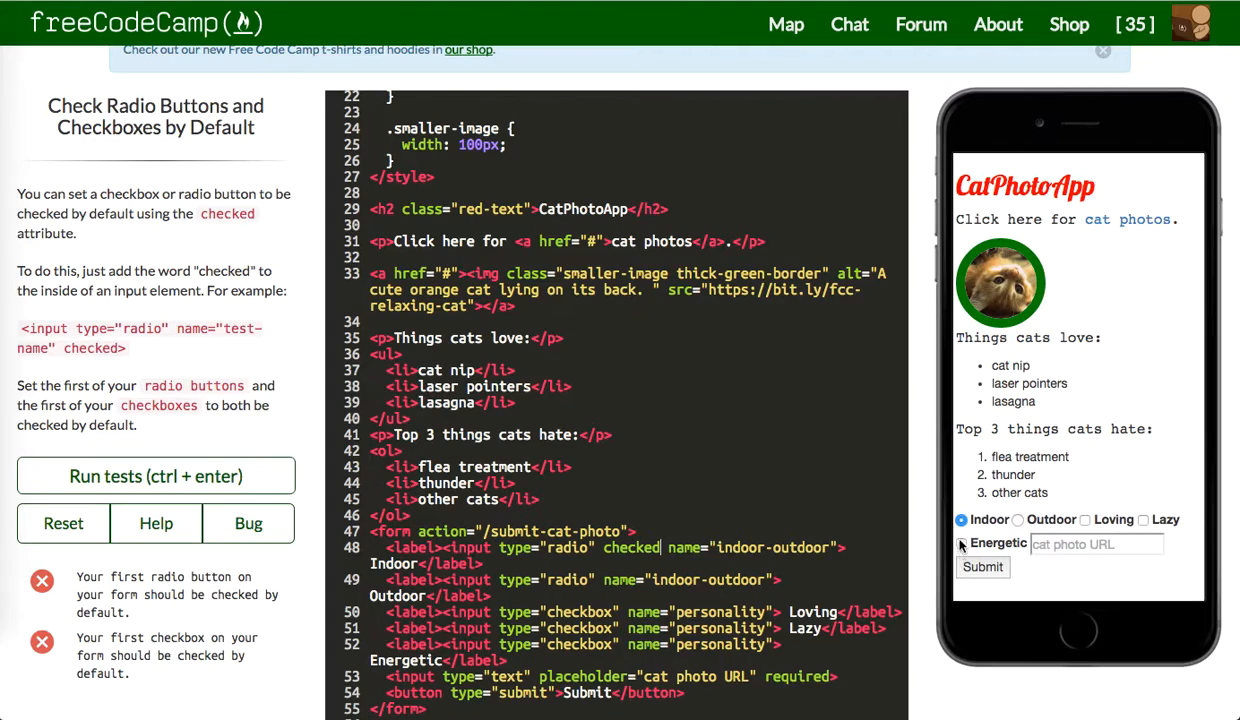
pyautogui.moveTo(156, 524)
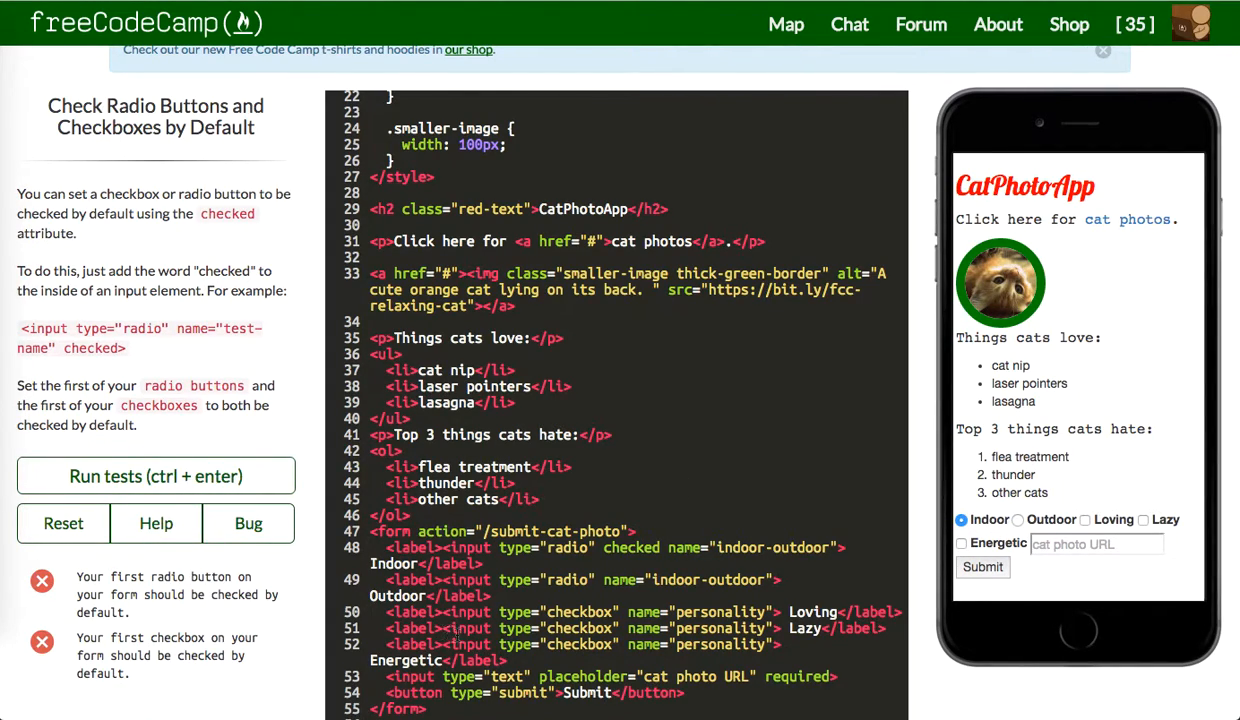
pyautogui.scroll(-3)
pyautogui.write(' checked')
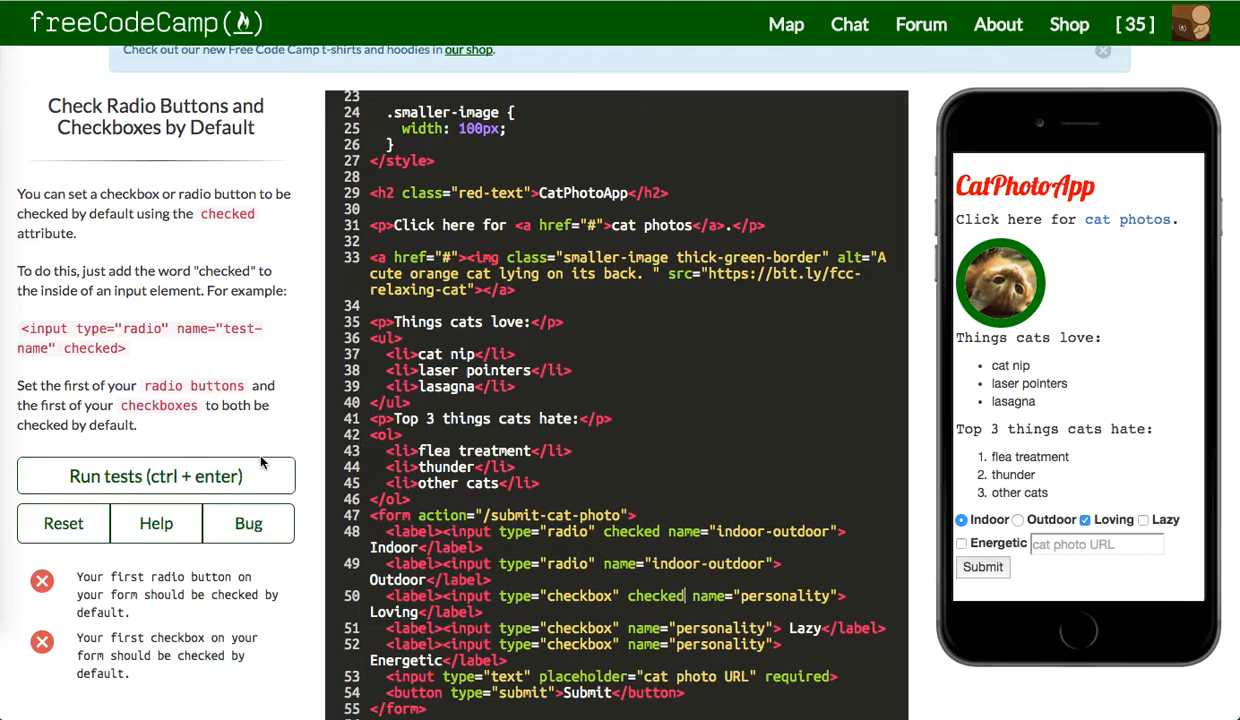
pyautogui.click(156, 476)
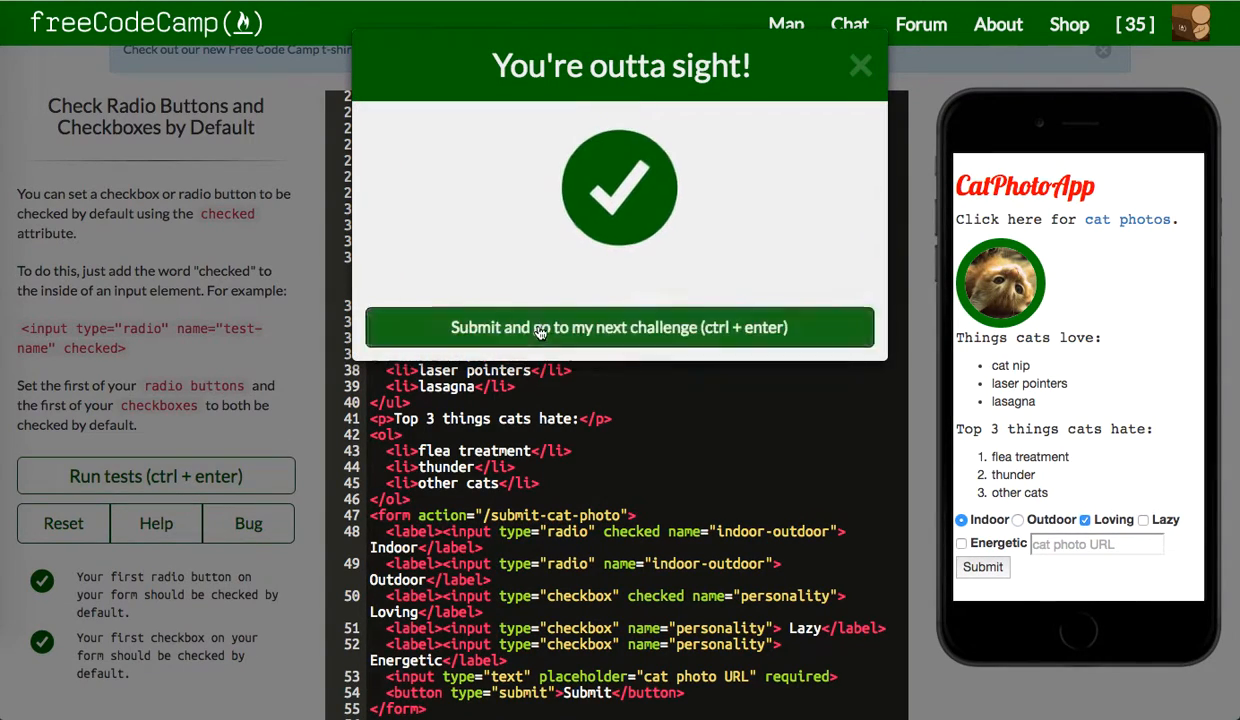
pyautogui.click(620, 328)
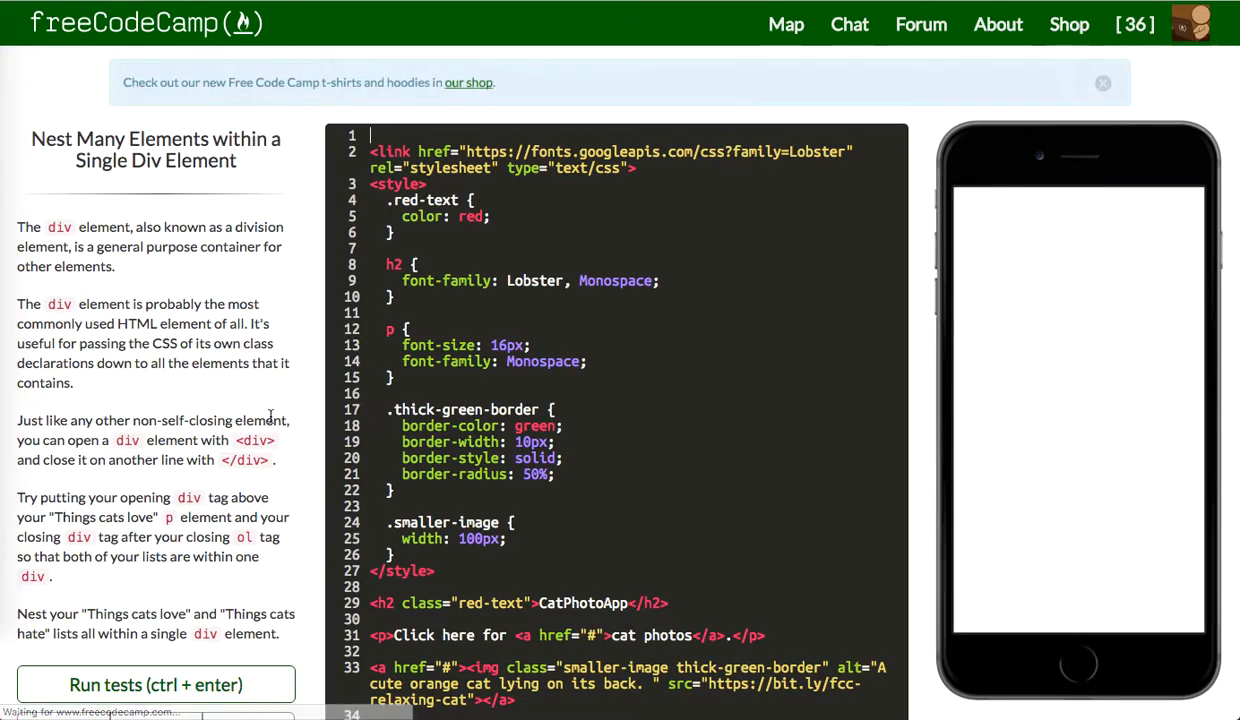
# Wrap both cat lists in a single div, run the tests and submit
pyautogui.click(156, 684)
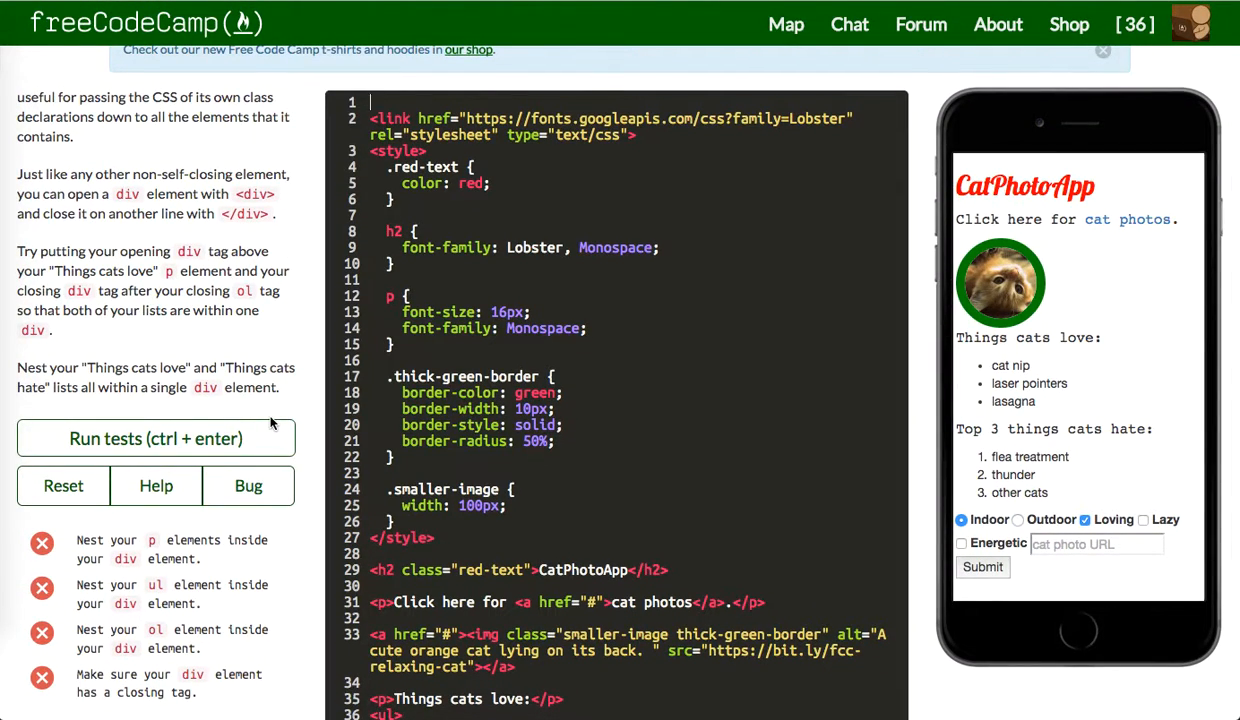
pyautogui.scroll(-3)
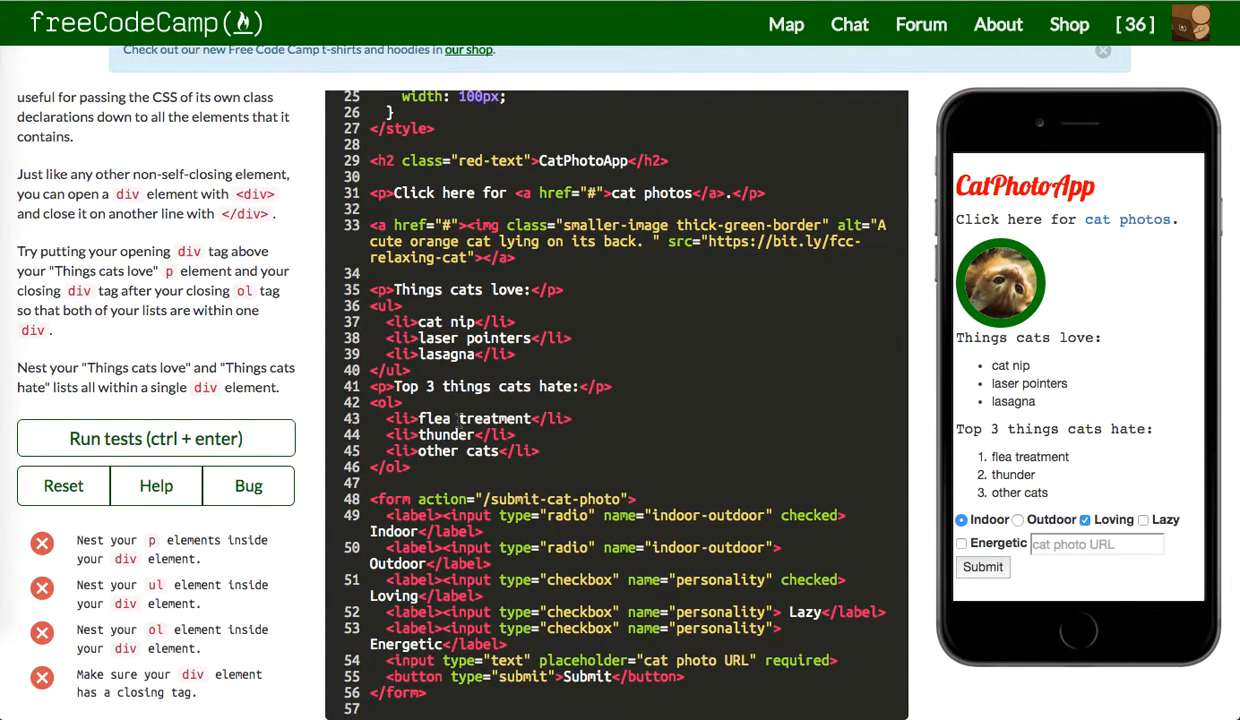
pyautogui.scroll(3)
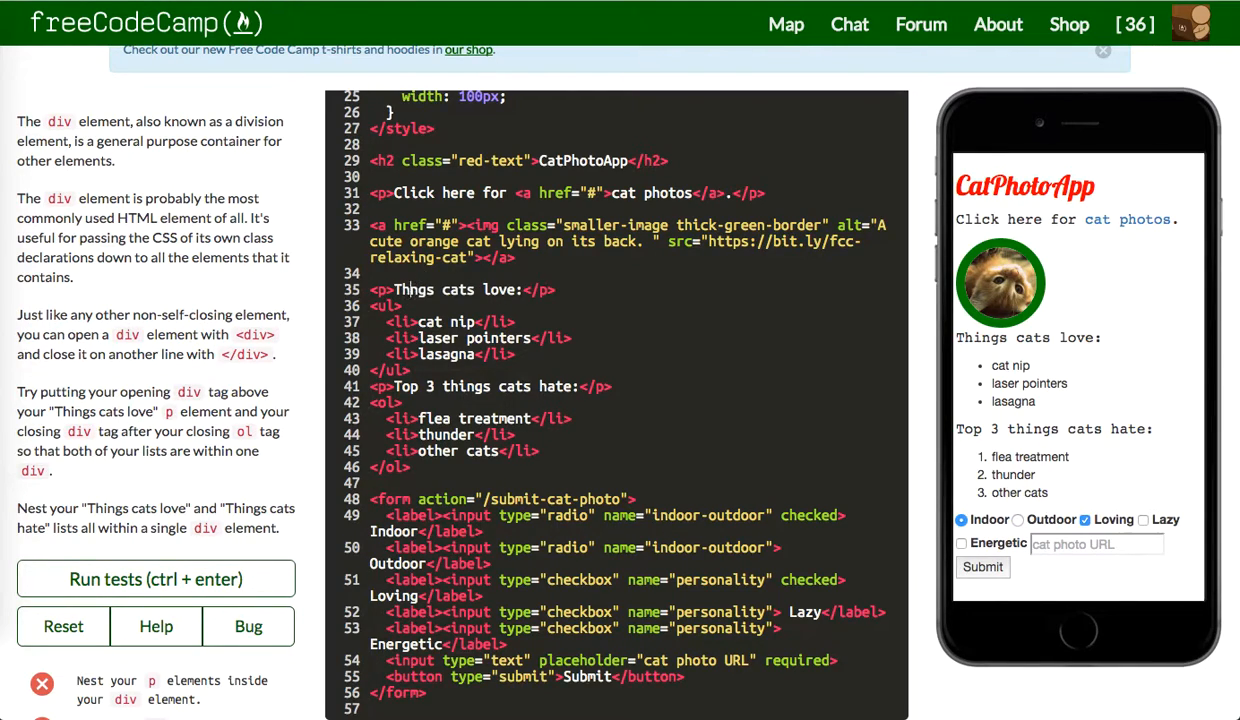
pyautogui.write('div>')
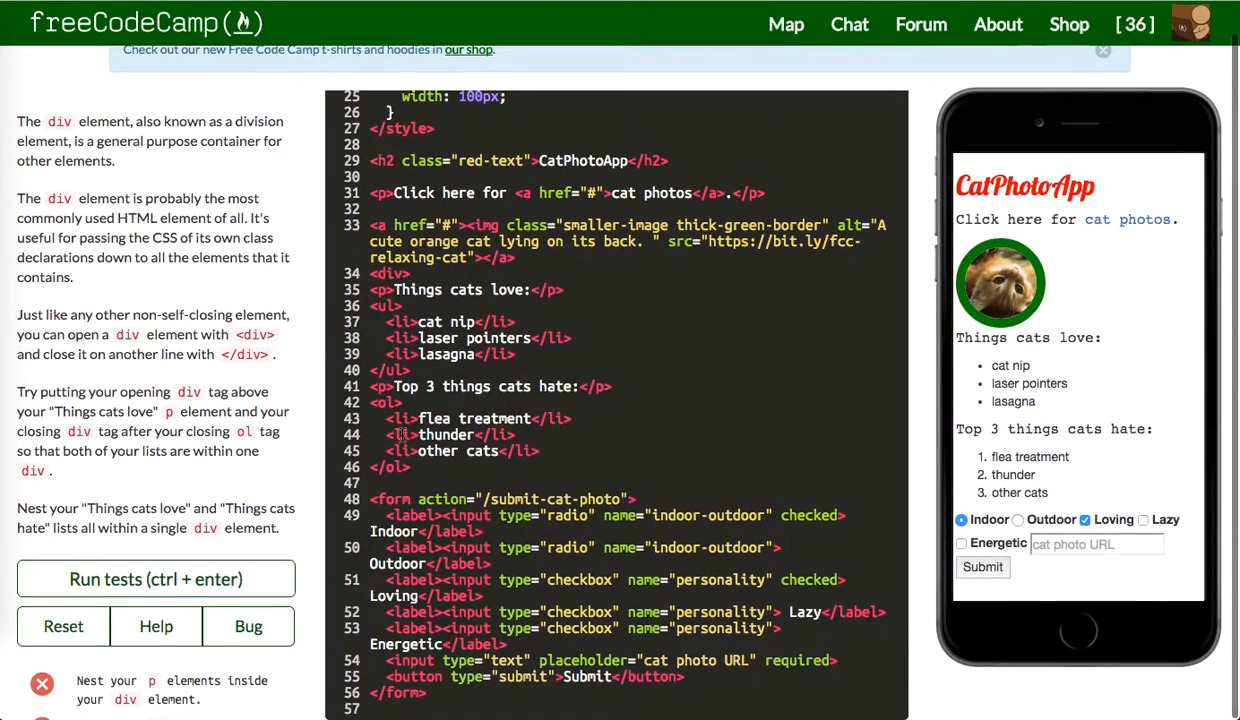
pyautogui.click(410, 272)
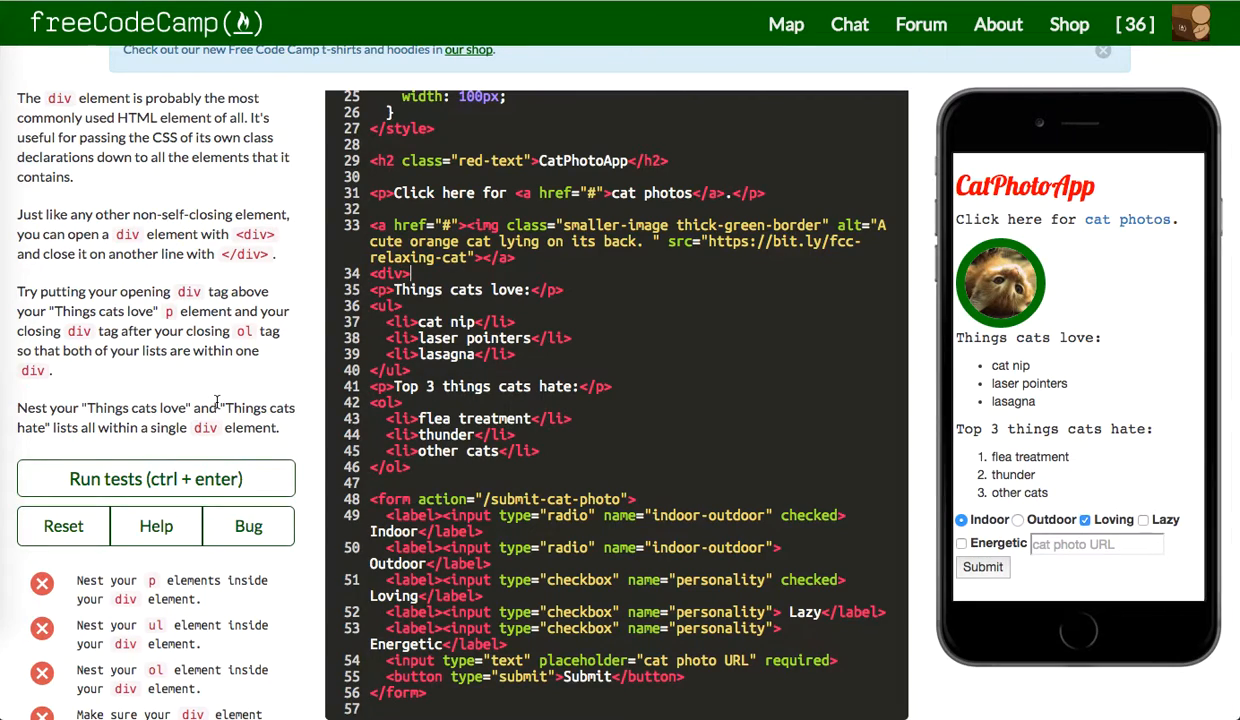
pyautogui.scroll(-3)
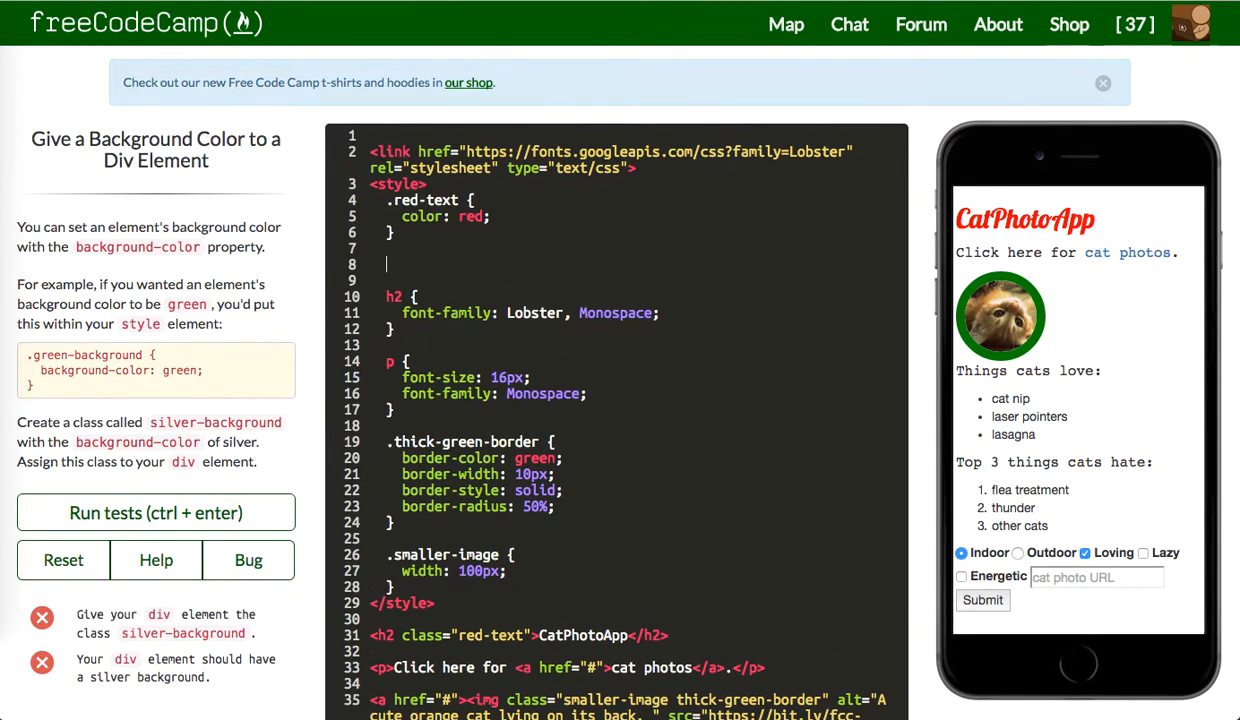
# Add a .silver-background { background-color: silver; } class, apply it to the div, pass and advance
pyautogui.write('.sil')
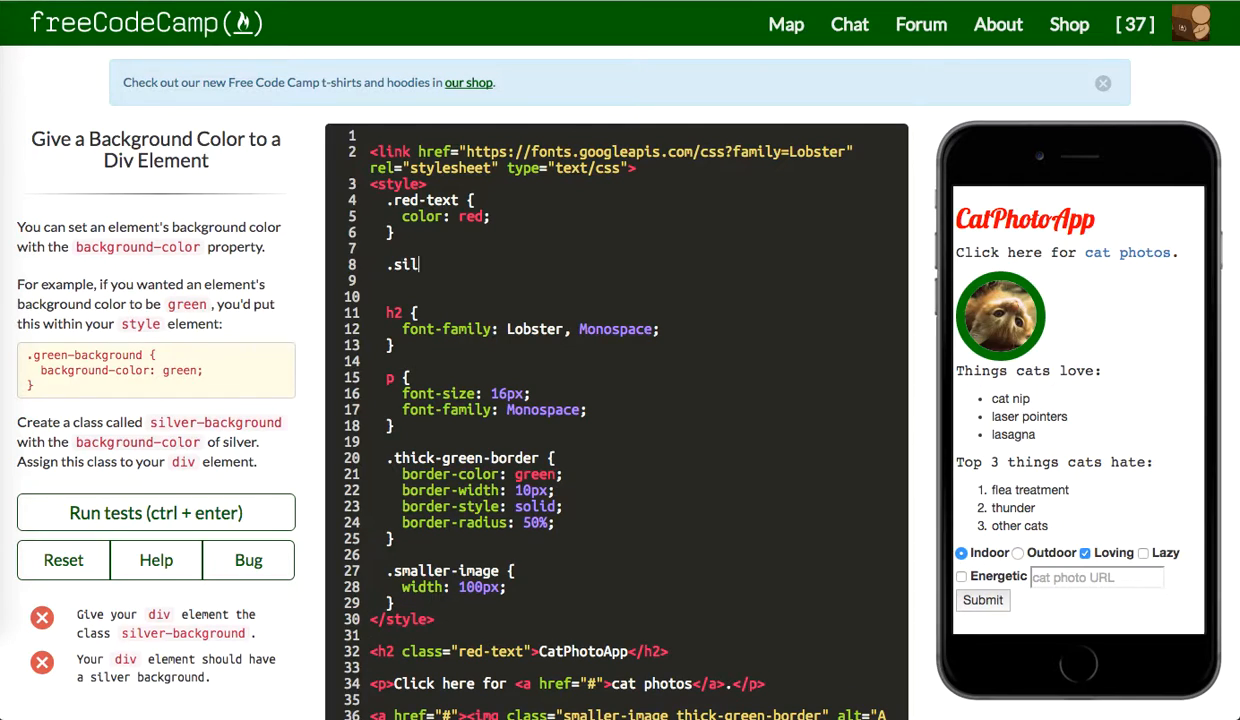
pyautogui.write('ver-background')
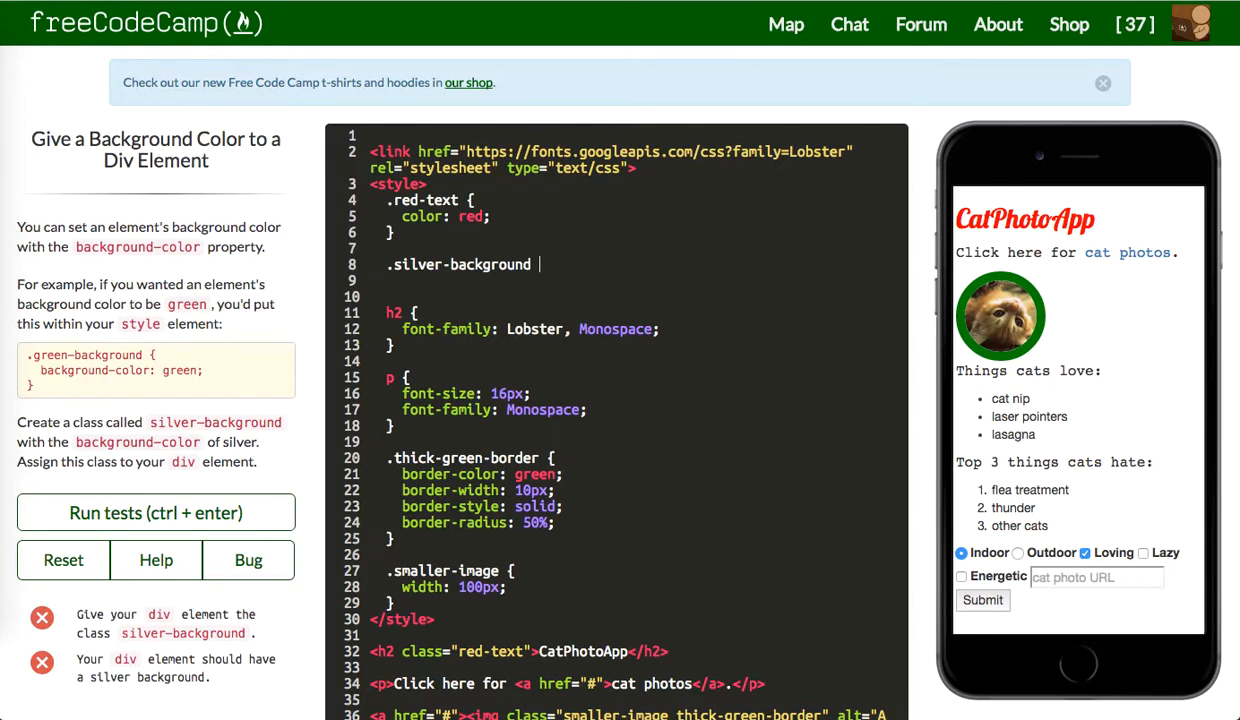
pyautogui.write('{')
pyautogui.click(636, 280)
pyautogui.write('background-color: silve')
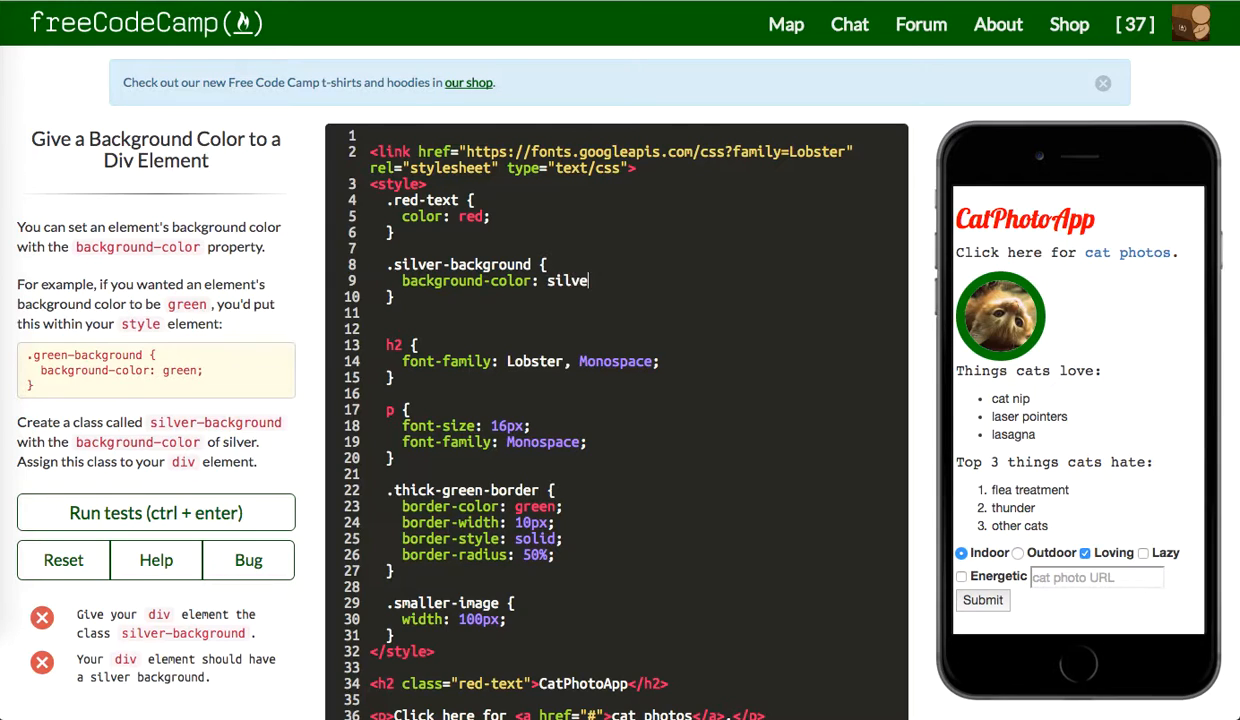
pyautogui.write('r;')
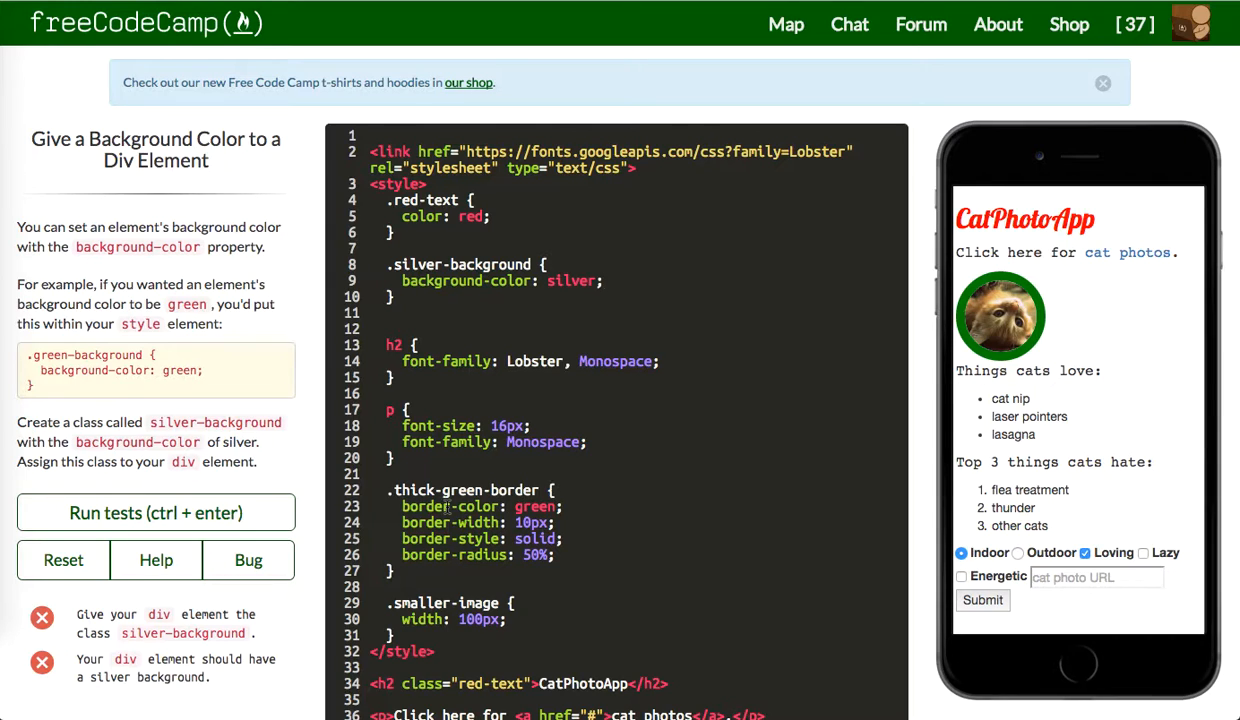
pyautogui.scroll(-3)
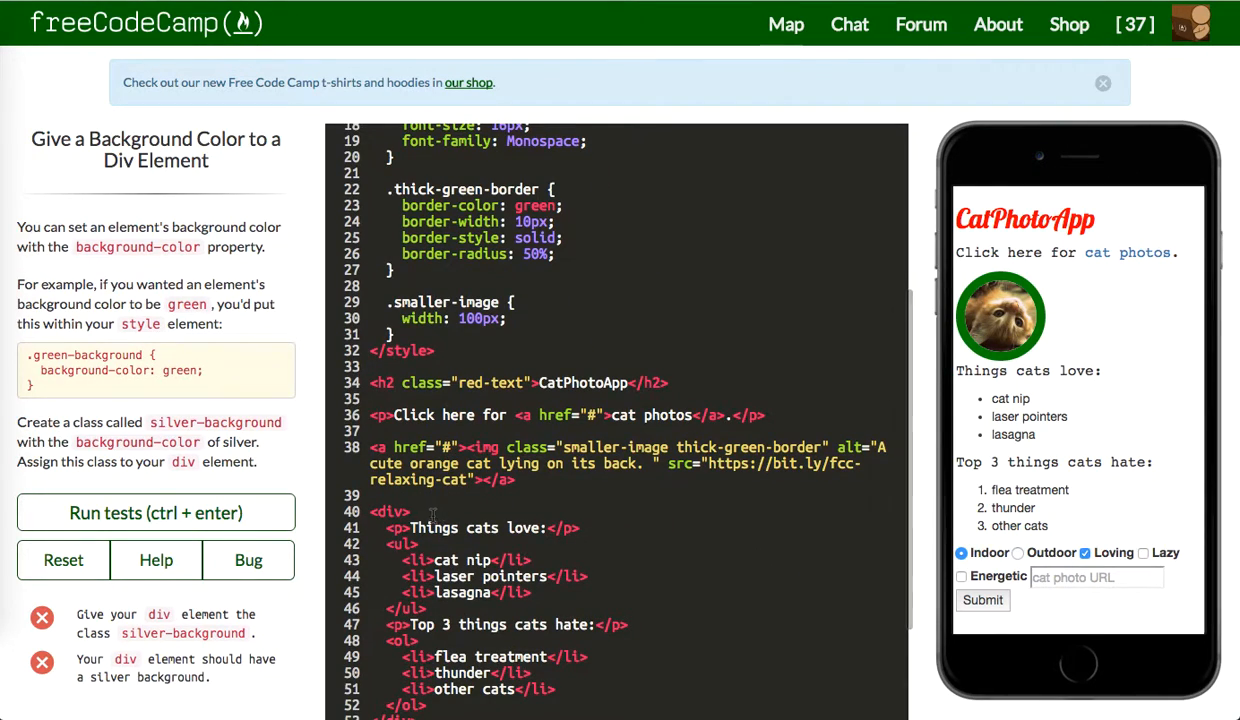
pyautogui.write('class="silver-background')
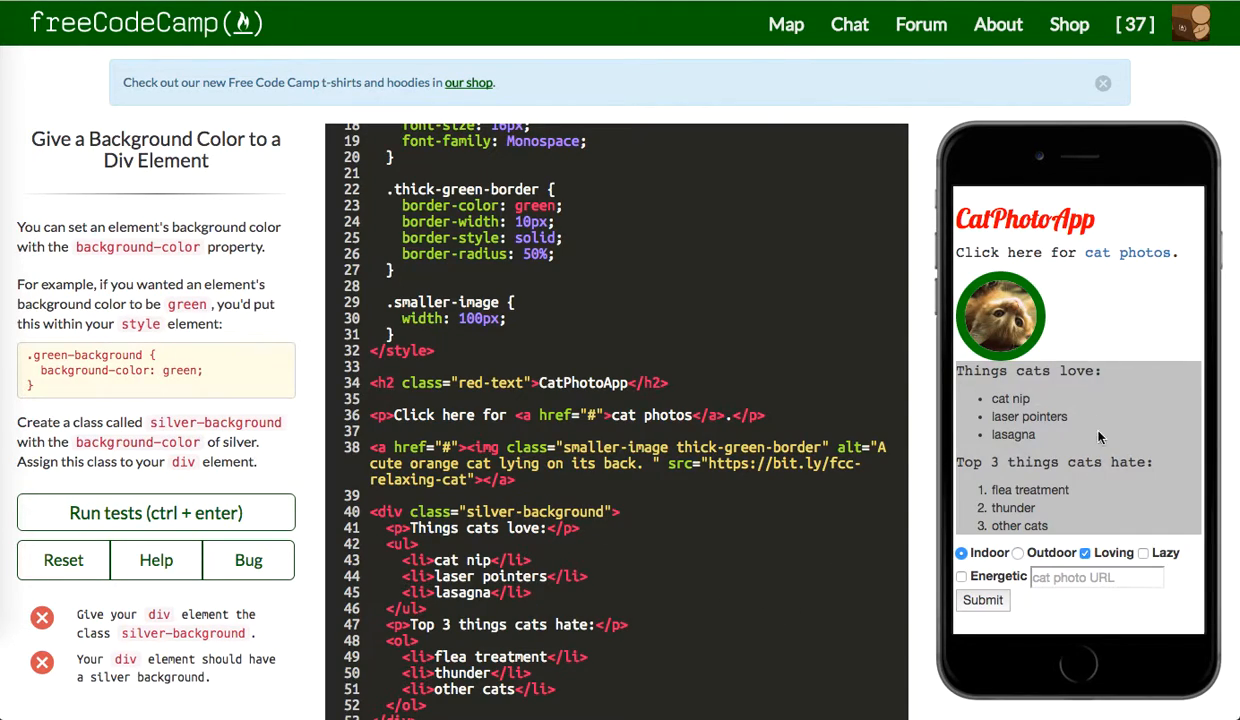
pyautogui.click(156, 512)
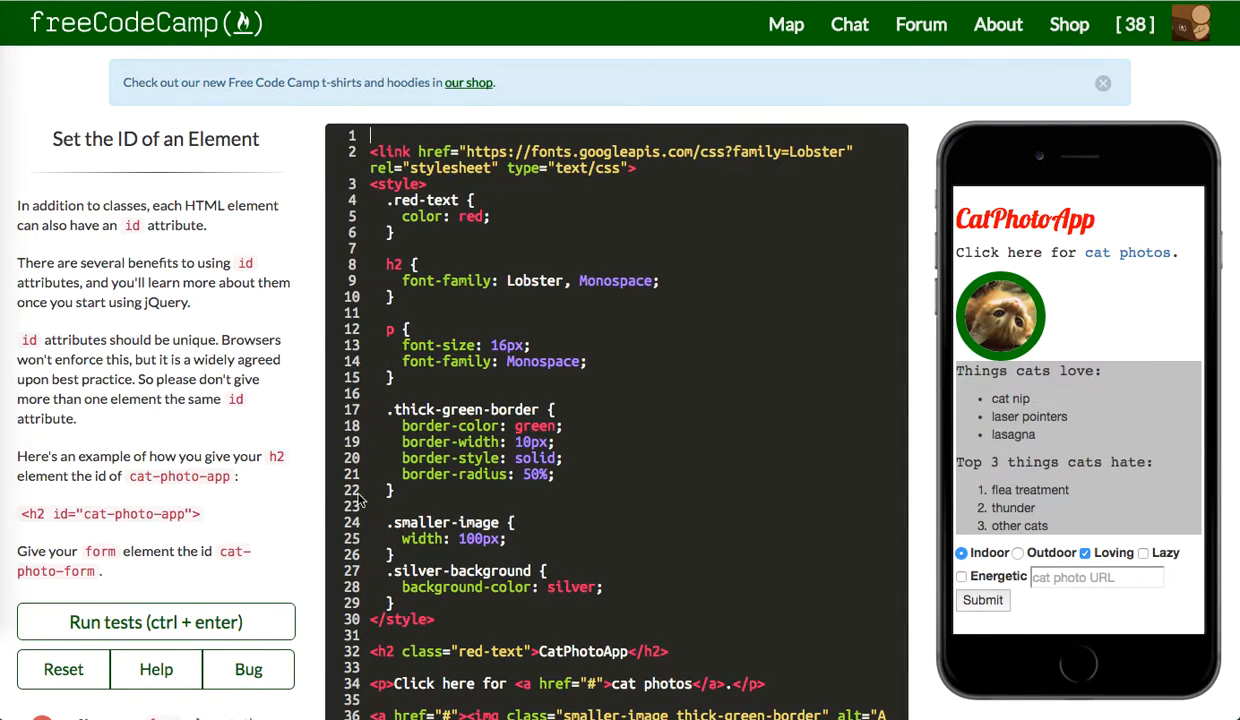
# Give the form id="cat-photo-form", pass the tests, and advance to the id-styling challenge
pyautogui.scroll(-3)
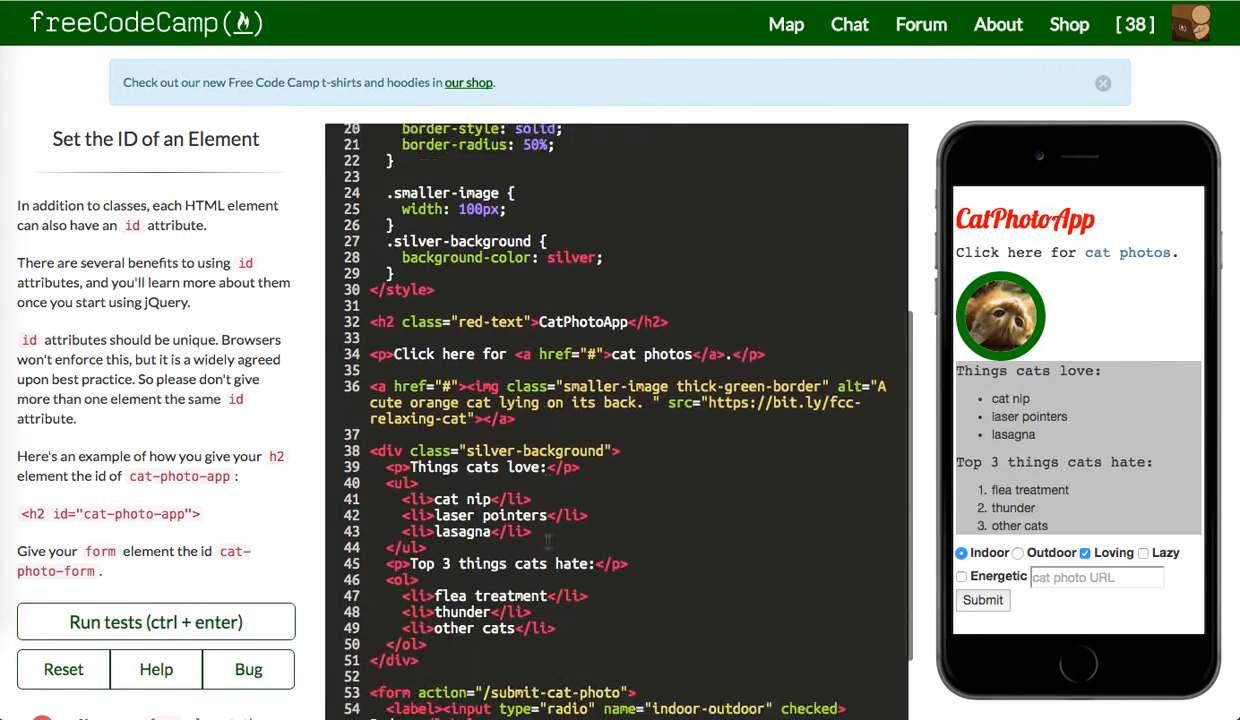
pyautogui.scroll(-3)
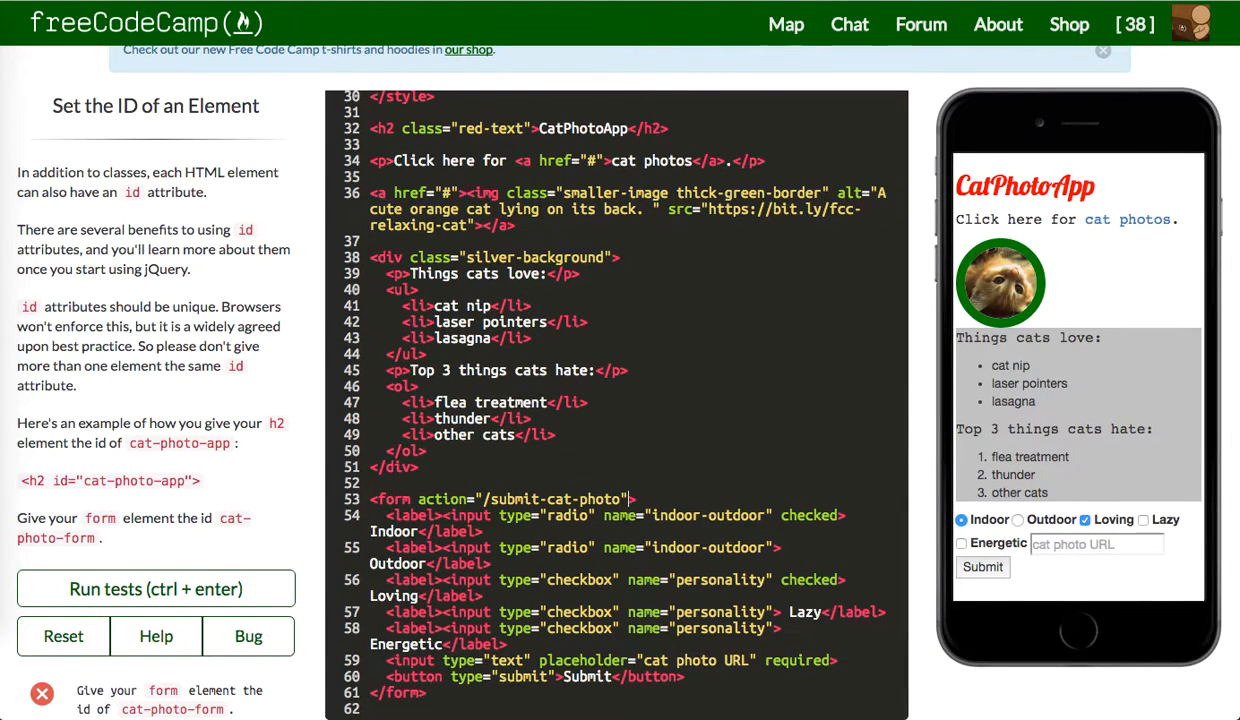
pyautogui.write('id="c"')
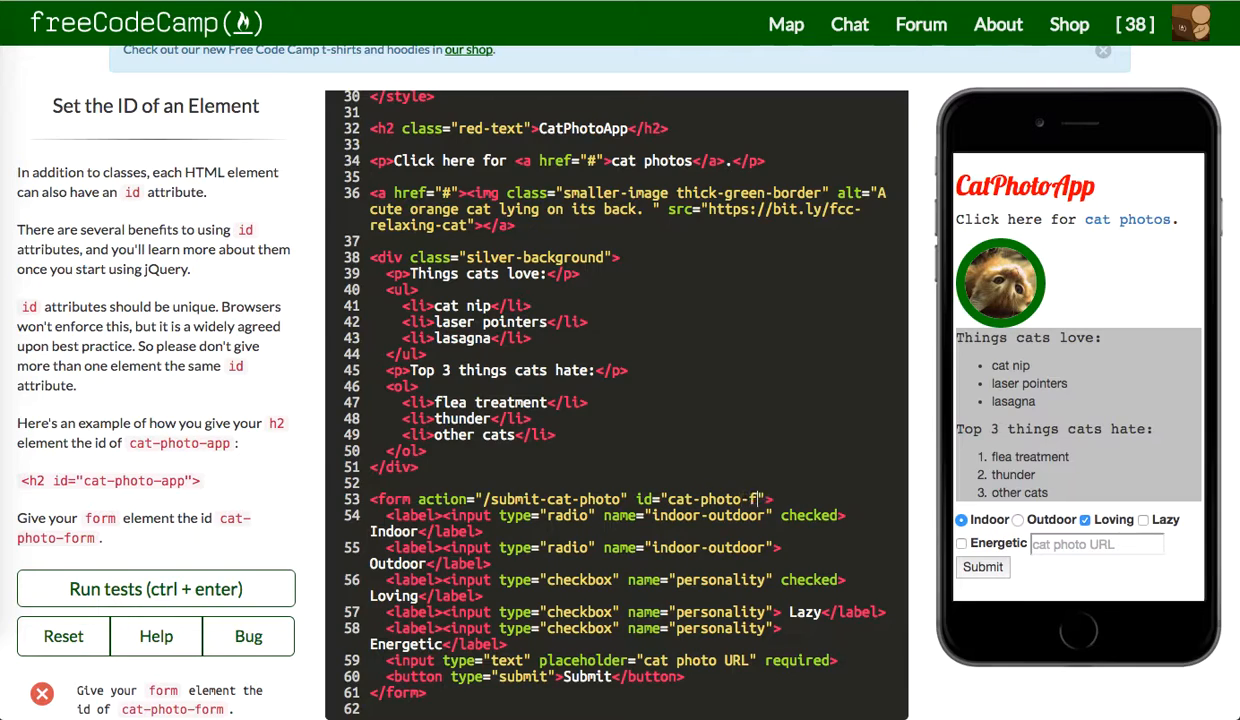
pyautogui.write('orm')
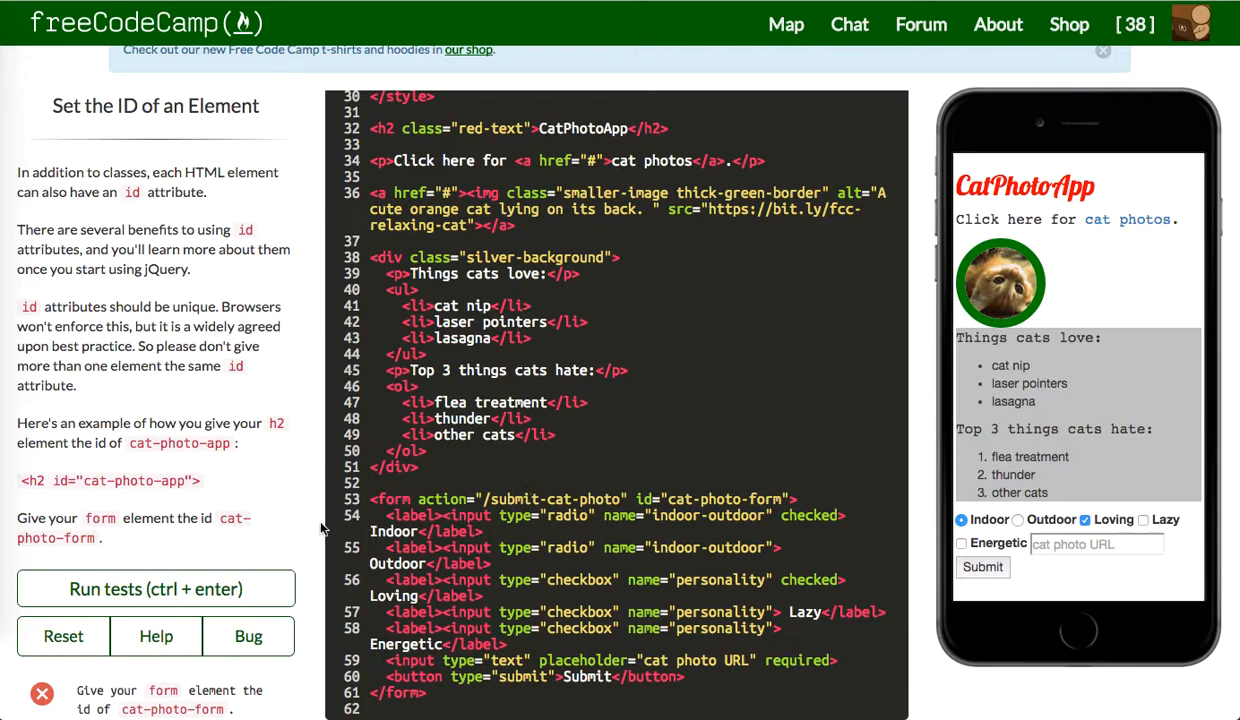
pyautogui.click(156, 588)
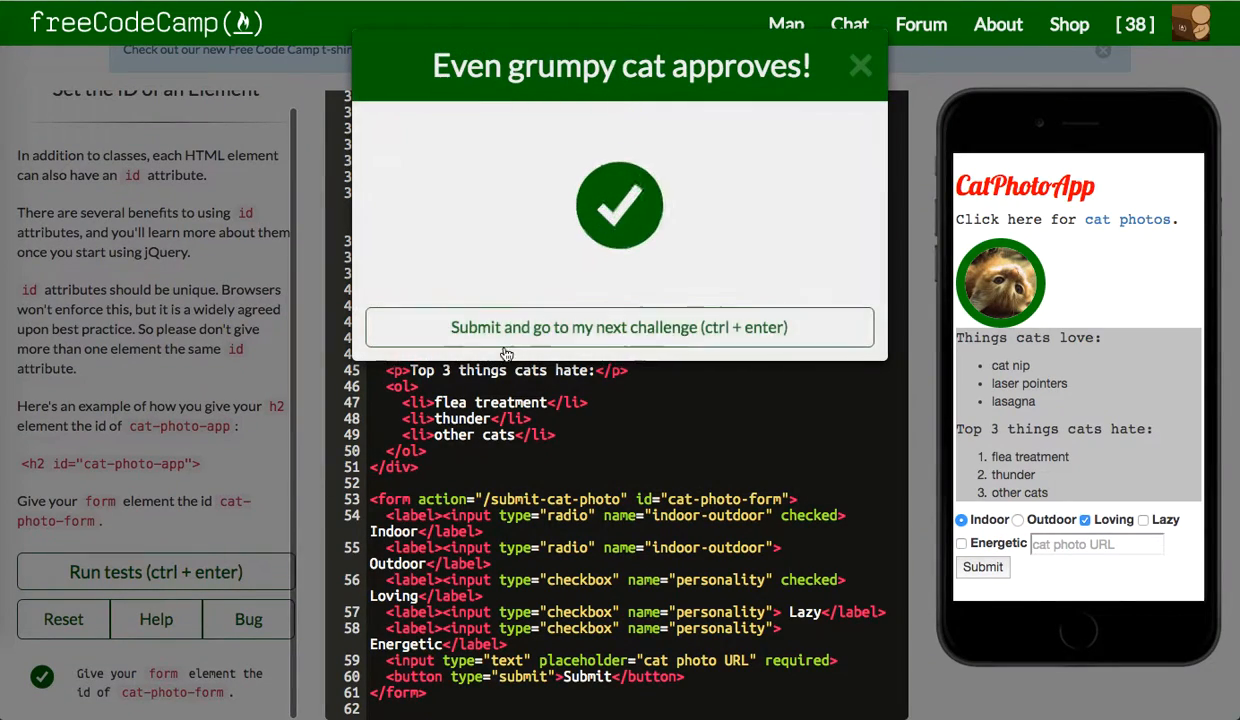
pyautogui.click(620, 328)
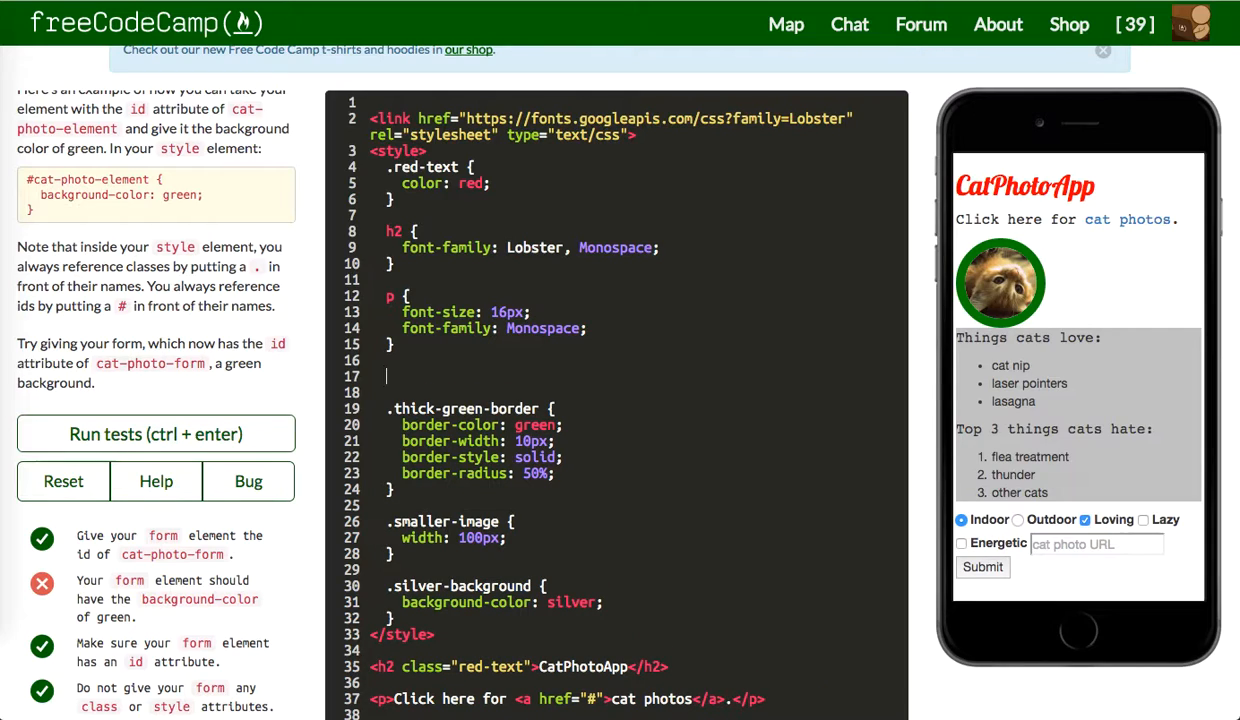
# Add a #cat-photo-form rule with background-color: green, pass the tests, and advance
pyautogui.write('#cat-photo-form {')
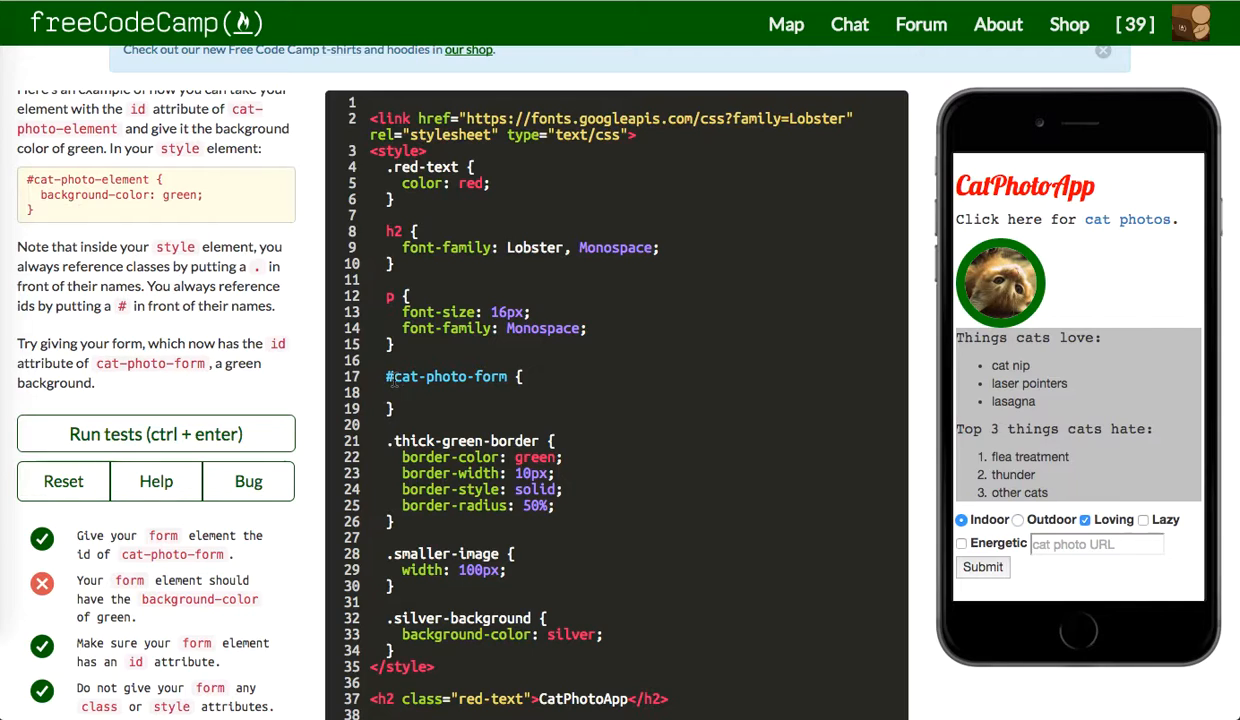
pyautogui.write('background-color: green;')
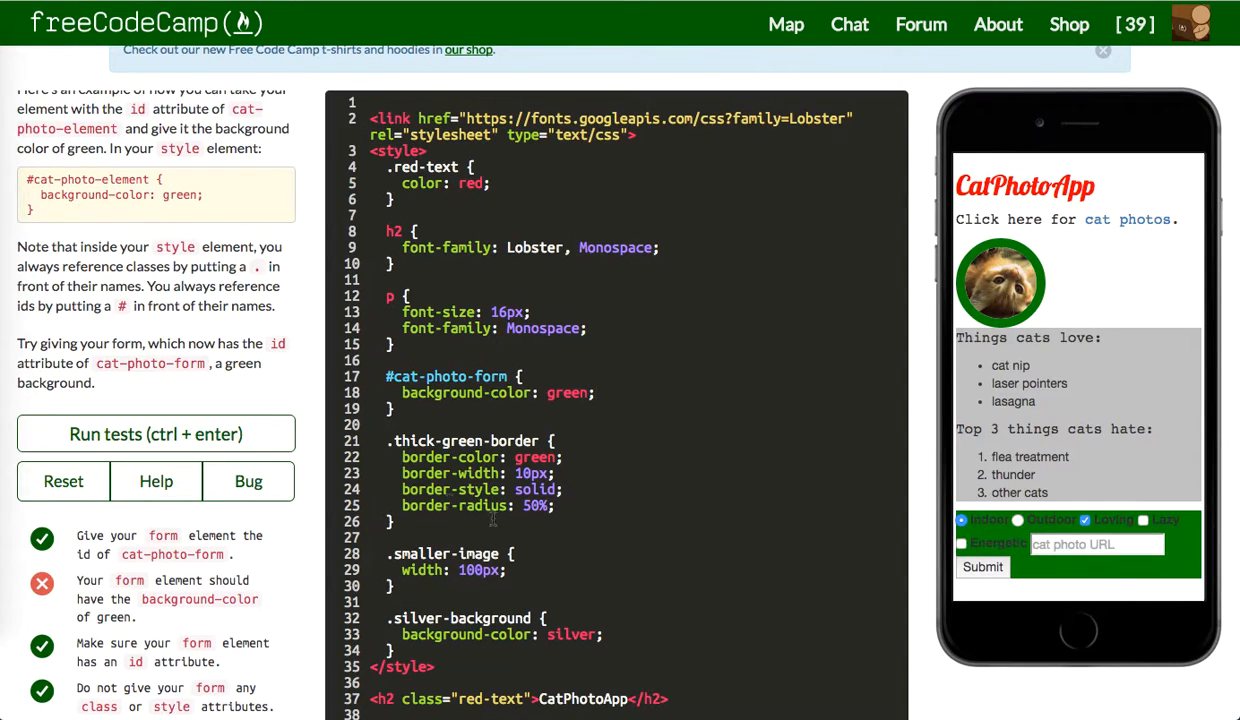
pyautogui.click(156, 432)
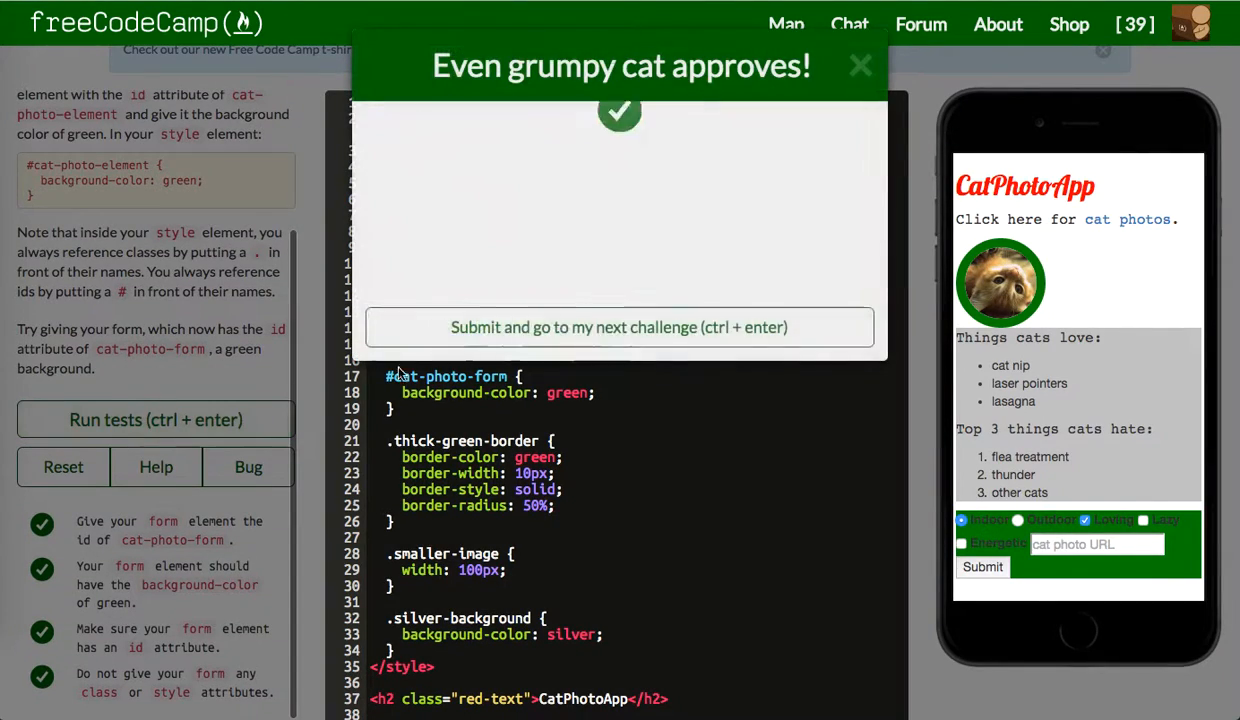
pyautogui.click(620, 328)
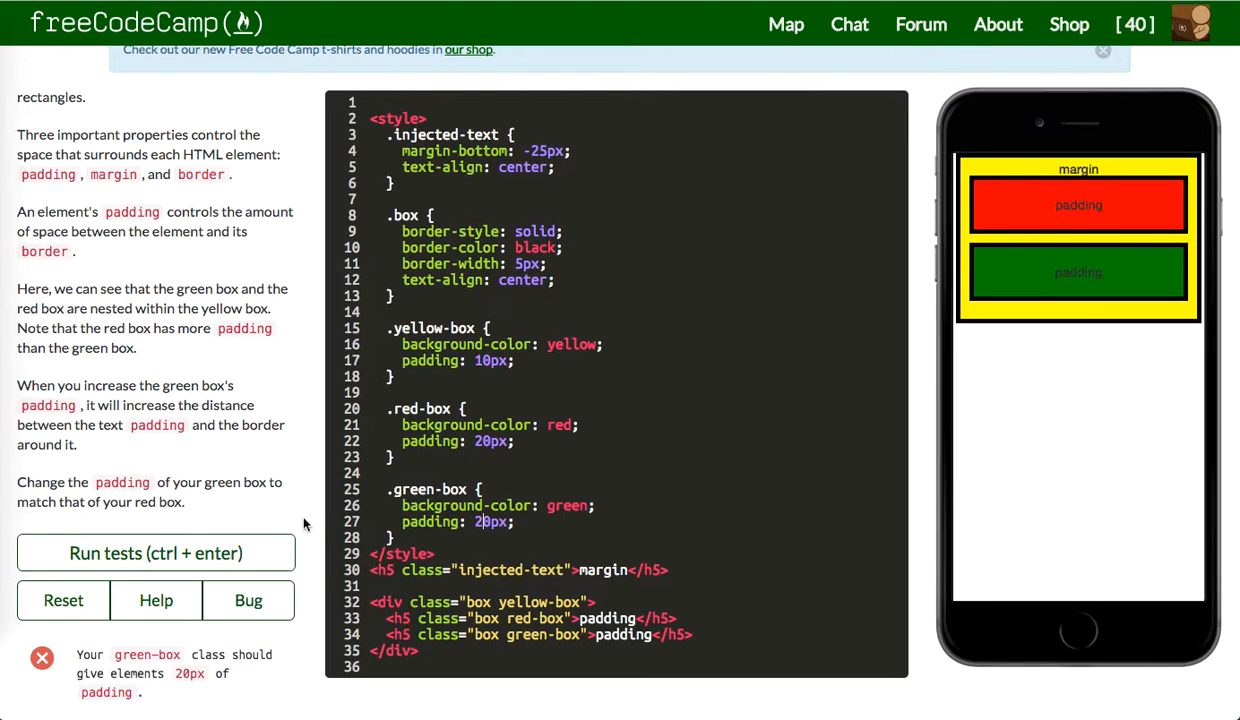
# Set .green-box margin to 20px to match the red box, pass the tests, and advance
pyautogui.click(156, 552)
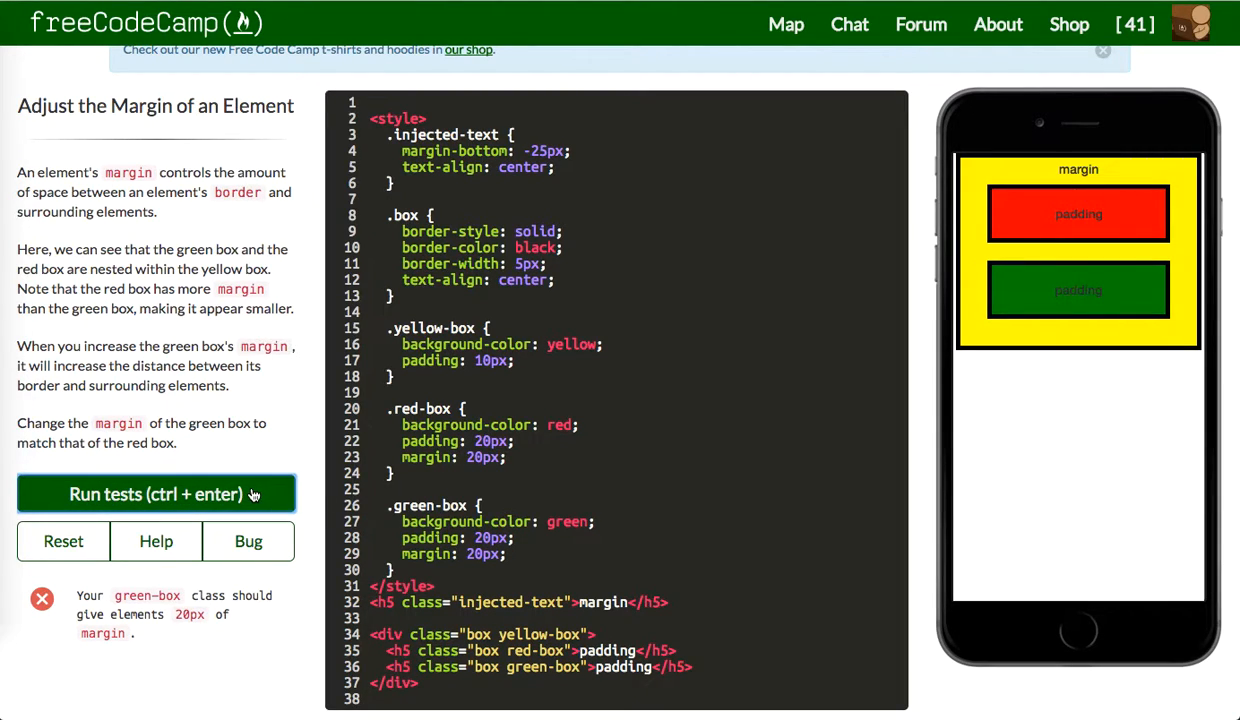
pyautogui.click(156, 494)
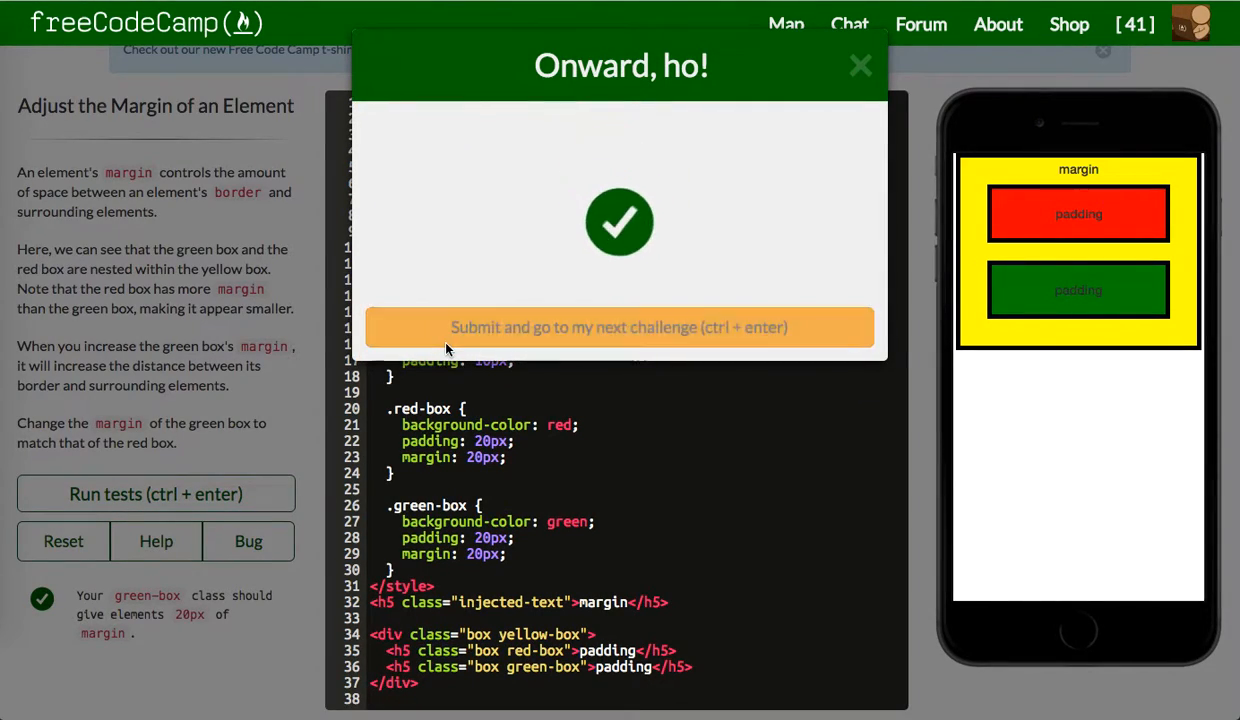
pyautogui.click(620, 328)
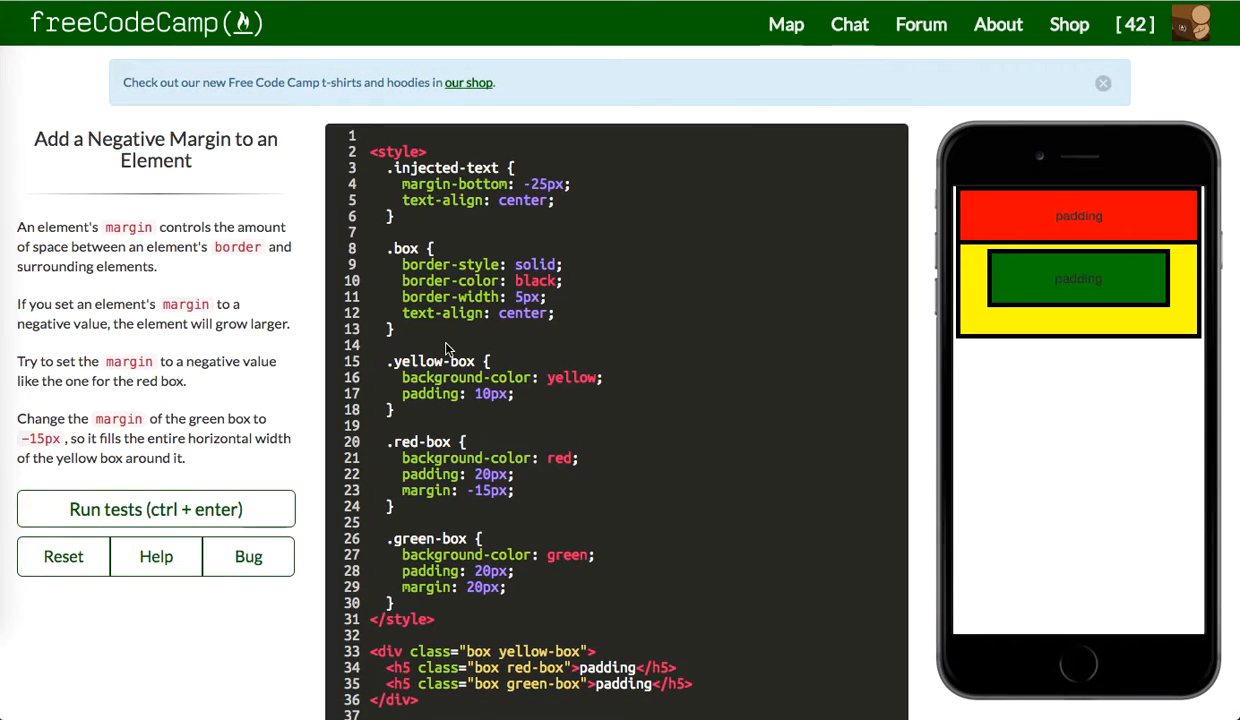
# Change .green-box margin to -15px, pass the tests, and advance to the per-side padding challenge
pyautogui.click(156, 510)
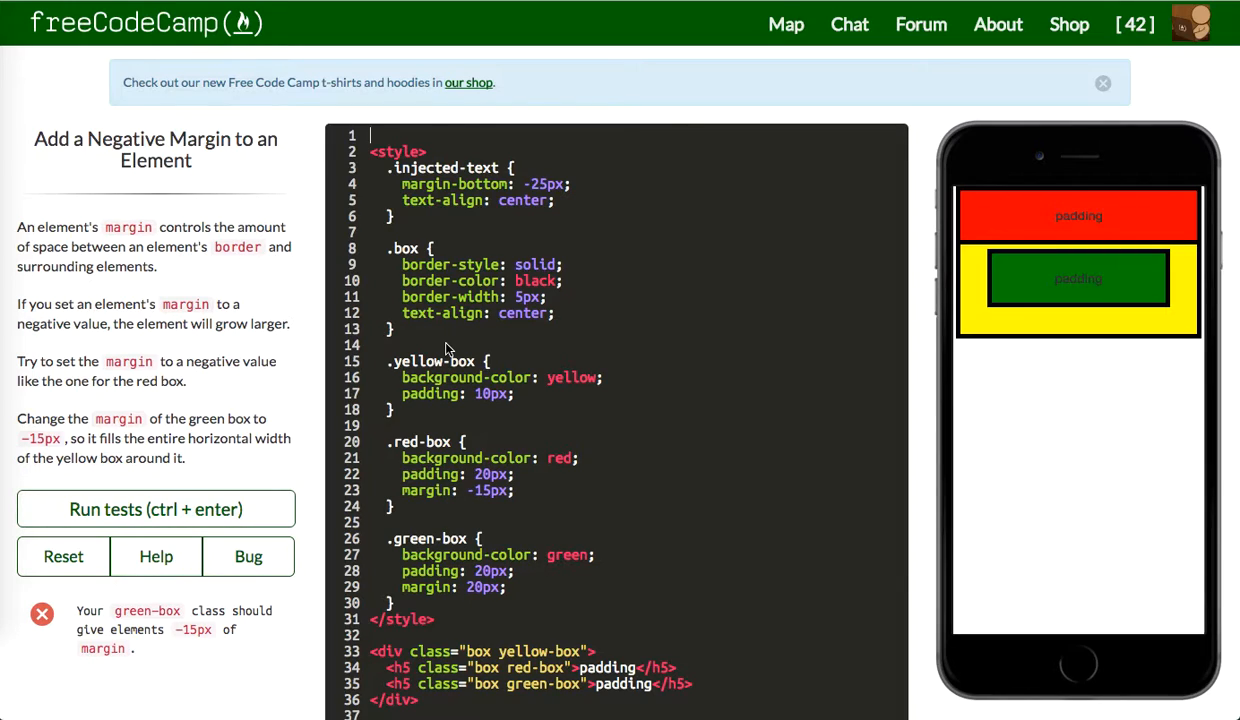
pyautogui.moveTo(684, 396)
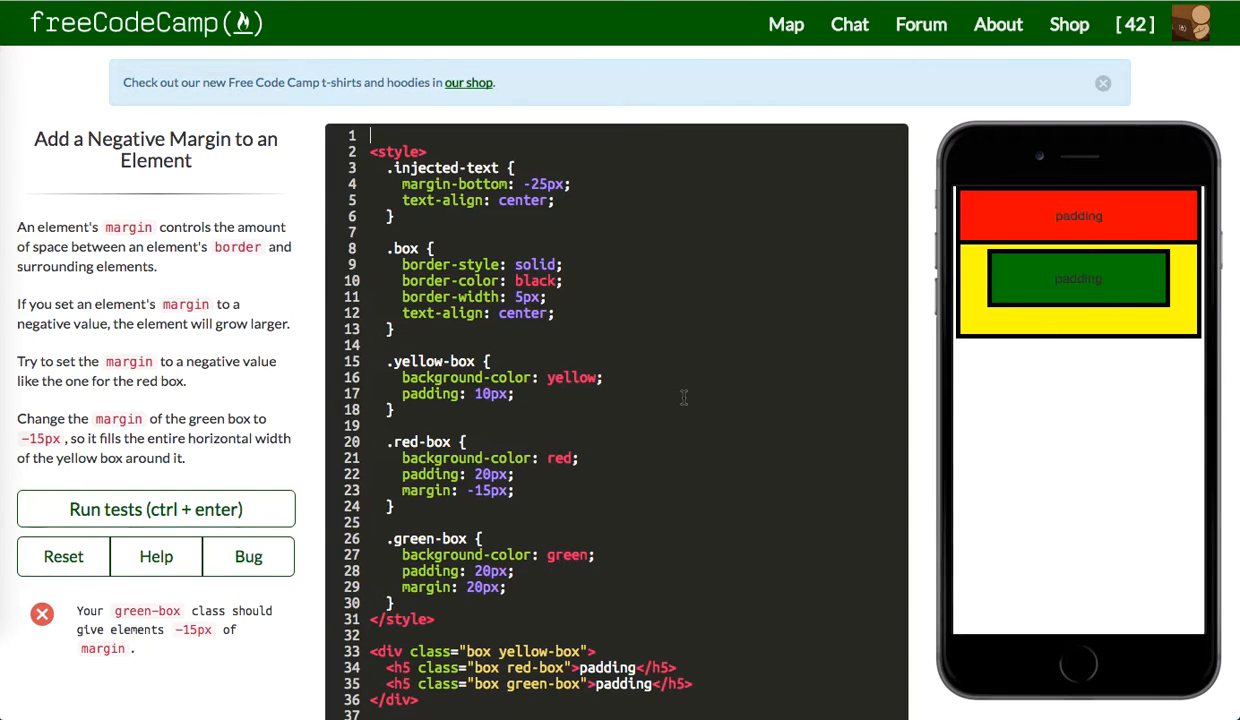
pyautogui.scroll(3)
pyautogui.write('-15')
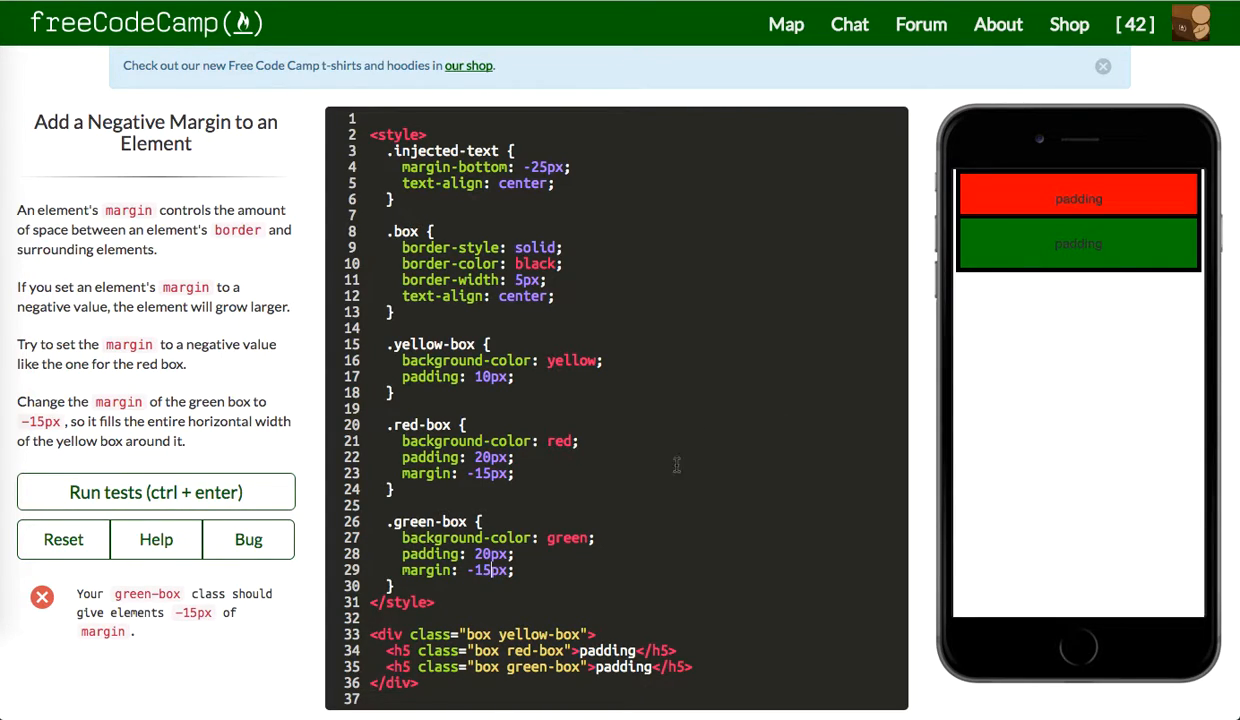
pyautogui.click(156, 492)
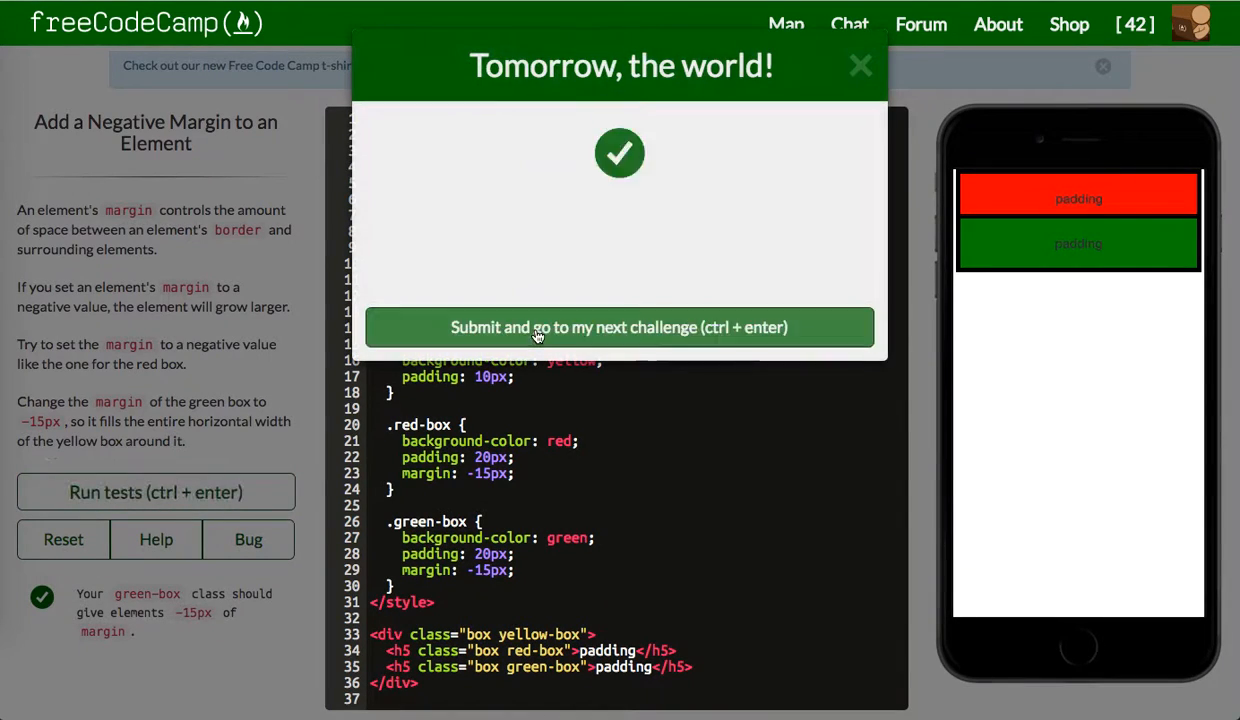
pyautogui.click(620, 328)
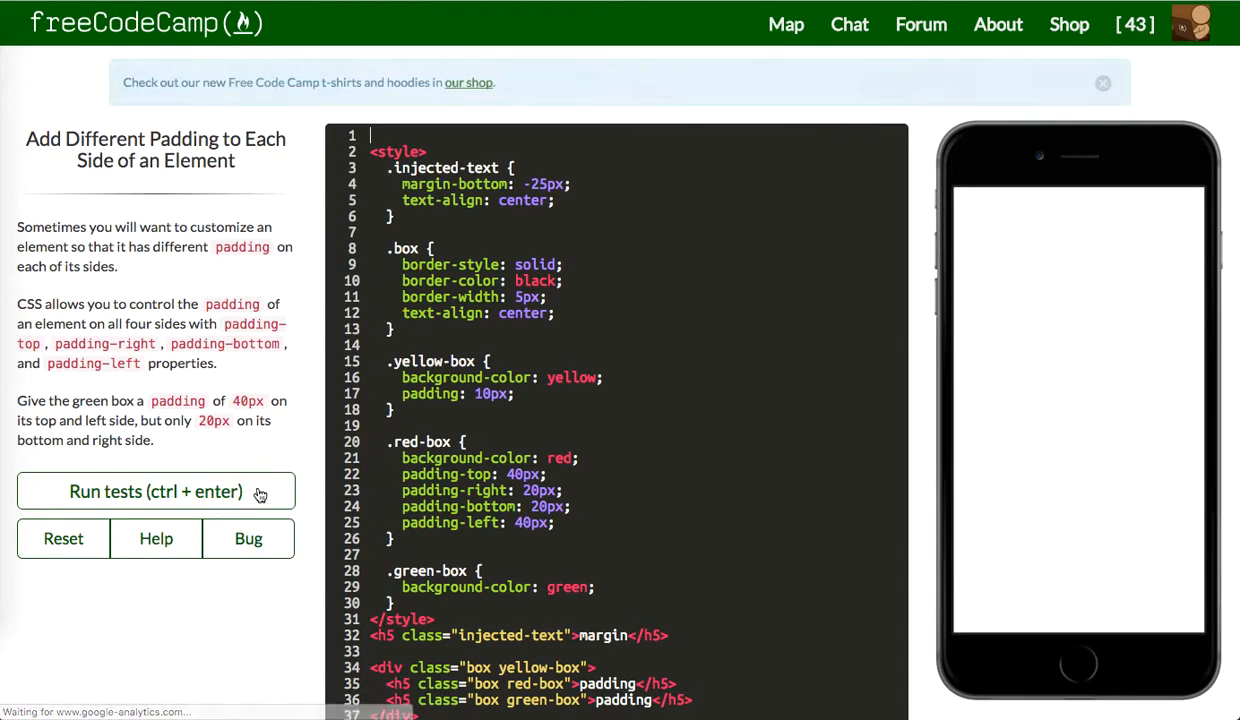
# Run the starting tests and begin a .green-box padding declaration, correcting the first values
pyautogui.click(156, 492)
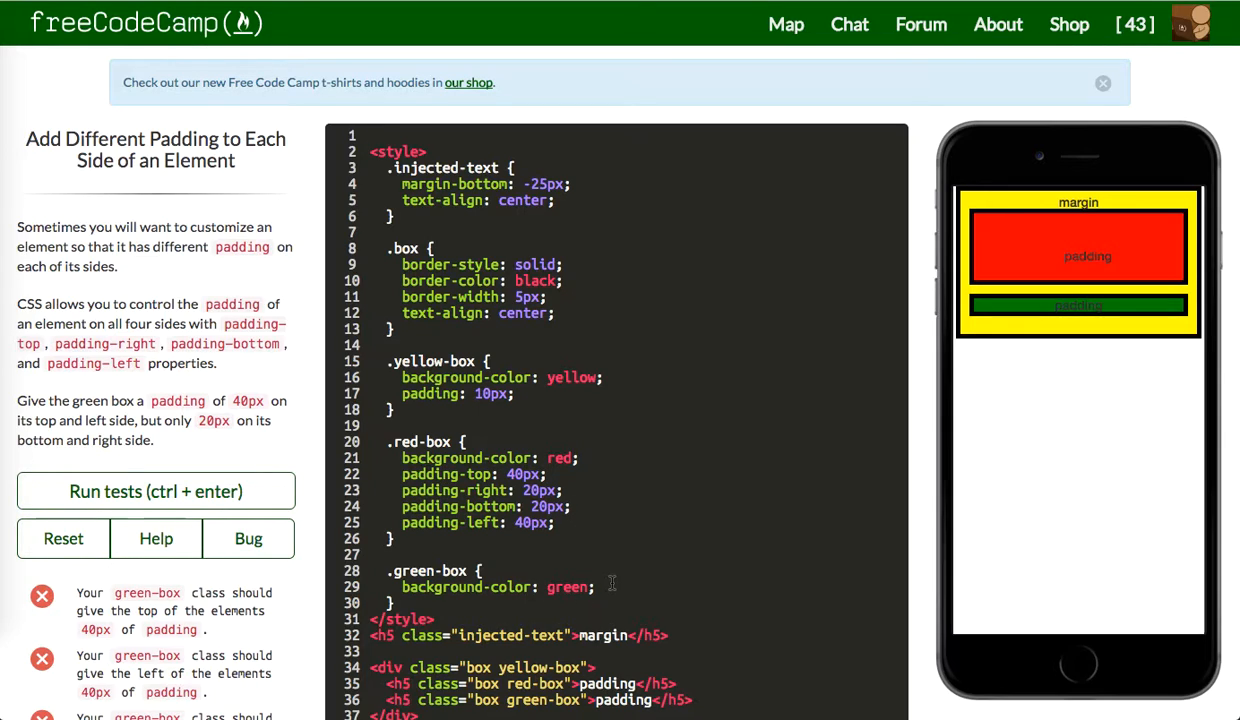
pyautogui.write('padding:')
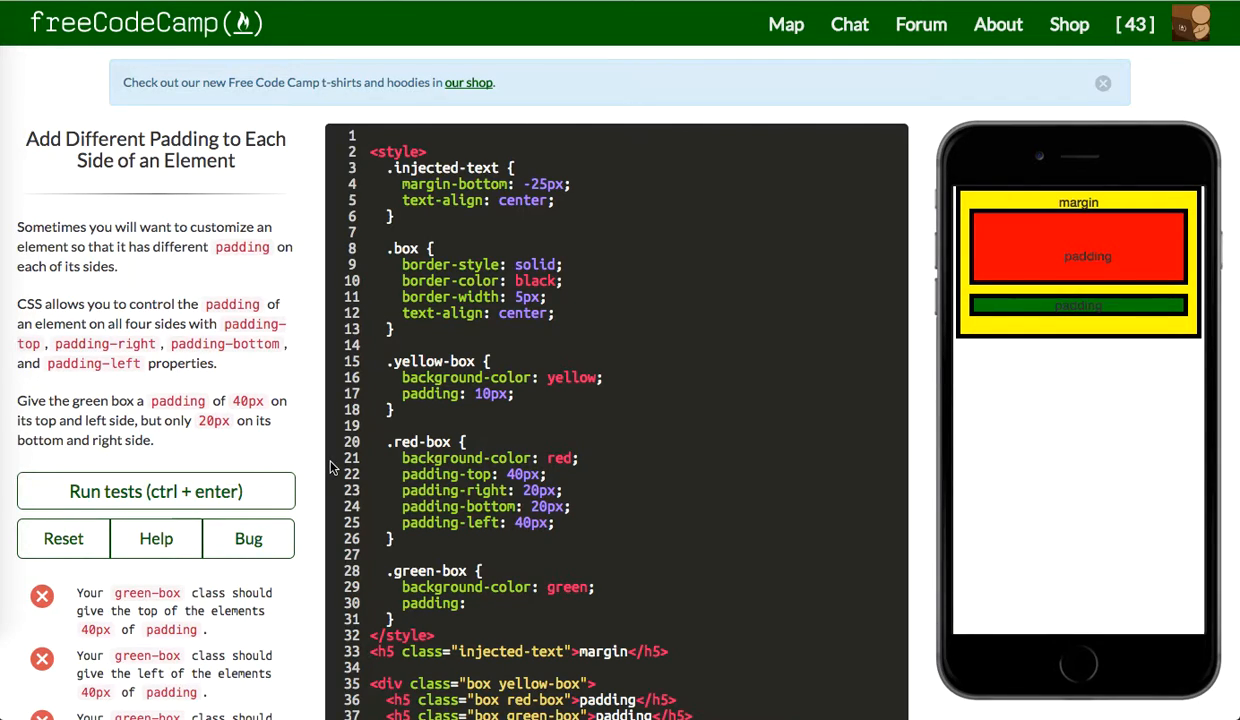
pyautogui.moveTo(242, 364)
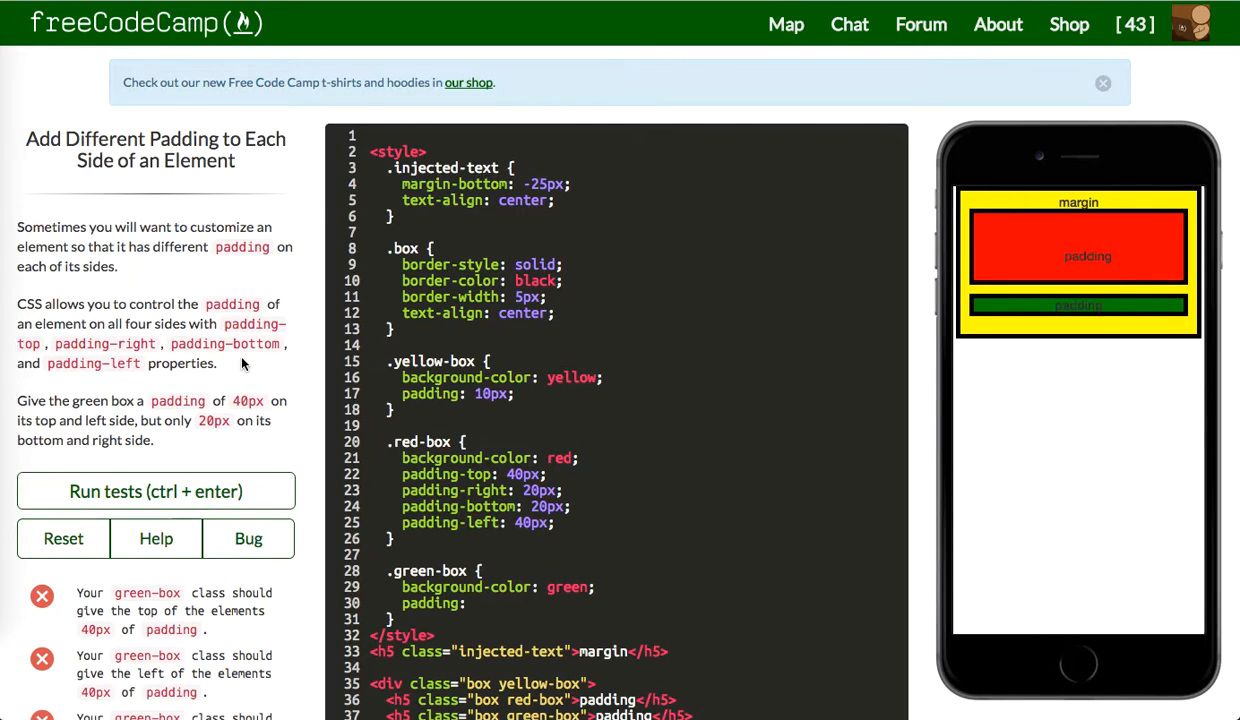
pyautogui.click(476, 604)
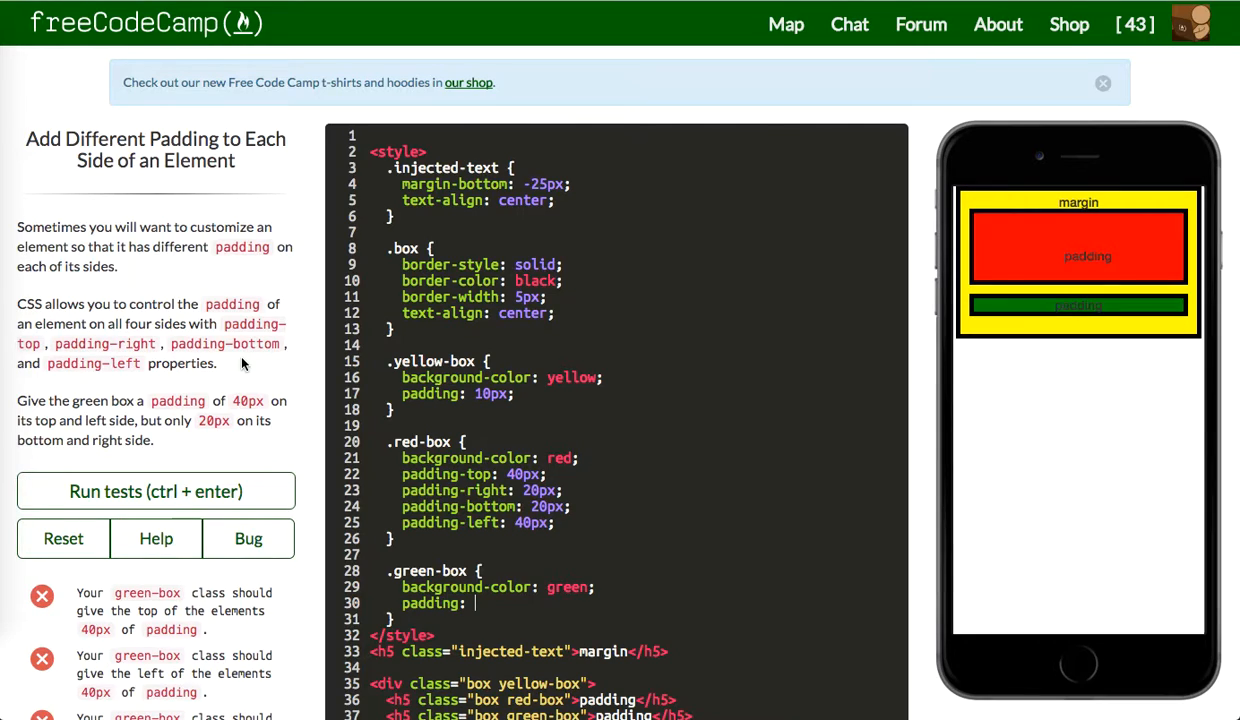
pyautogui.write('40')
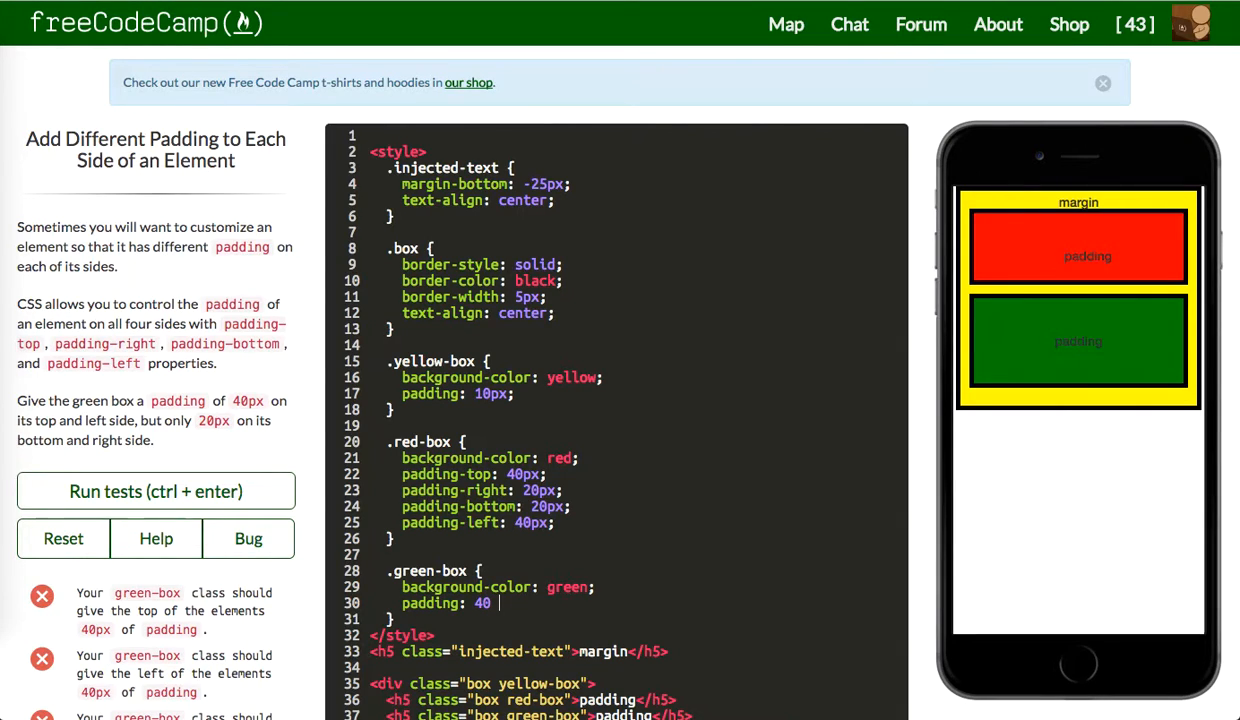
pyautogui.write('20 20 40')
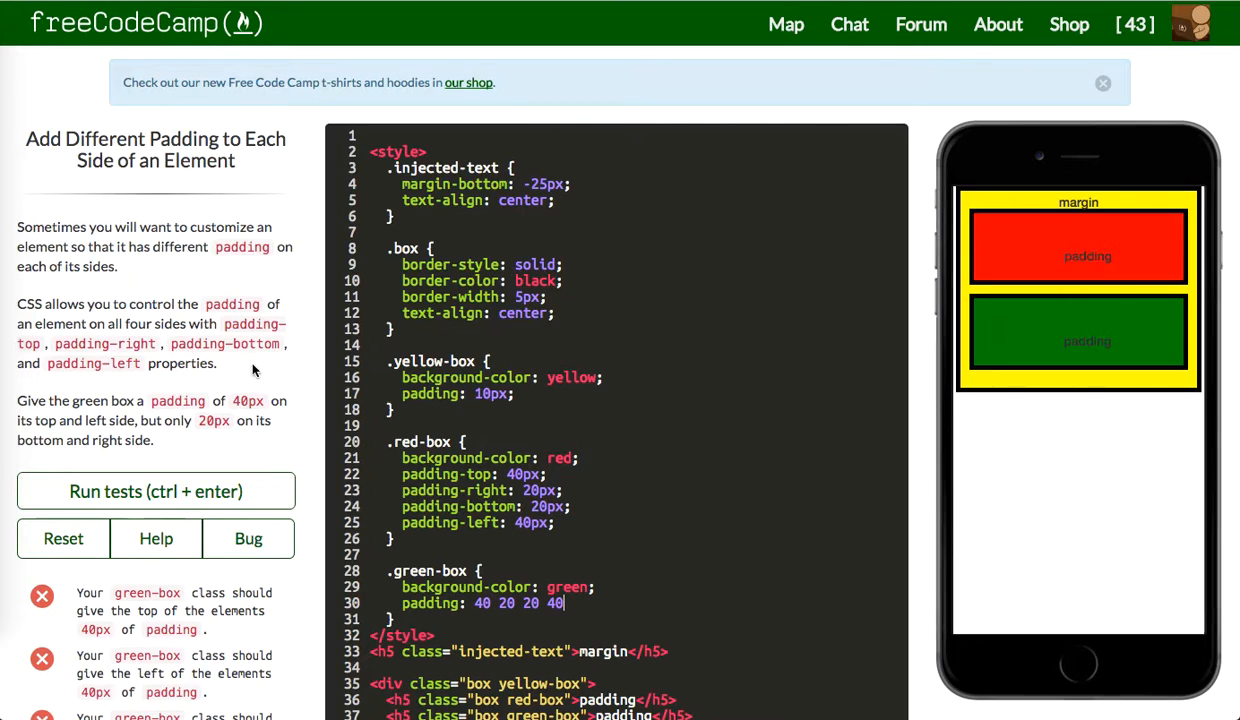
pyautogui.press('BackSpace')
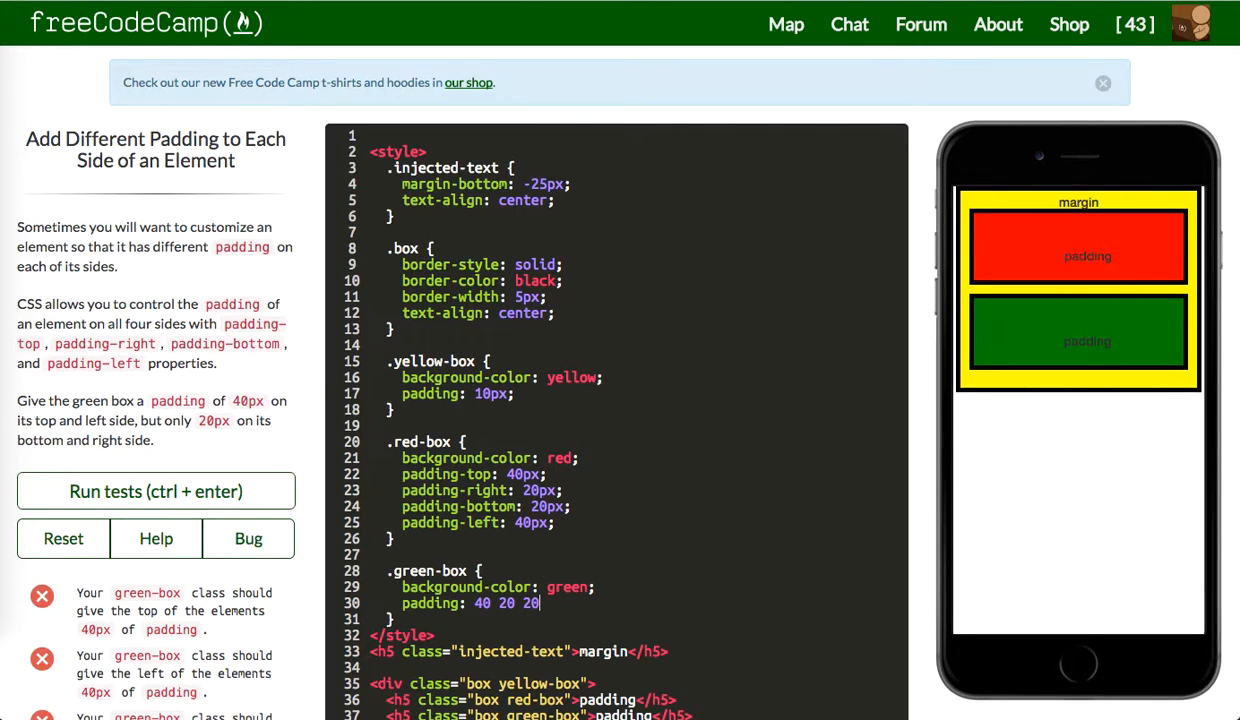
pyautogui.press('BackSpace')
pyautogui.write('px')
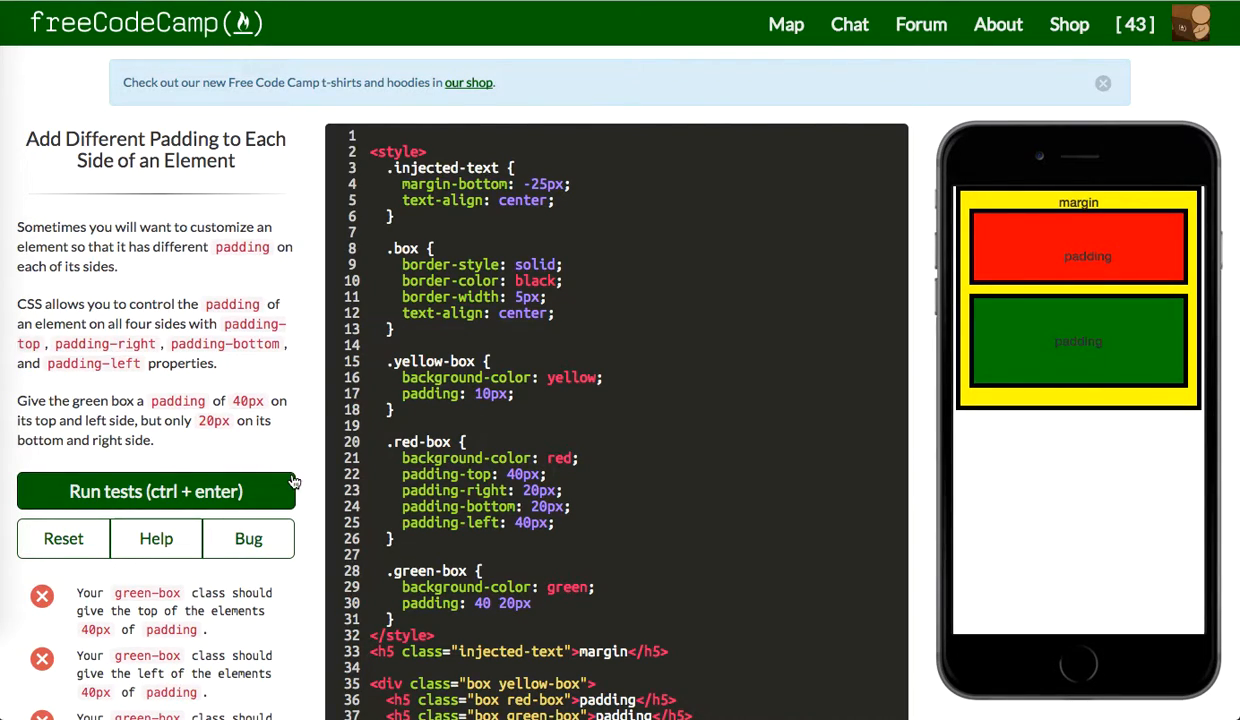
pyautogui.moveTo(196, 490)
pyautogui.write(';')
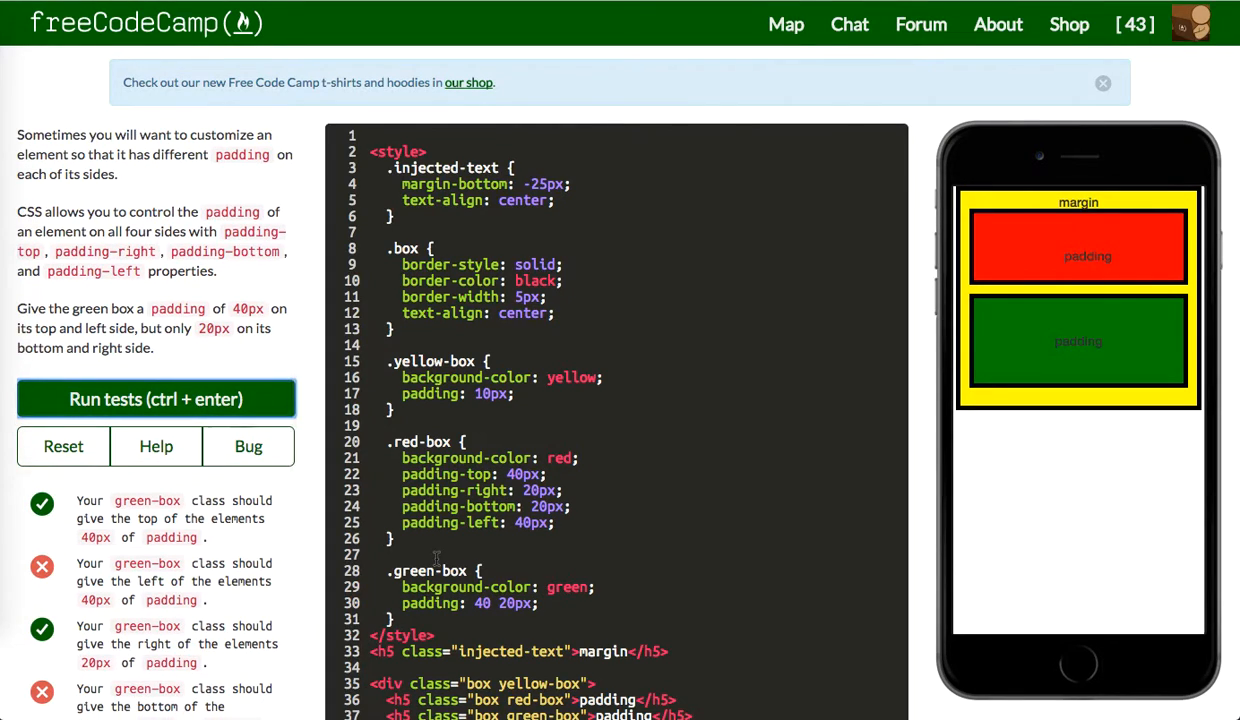
# Finish padding: 40 20 20 40px on .green-box, pass the tests, and advance
pyautogui.scroll(-3)
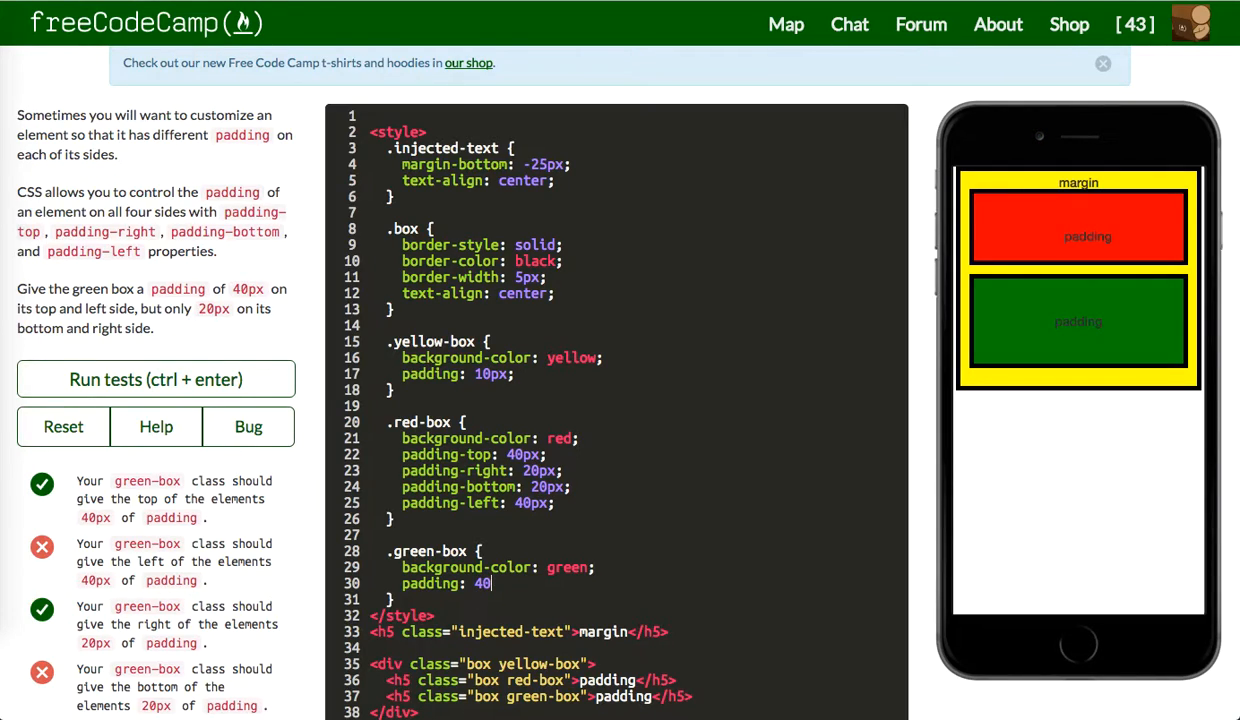
pyautogui.write('2')
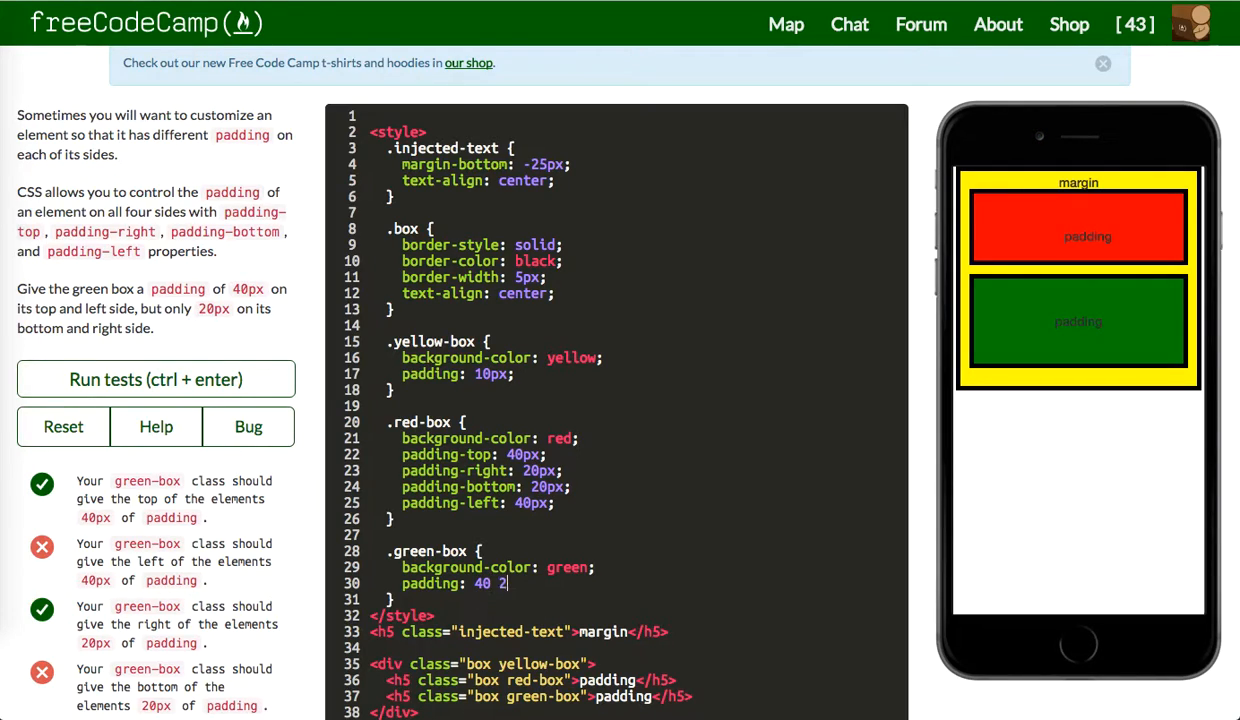
pyautogui.write('0 20 40px')
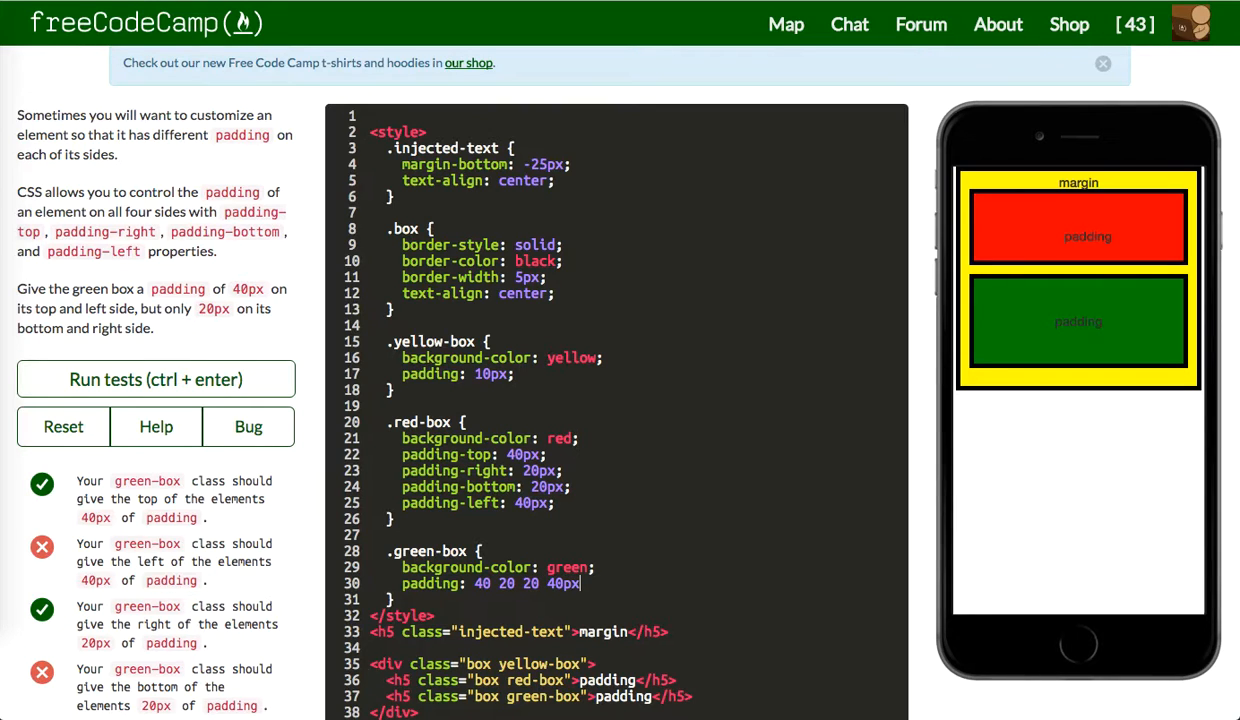
pyautogui.click(156, 380)
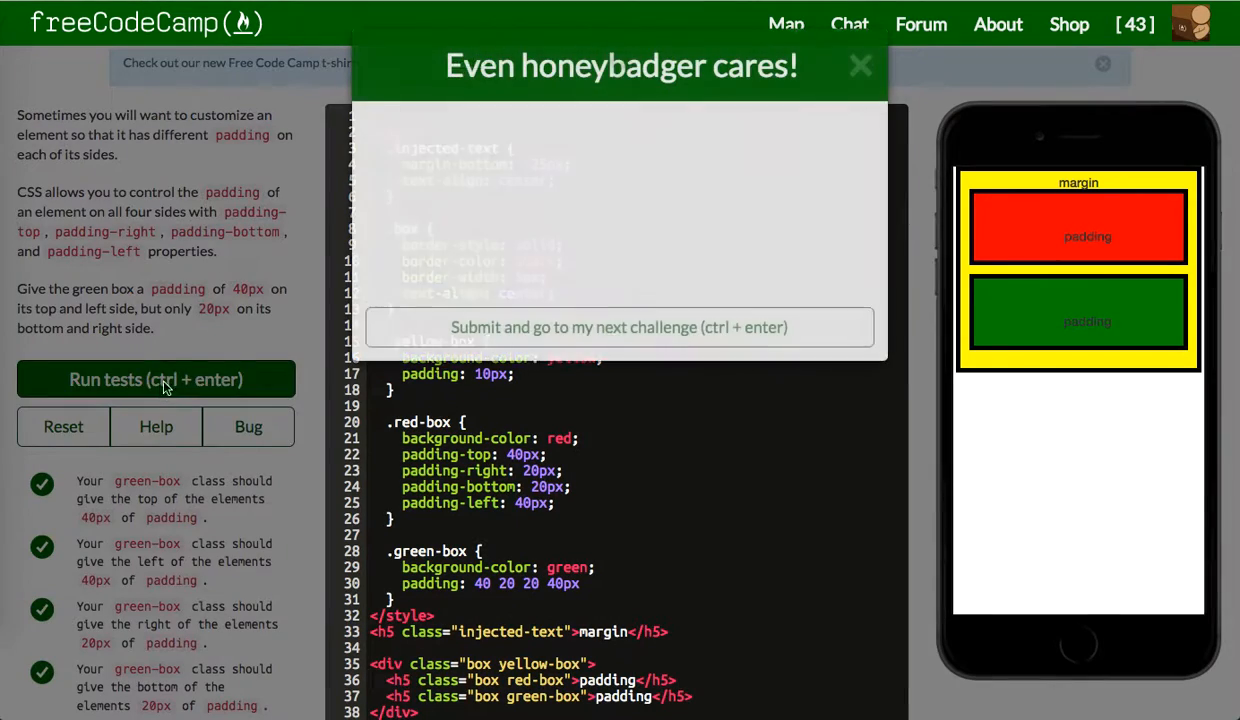
pyautogui.click(156, 380)
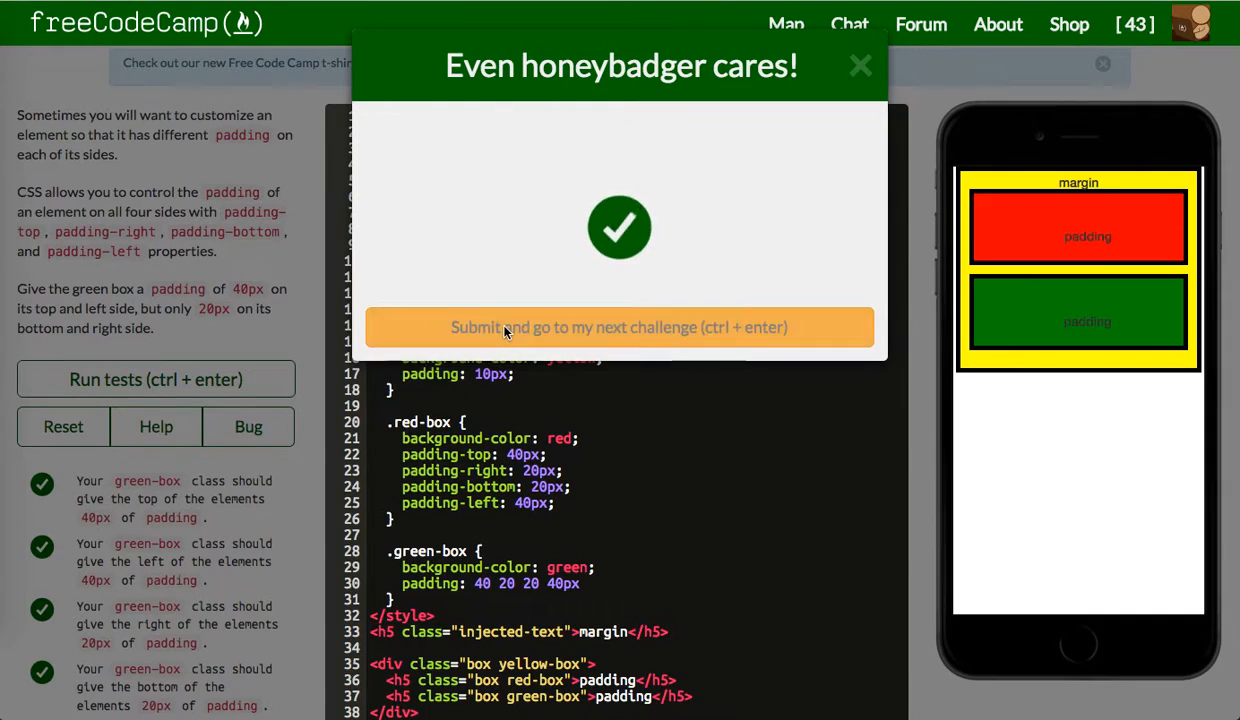
pyautogui.click(620, 328)
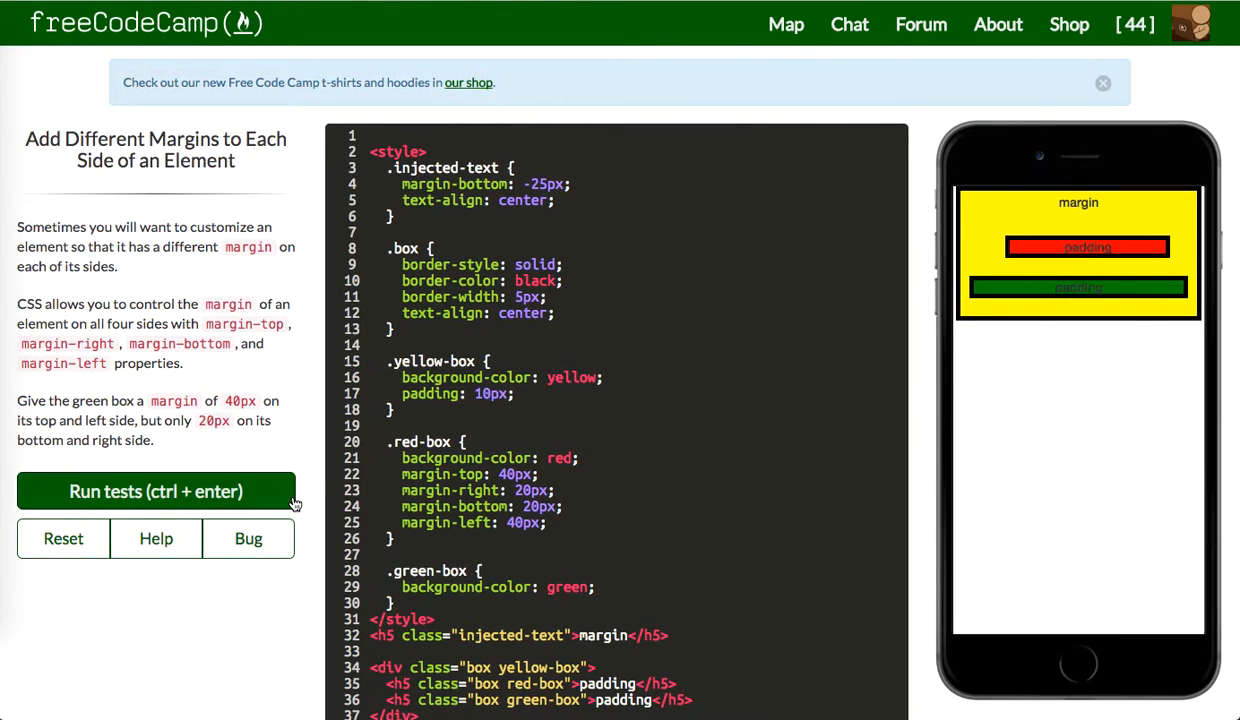
# Give .green-box margin 40 20 20 40px, pass the tests, and advance to clockwise notation
pyautogui.click(156, 492)
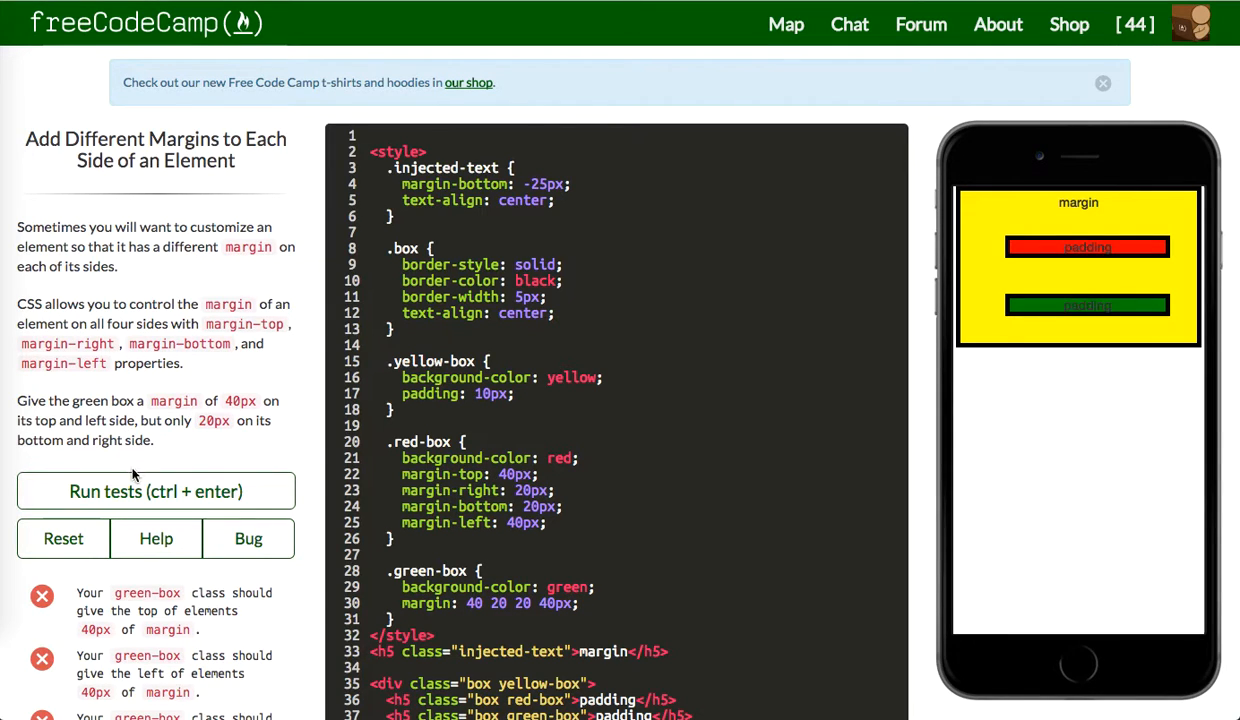
pyautogui.click(156, 492)
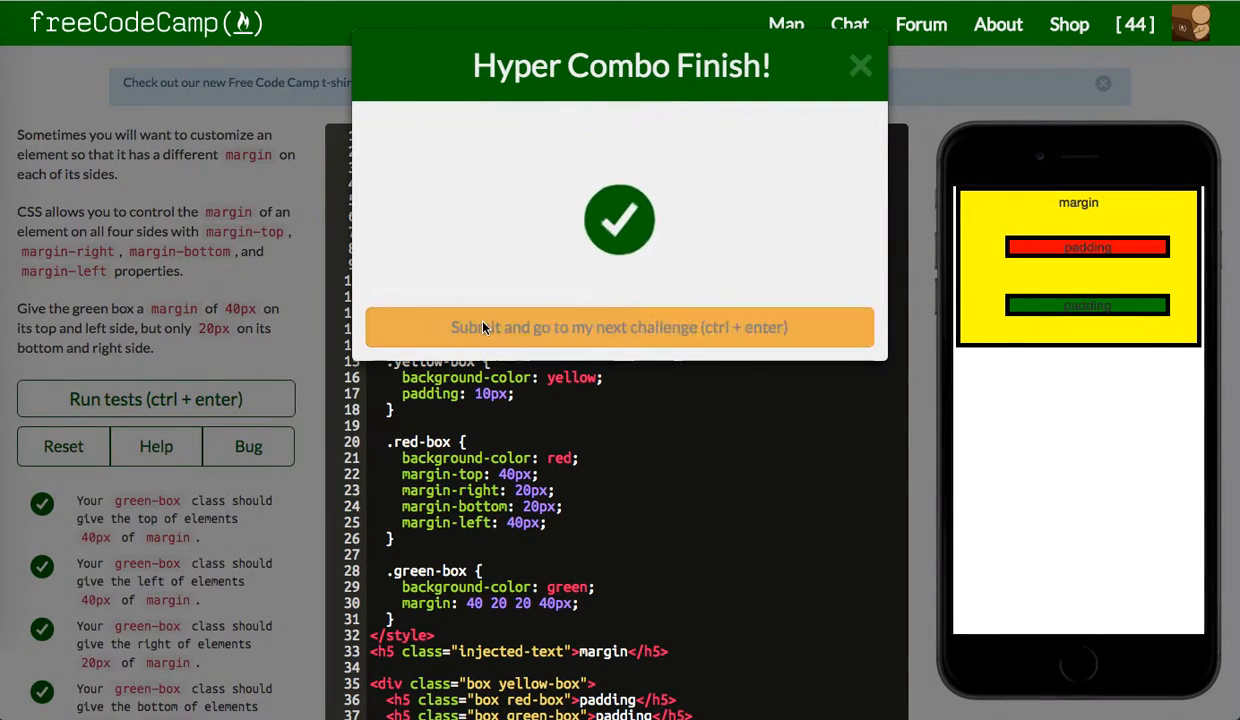
pyautogui.click(620, 328)
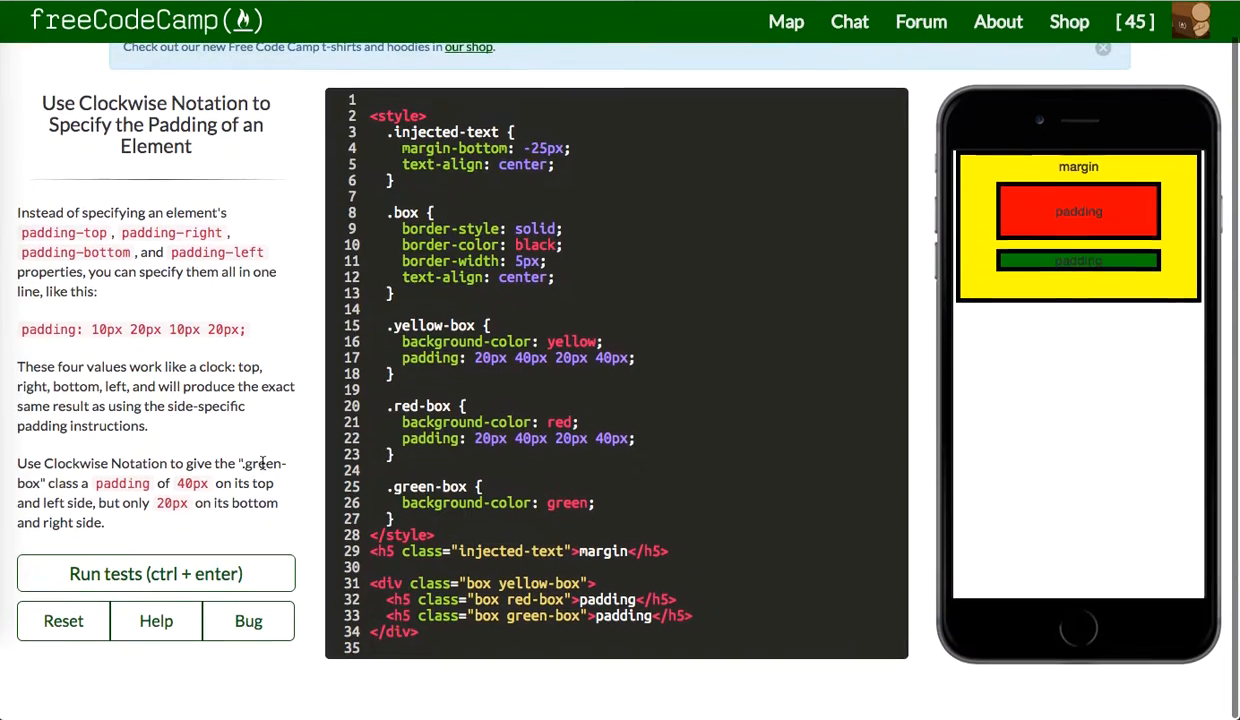
# Write .green-box padding in clockwise notation as 40 20 20 40px, pass the tests, and advance
pyautogui.click(156, 572)
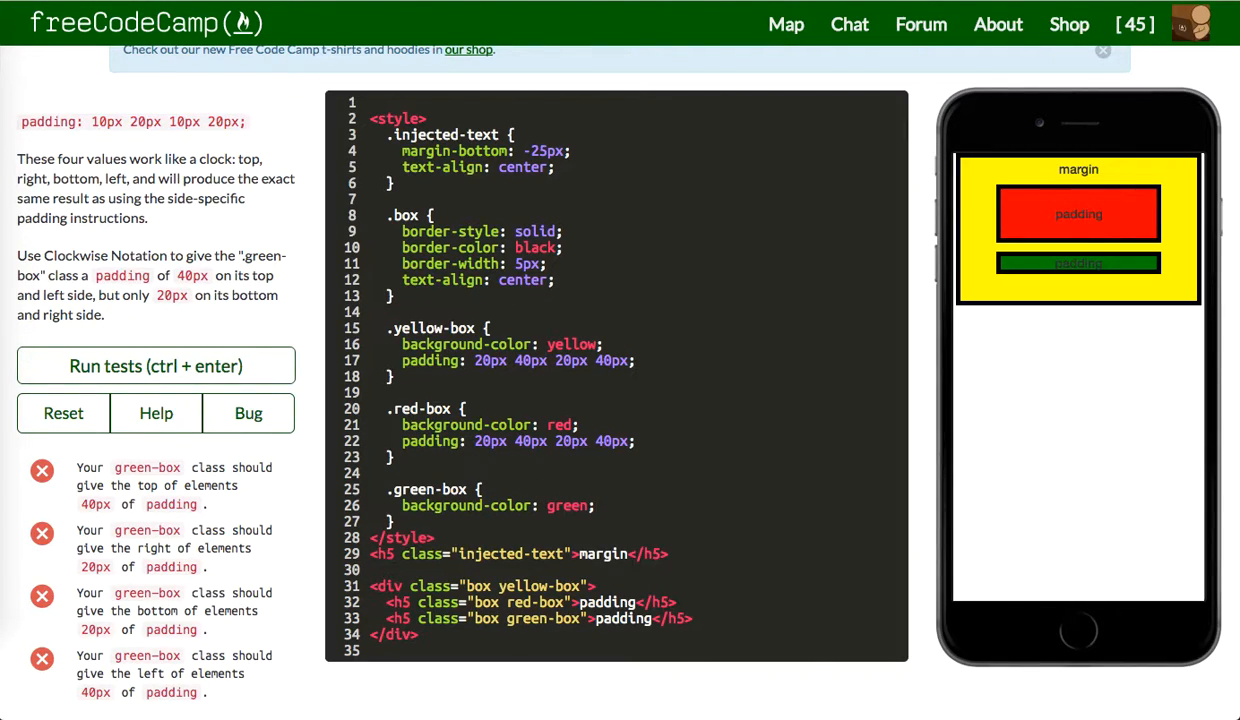
pyautogui.write('padding: 4')
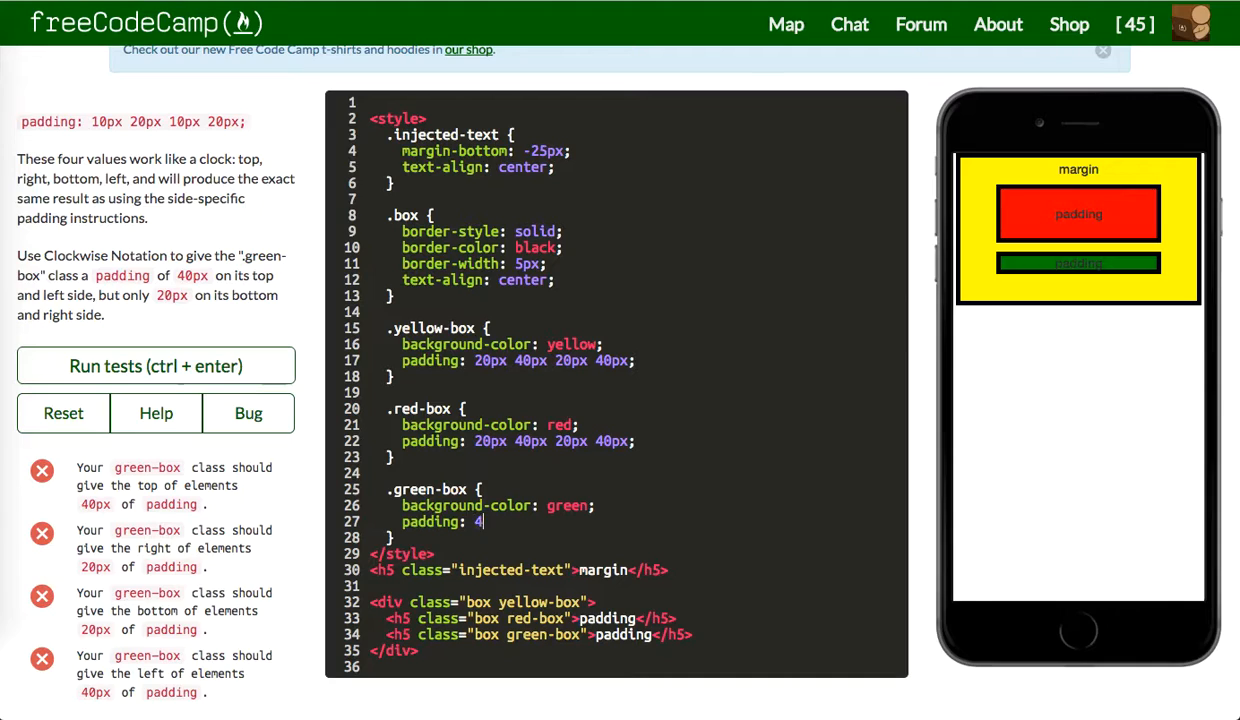
pyautogui.write('0 20 20 40')
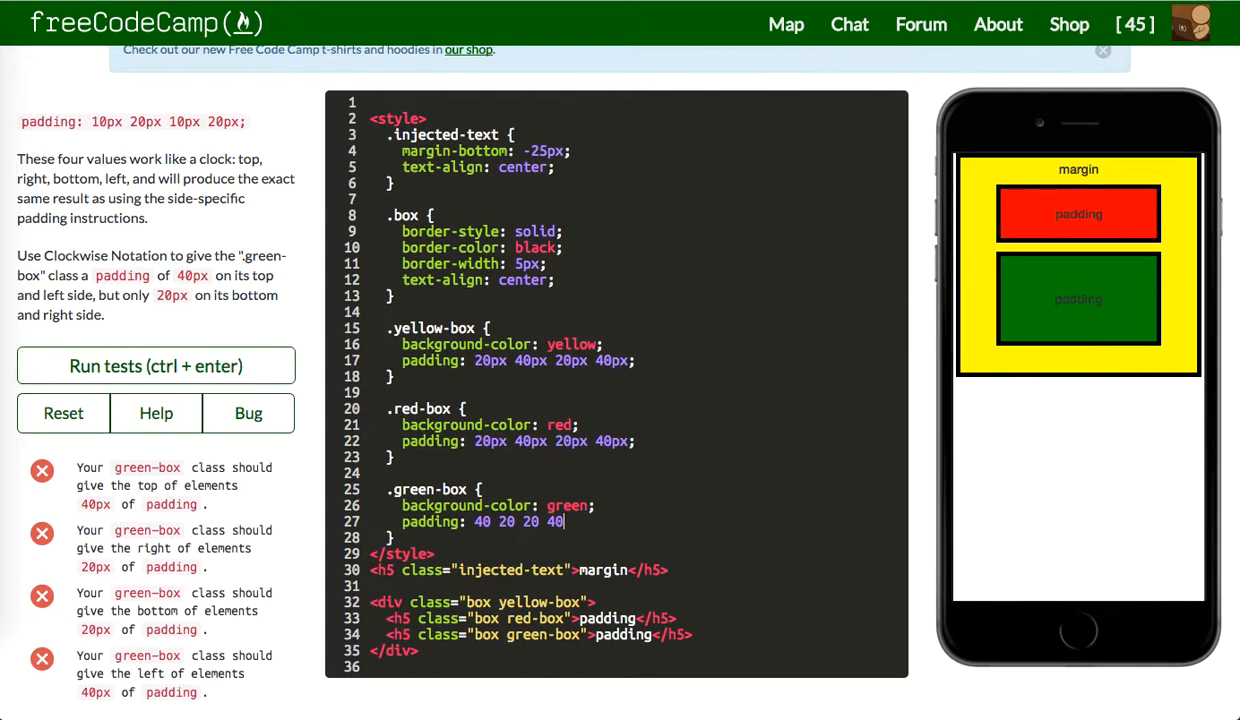
pyautogui.write('px;')
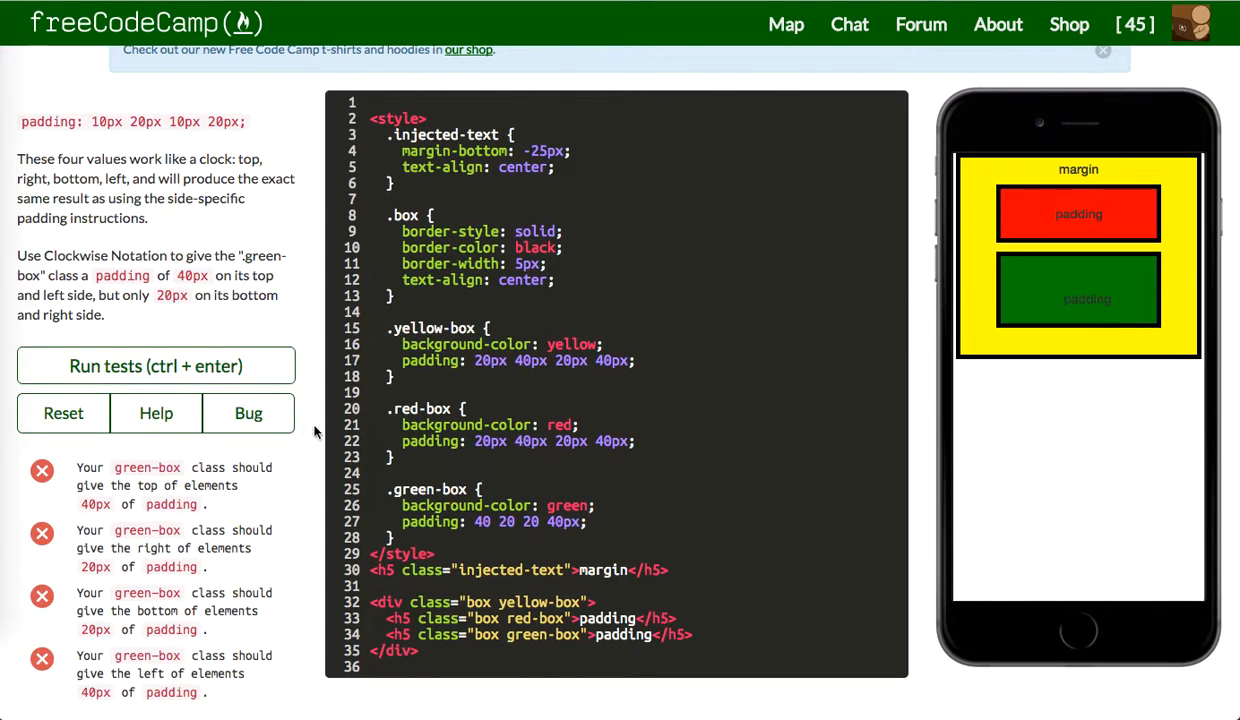
pyautogui.click(156, 364)
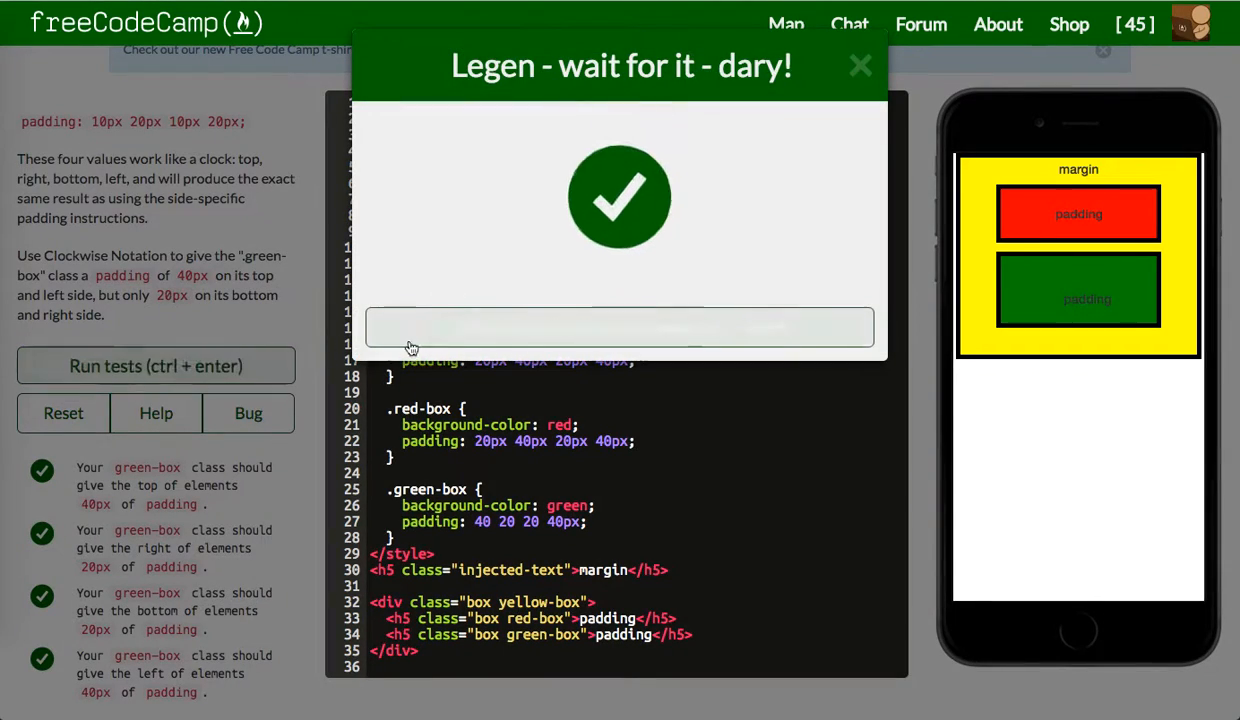
pyautogui.click(858, 64)
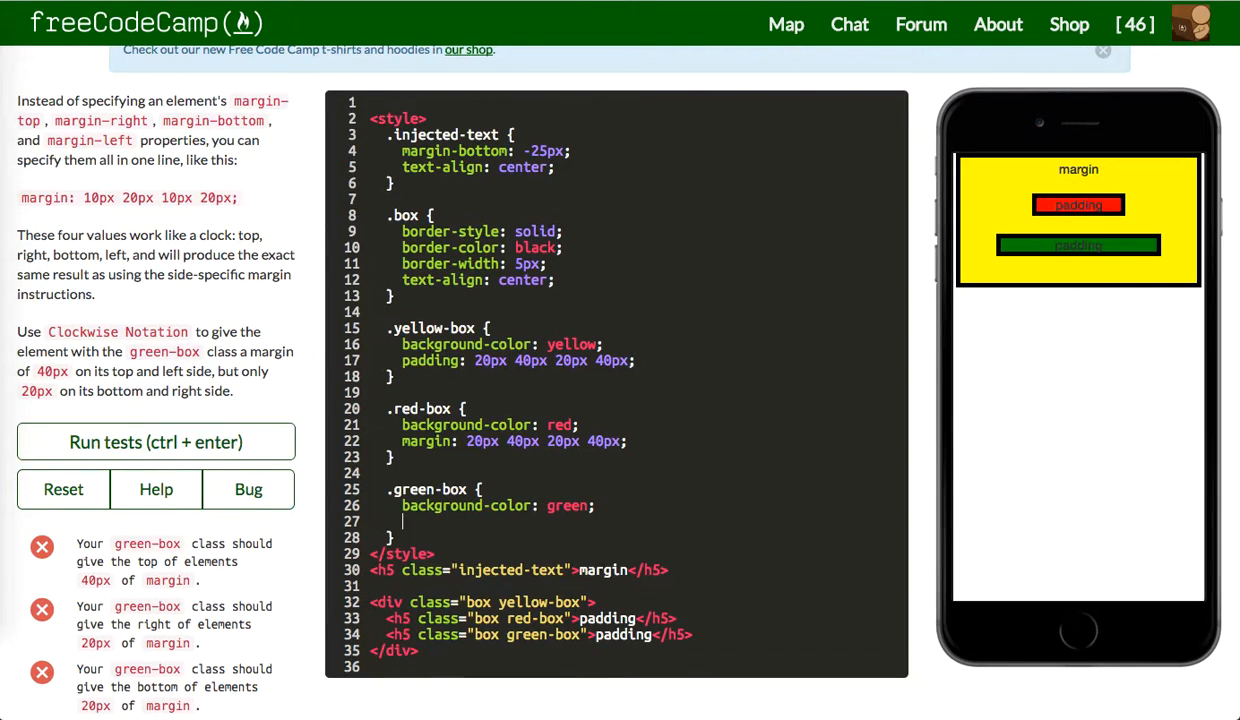
# Write .green-box margin in clockwise notation as 40 20 20 40px and run the tests
pyautogui.write('margin: 40')
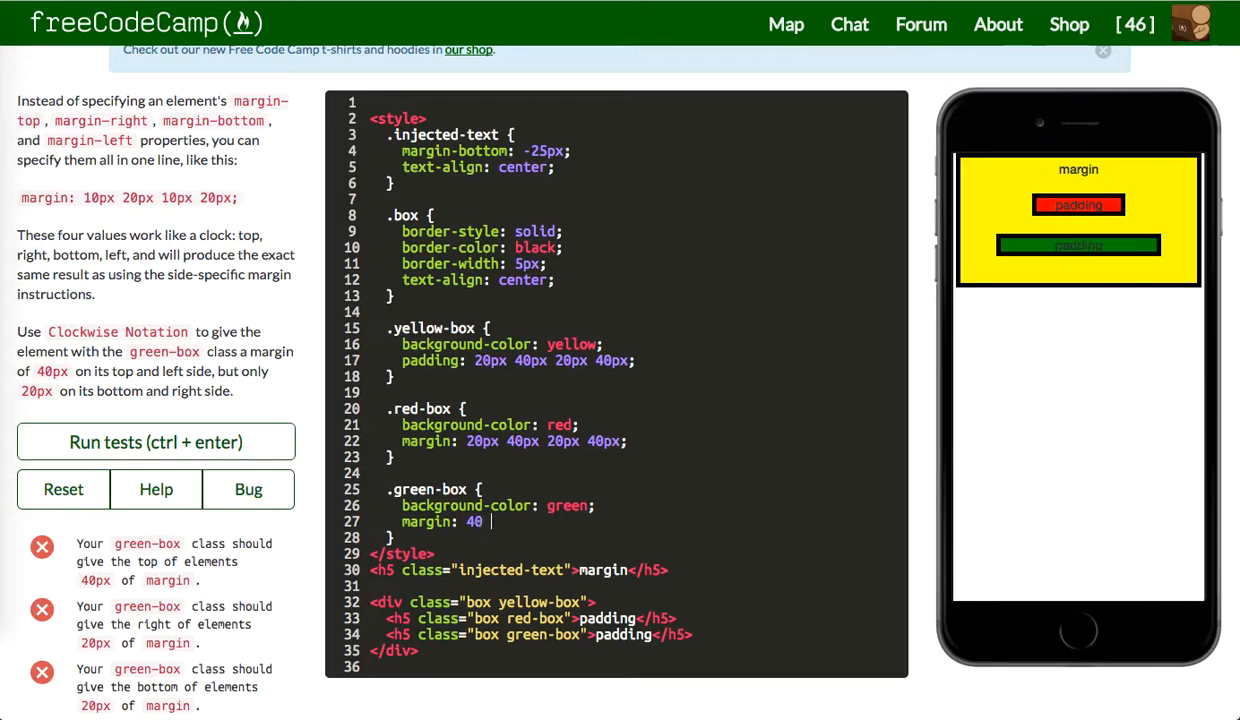
pyautogui.write('20 20 40px;')
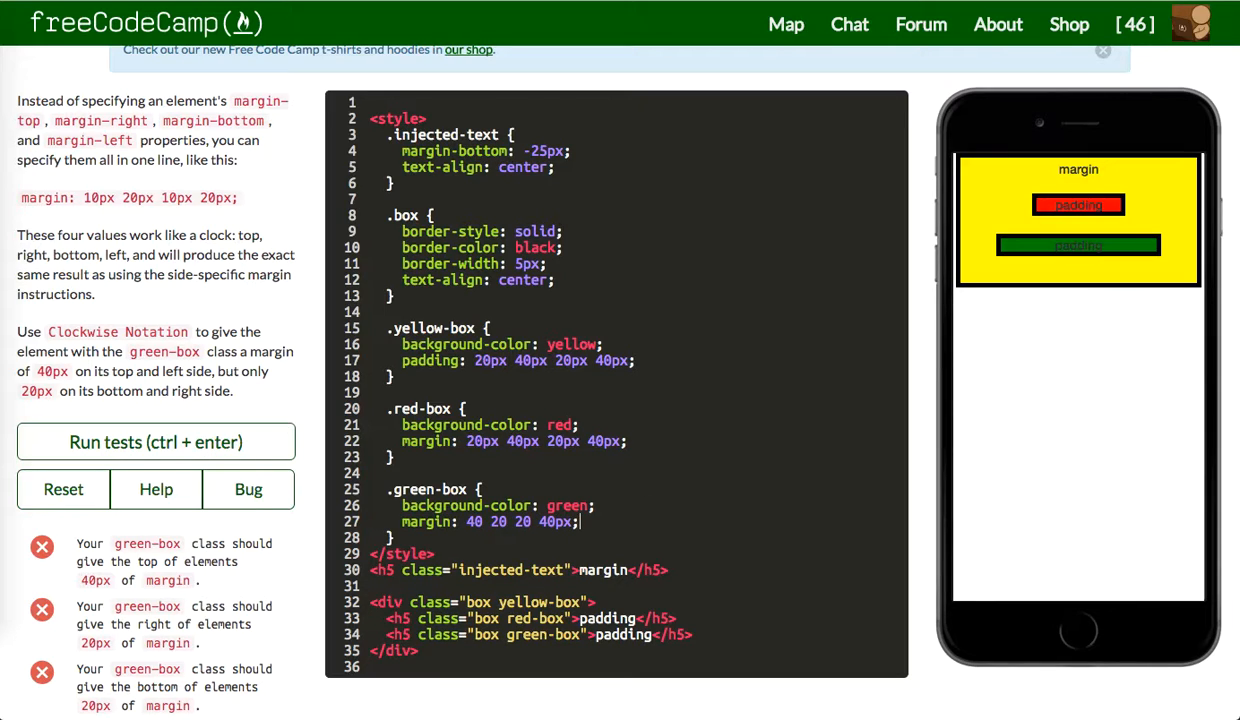
pyautogui.click(156, 442)
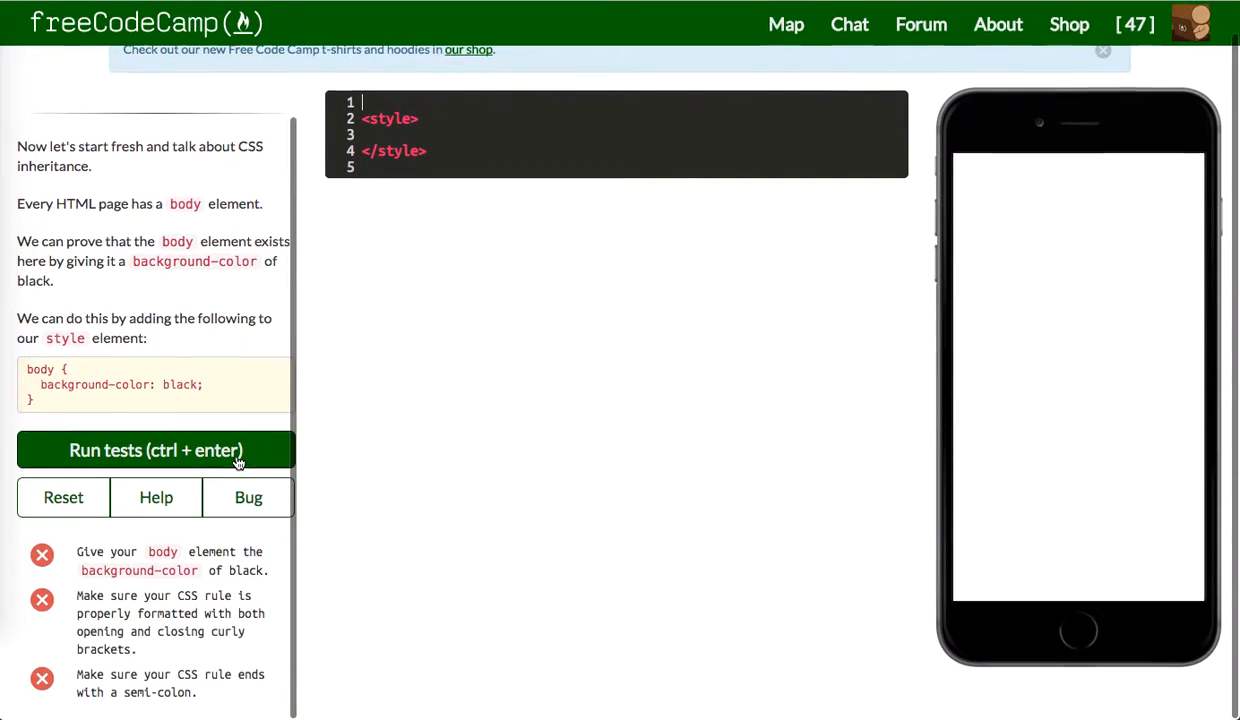
pyautogui.moveTo(270, 404)
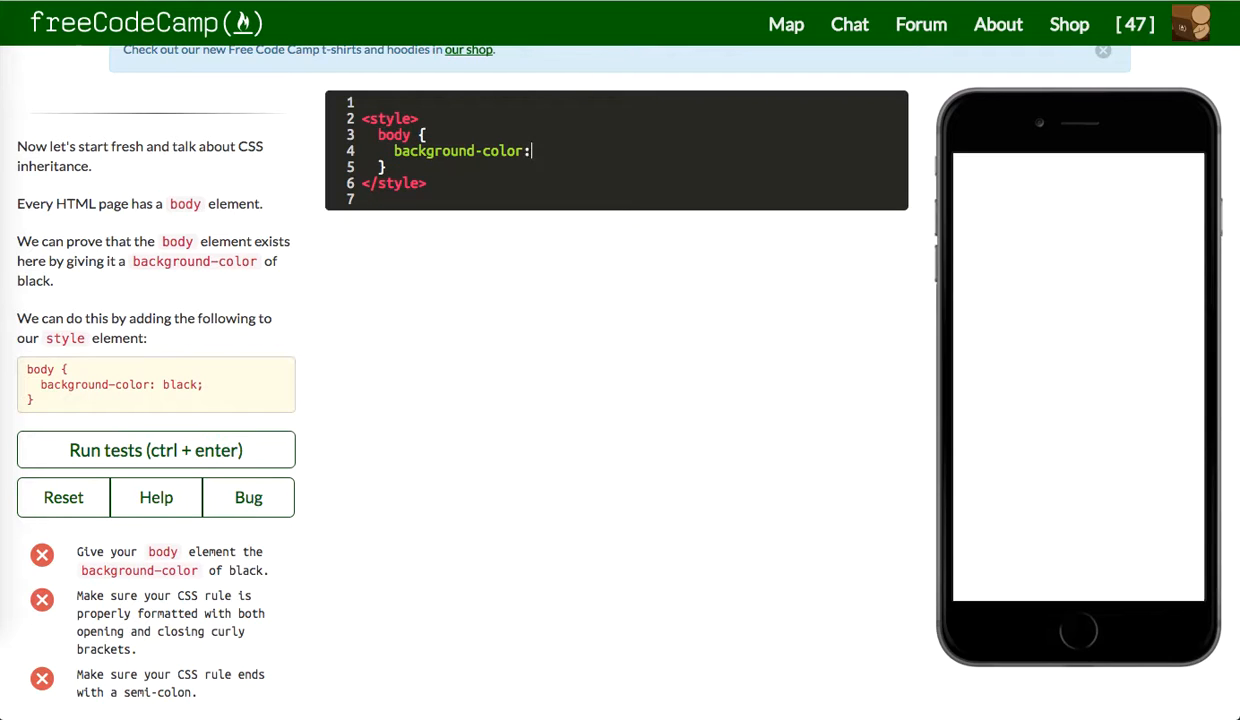
# Give body background-color: black, pass the tests, and advance to body inheritance
pyautogui.write('black;')
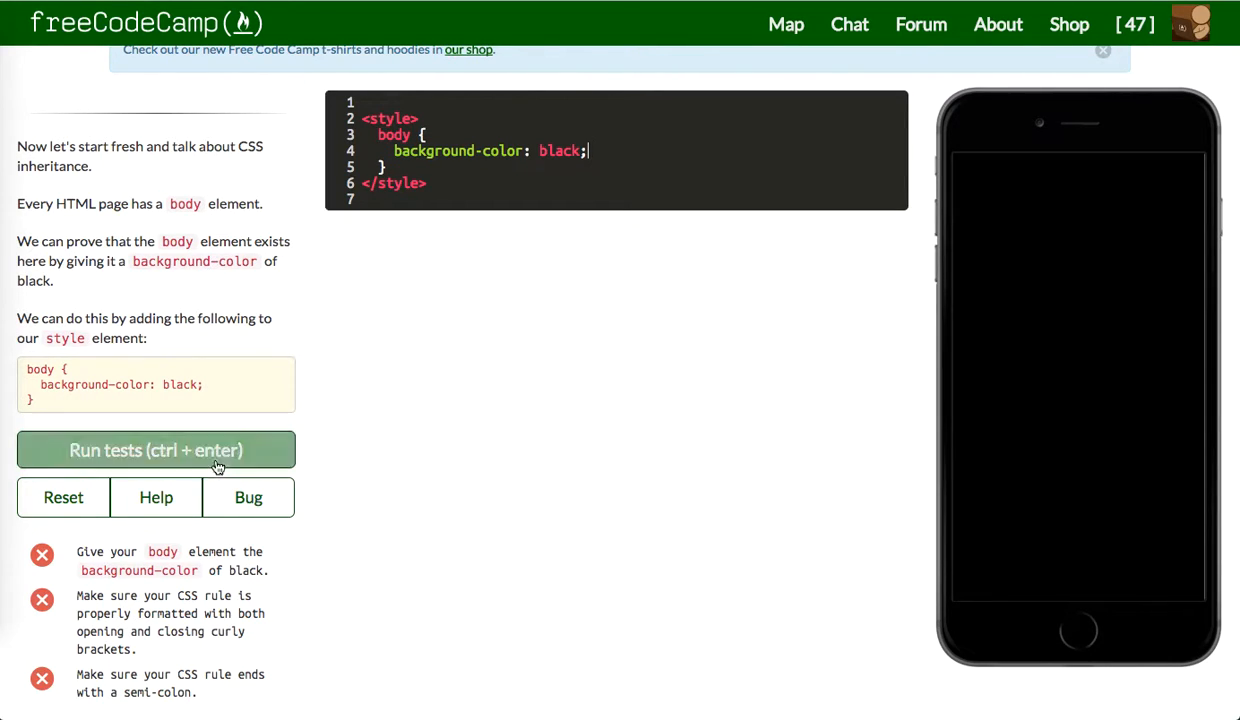
pyautogui.click(156, 448)
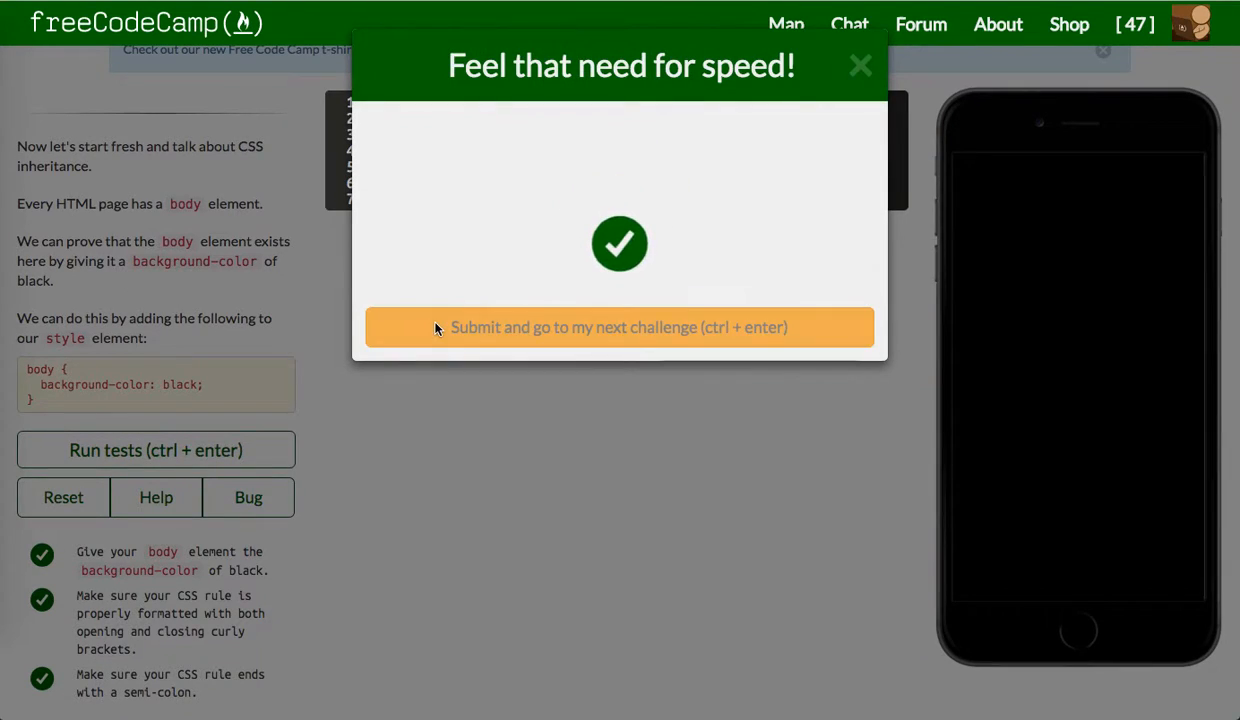
pyautogui.click(620, 328)
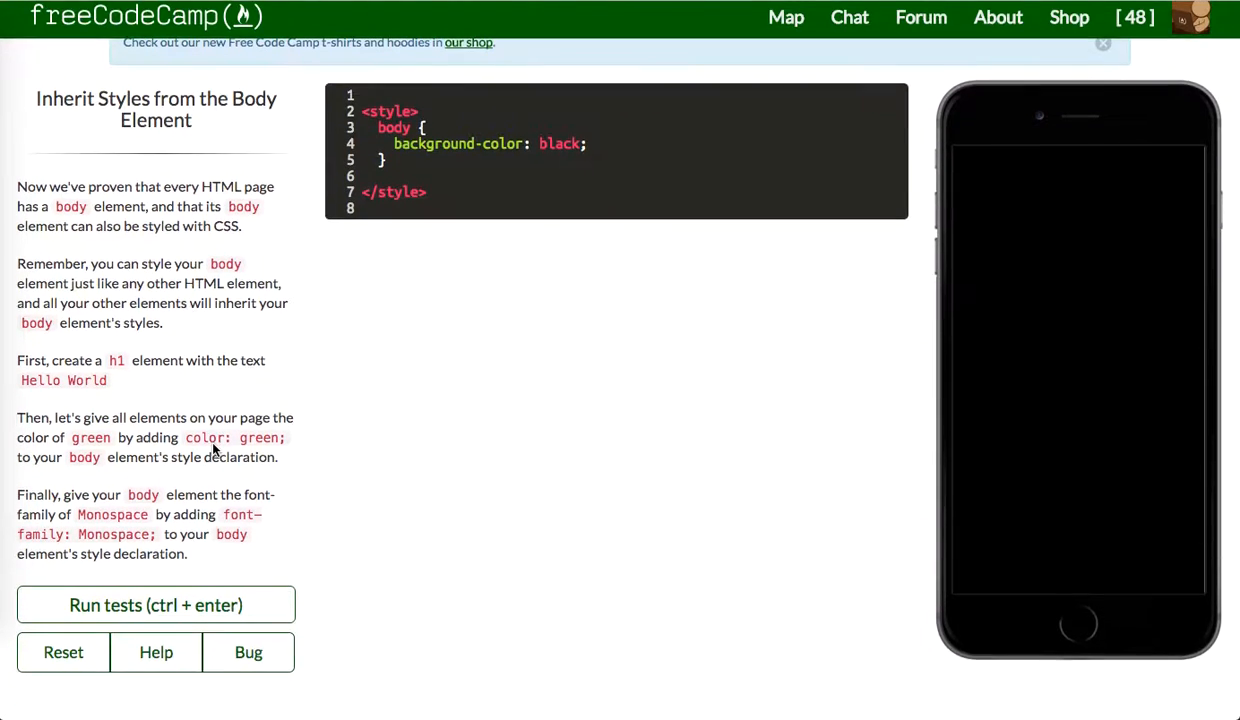
# Add an h1 Hello World and give body a green, font-family: Monospace rule
pyautogui.click(156, 604)
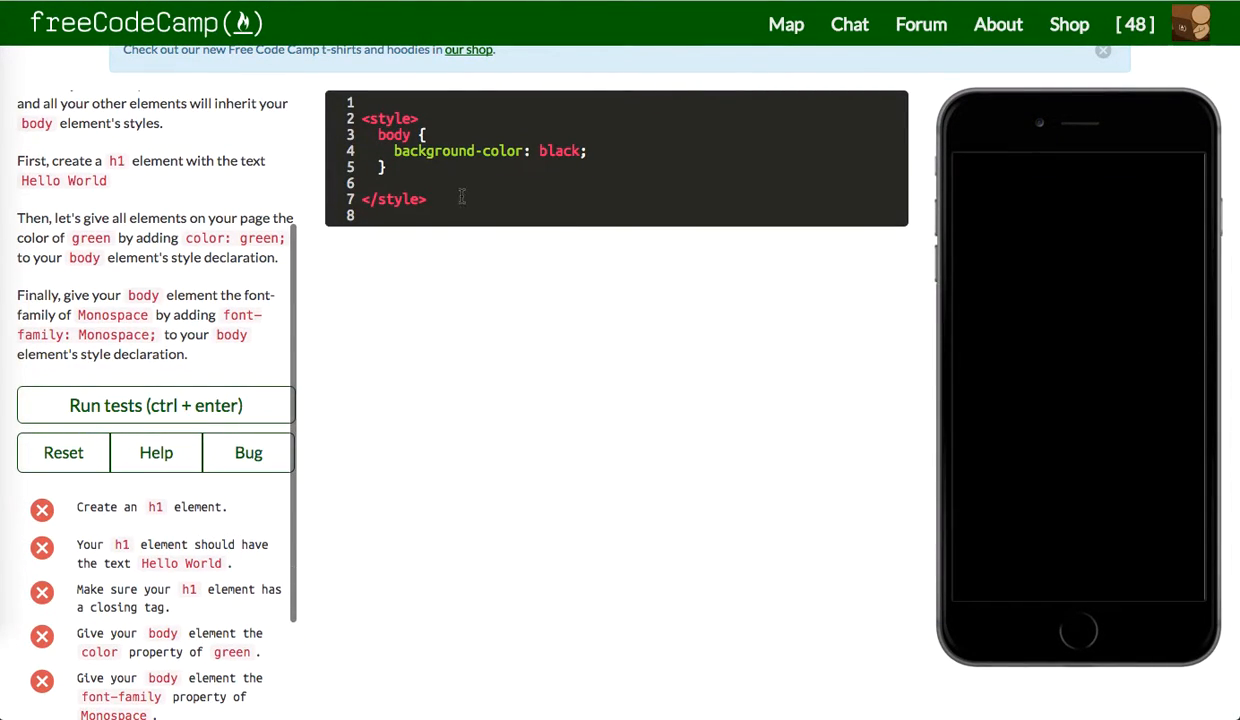
pyautogui.write('h1>')
pyautogui.write('Hello World')
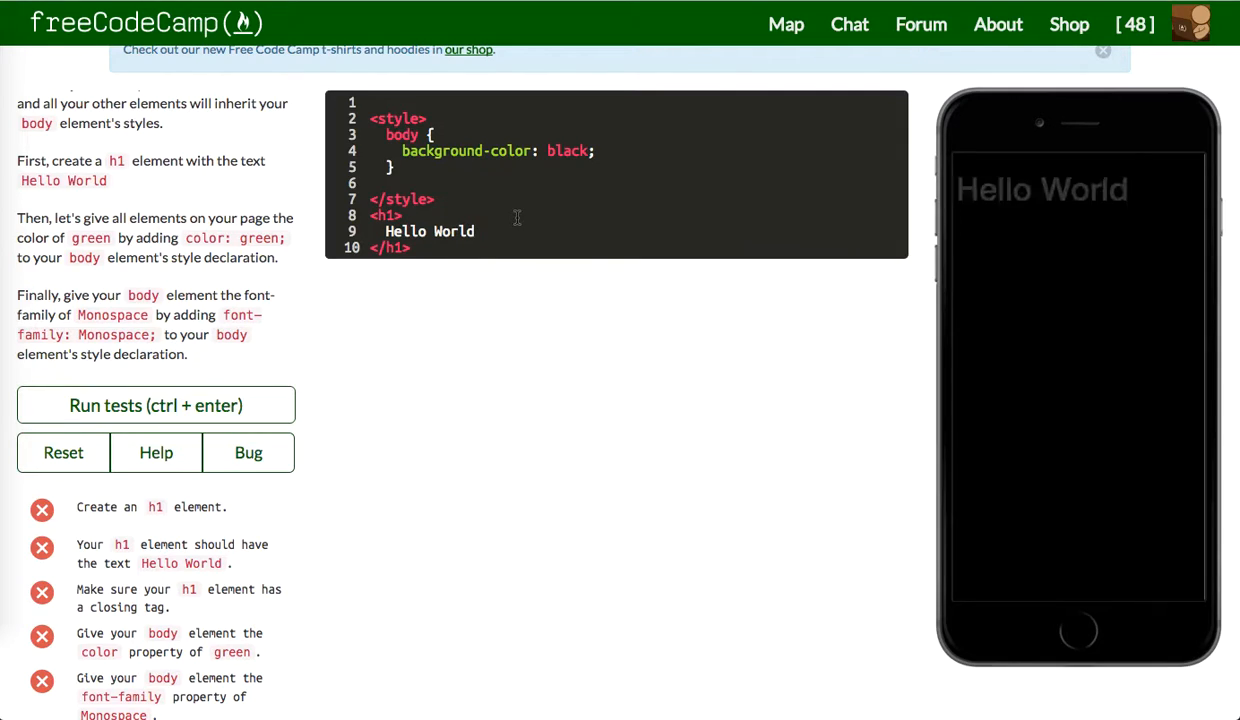
pyautogui.moveTo(620, 284)
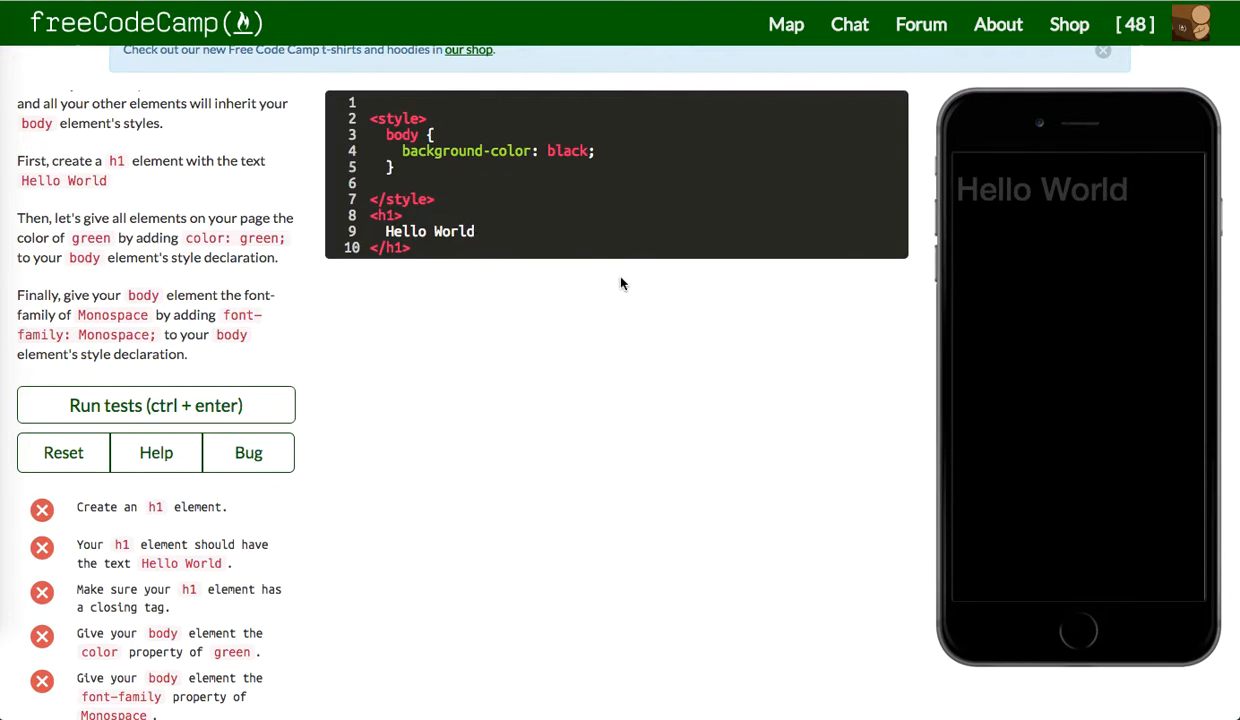
pyautogui.click(596, 150)
pyautogui.write('color: green;')
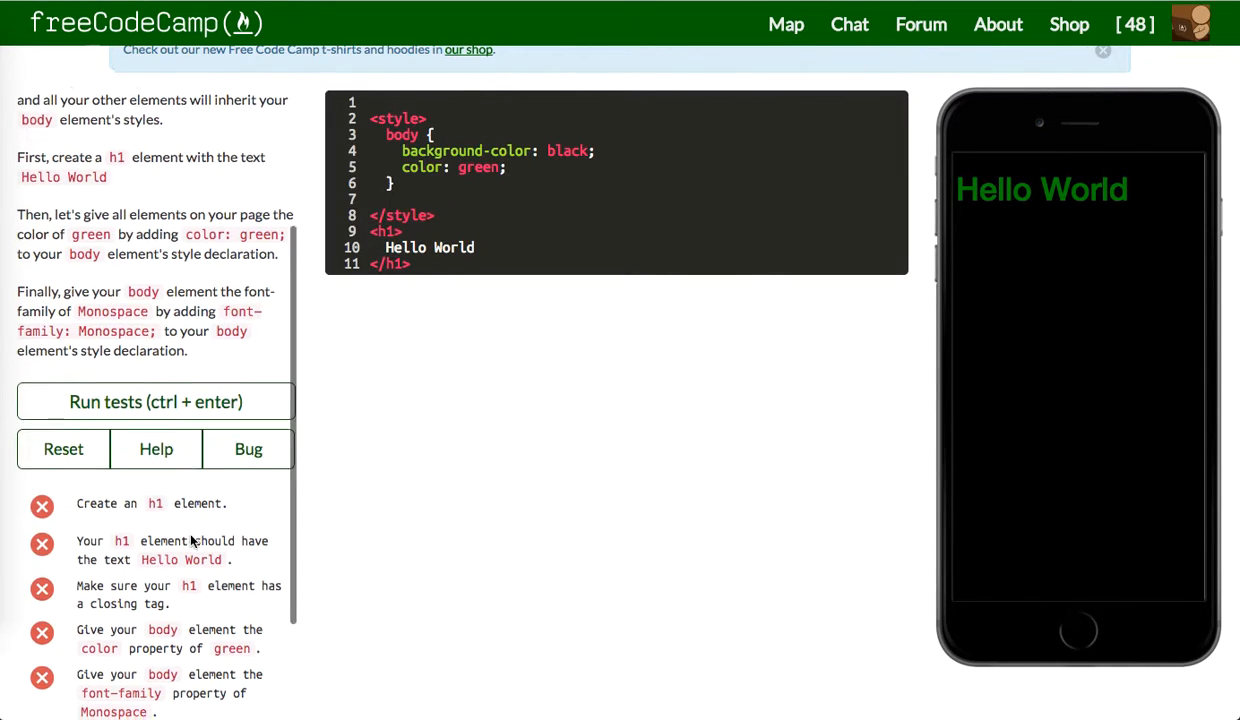
pyautogui.scroll(-3)
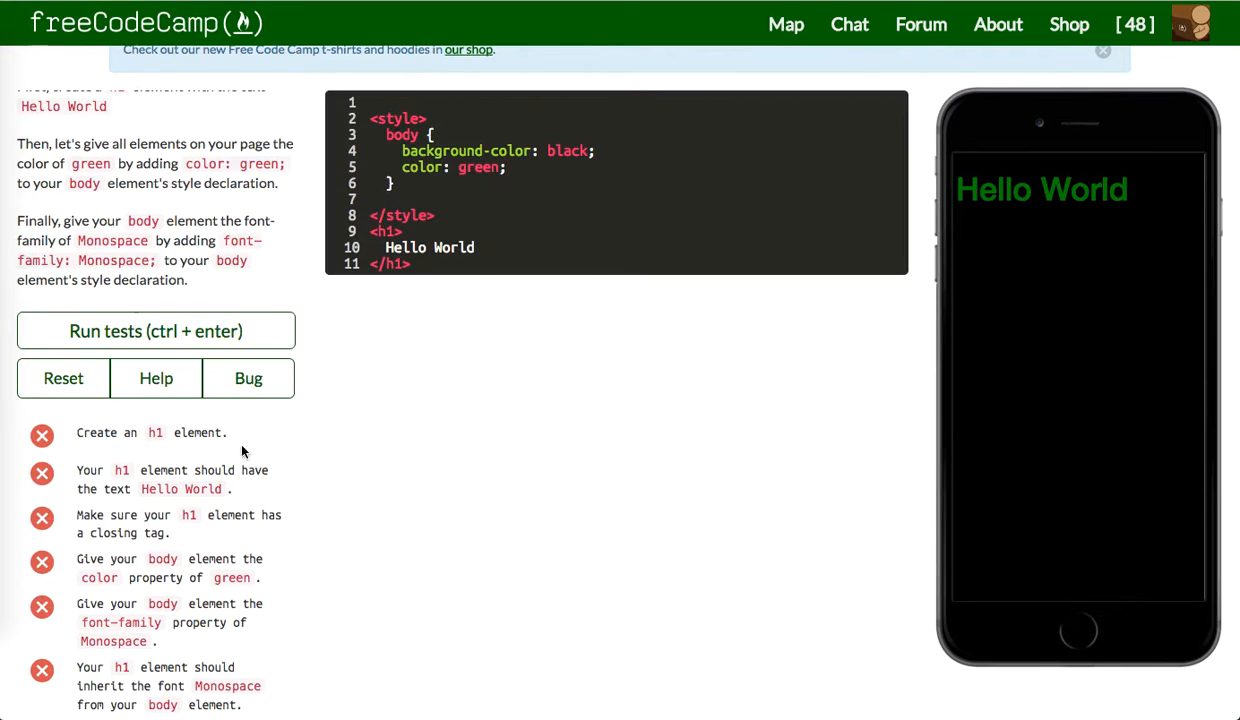
pyautogui.scroll(-3)
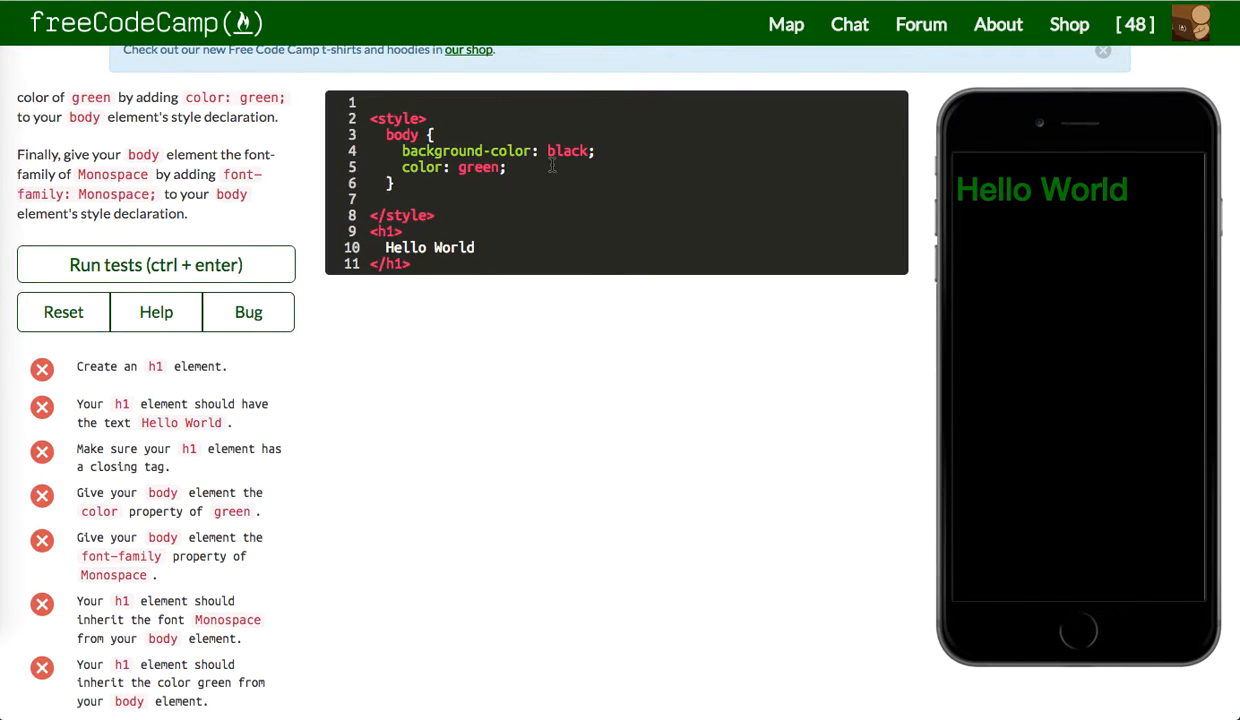
pyautogui.write('font-family')
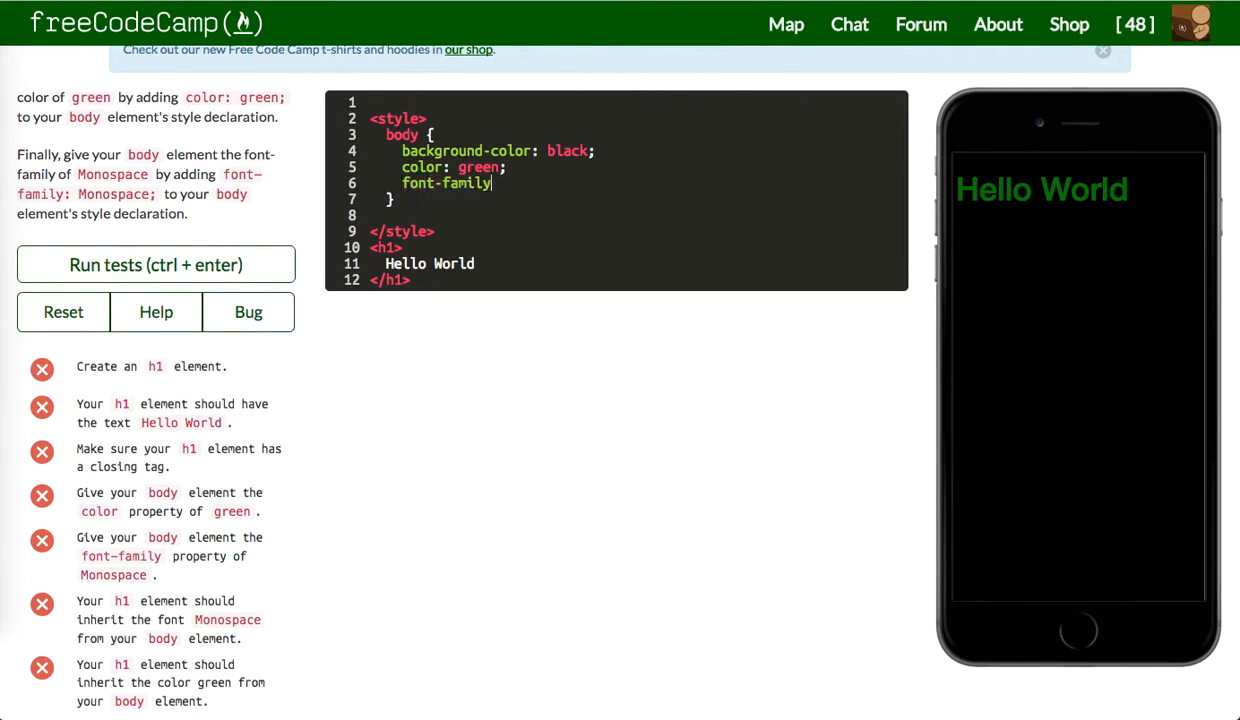
pyautogui.write(': M')
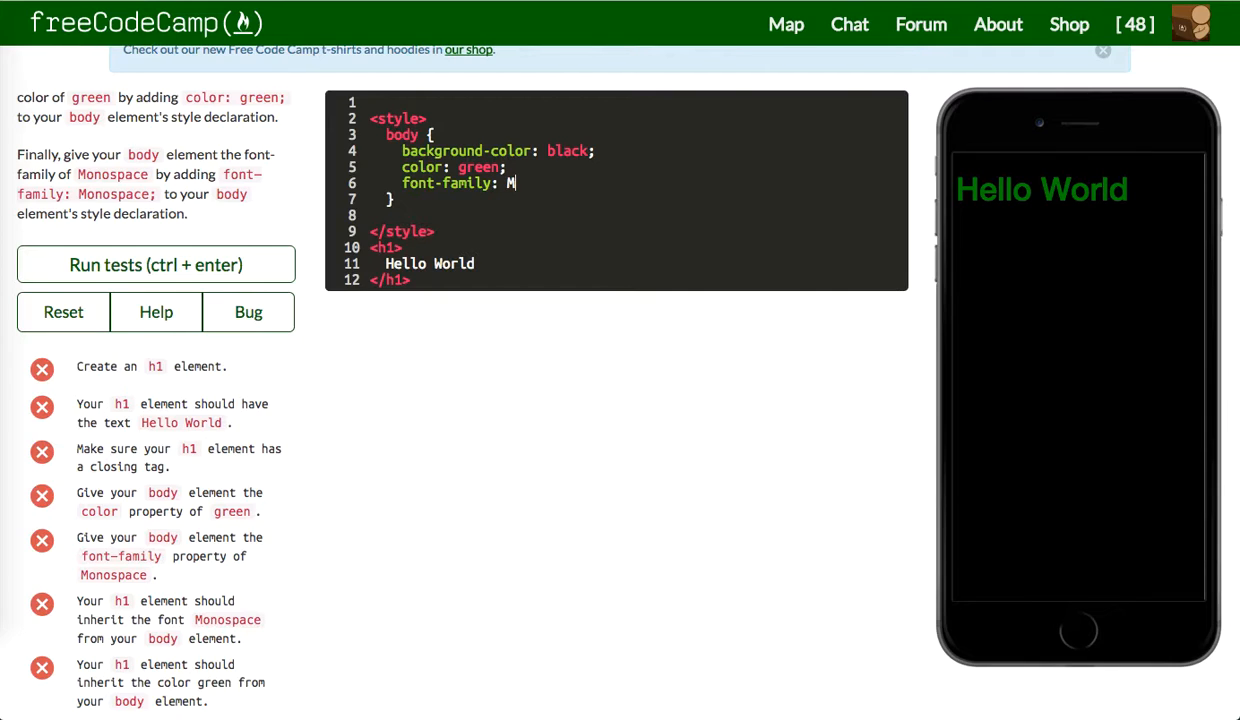
pyautogui.write('onospace;')
pyautogui.write('font-family: inherit;')
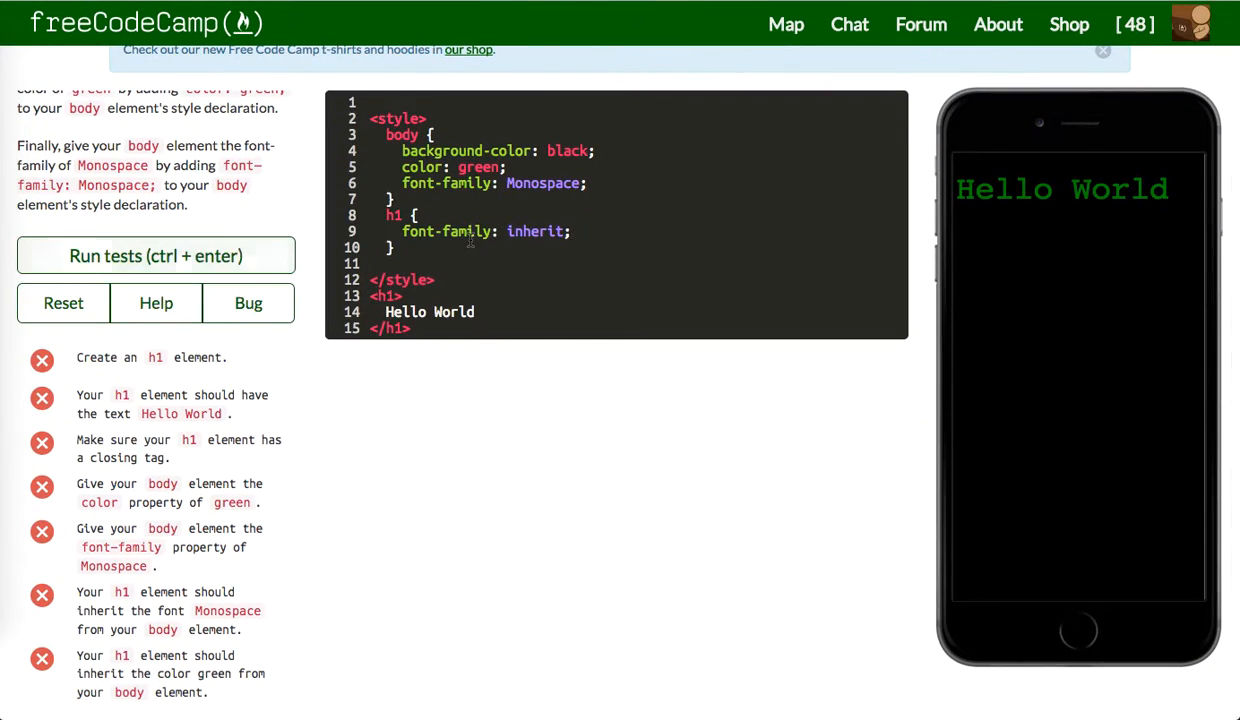
# Add color: inherit so the heading inherits from body, pass the tests, and advance
pyautogui.write('color: in')
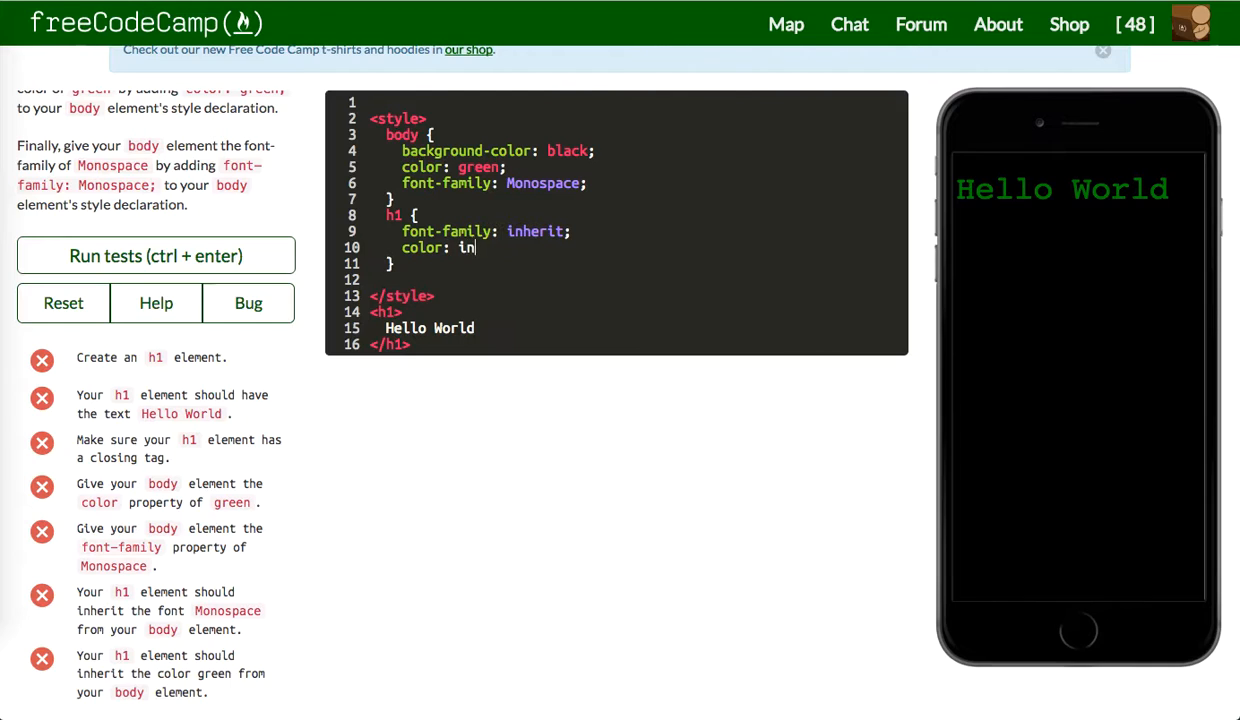
pyautogui.write('herit;')
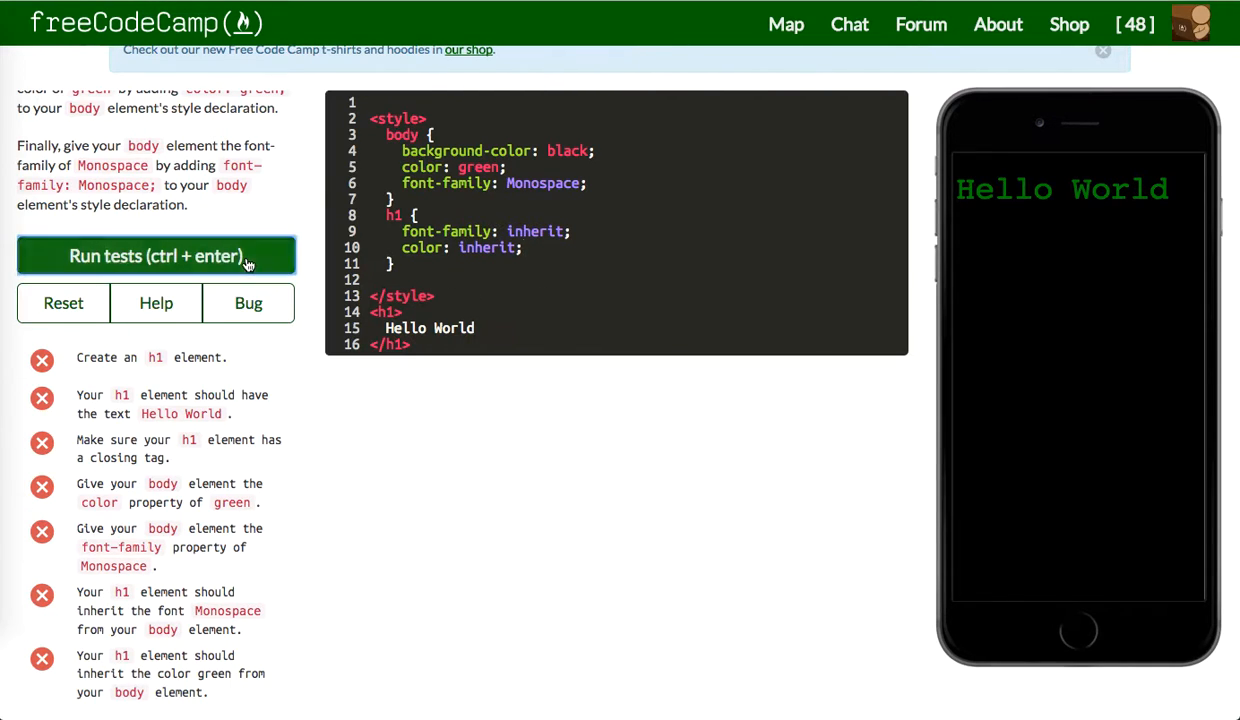
pyautogui.click(156, 256)
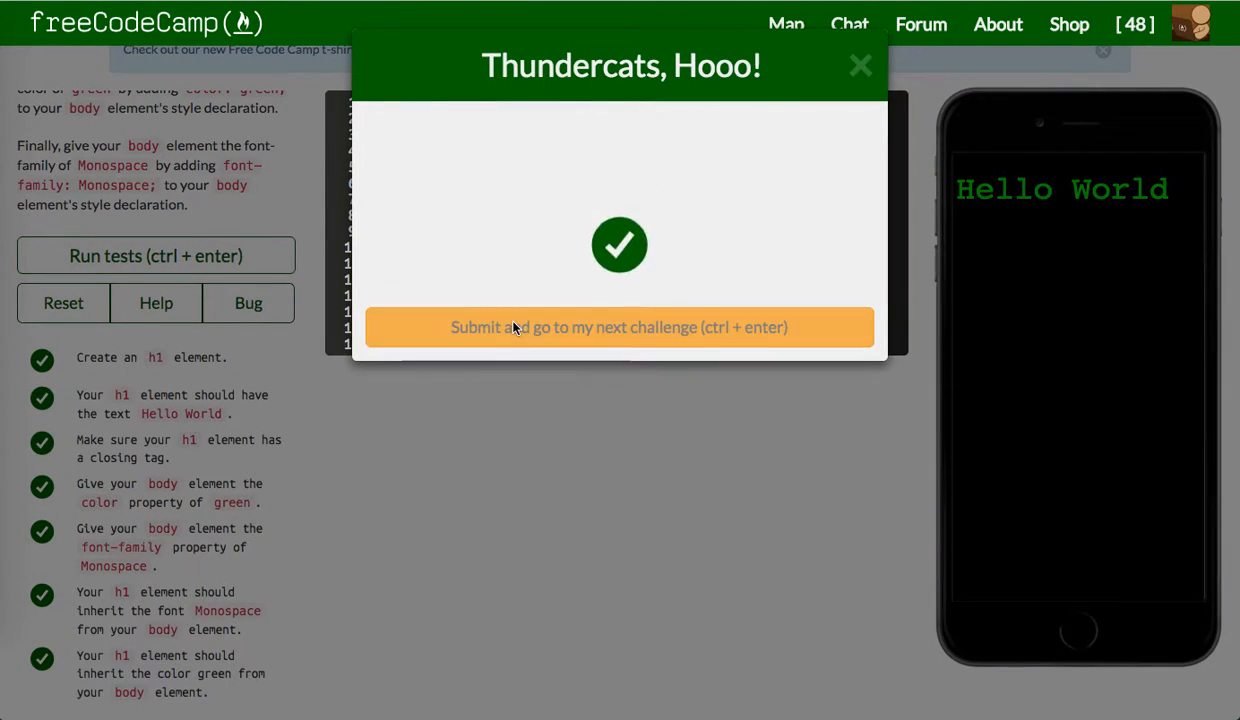
pyautogui.click(620, 328)
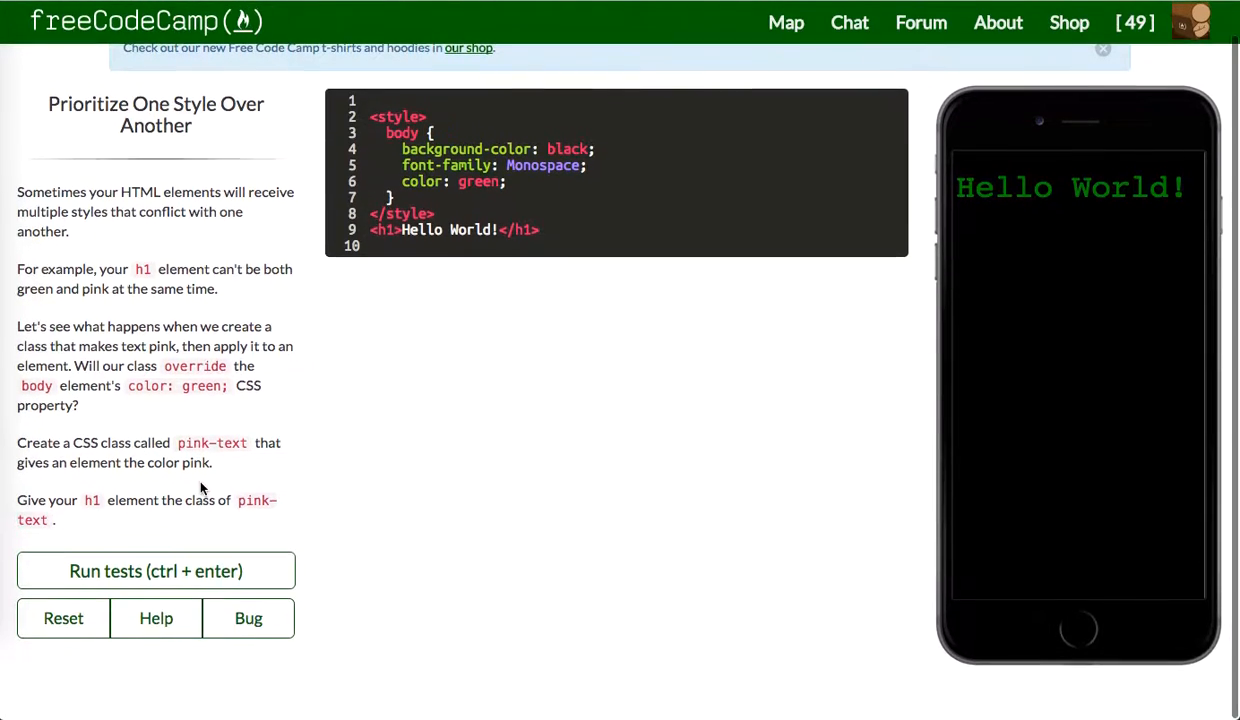
# Add a .pink-text { color: pink; } rule, give the h1 class="pink-text", and run the tests
pyautogui.click(156, 570)
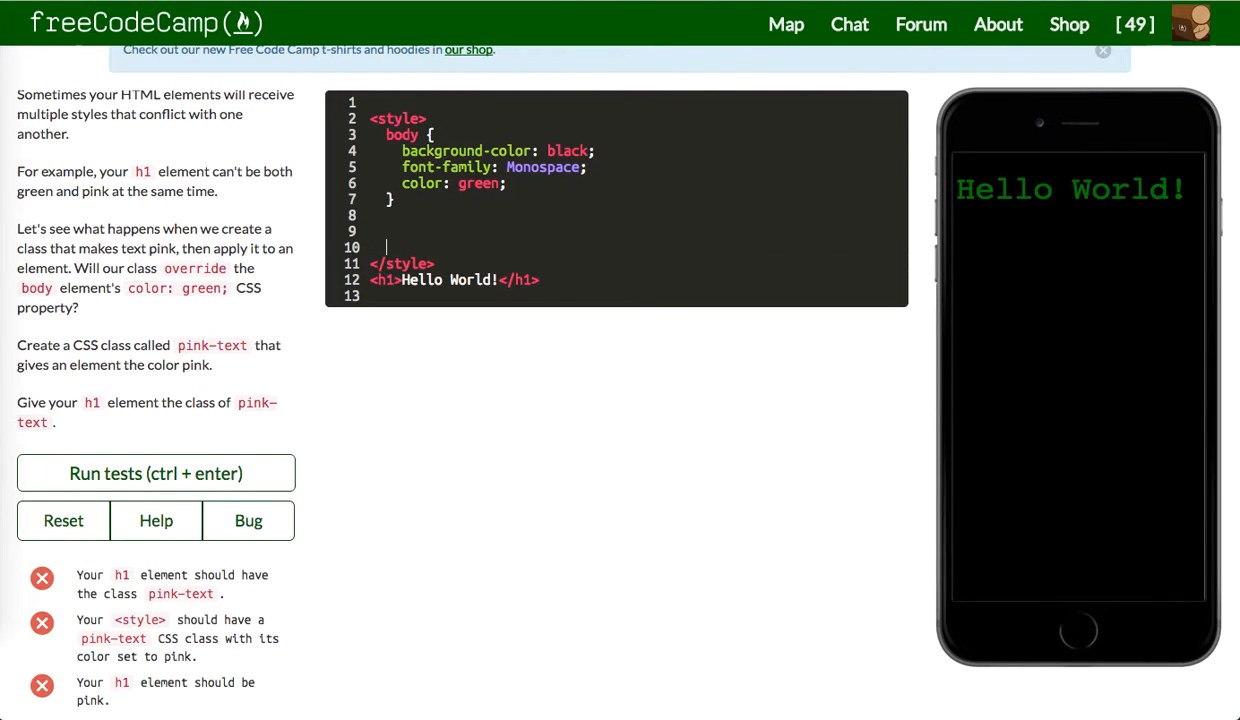
pyautogui.write('.pink-text {')
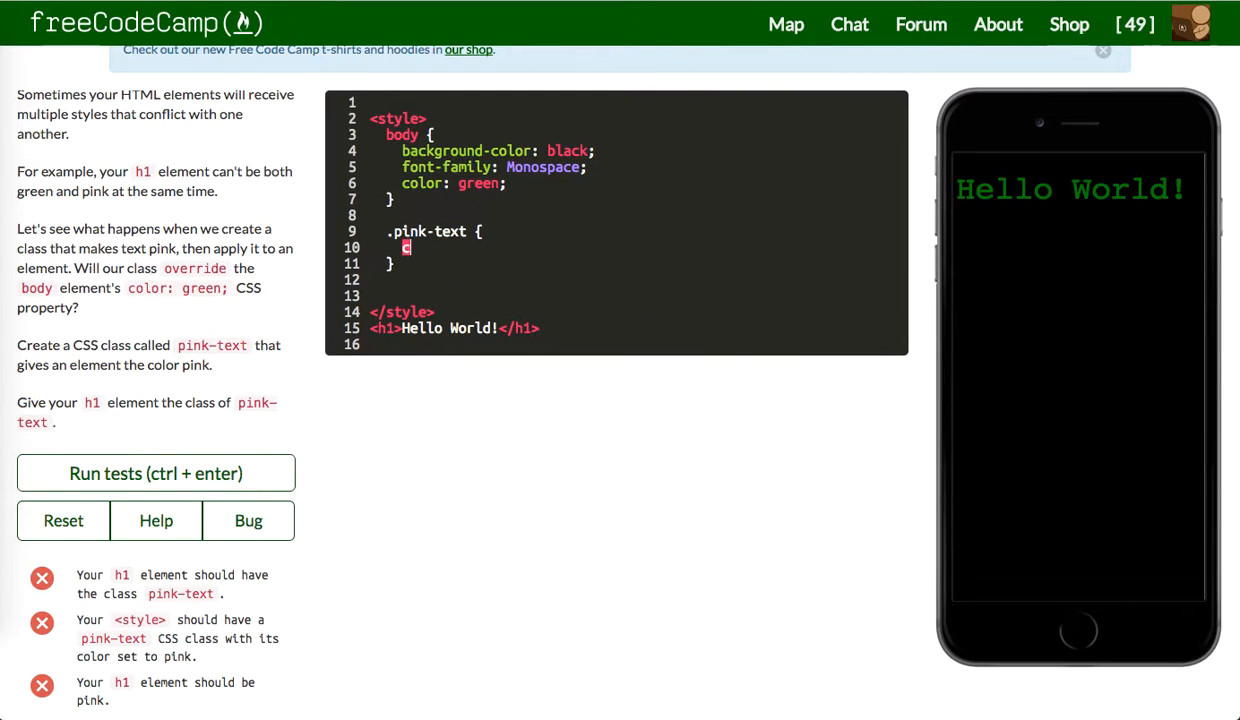
pyautogui.write('color: pink;')
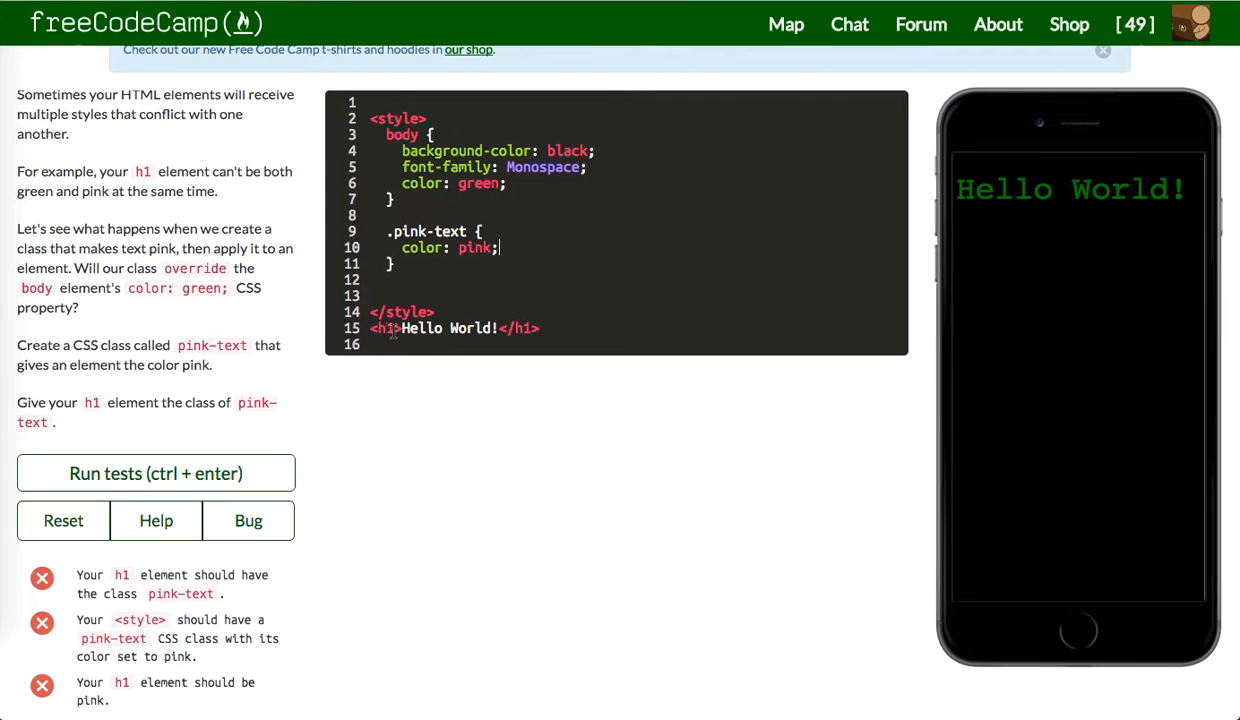
pyautogui.write('class="pink-text')
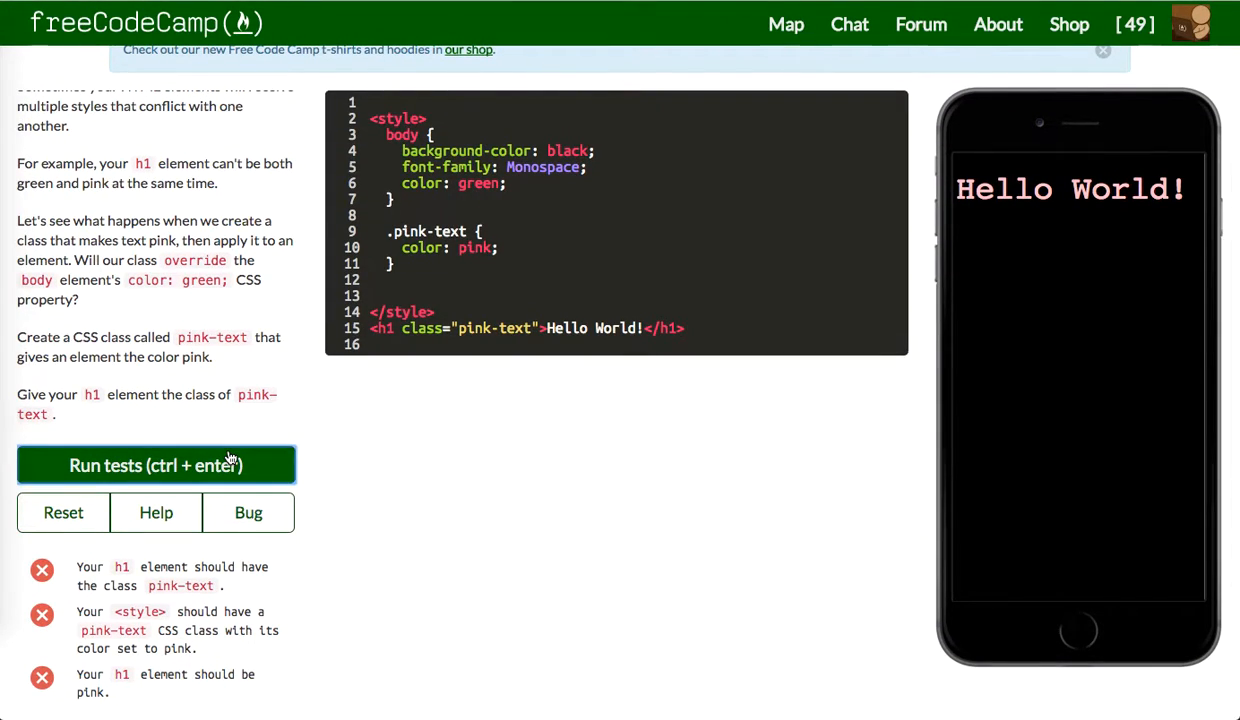
pyautogui.click(156, 464)
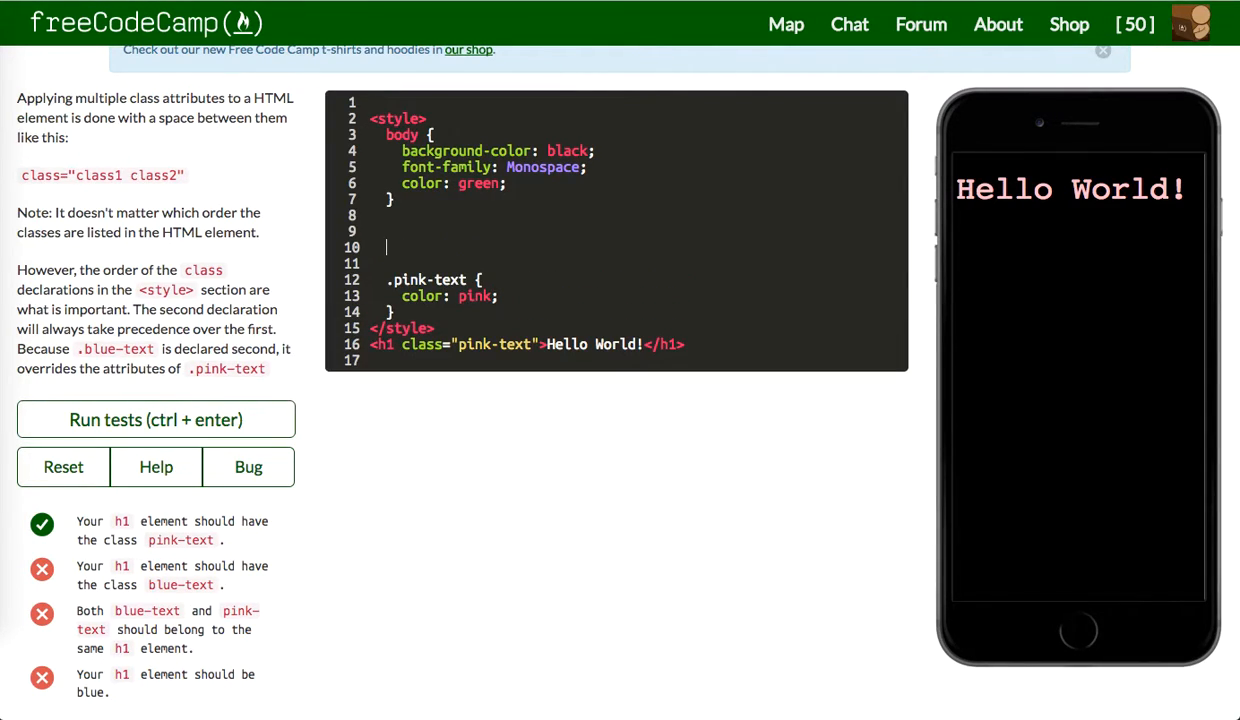
# Add a .blue-text { color: blue } rule and give the h1 the blue-text class
pyautogui.write('.blue-')
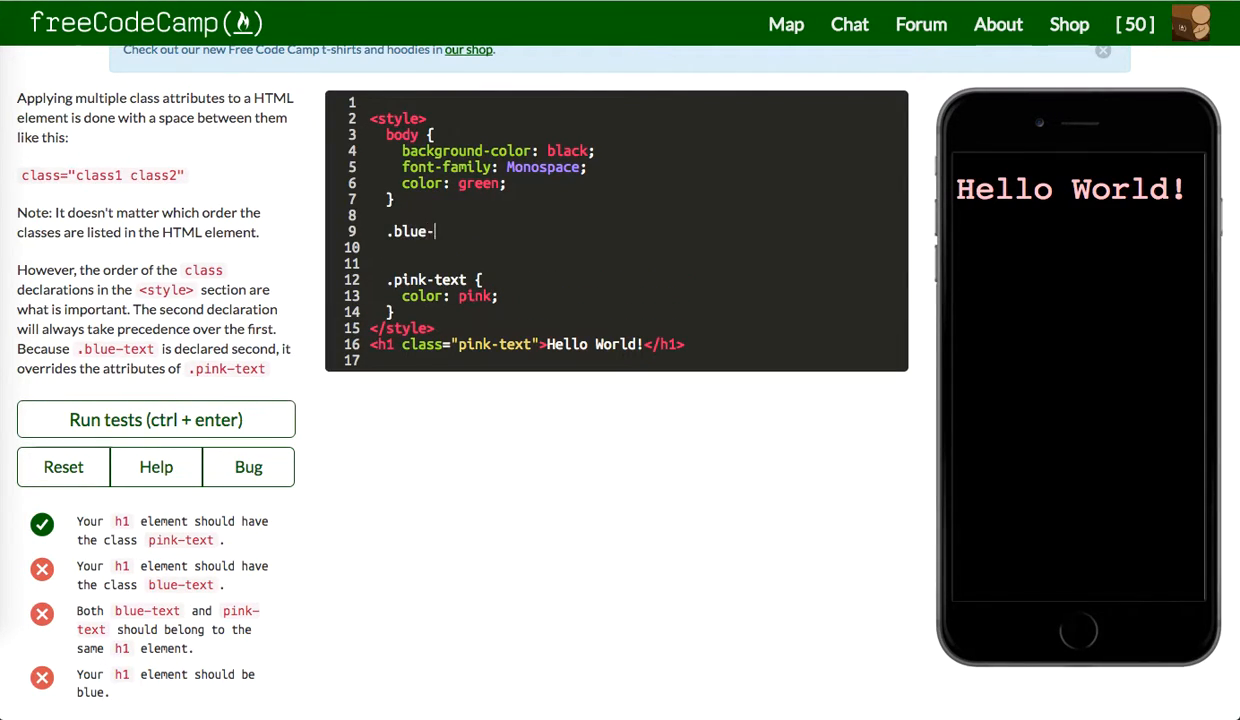
pyautogui.write('text {}')
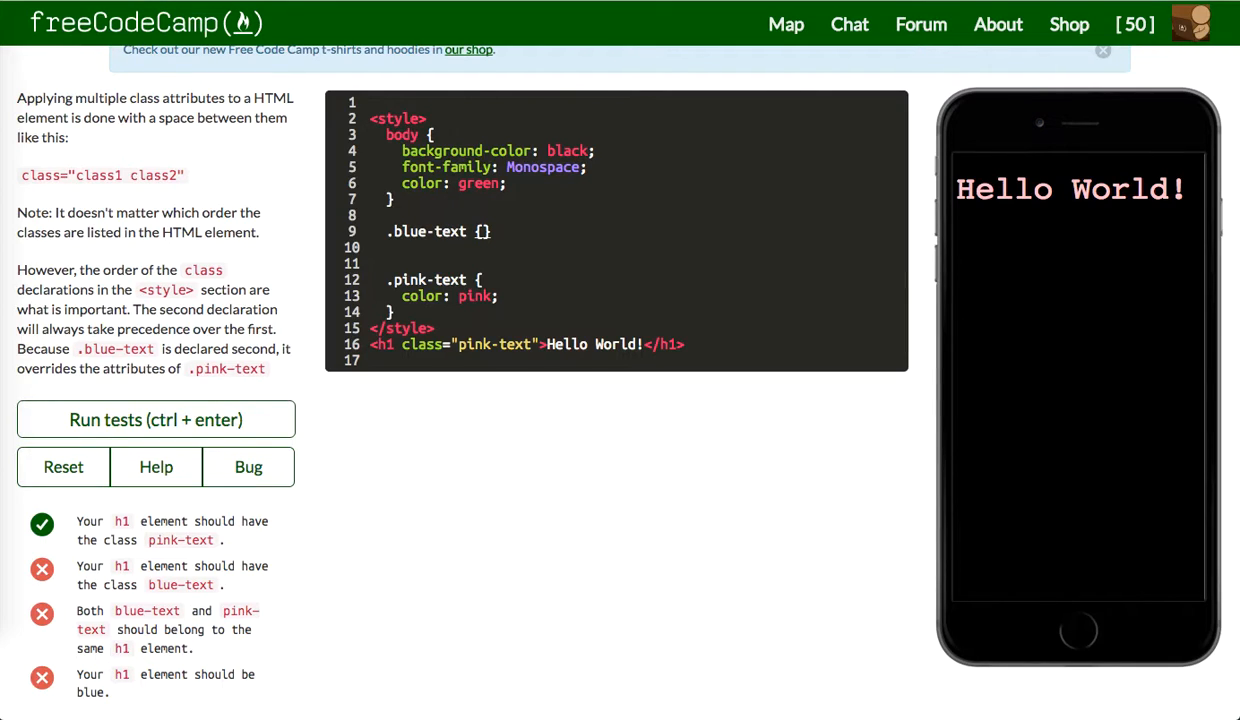
pyautogui.write('color: blue;')
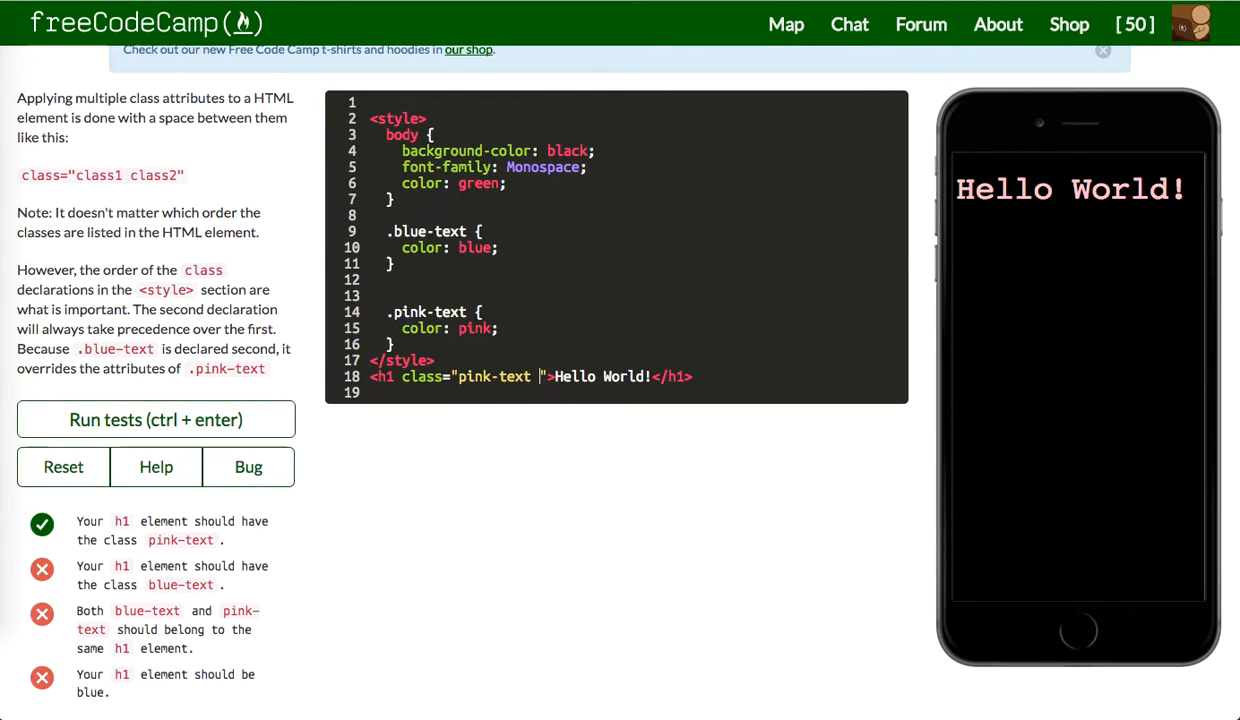
pyautogui.write('blue-text')
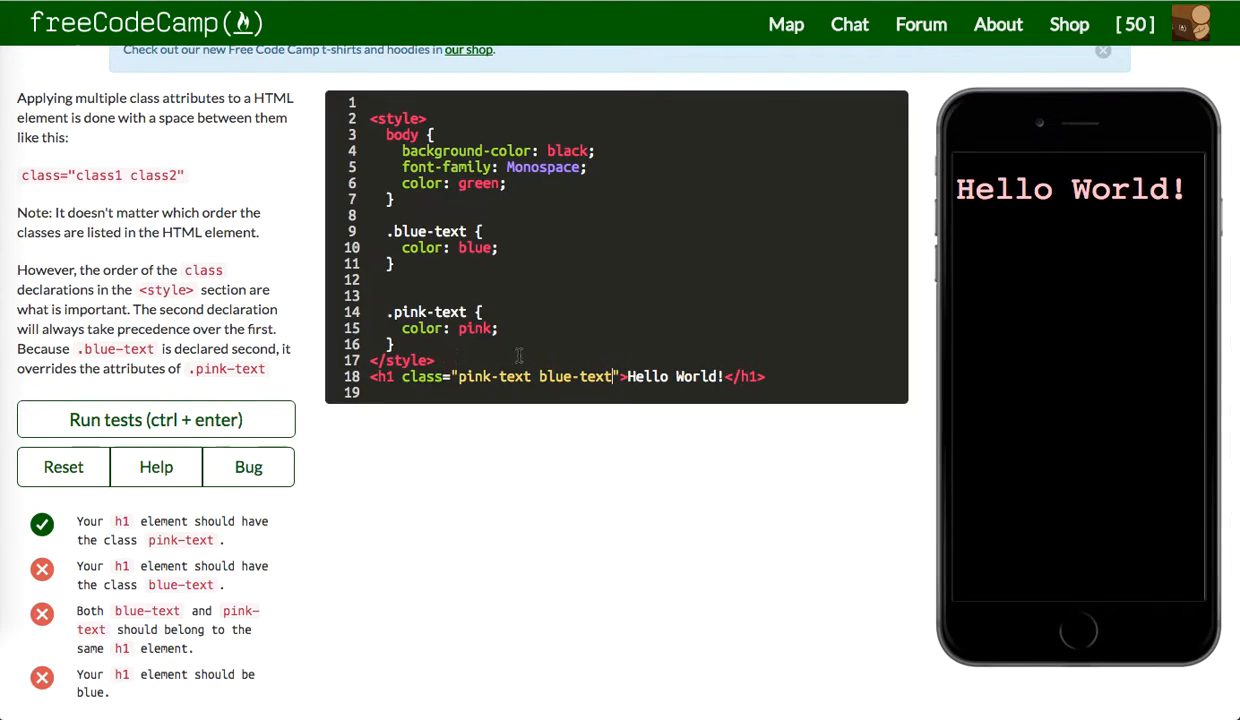
pyautogui.doubleClick(576, 376)
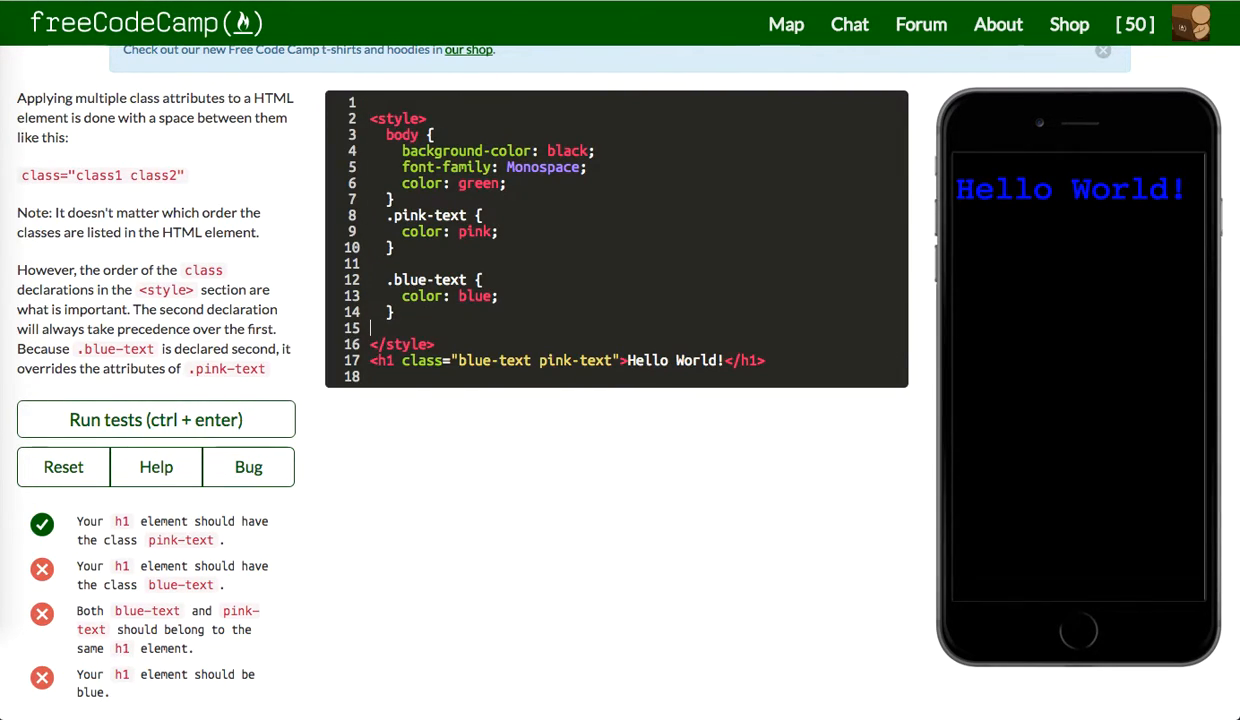
# Run the tests on the class-order override and submit to the next challenge
pyautogui.click(470, 328)
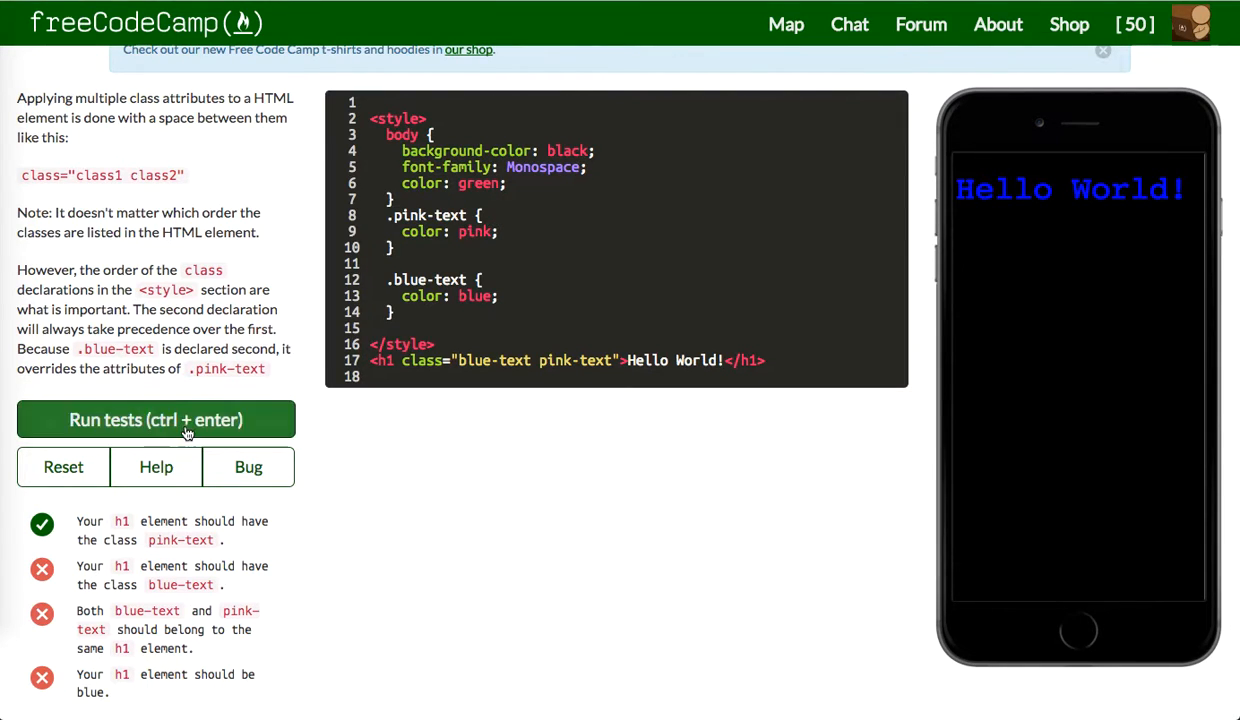
pyautogui.click(156, 420)
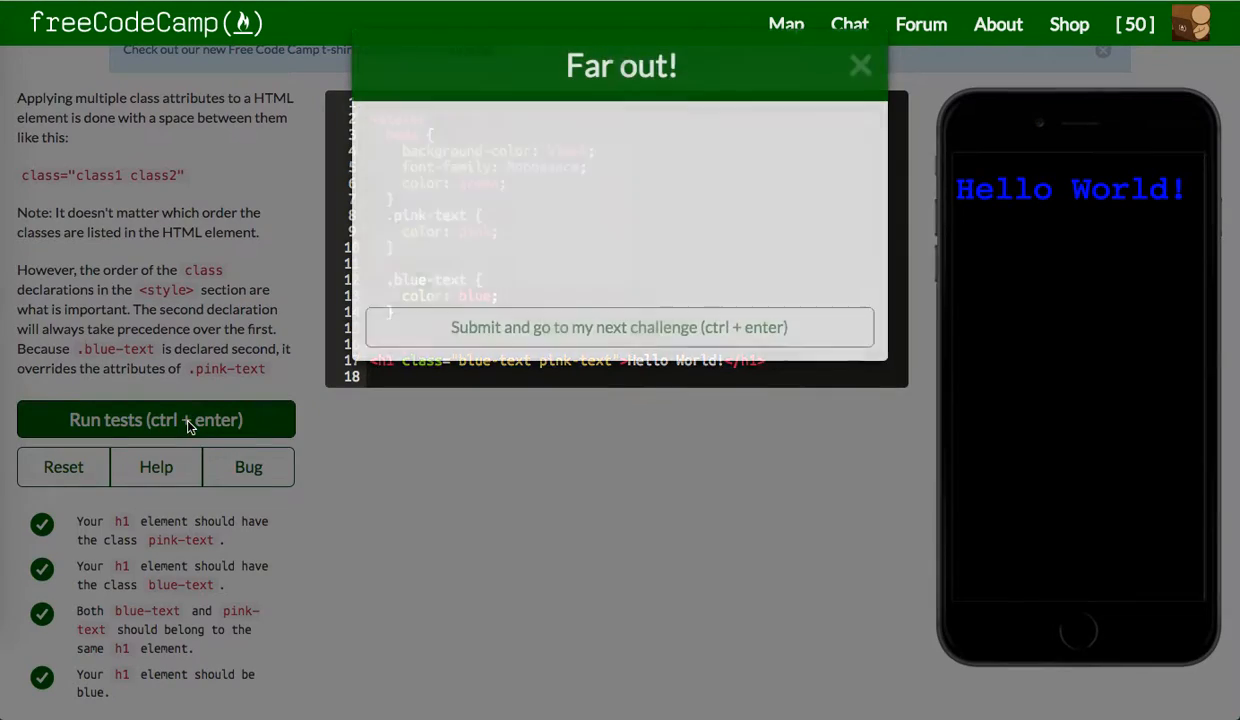
pyautogui.click(618, 328)
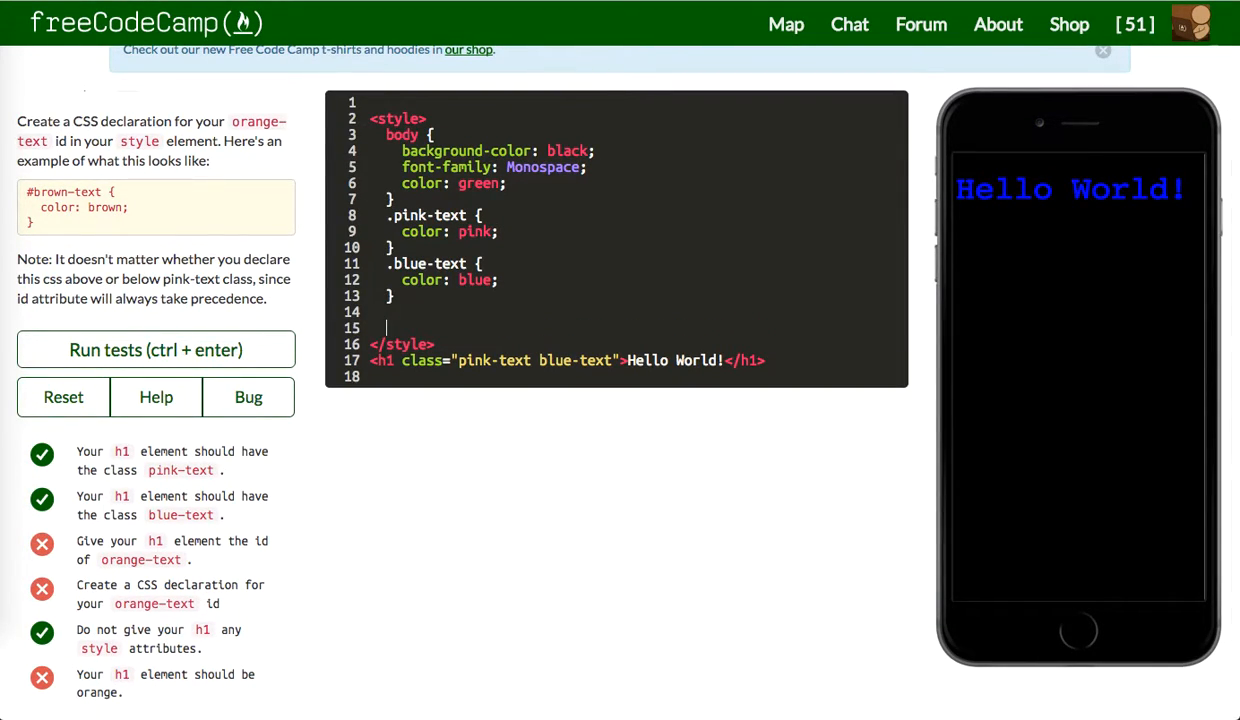
# Add #orange-text { color: orange; } and give the h1 the id orange-text
pyautogui.write('#orange')
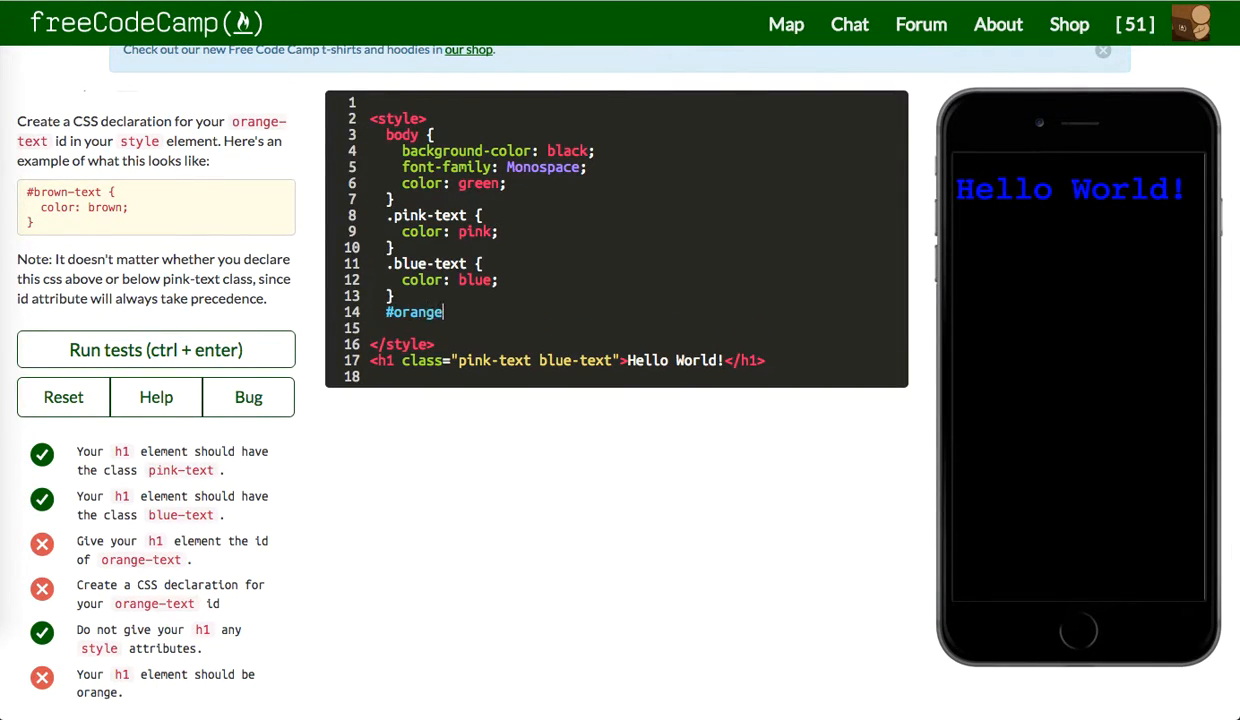
pyautogui.write('-text {')
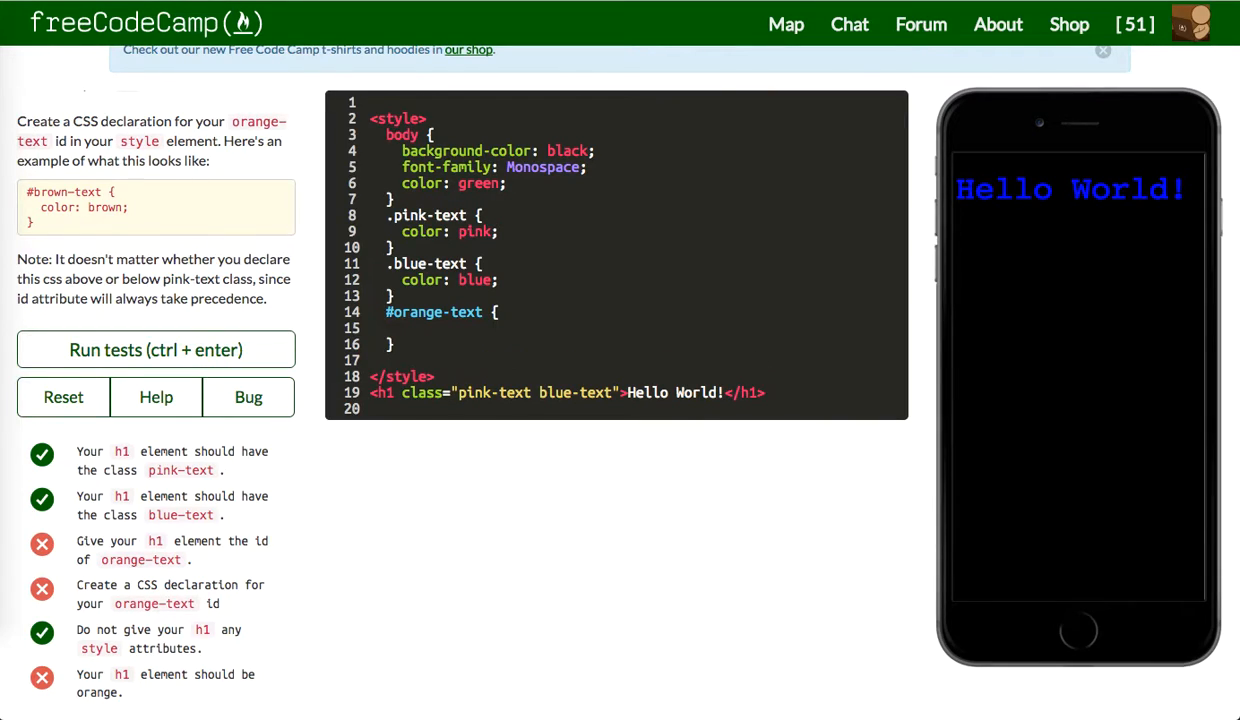
pyautogui.write('color: or')
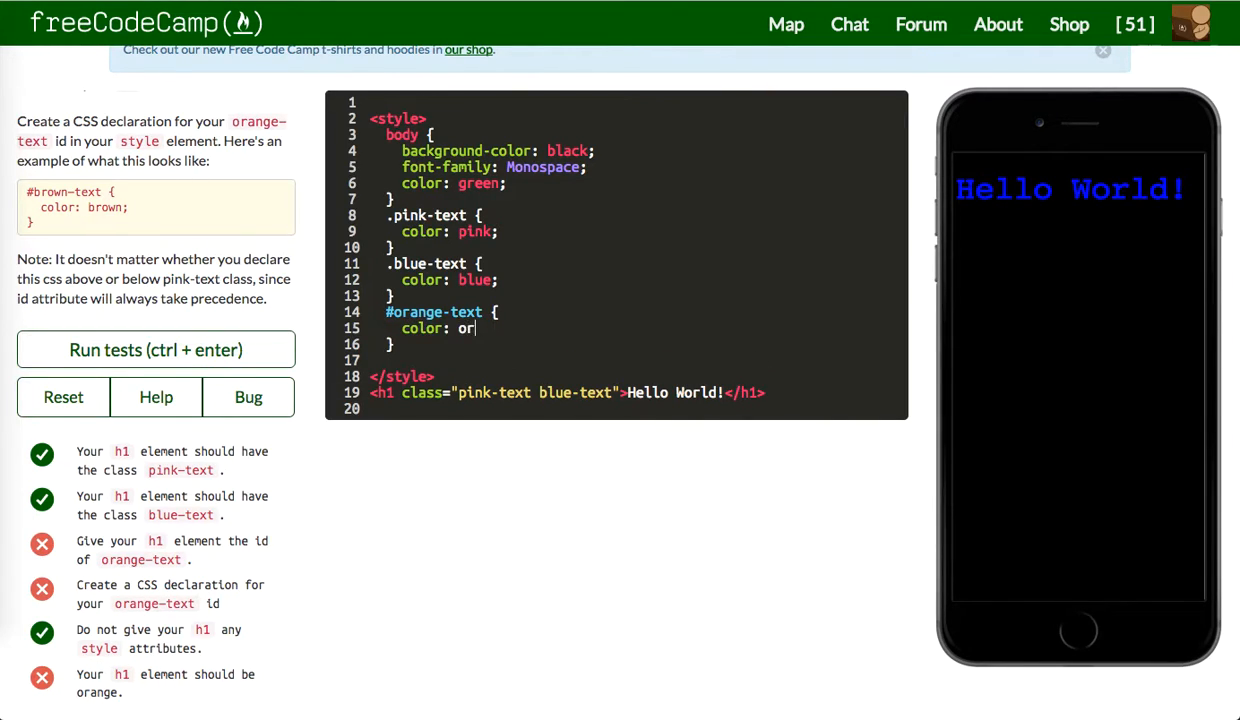
pyautogui.write('ange;')
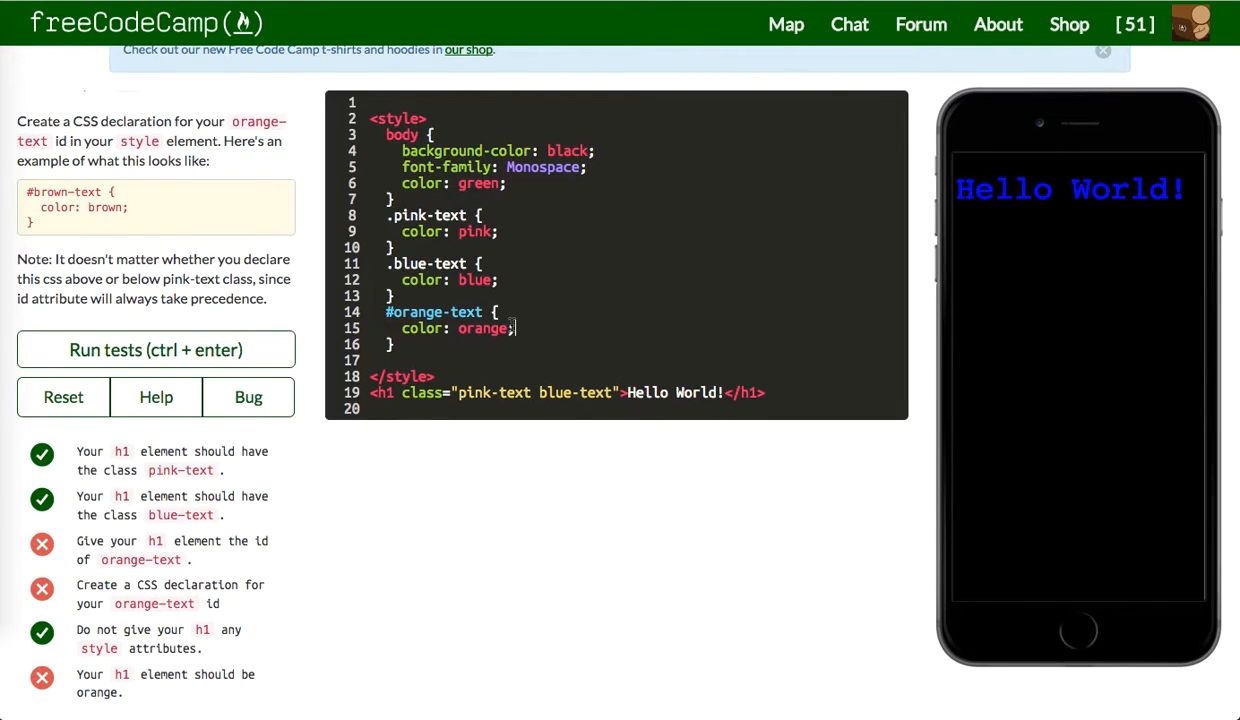
pyautogui.moveTo(544, 256)
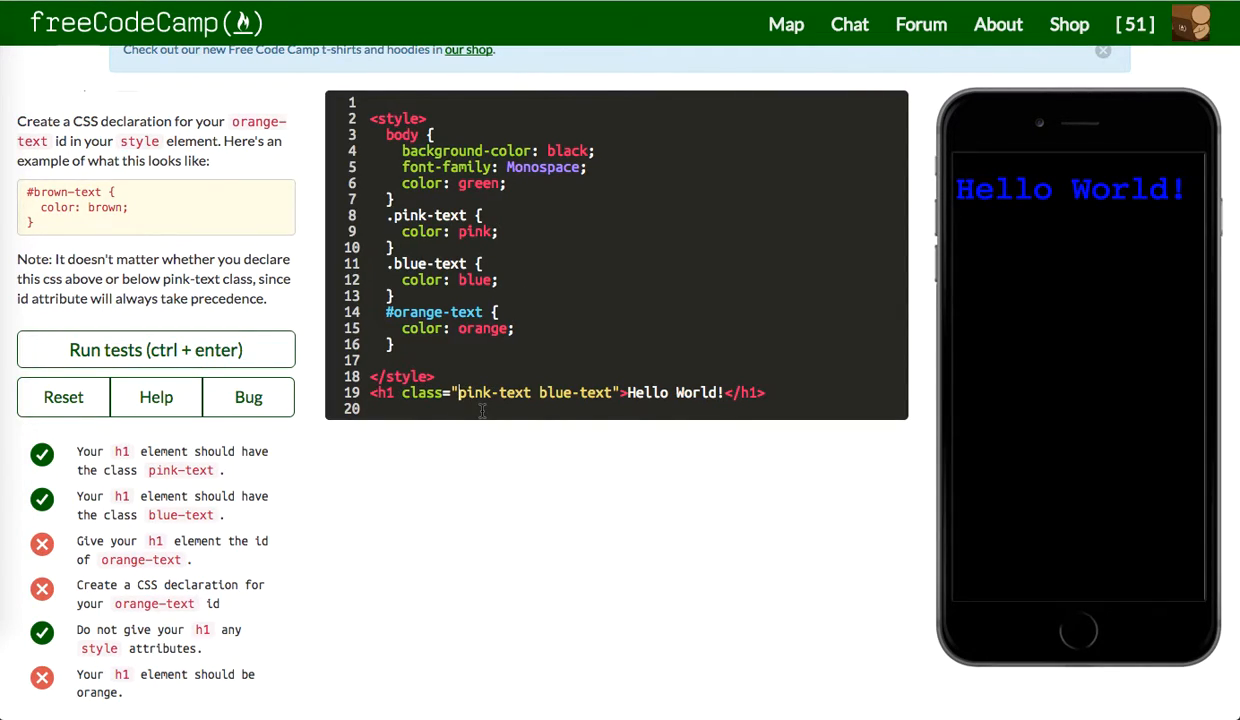
pyautogui.write('orange-text "')
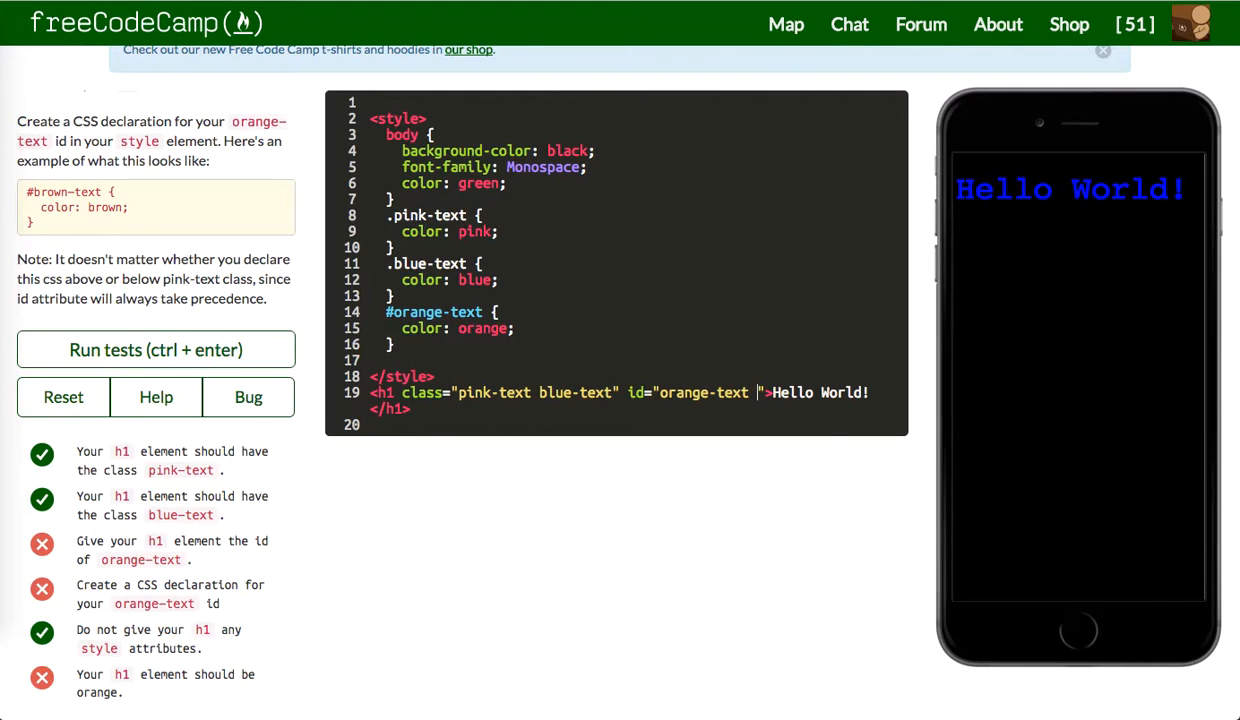
pyautogui.moveTo(796, 316)
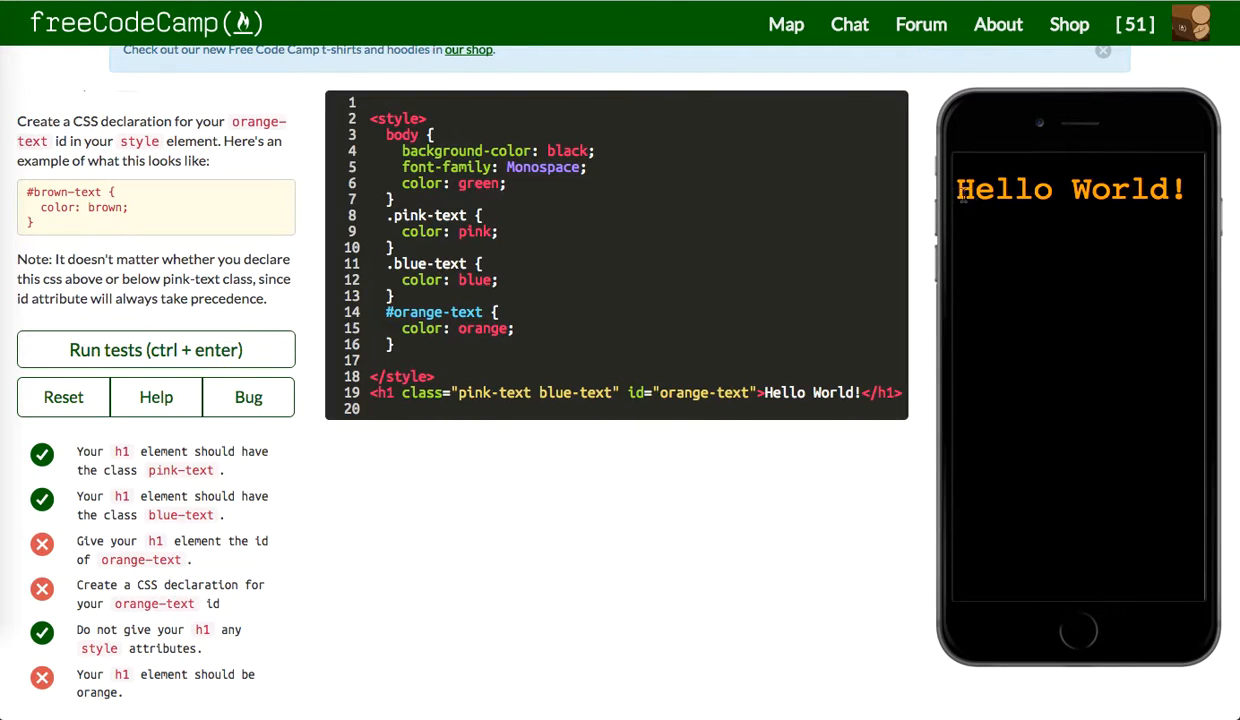
pyautogui.moveTo(192, 332)
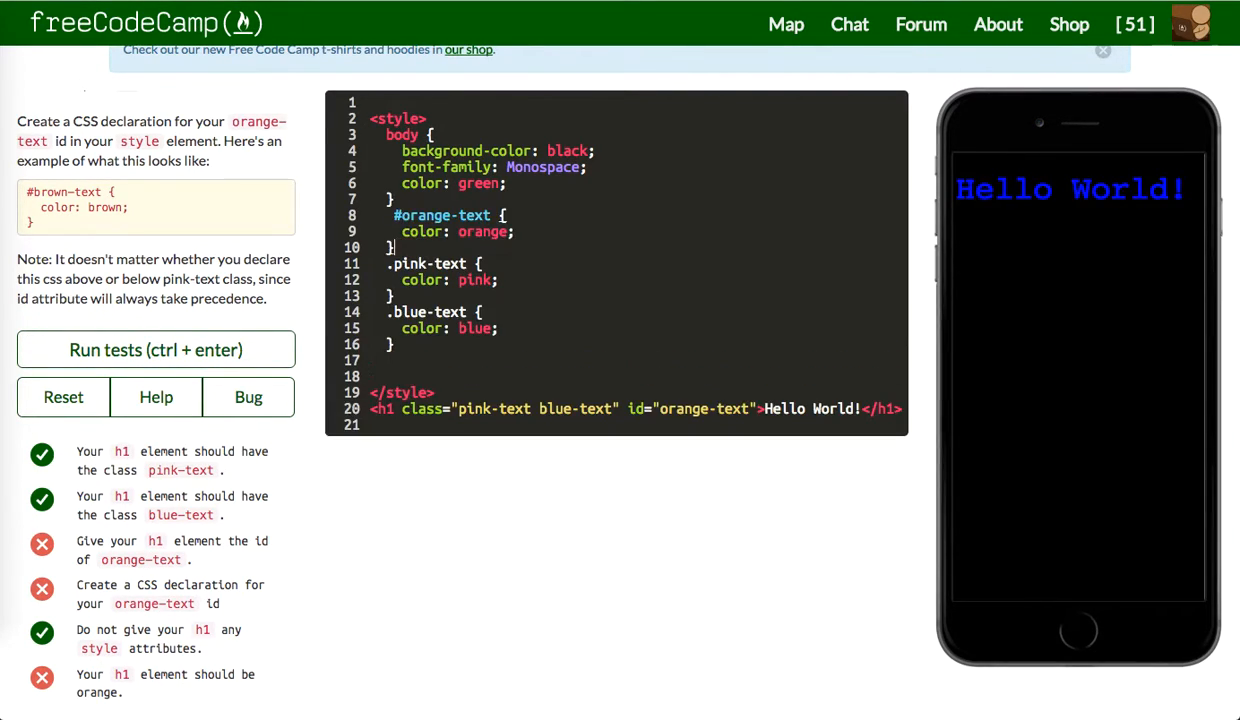
# Run the tests on the orange-text id solution and submit to the next challenge
pyautogui.click(156, 348)
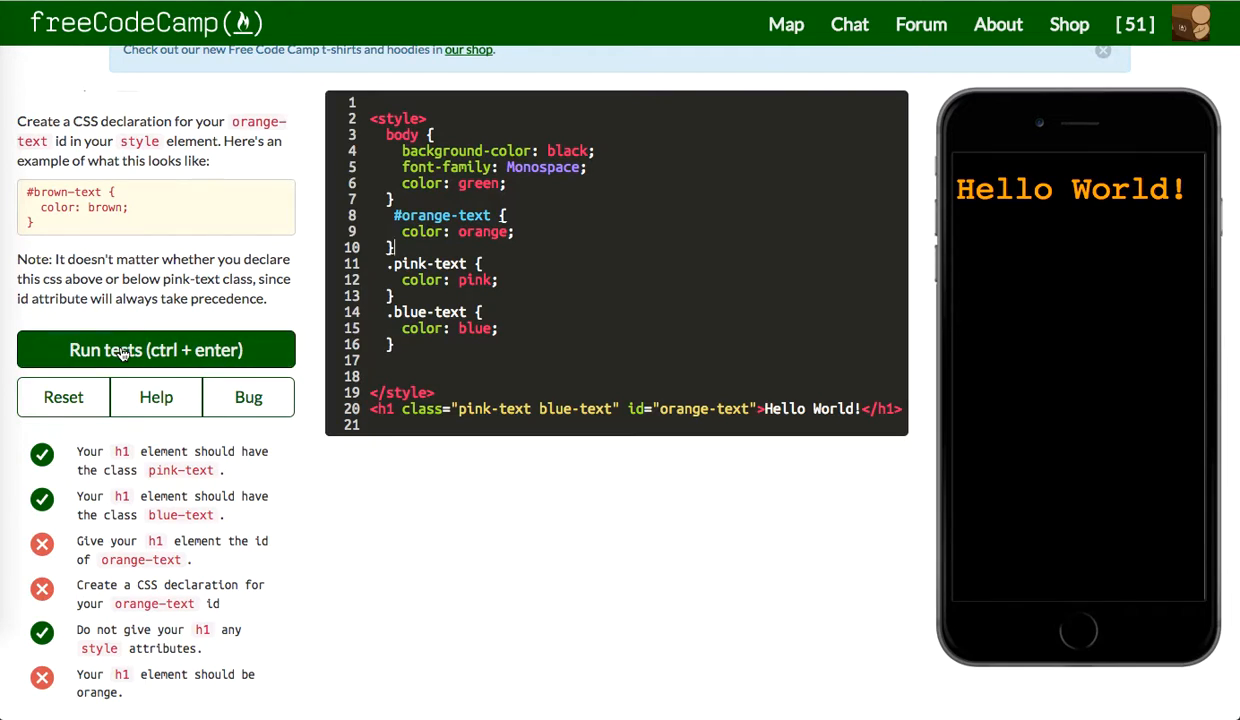
pyautogui.click(156, 348)
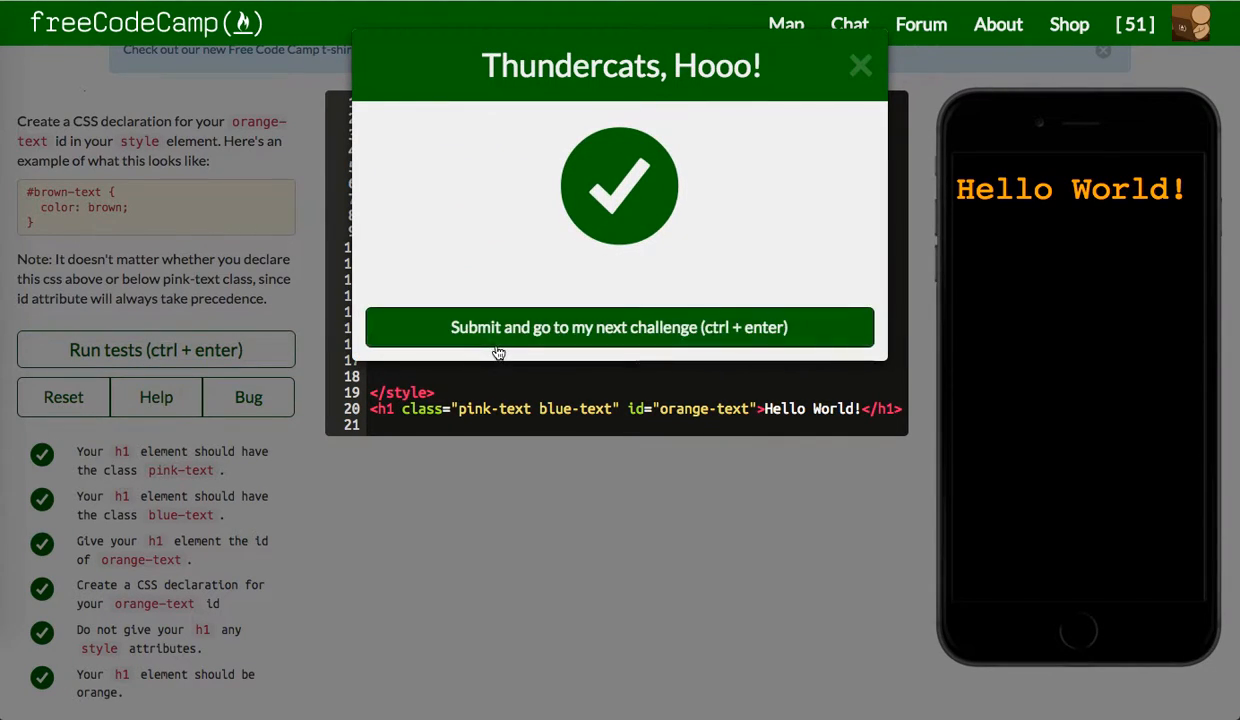
pyautogui.click(620, 328)
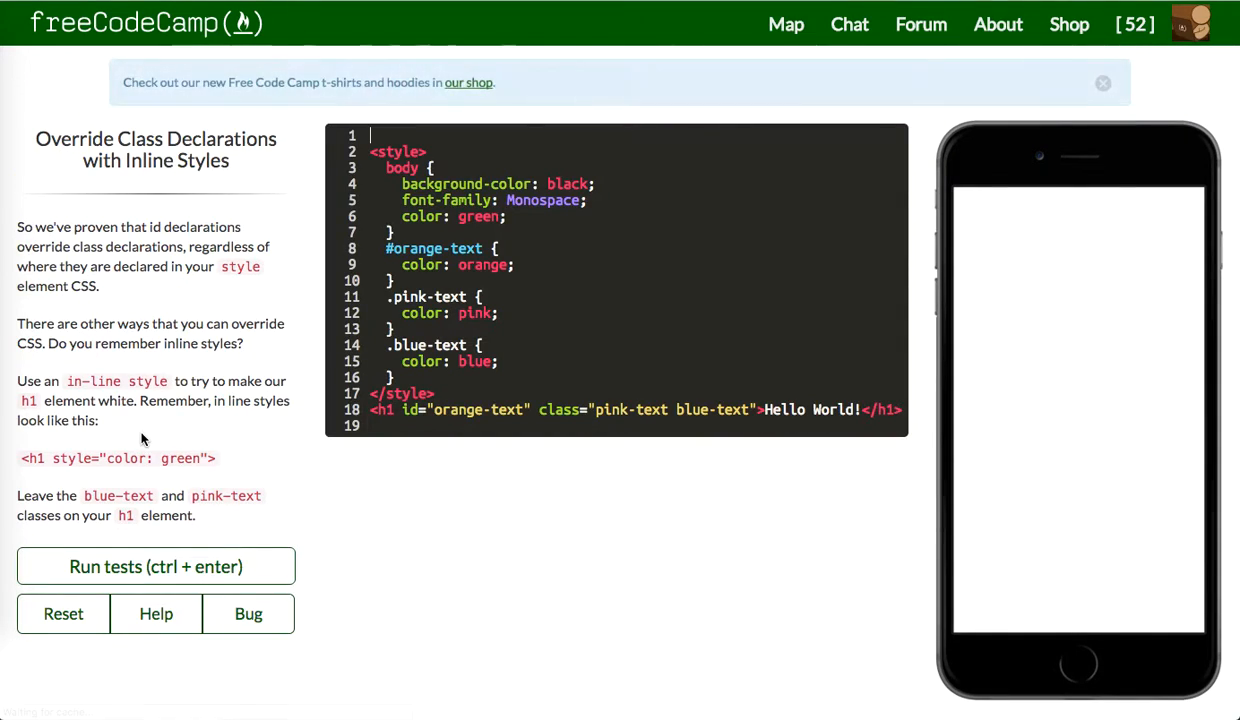
# Add an inline style="color:white;" to the h1 and run the tests
pyautogui.click(156, 566)
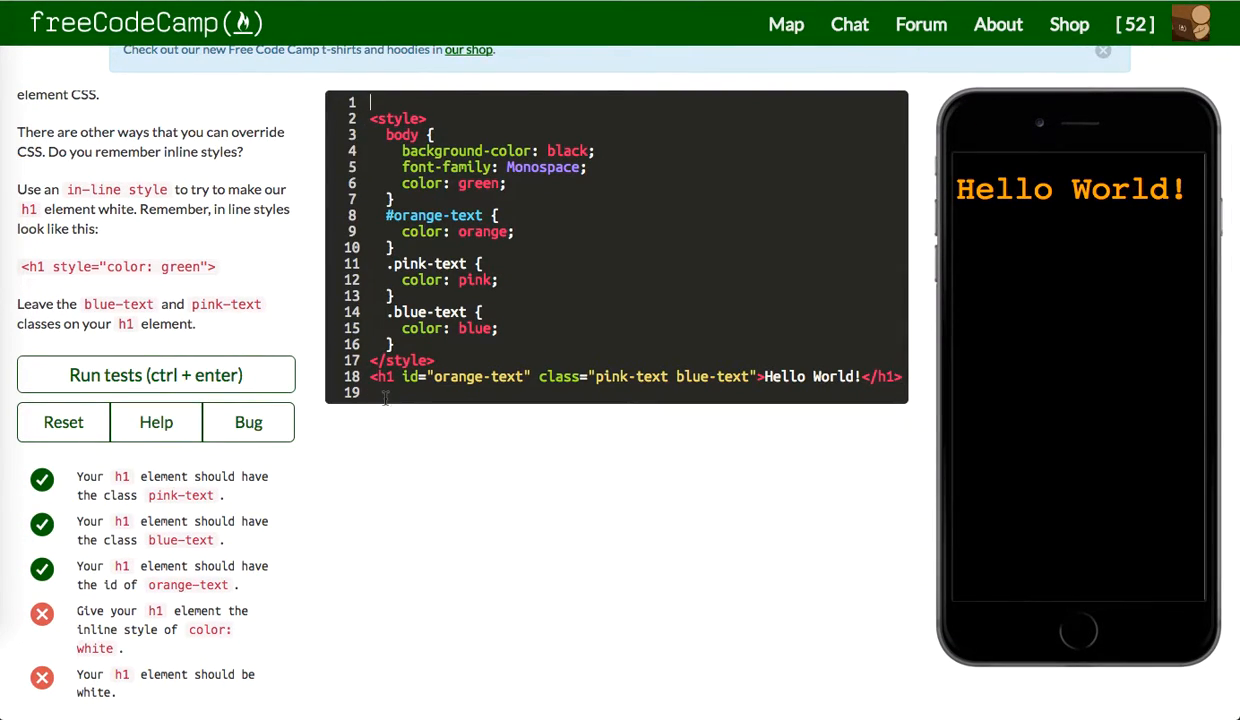
pyautogui.write('style="color:')
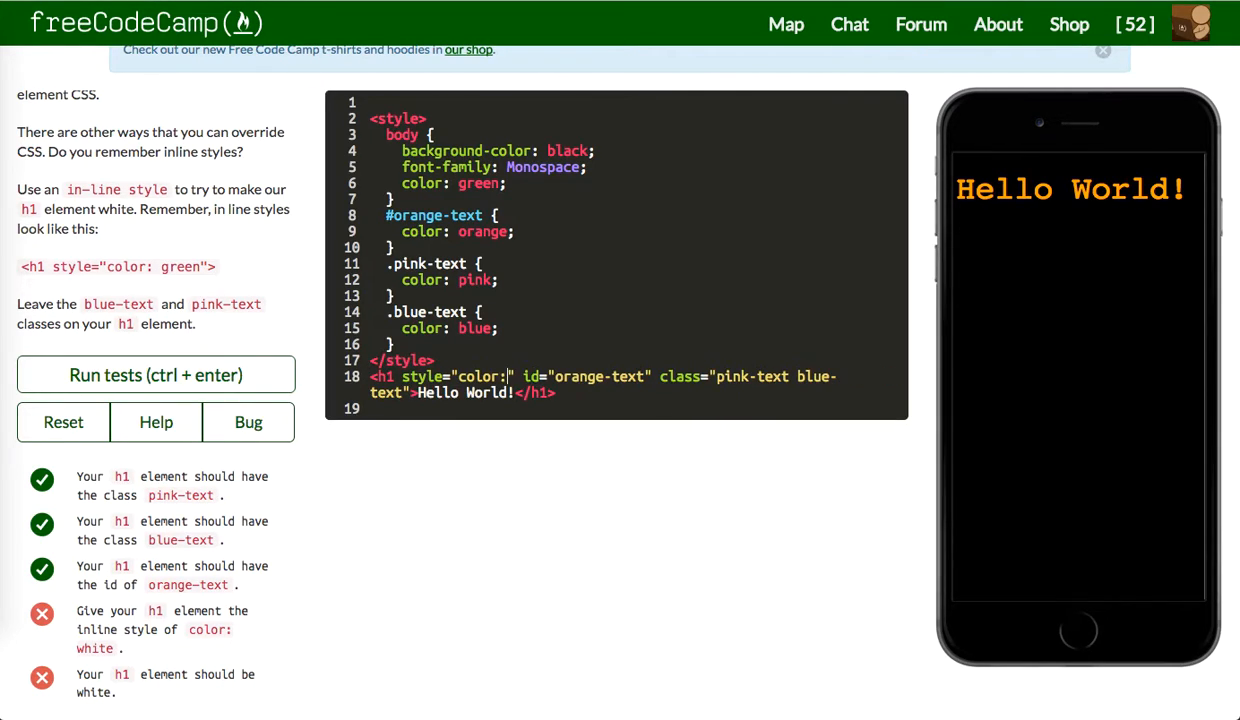
pyautogui.write('white;')
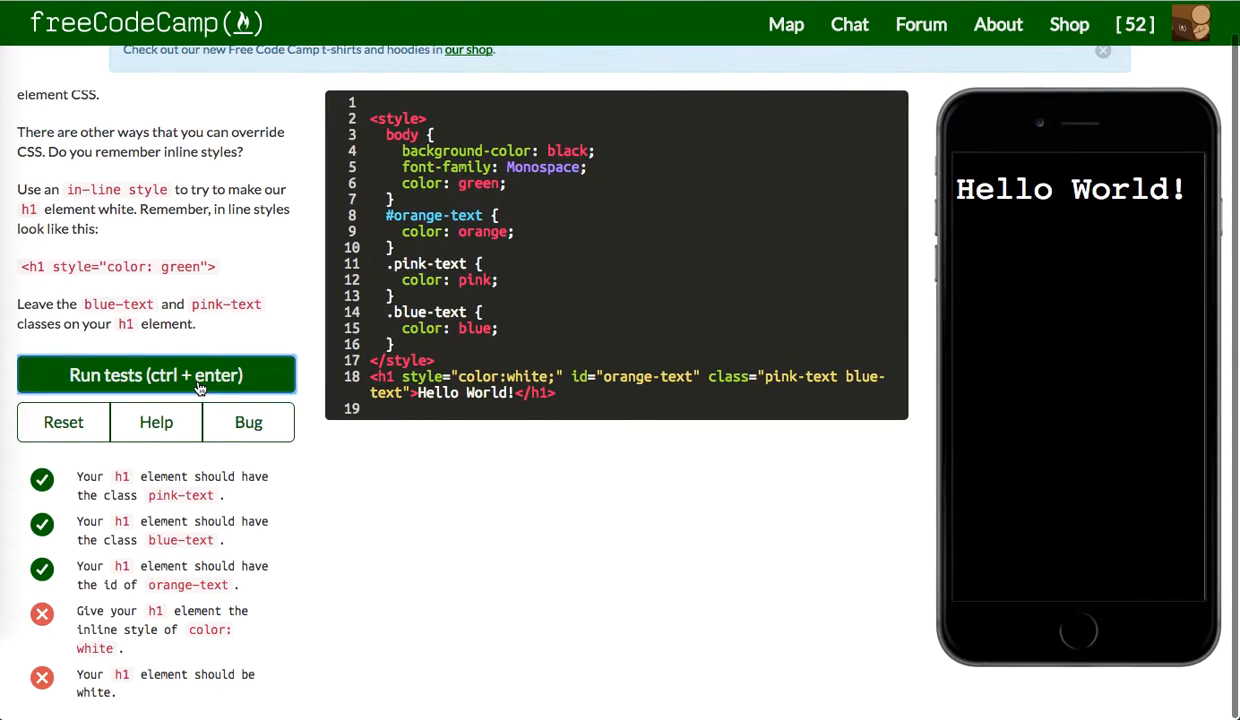
pyautogui.click(156, 376)
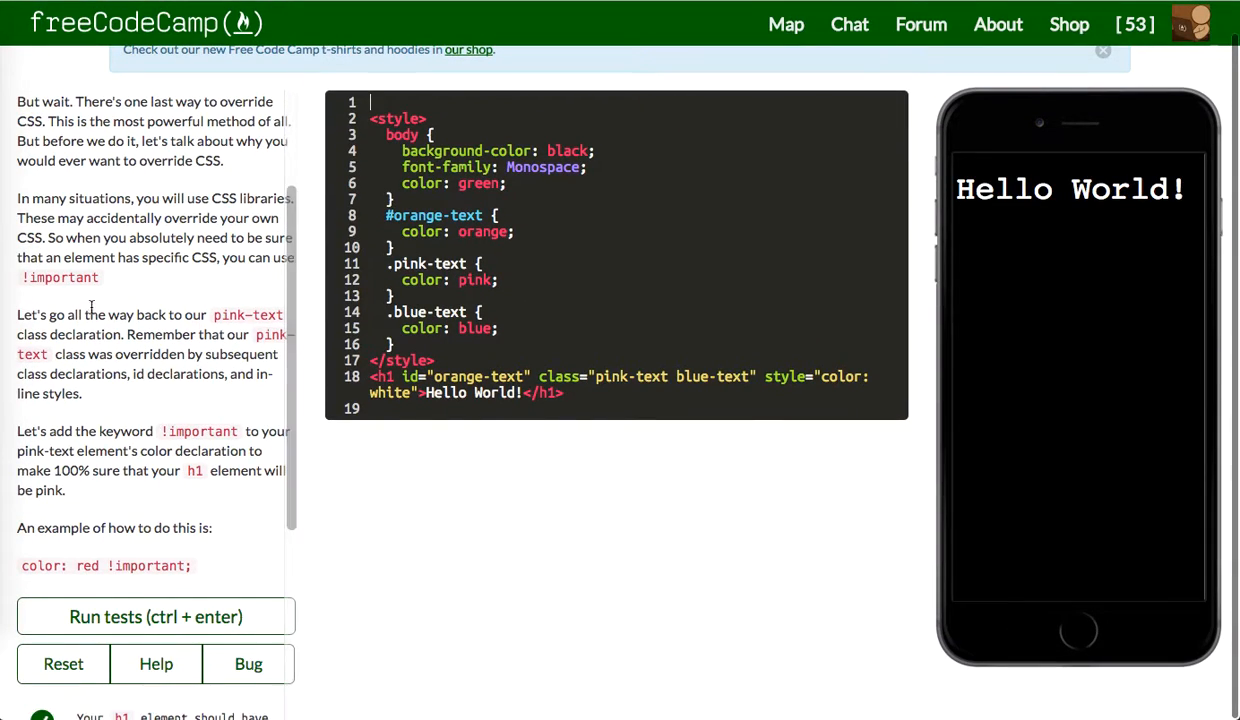
# Append !important to the pink-text colour declaration and run the tests
pyautogui.click(156, 616)
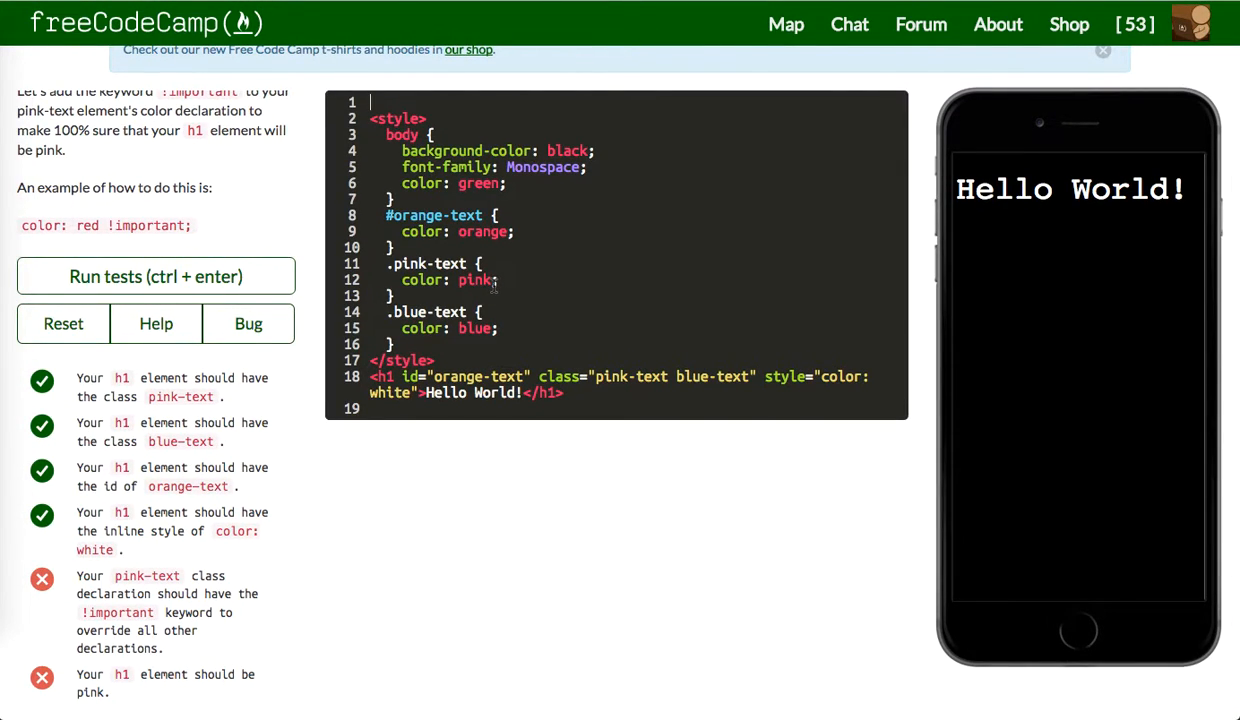
pyautogui.write('!im')
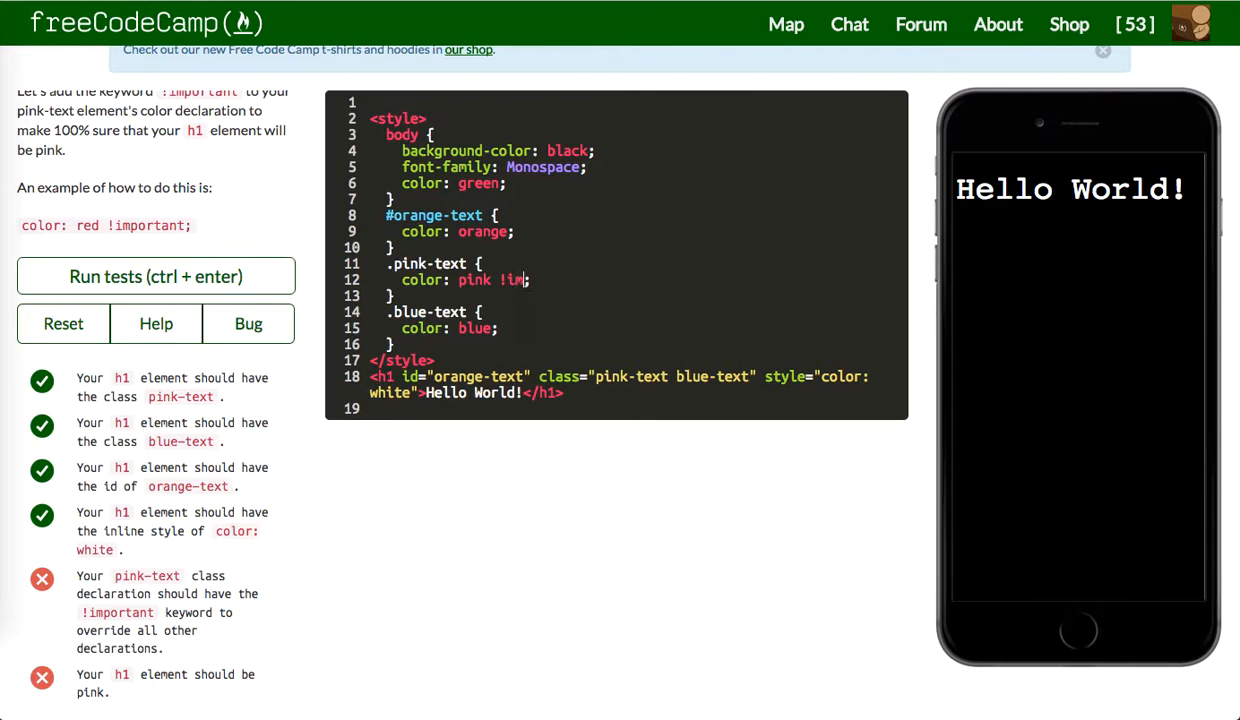
pyautogui.write('portant')
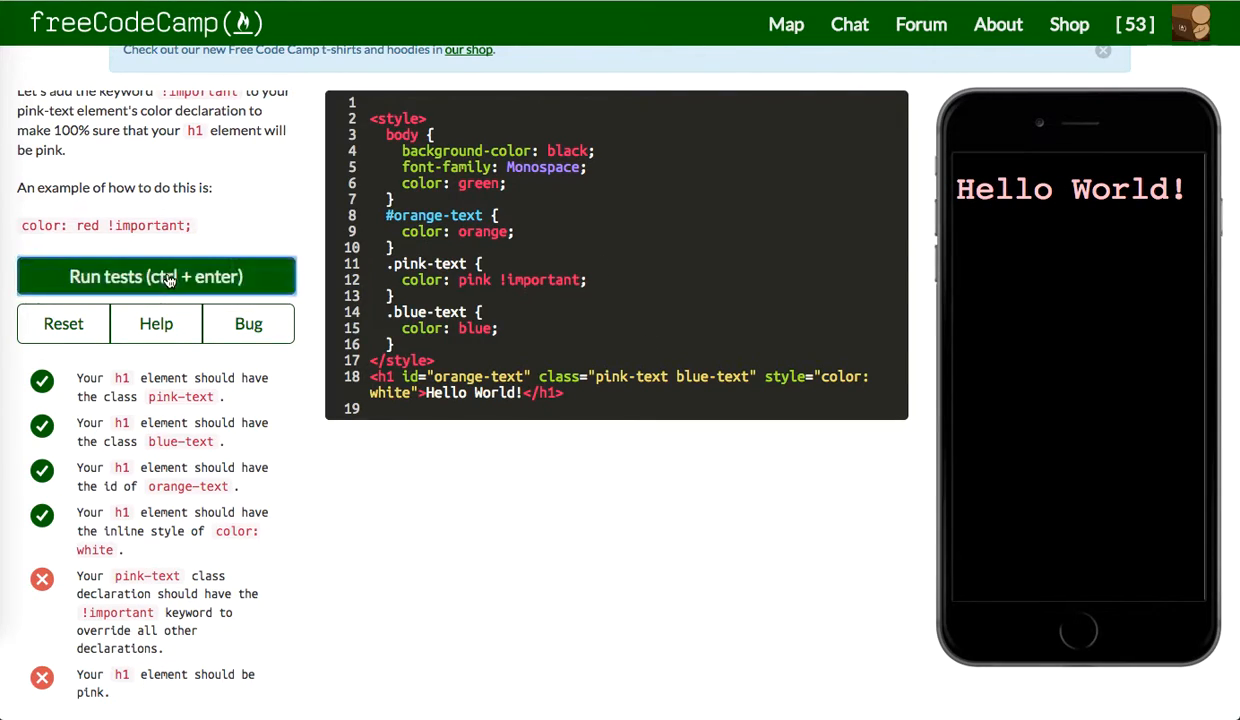
pyautogui.click(156, 276)
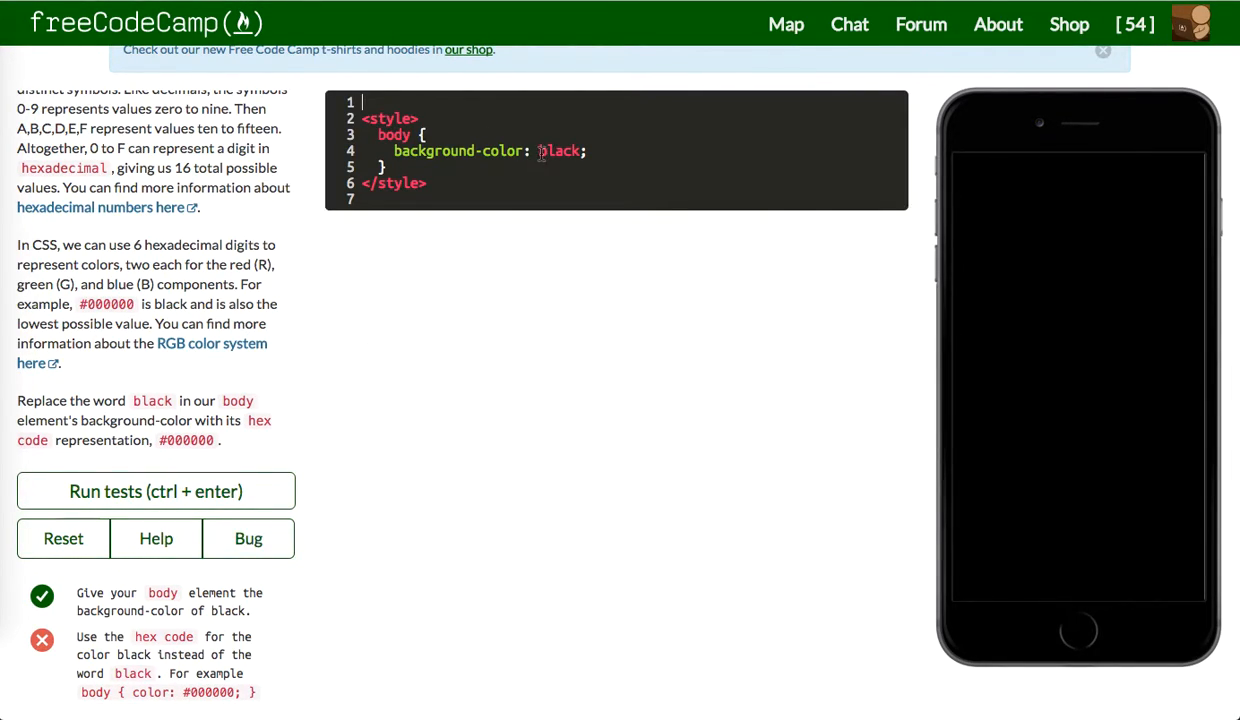
# Replace the body background-color black with hex #000 and run the tests
pyautogui.write('#')
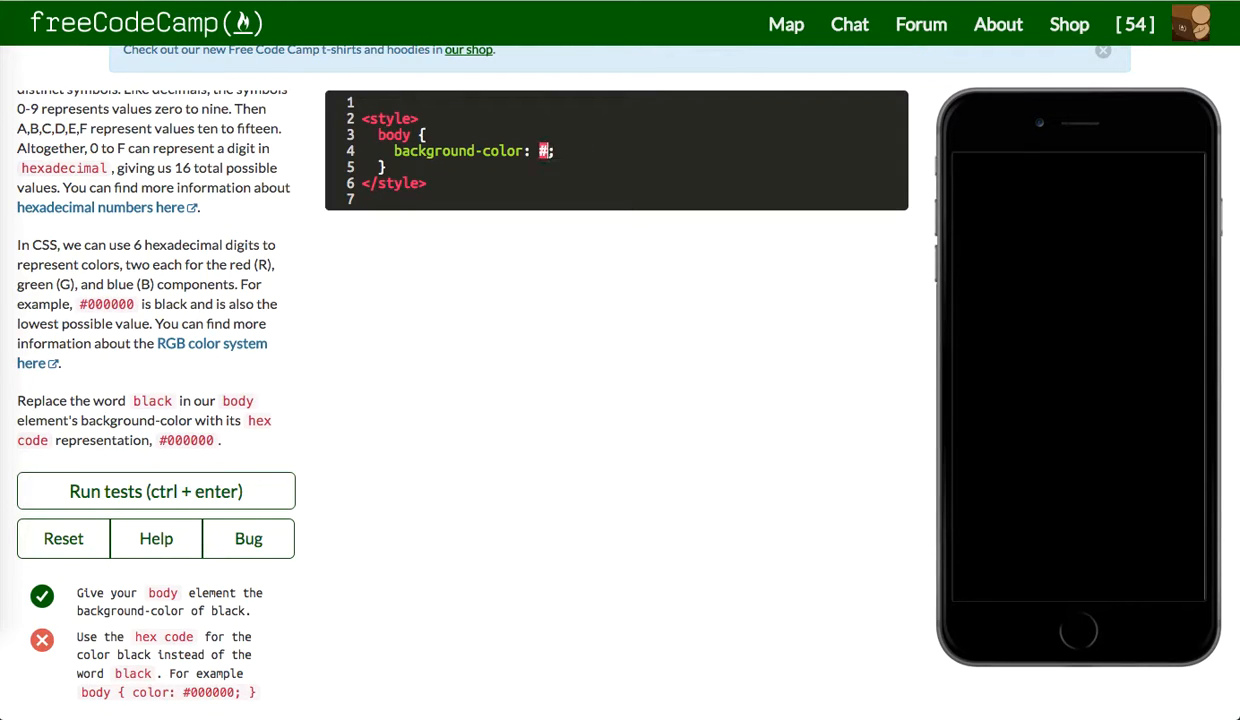
pyautogui.write('000')
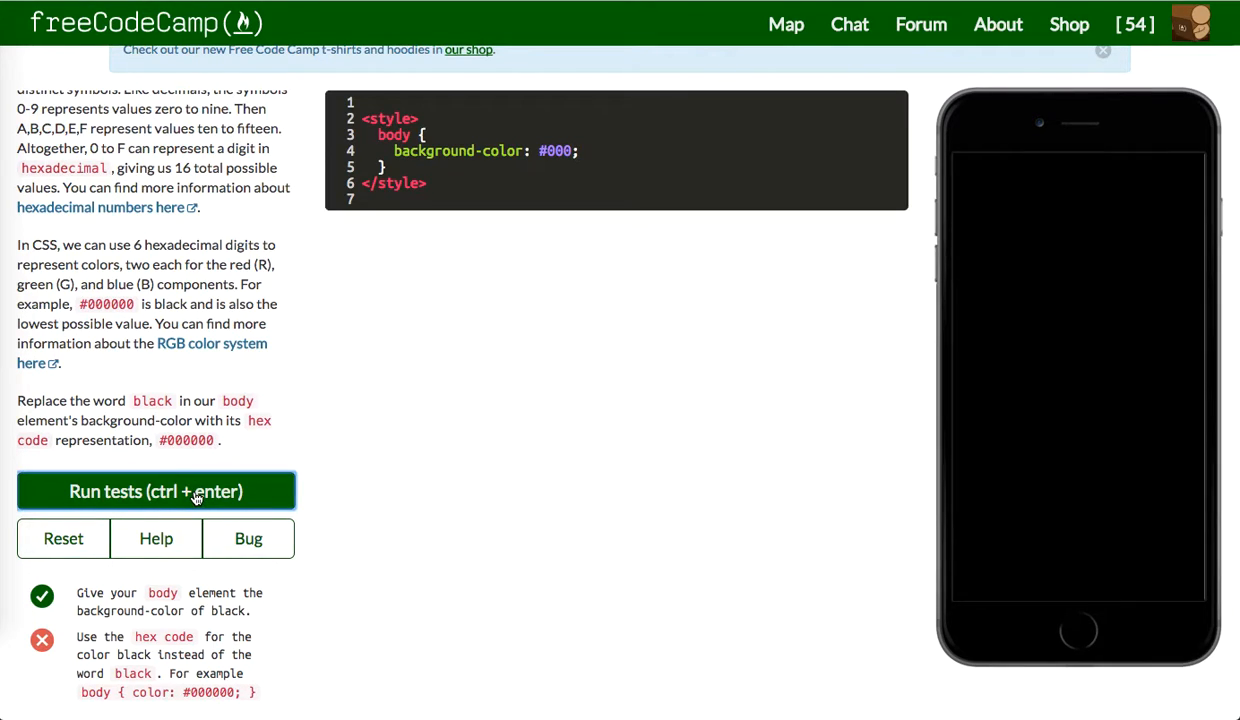
pyautogui.click(156, 492)
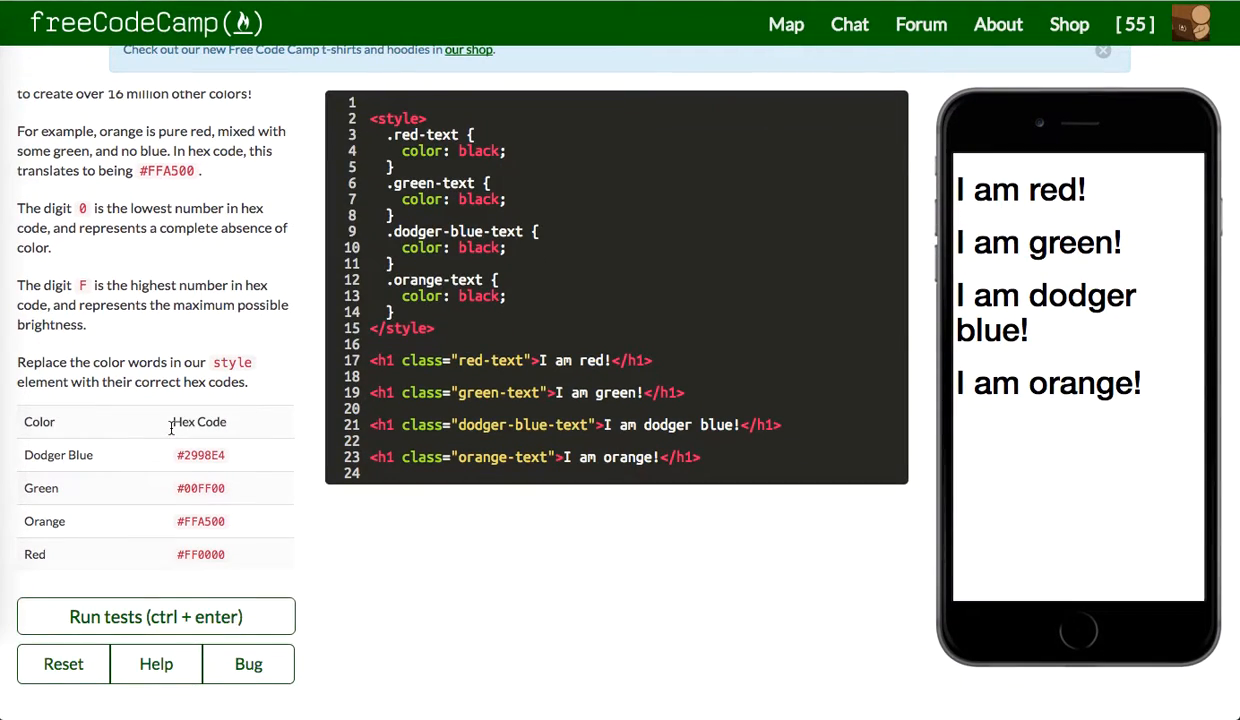
# Replace the black colours with hex codes including #2998E4 and #FFA500, then run the tests
pyautogui.click(156, 616)
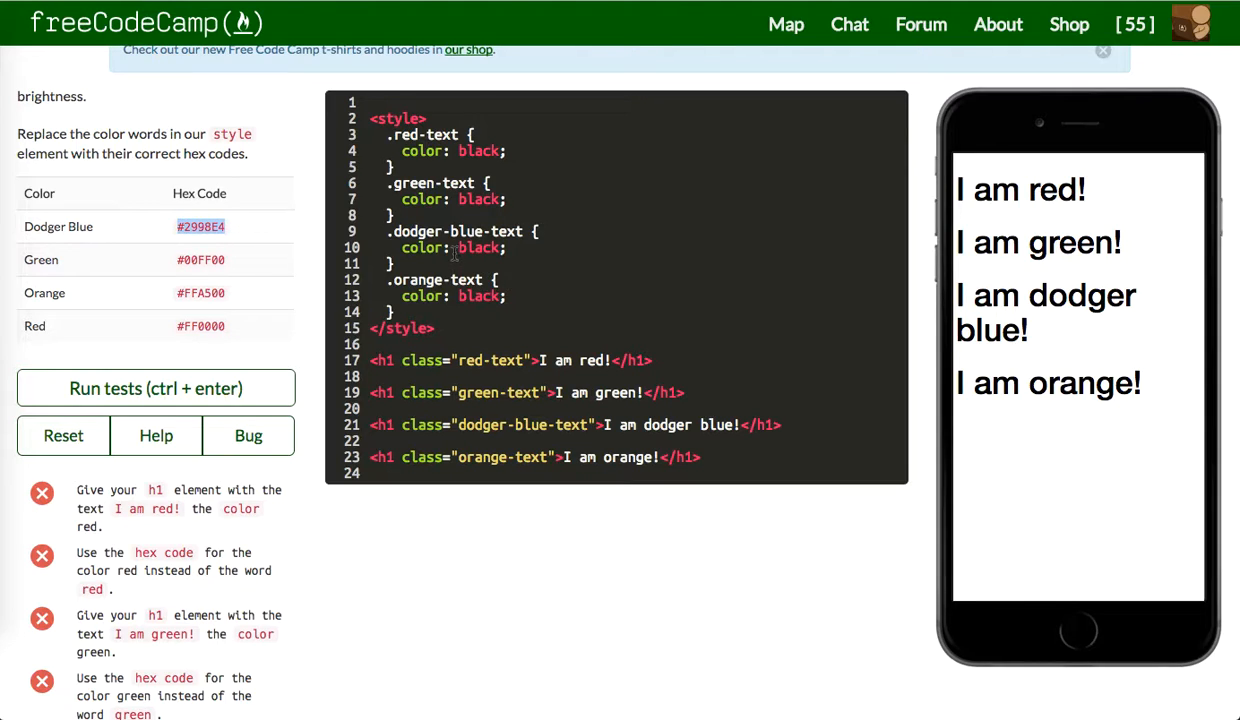
pyautogui.write('#2998E4')
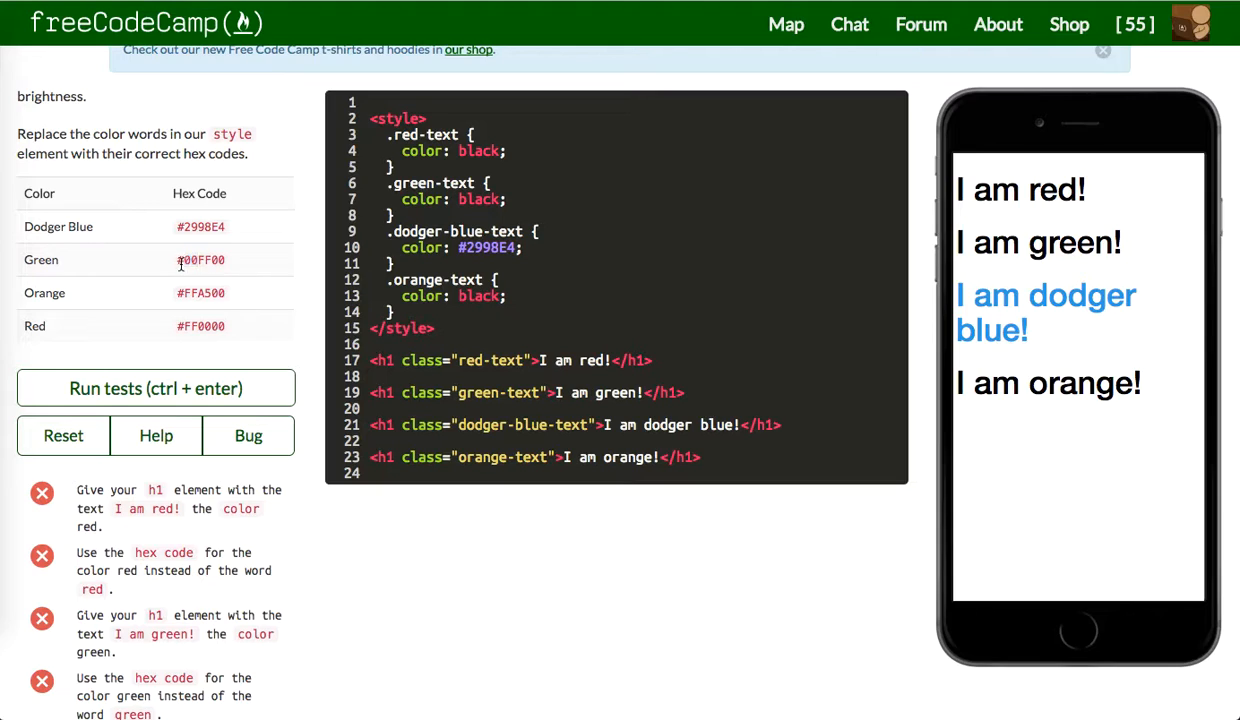
pyautogui.doubleClick(200, 260)
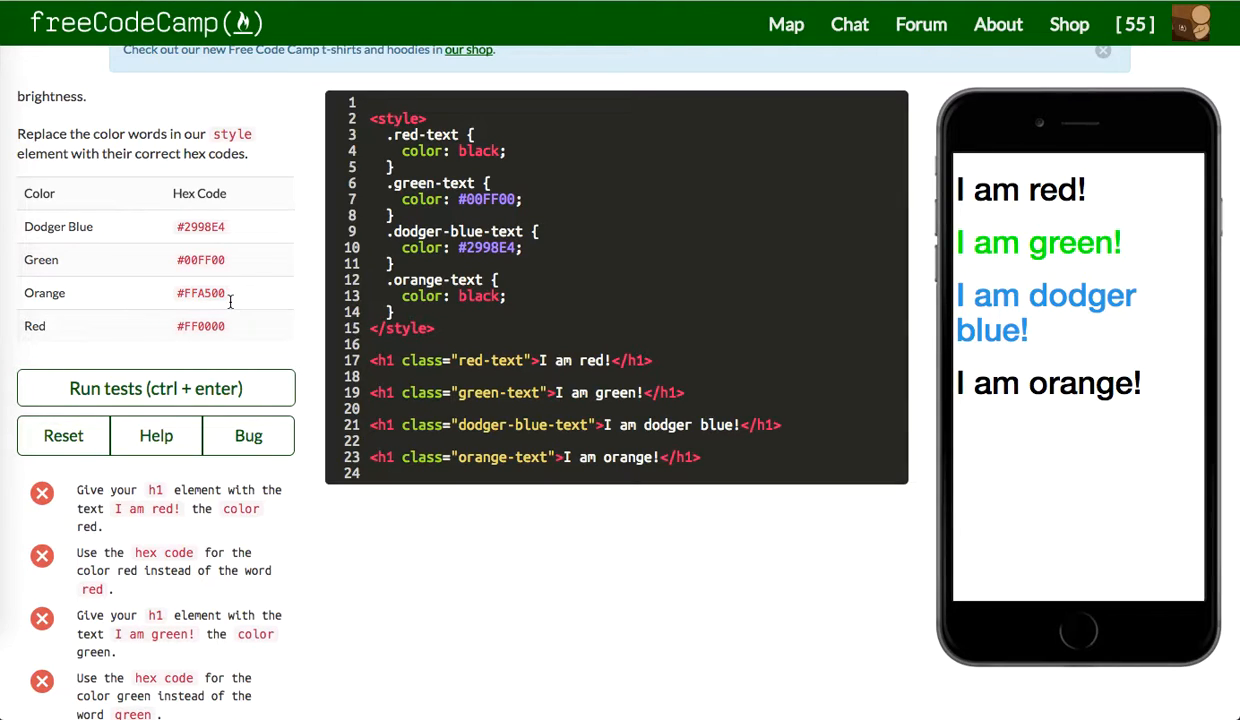
pyautogui.doubleClick(200, 292)
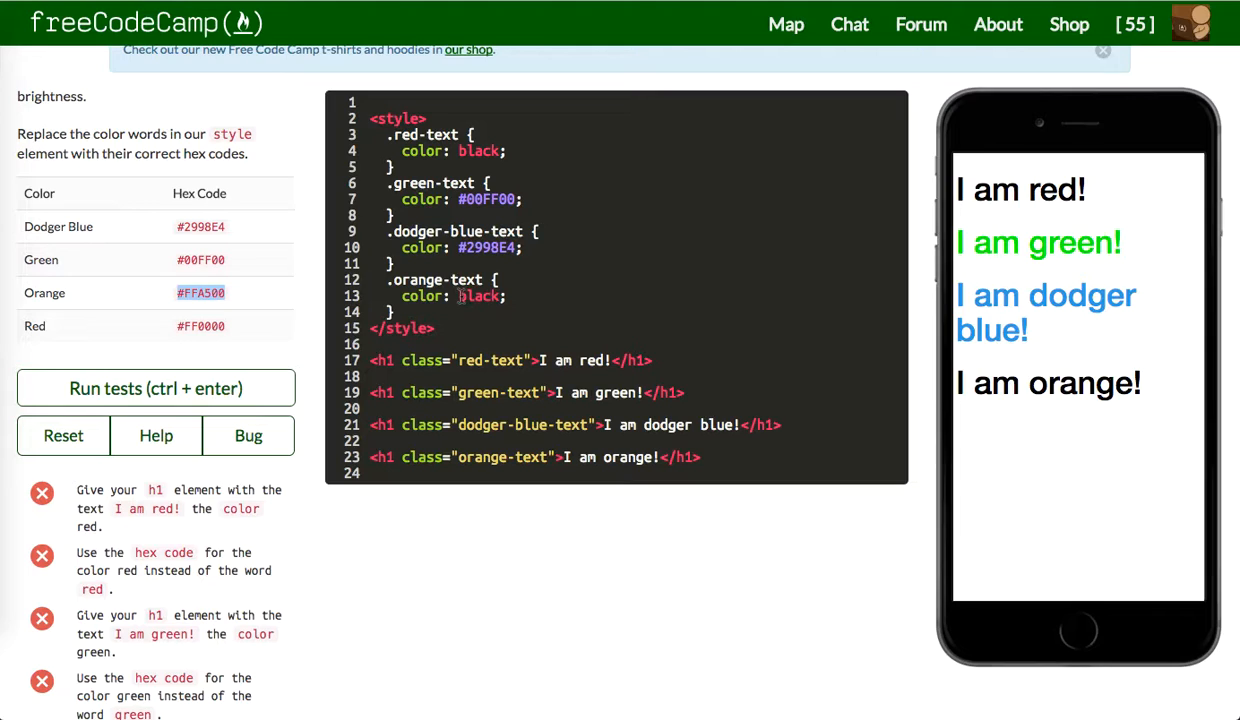
pyautogui.write('#FFA500')
pyautogui.click(638, 152)
pyautogui.write('#FF0000')
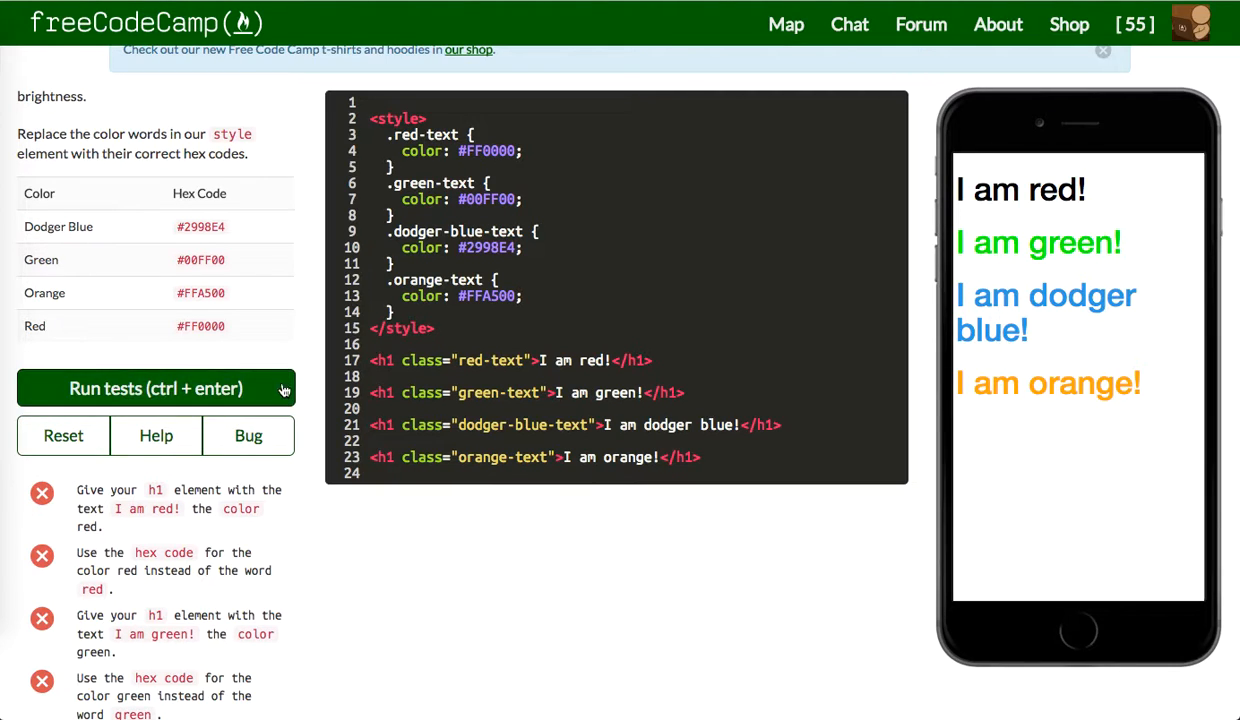
pyautogui.click(156, 388)
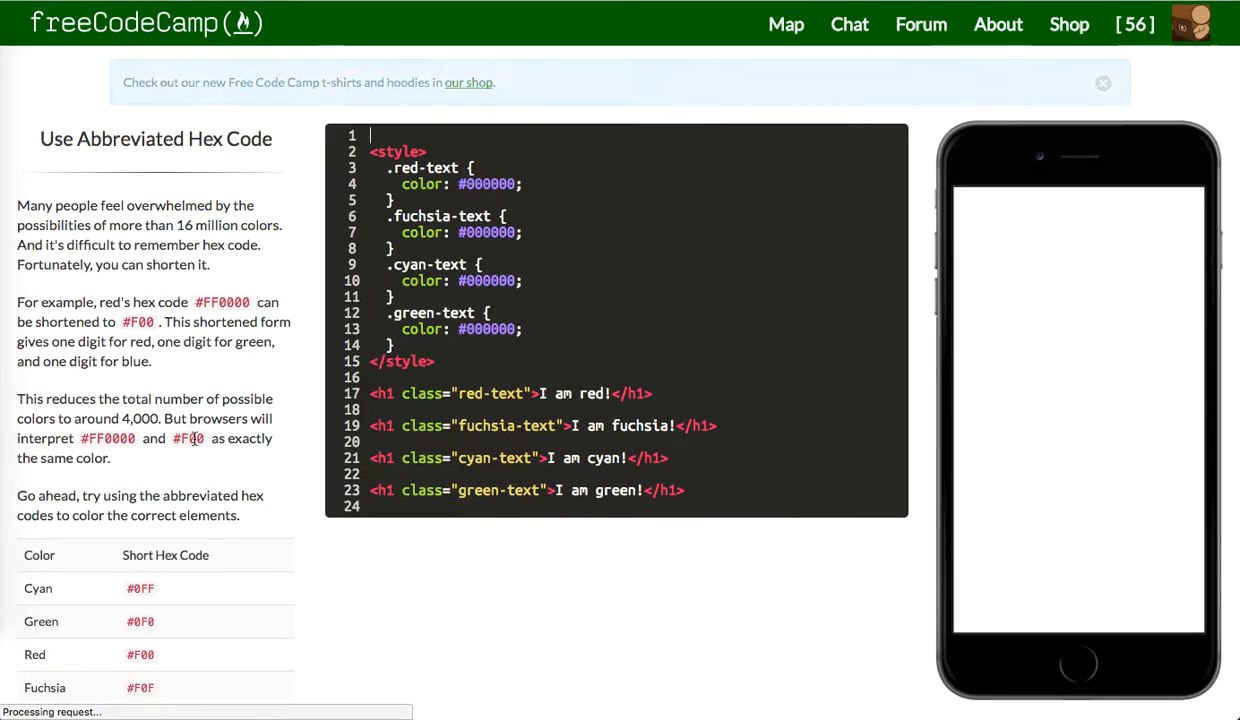
# Select a heading's #000000 colour value to replace it with a short hex code
pyautogui.scroll(-3)
pyautogui.write('FF')
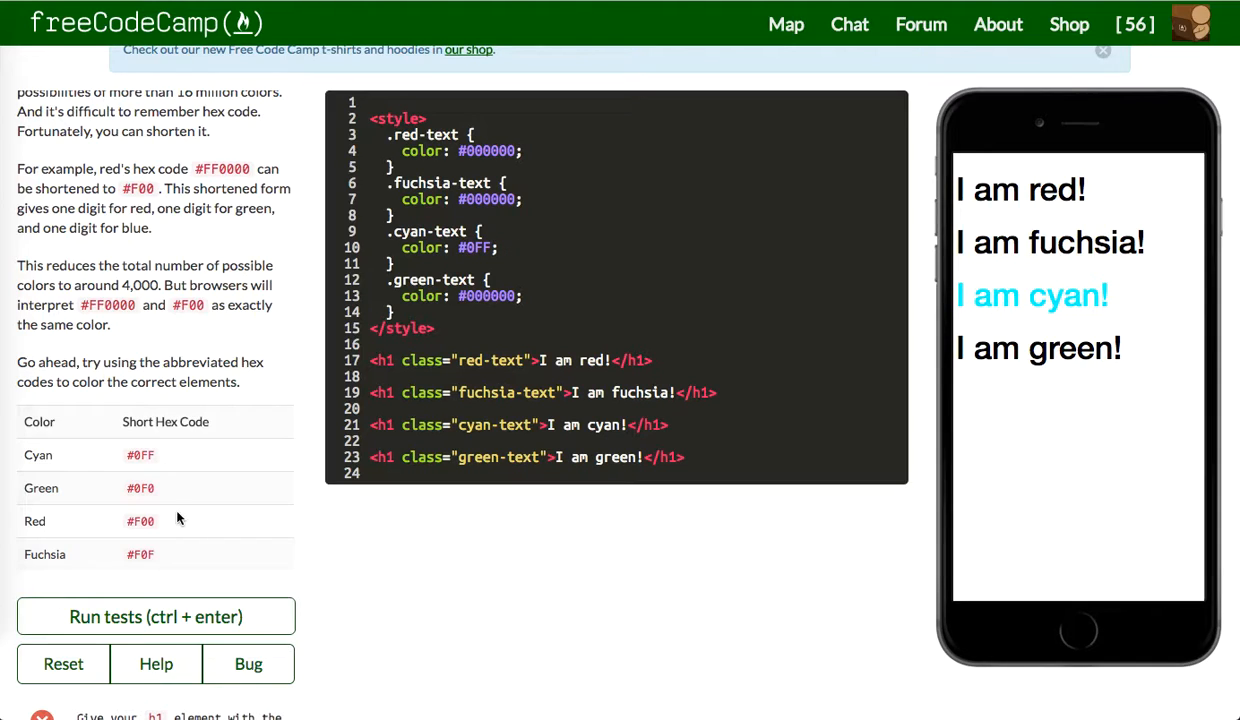
pyautogui.doubleClick(140, 488)
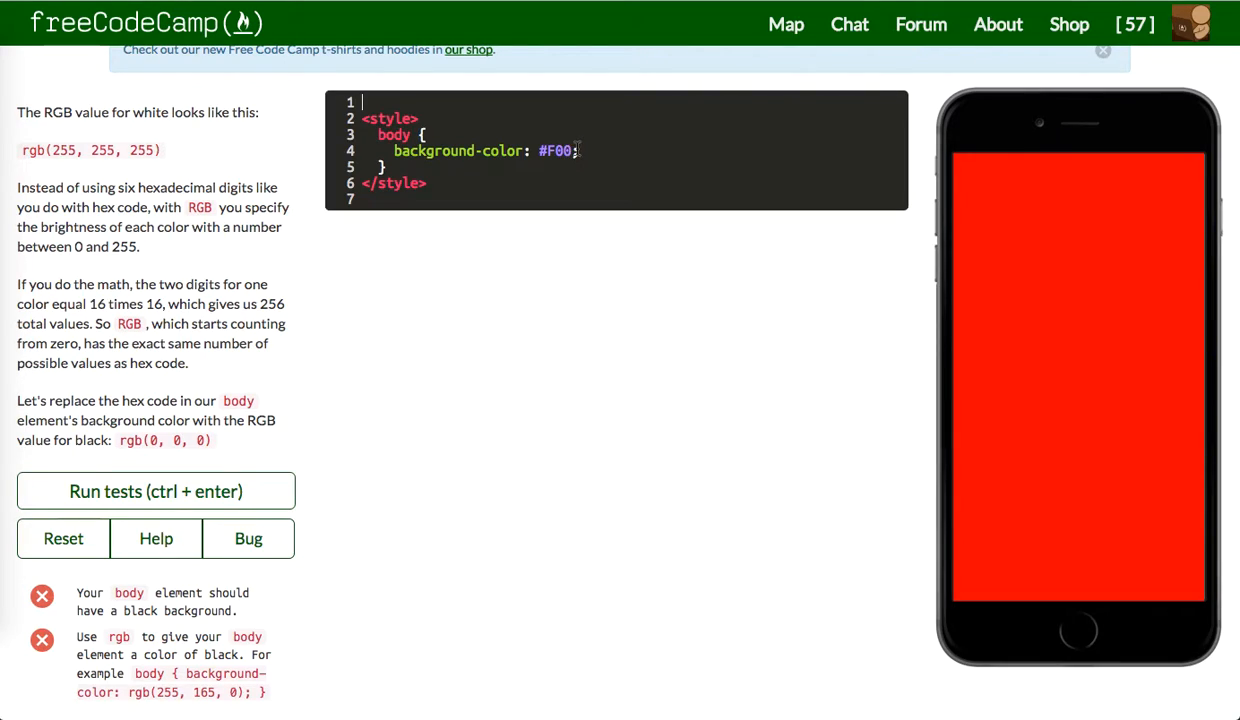
# Replace the #F00 background with rgb(0, 0, 0) and submit to the next challenge
pyautogui.doubleClick(556, 150)
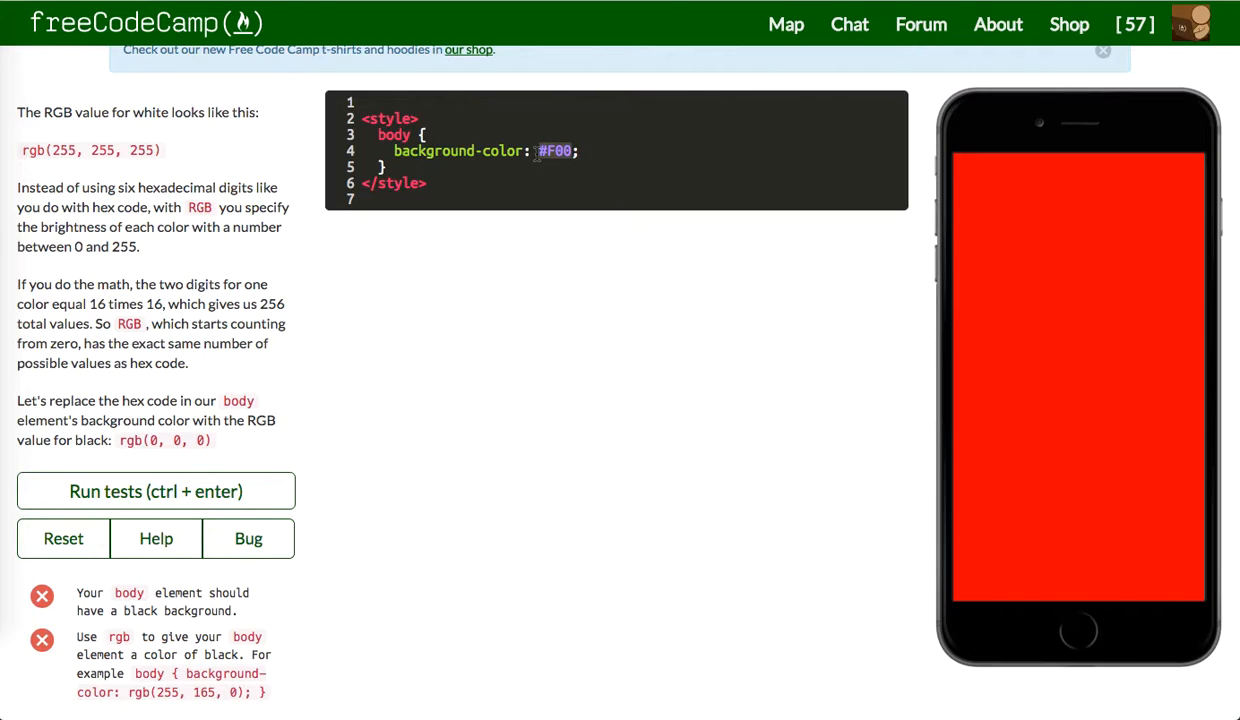
pyautogui.write('rgb(')
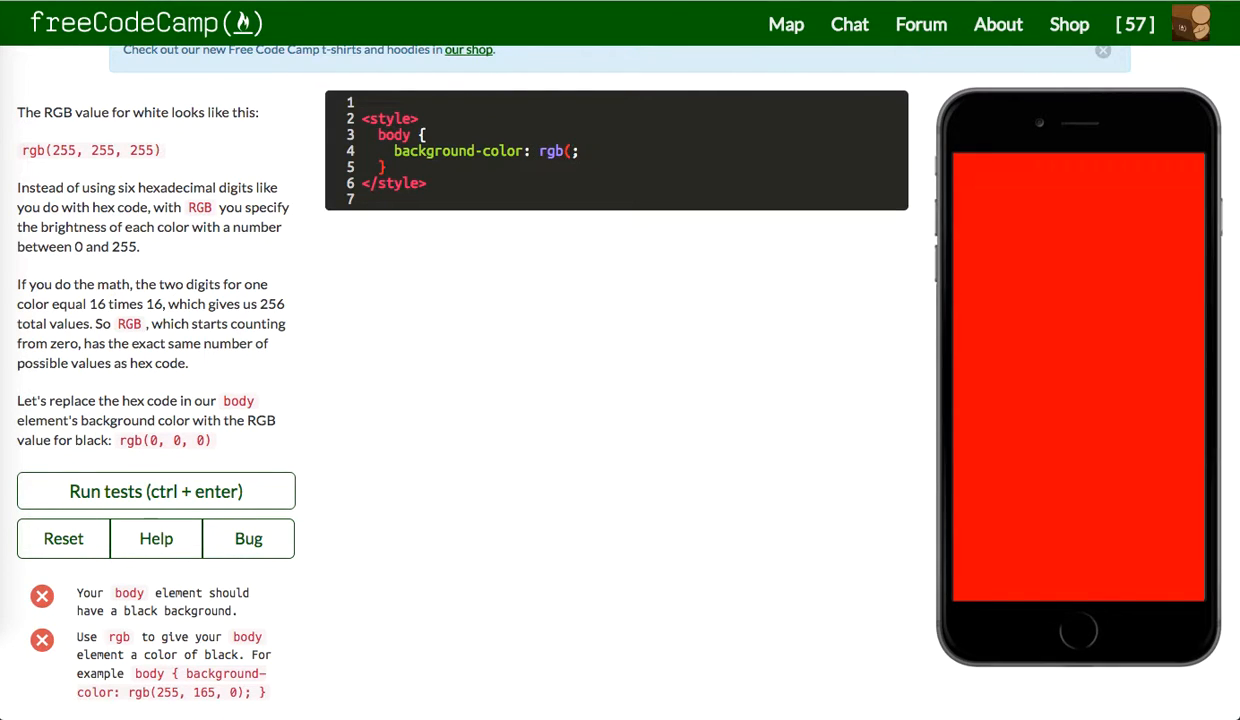
pyautogui.write('255, 1')
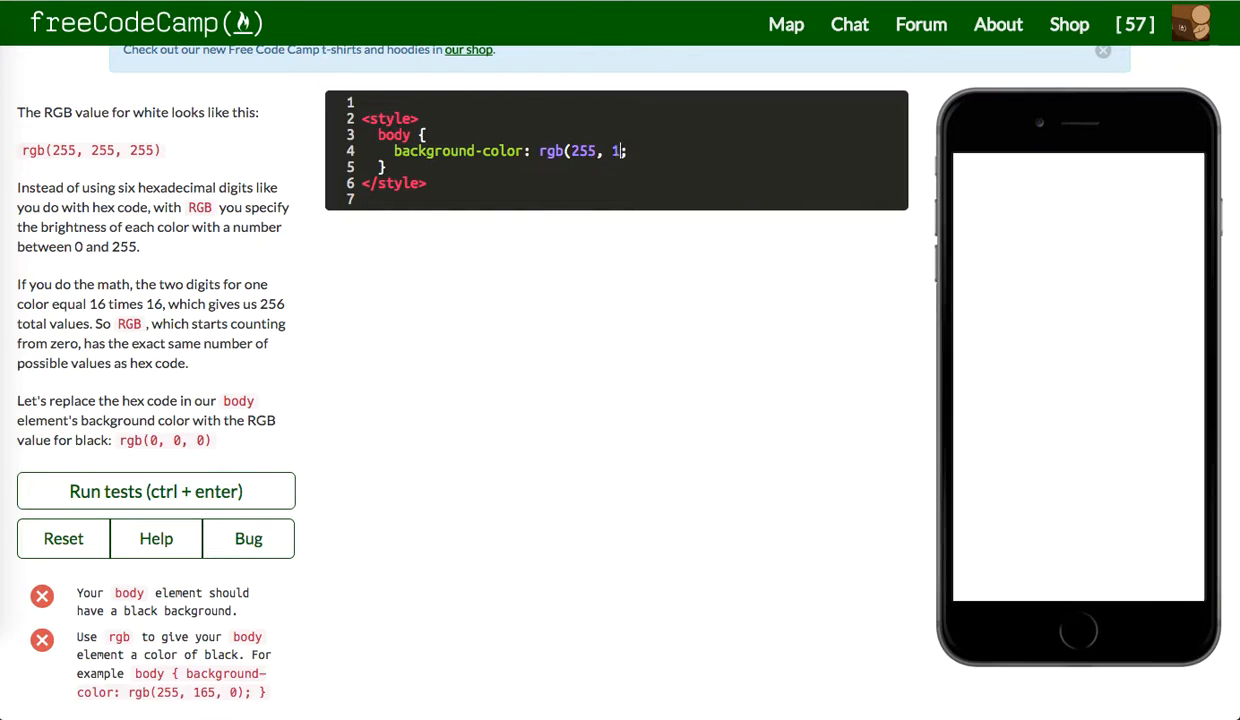
pyautogui.write('65, 0)')
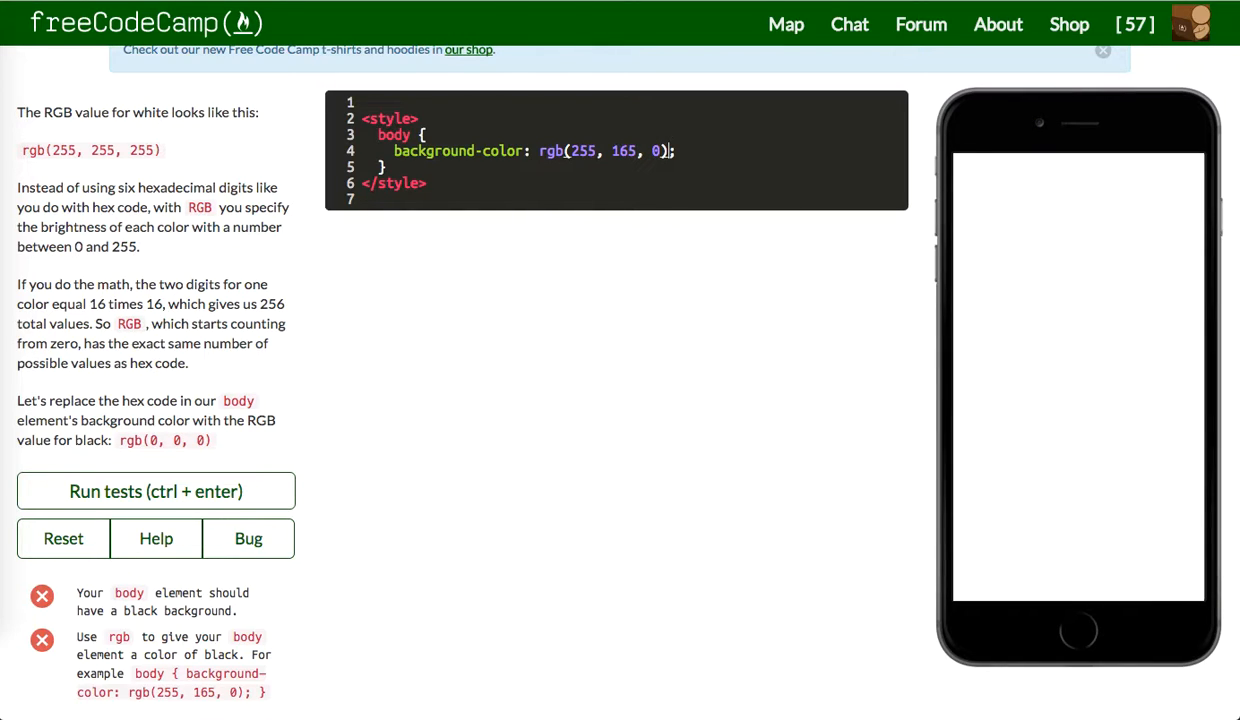
pyautogui.write(';;')
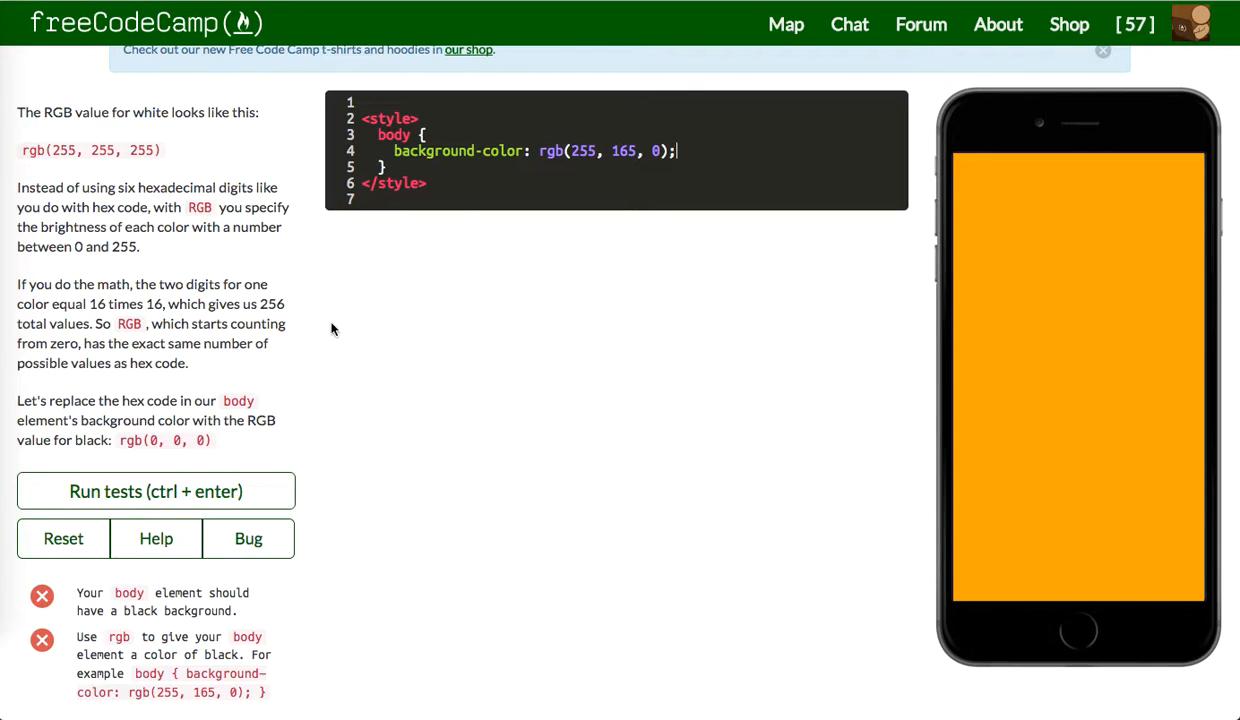
pyautogui.moveTo(270, 388)
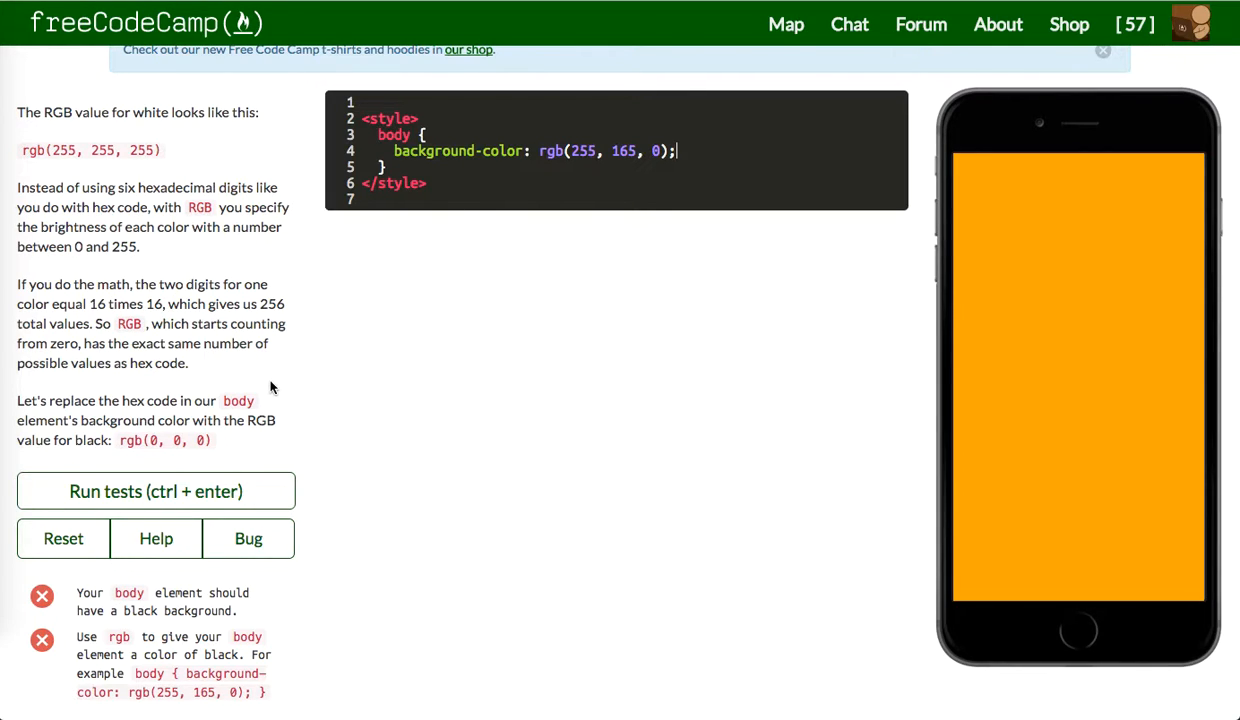
pyautogui.moveTo(244, 470)
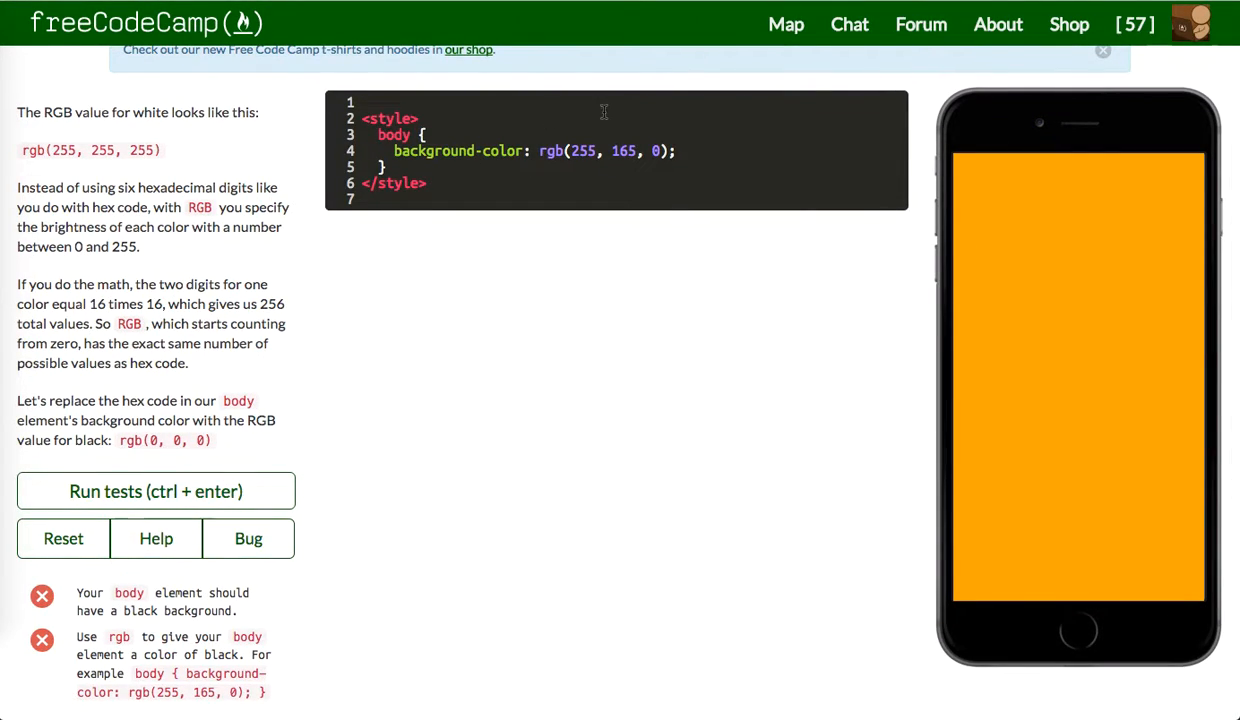
pyautogui.press('Backspace')
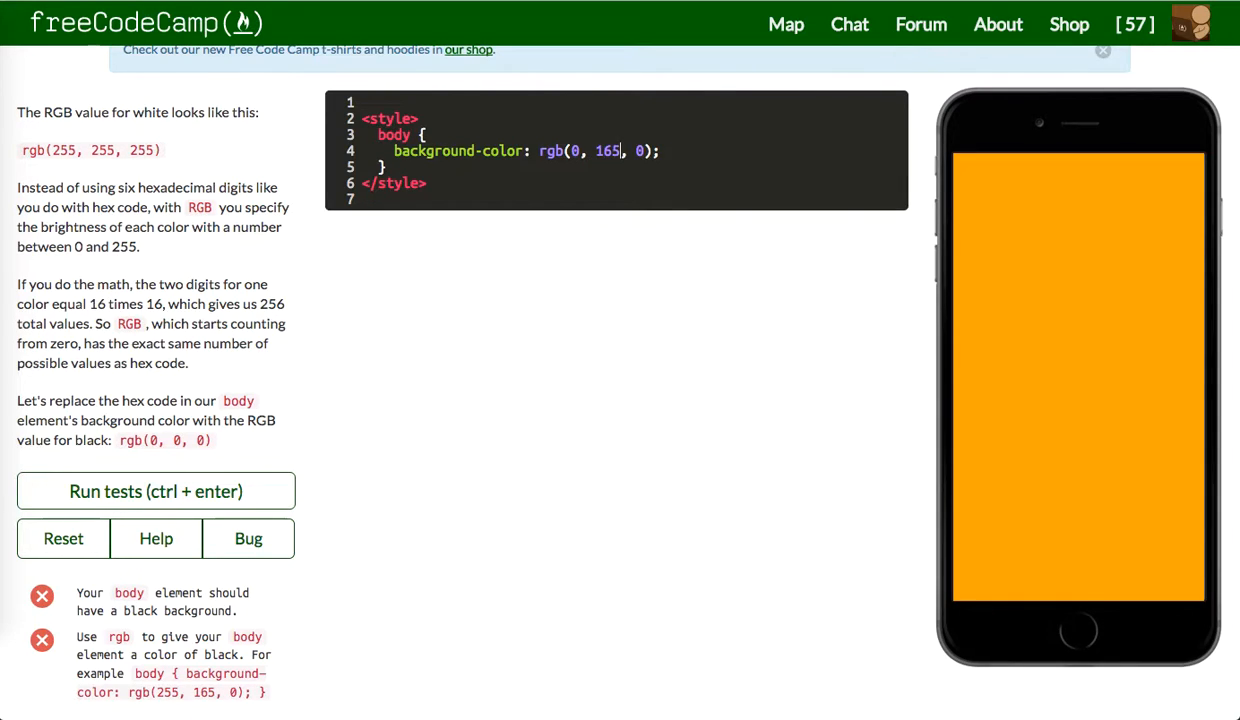
pyautogui.write('0')
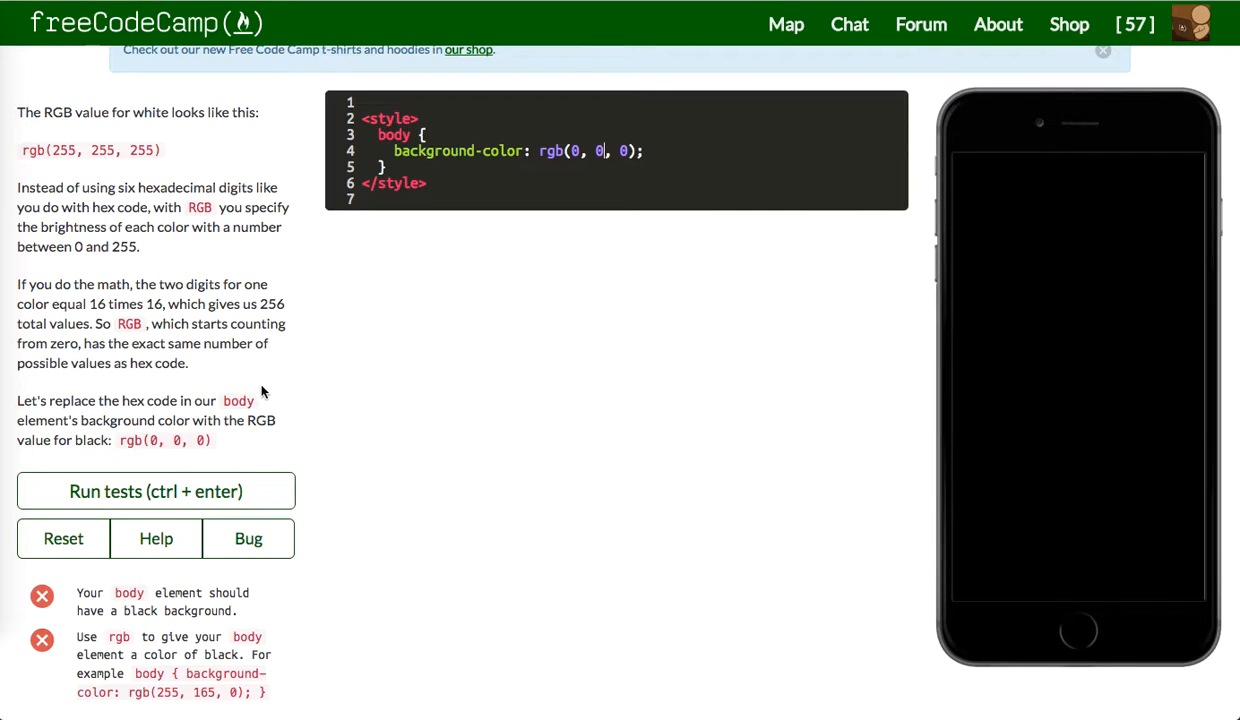
pyautogui.click(156, 492)
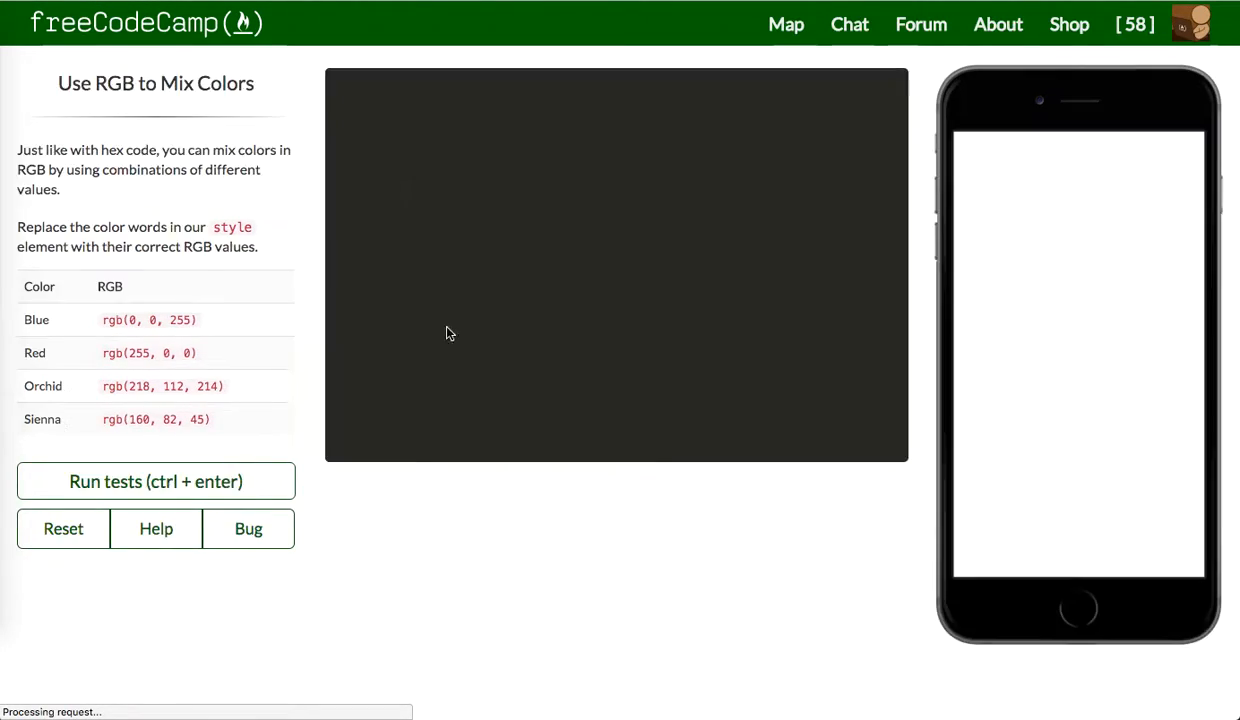
# Colour the headings with rgb(0, 0, 255), rgb(218, 112, 214) and the sienna RGB value
pyautogui.click(156, 480)
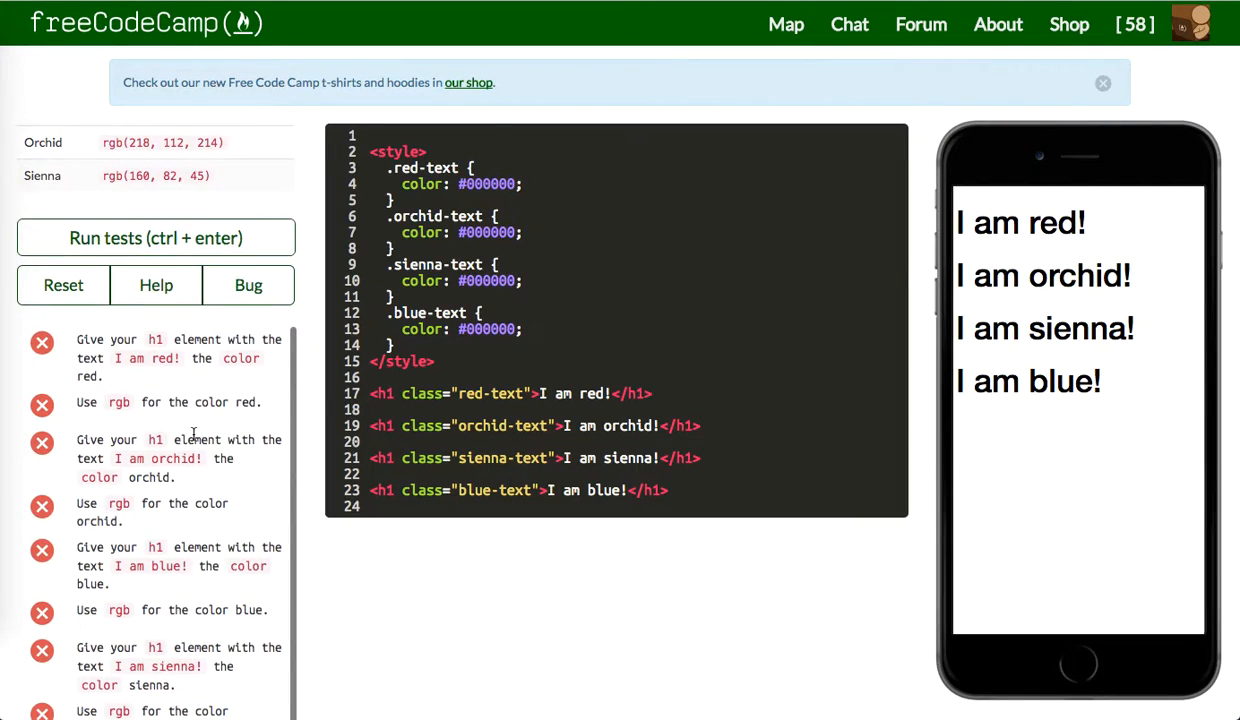
pyautogui.scroll(3)
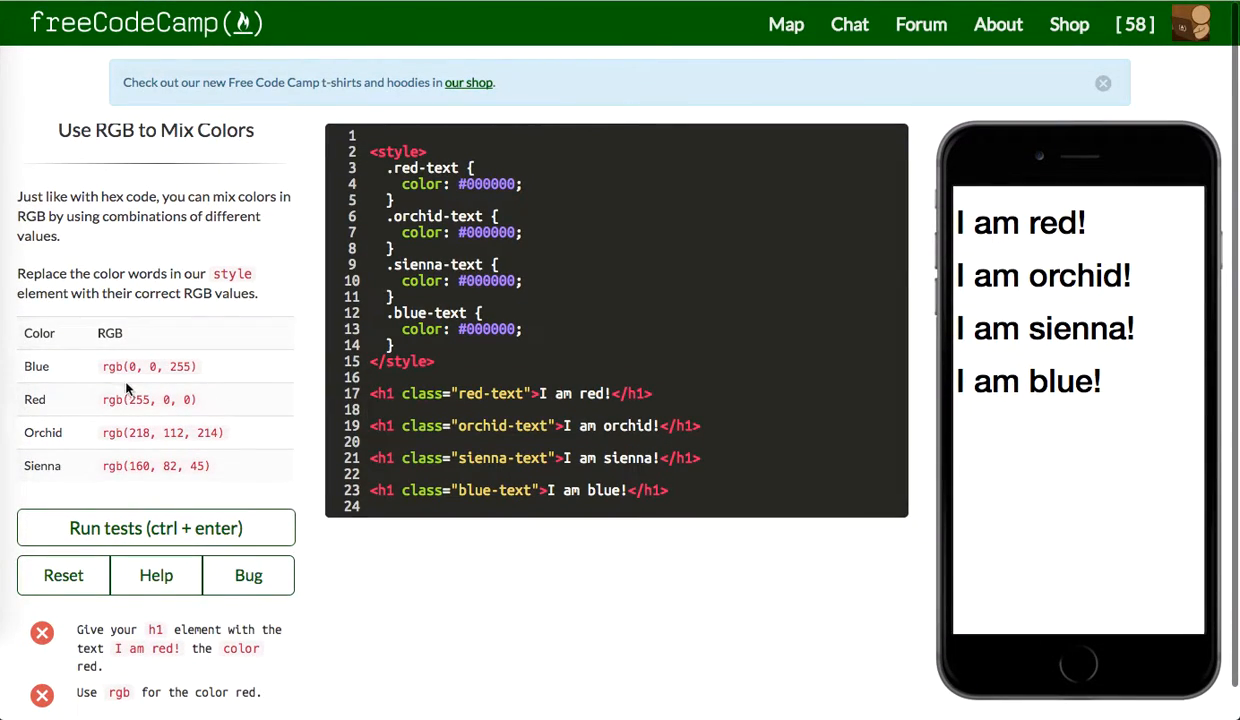
pyautogui.doubleClick(148, 366)
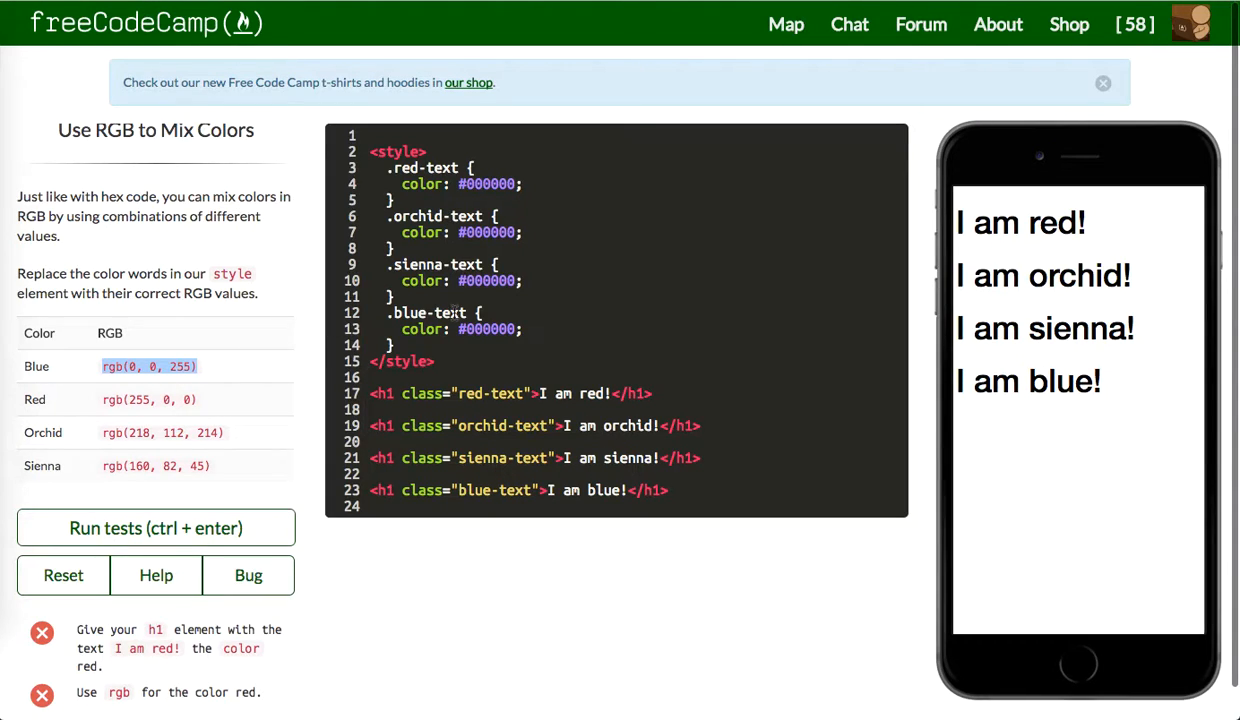
pyautogui.write('rgb(0, 0, 255)')
pyautogui.write('rgb(255, 0, 0)')
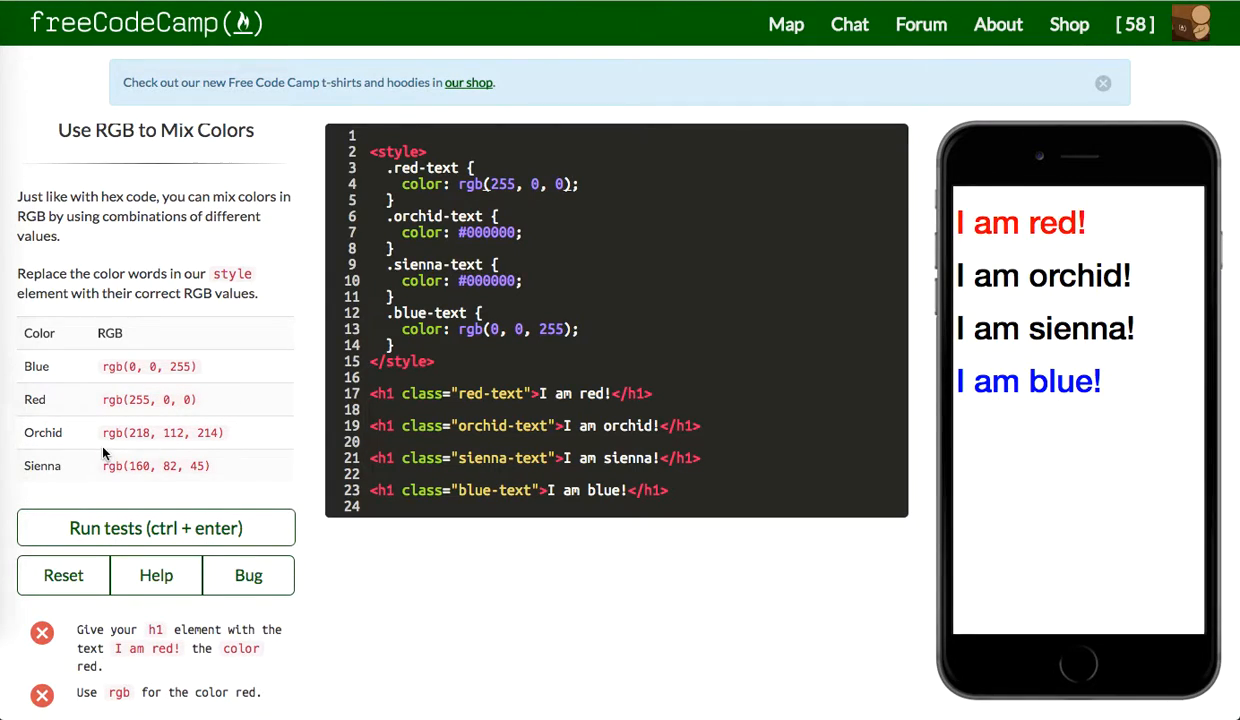
pyautogui.doubleClick(162, 432)
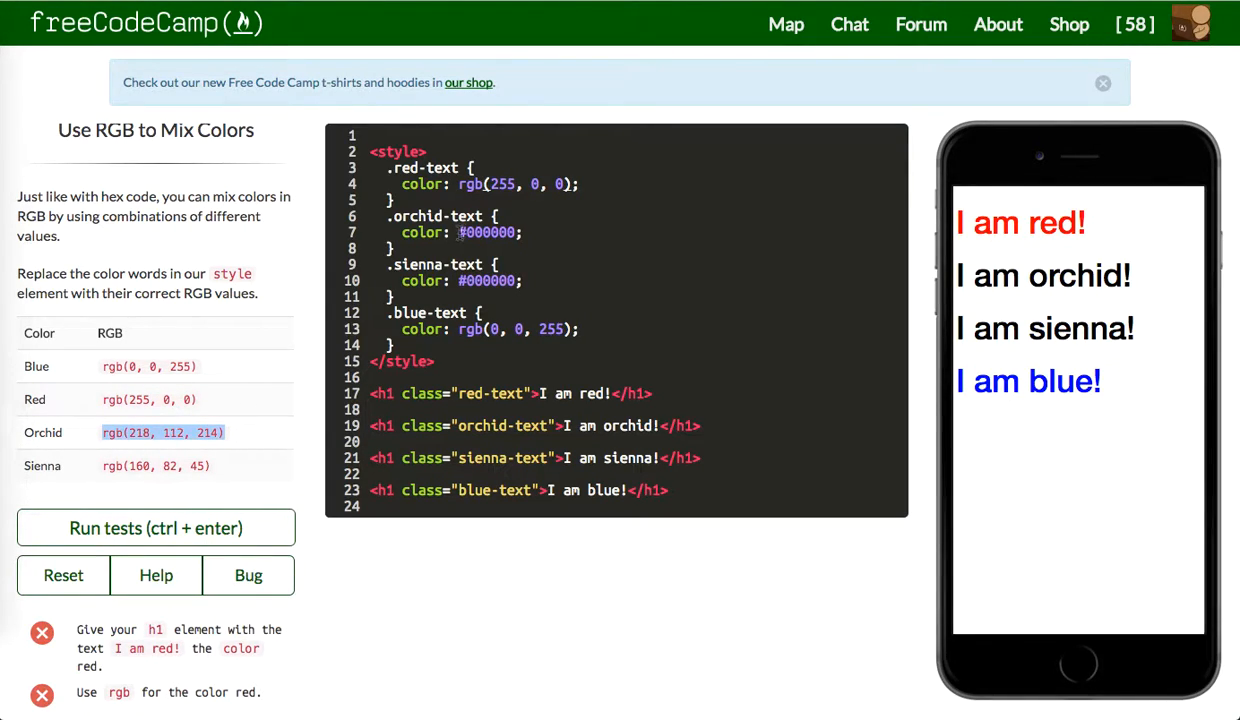
pyautogui.write('rgb(218, 112, 214)')
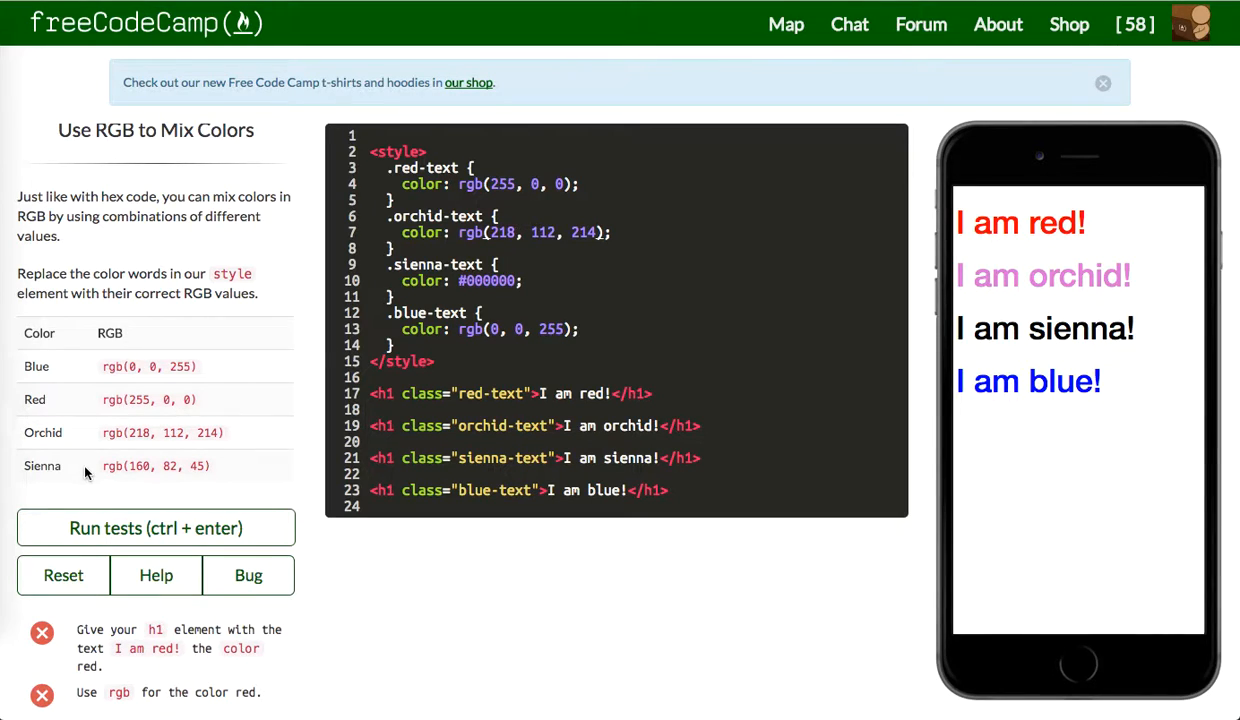
pyautogui.doubleClick(156, 464)
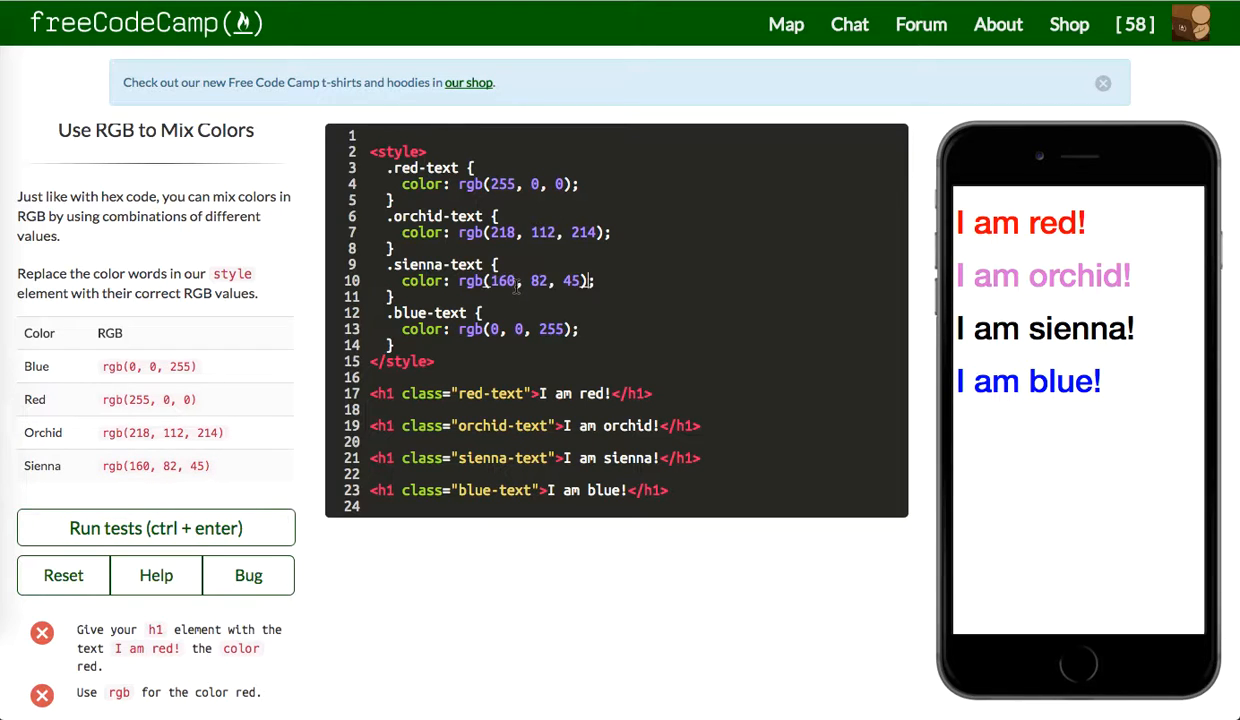
# Run the tests on the RGB colours and submit to open the Bootstrap challenge
pyautogui.click(156, 528)
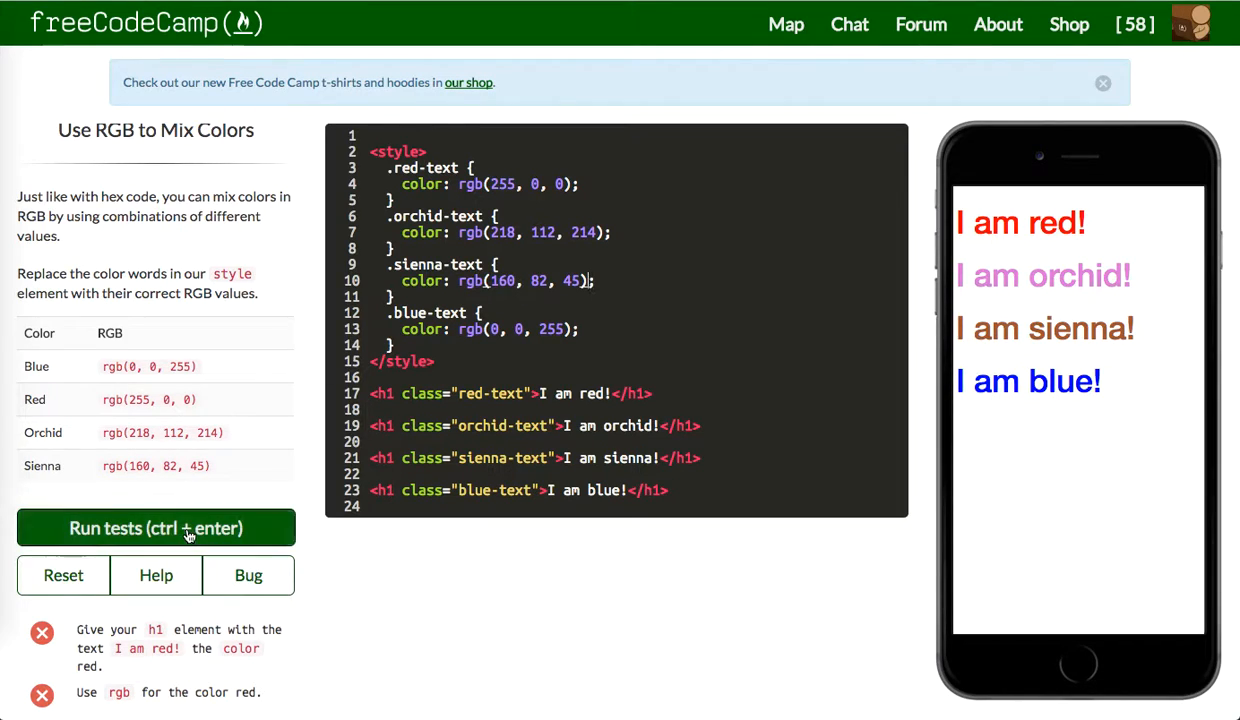
pyautogui.click(156, 528)
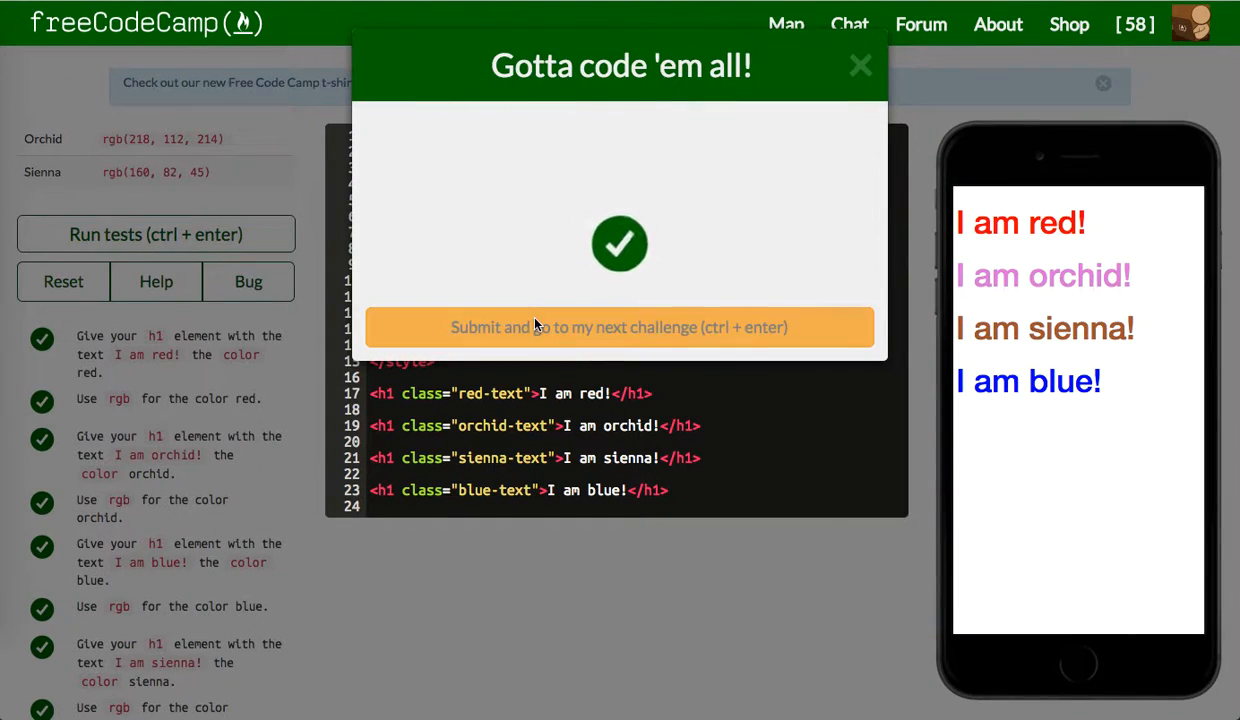
pyautogui.click(620, 328)
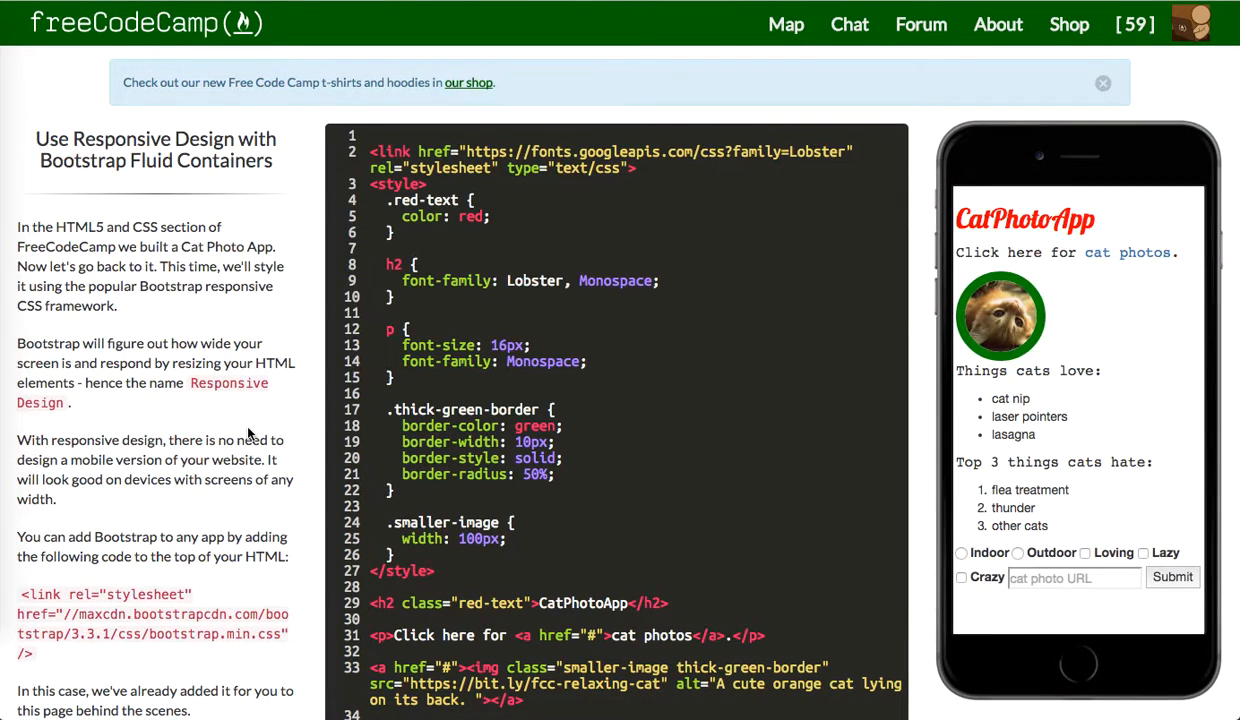
pyautogui.scroll(-3)
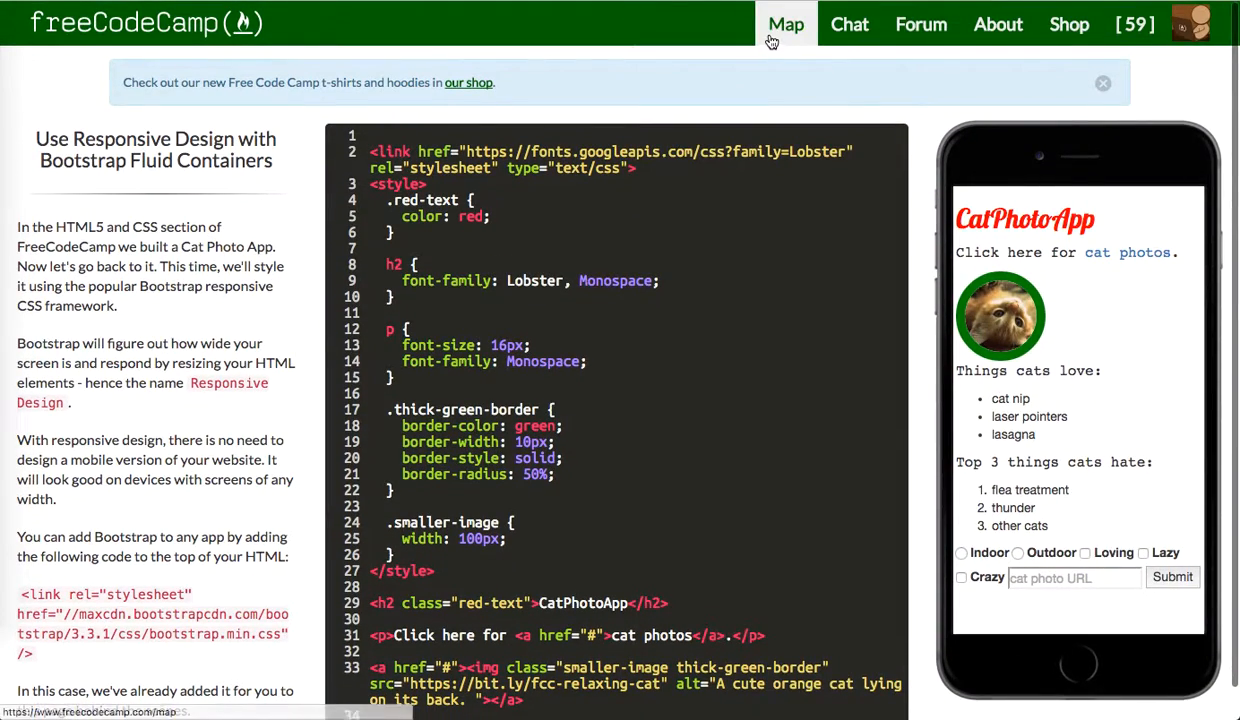
pyautogui.click(784, 24)
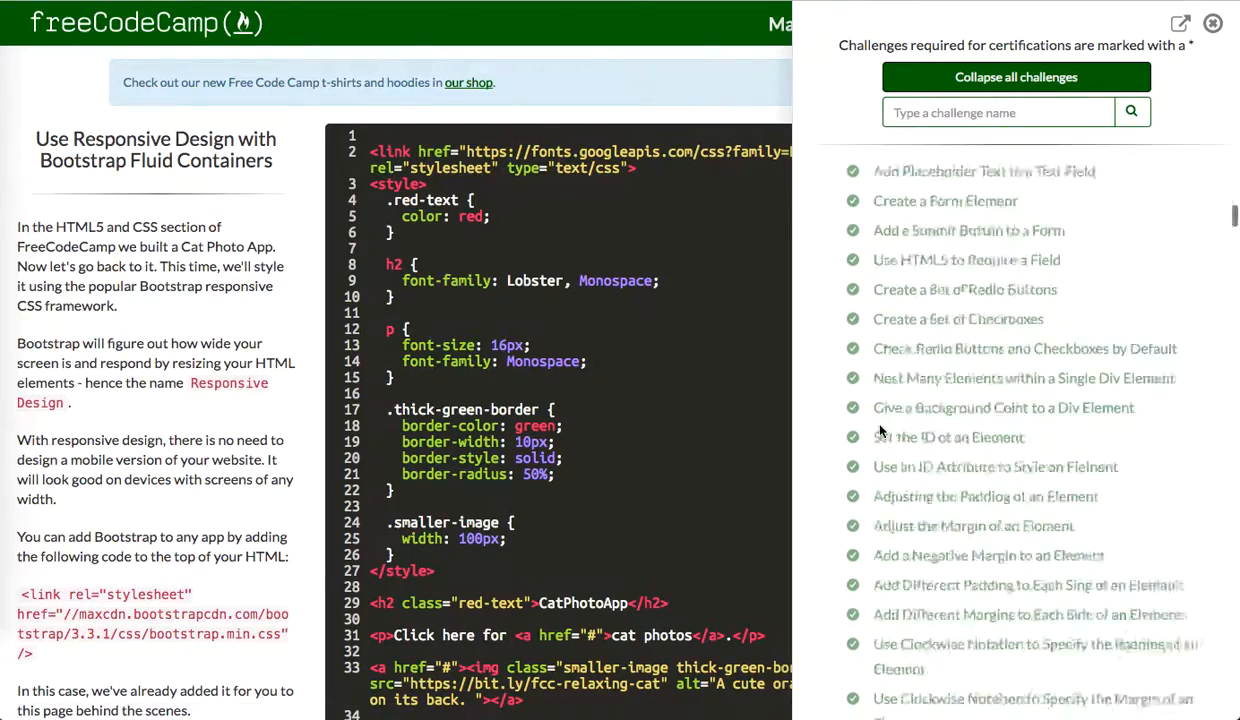
pyautogui.scroll(-3)
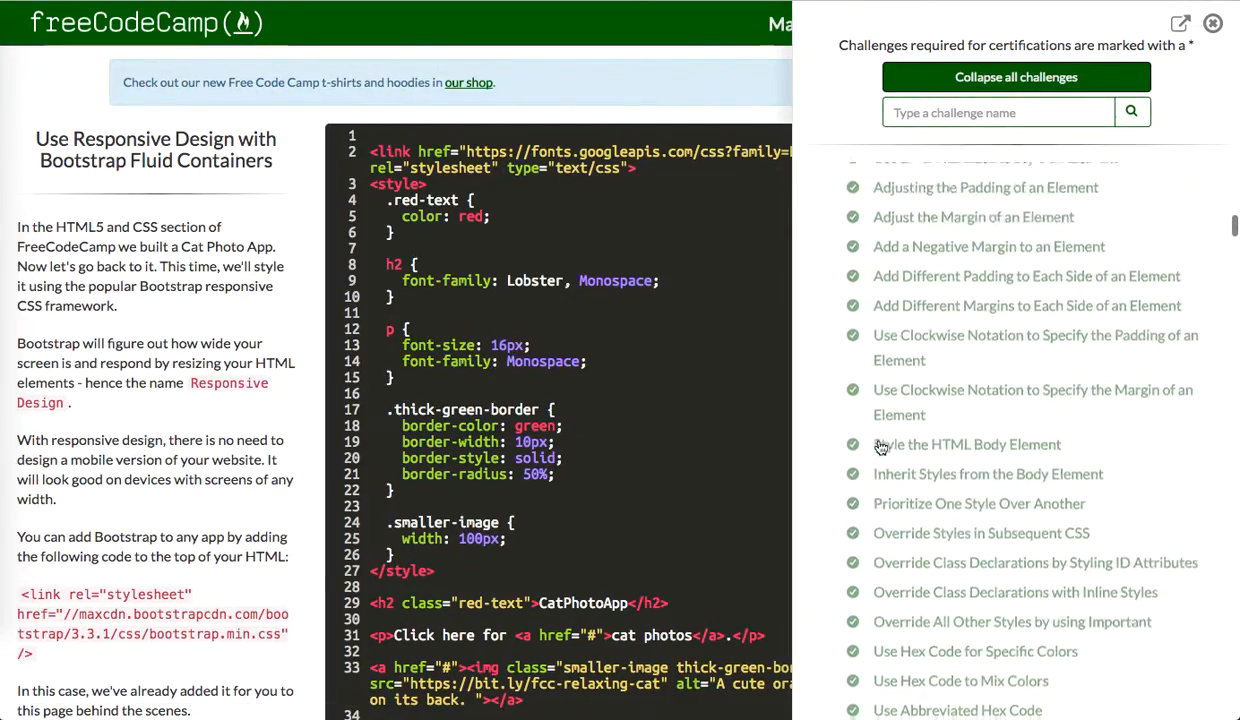
pyautogui.scroll(-3)
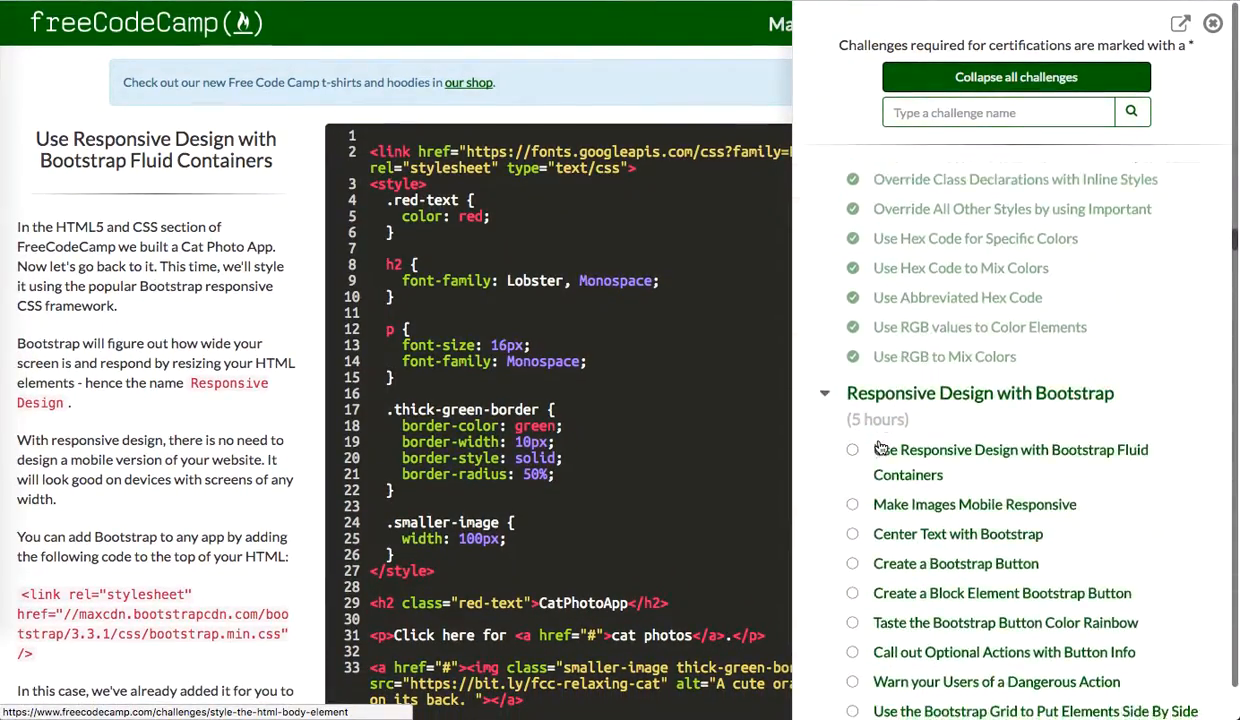
pyautogui.scroll(3)
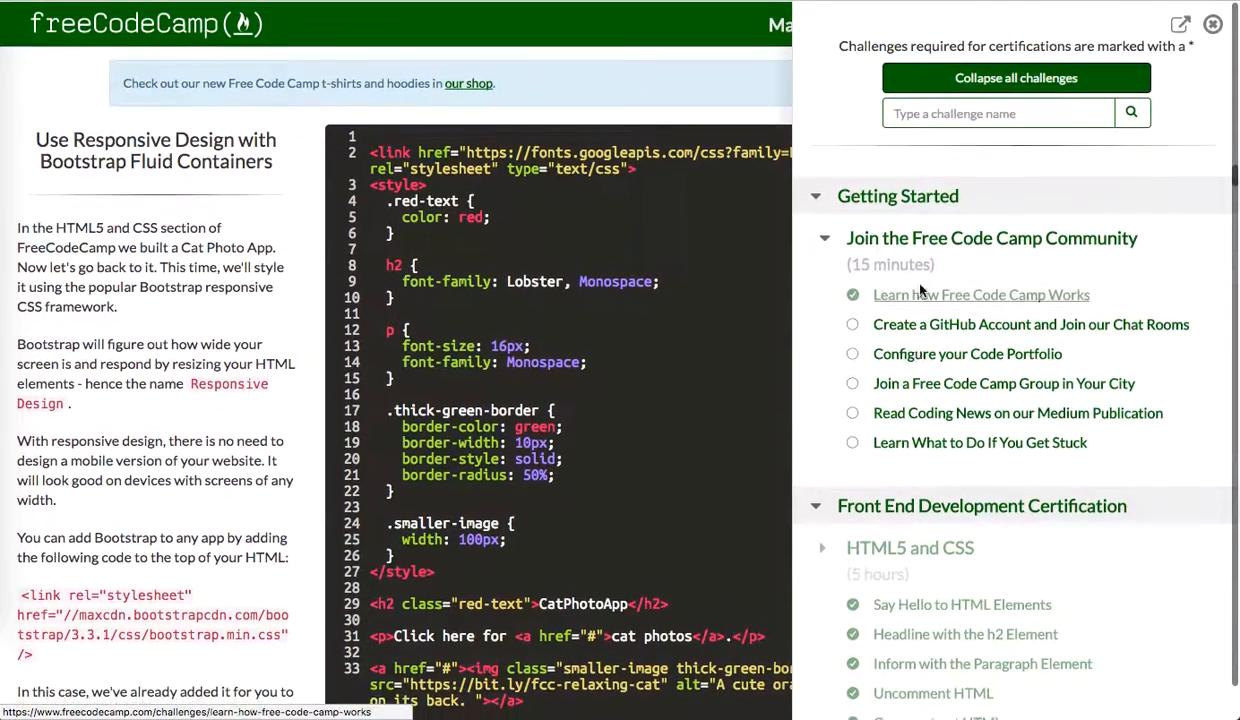
pyautogui.click(824, 236)
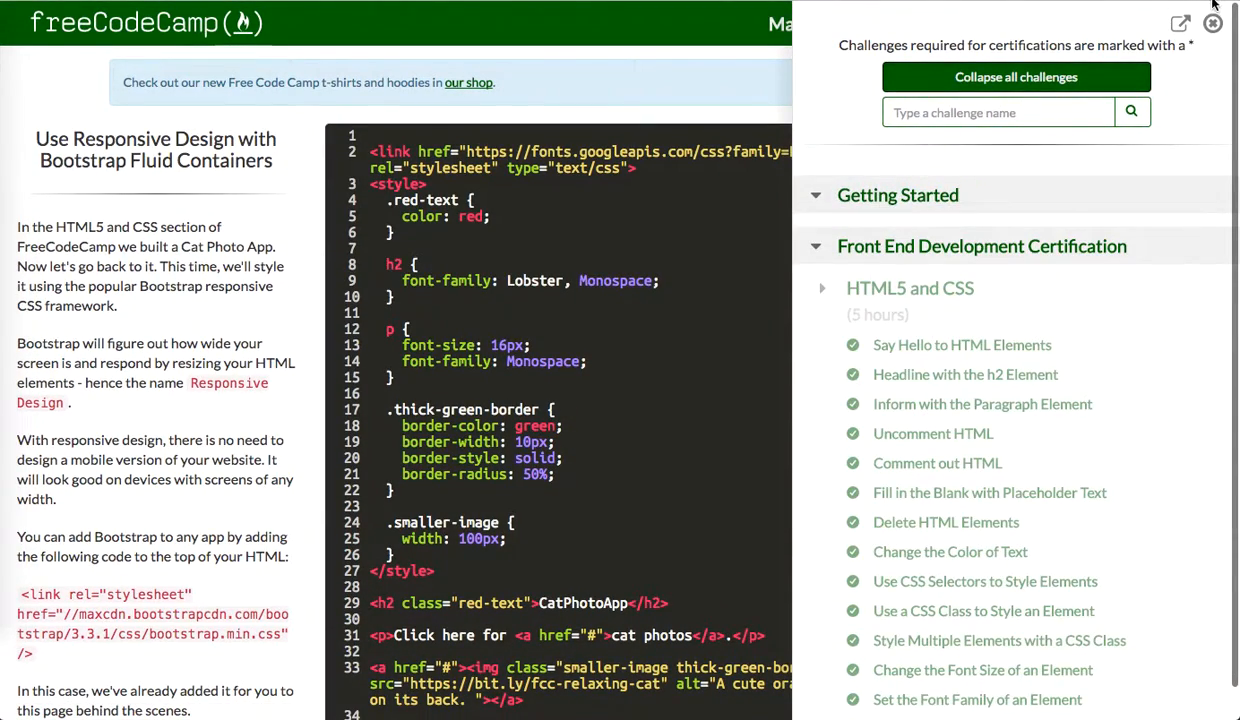
pyautogui.click(1212, 24)
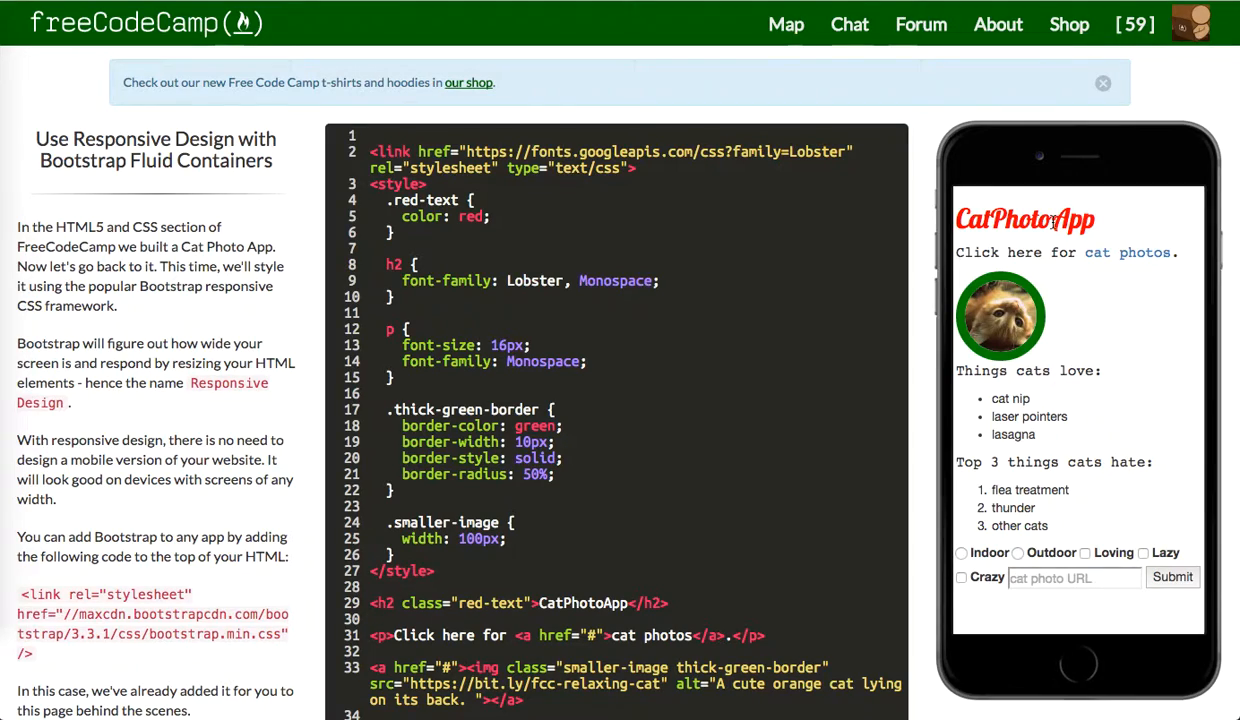